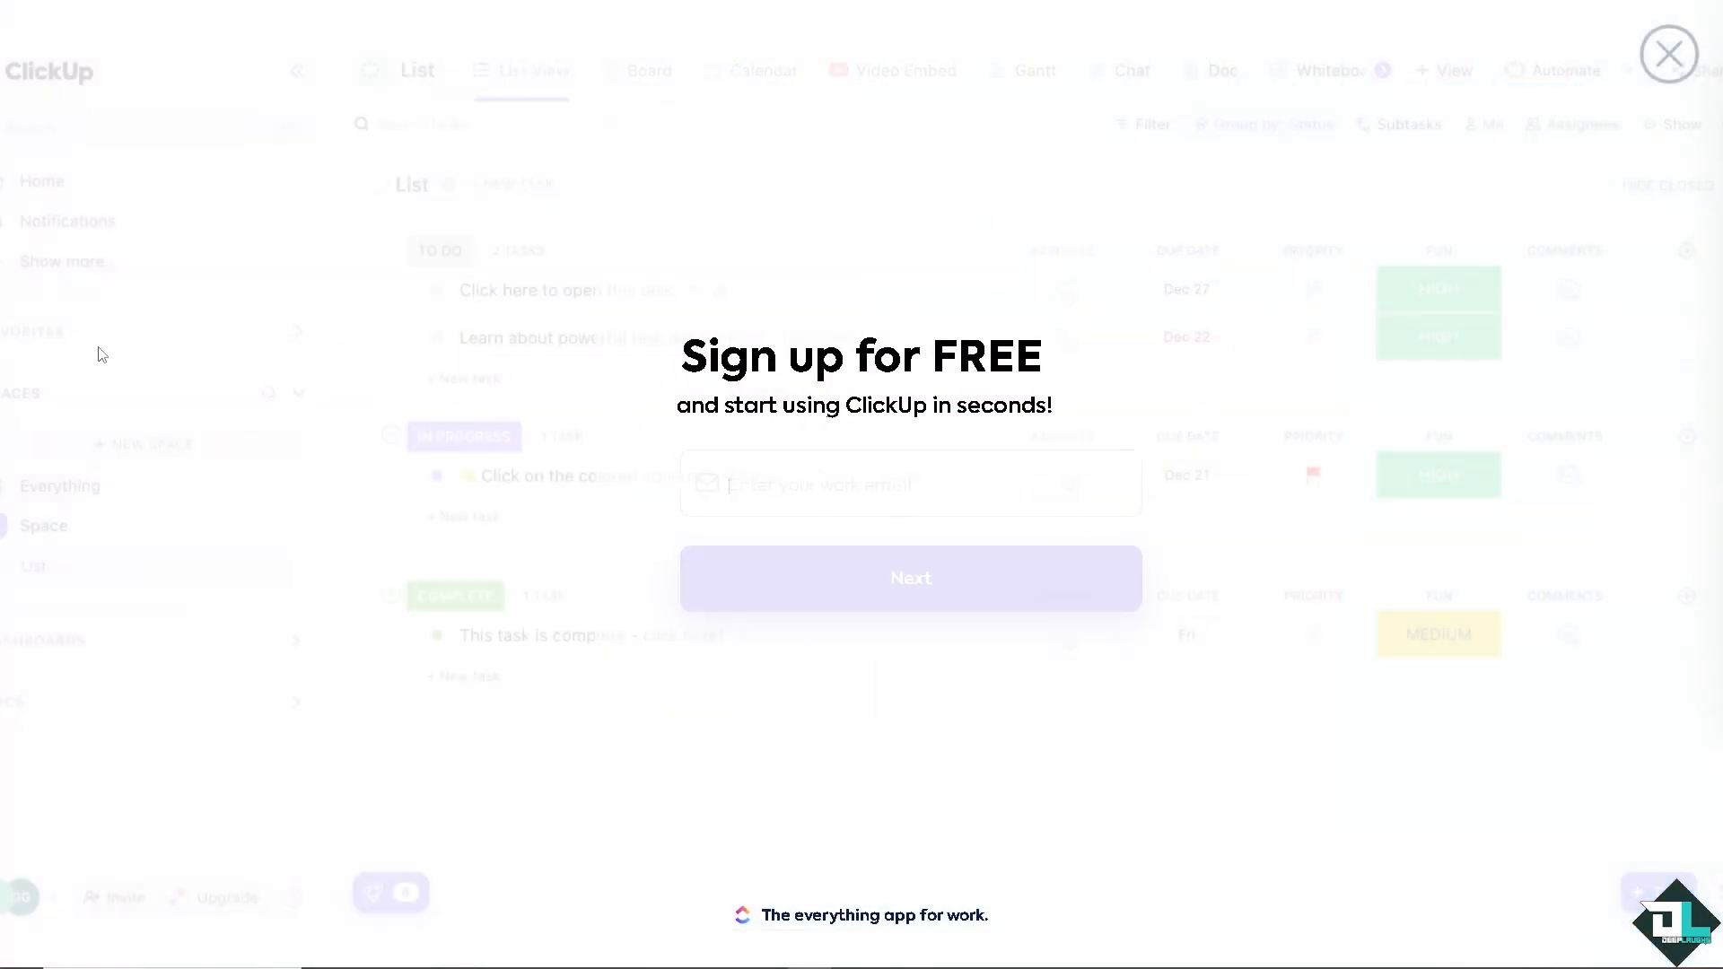
Close the 'How to Use Clickup Sprints' task and return to its list
click(1669, 52)
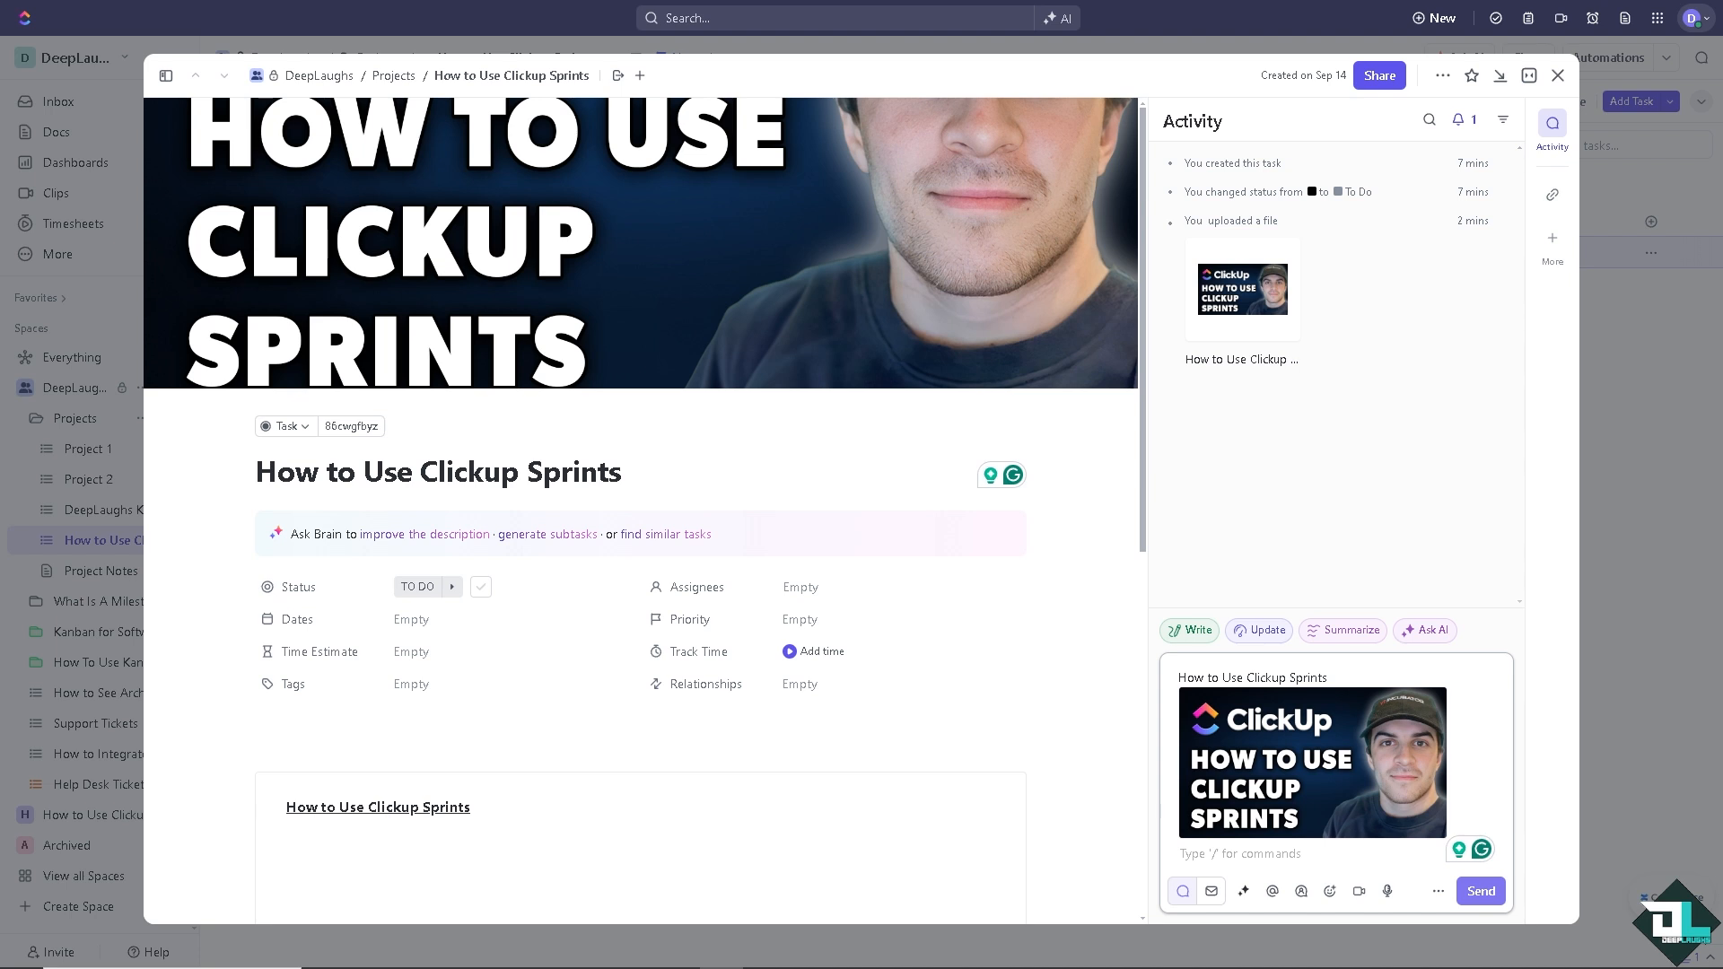
mouse_move(955, 693)
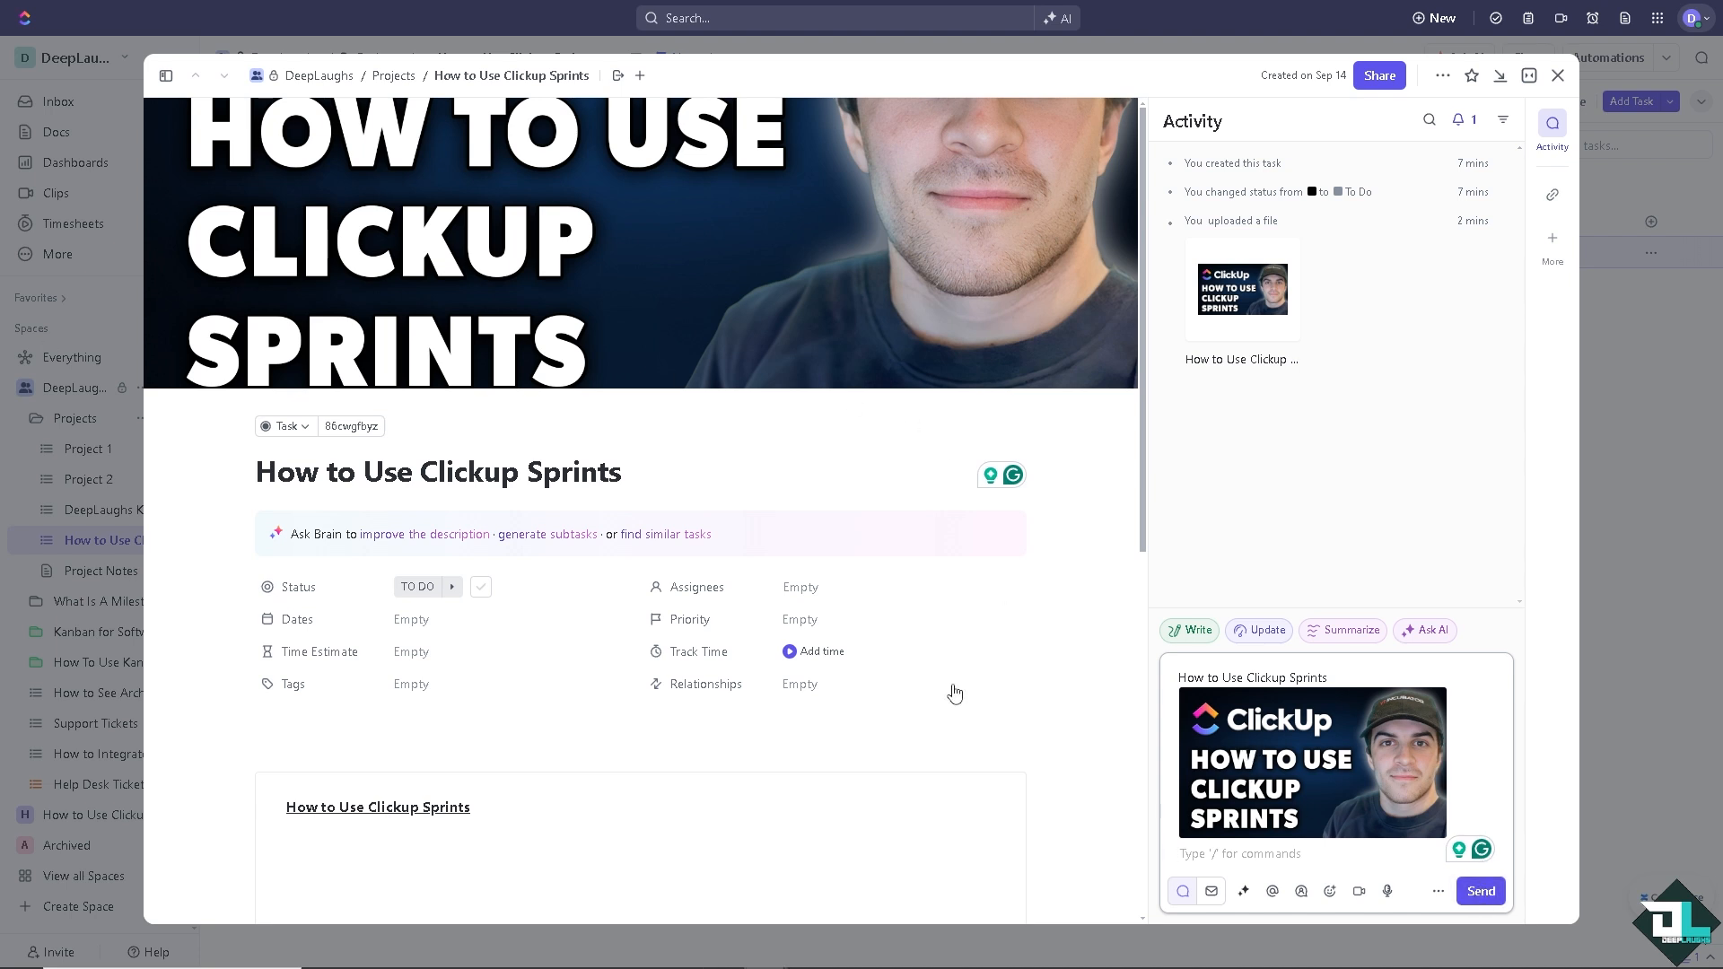
click(1477, 892)
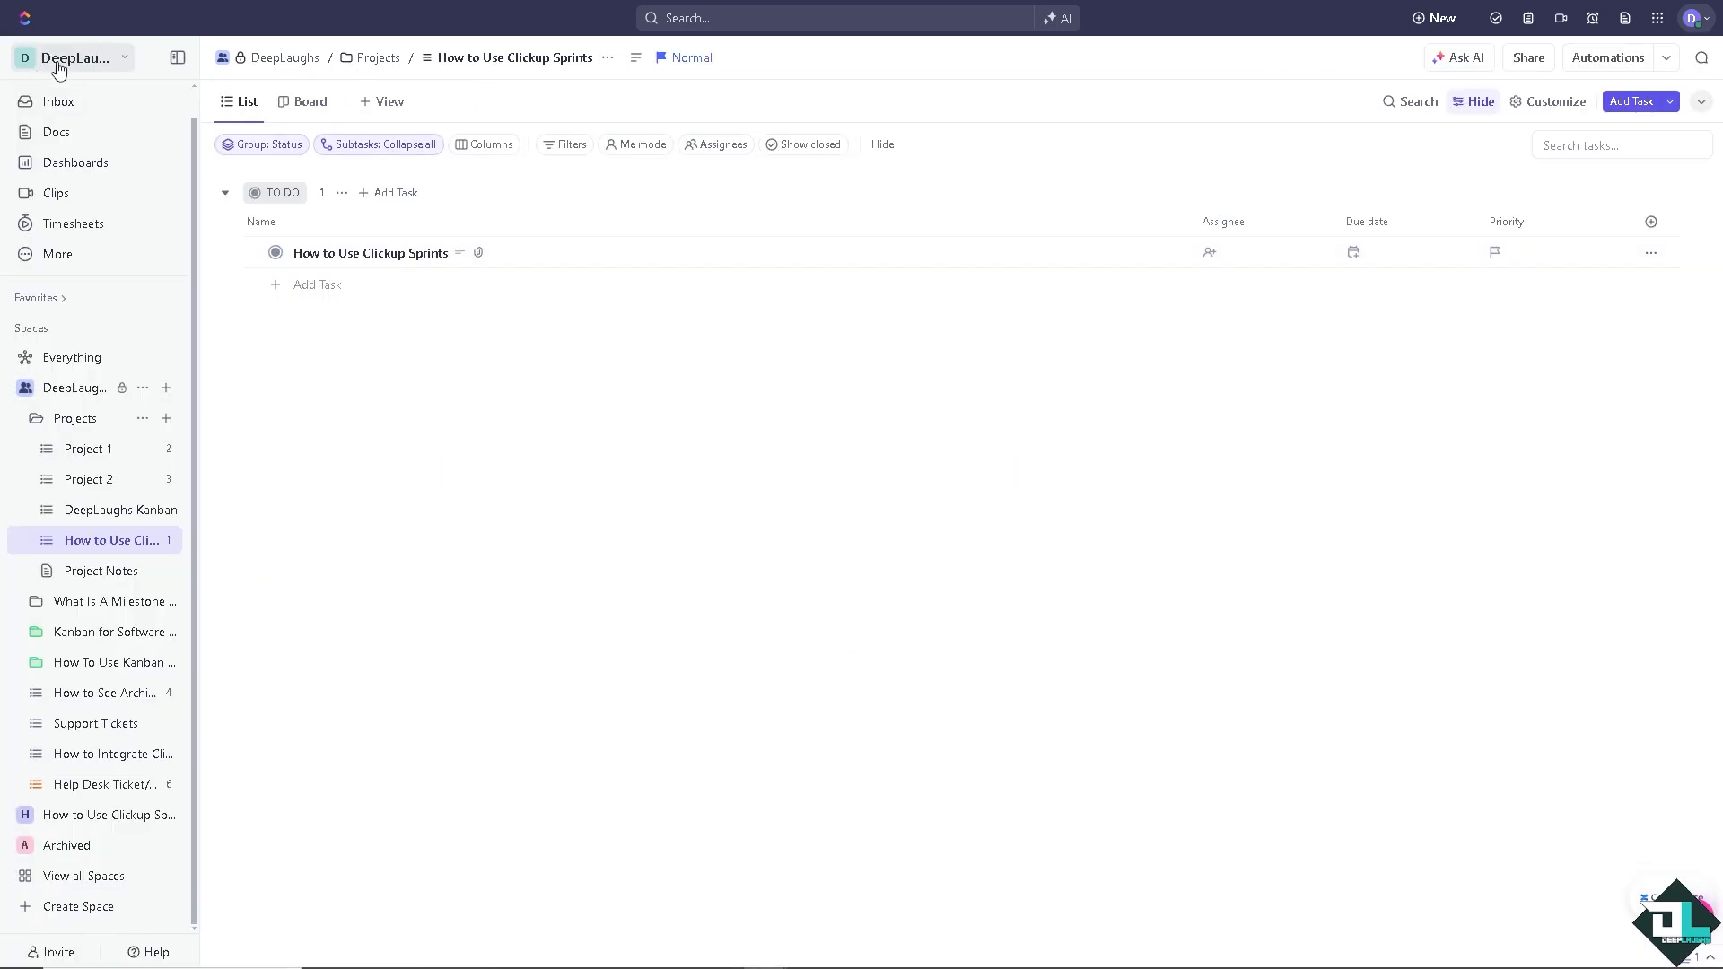
Reach the Workspace Settings page from the sidebar workspace menu
click(73, 58)
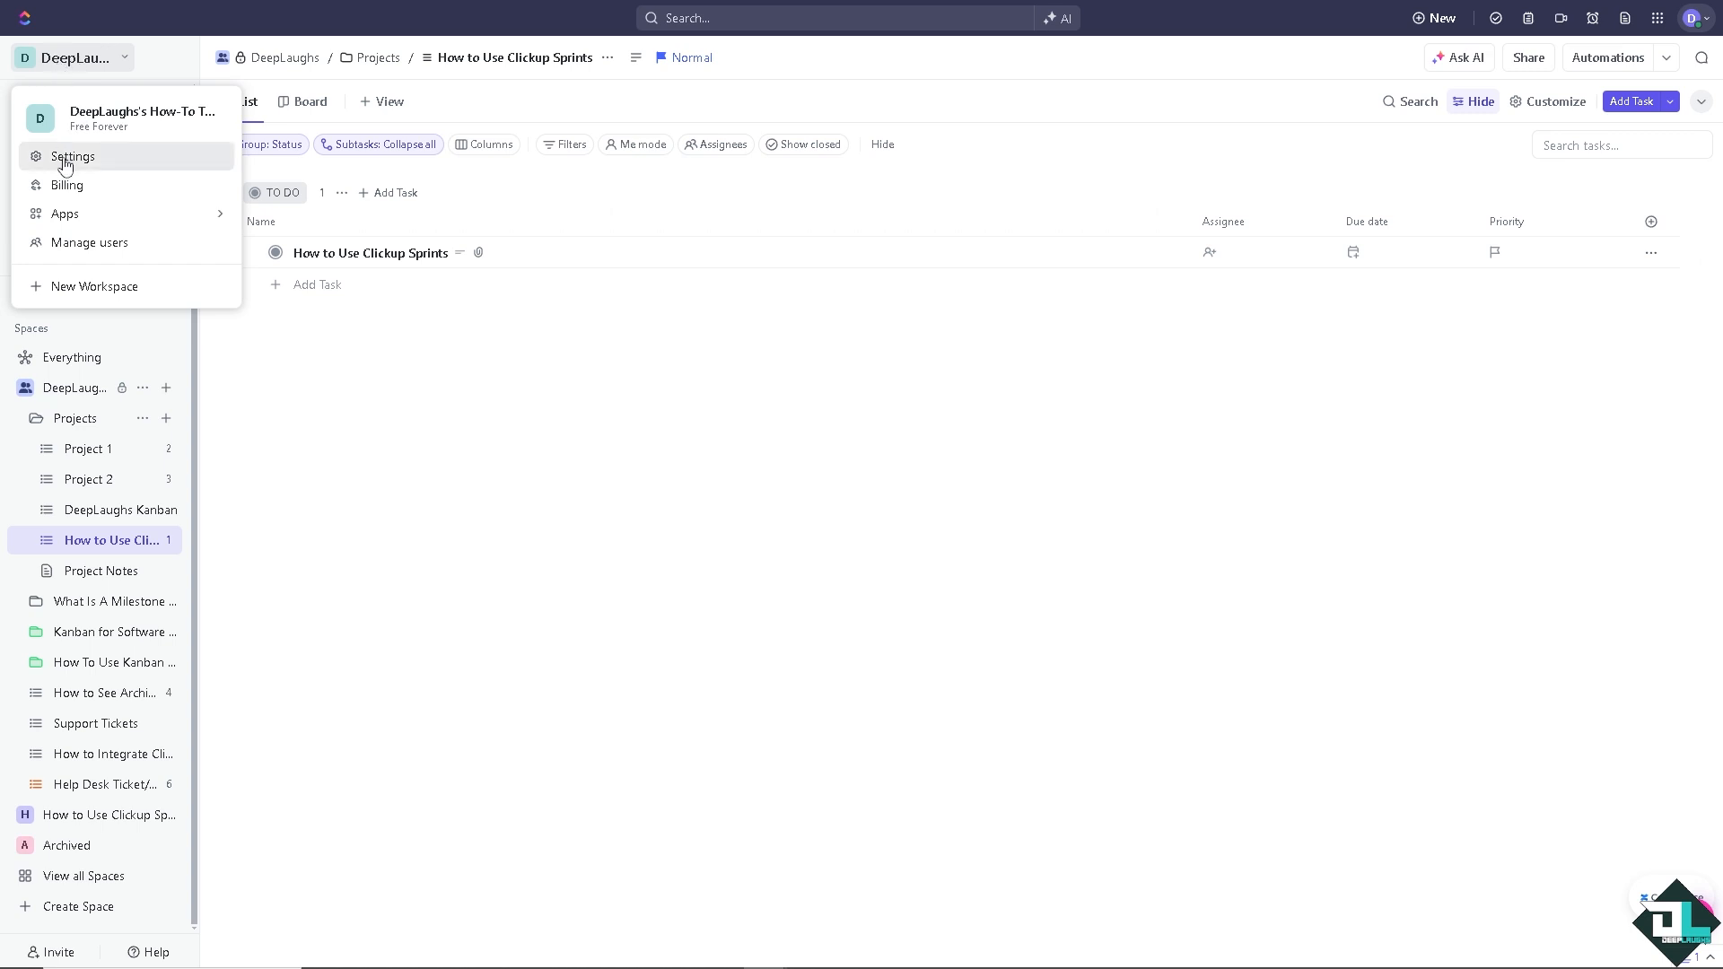
mouse_move(183, 356)
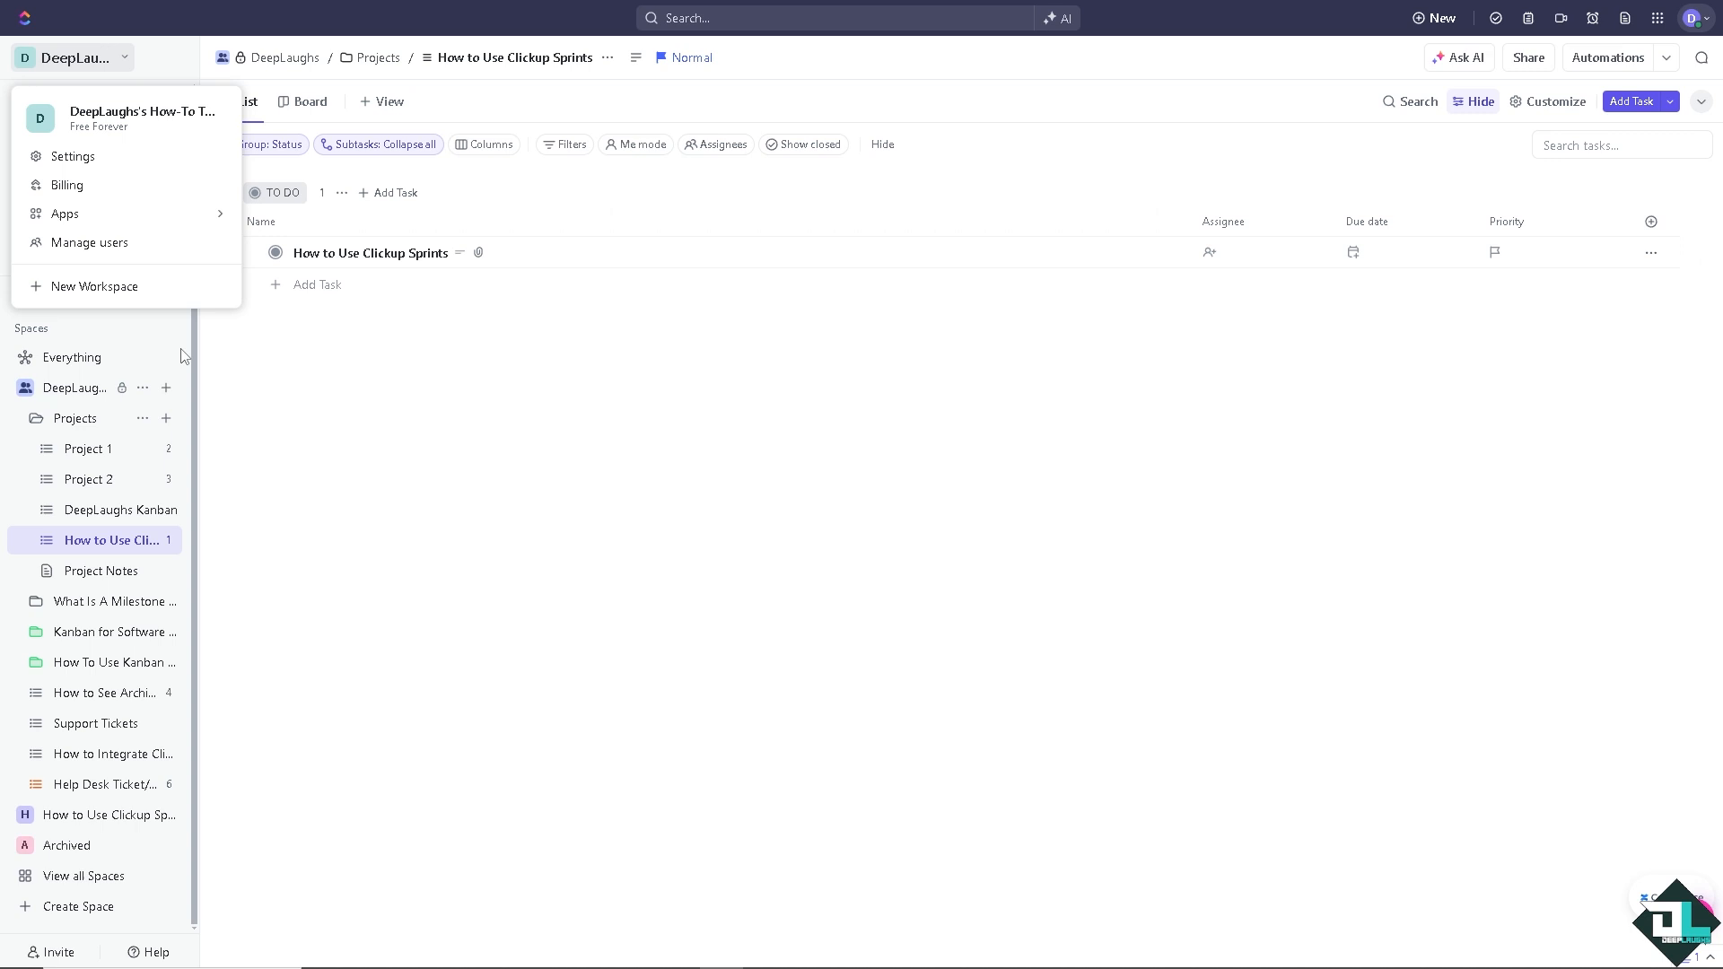
click(71, 156)
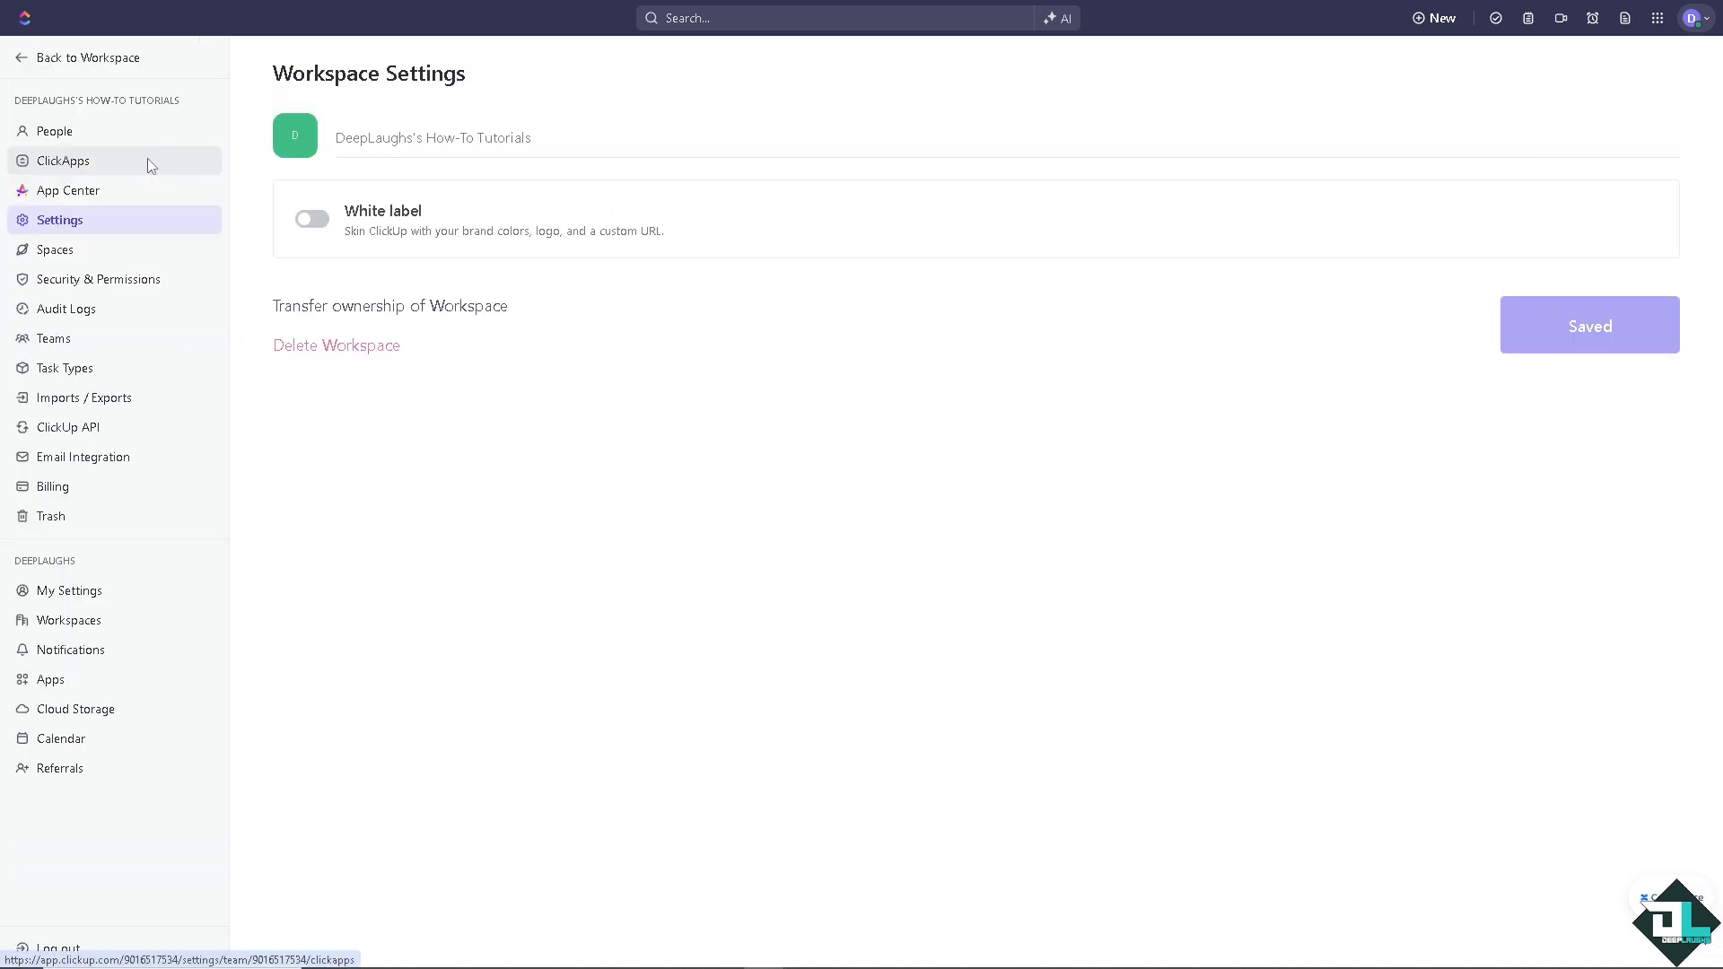
mouse_move(108, 165)
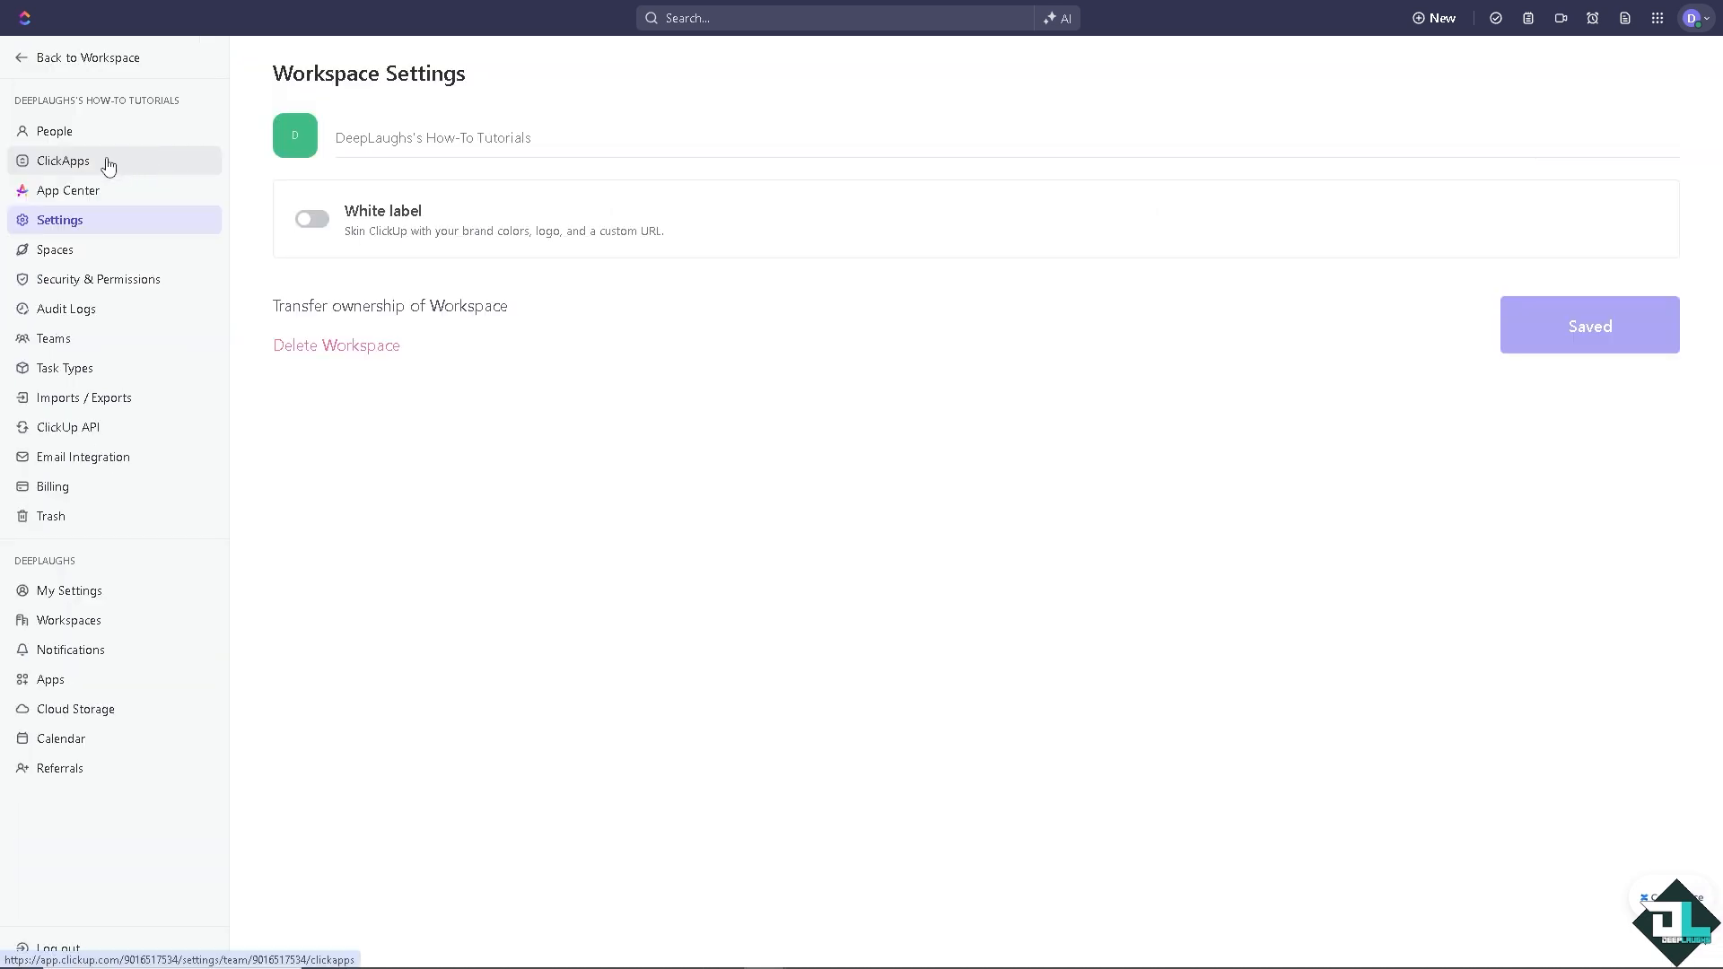
mouse_move(61, 253)
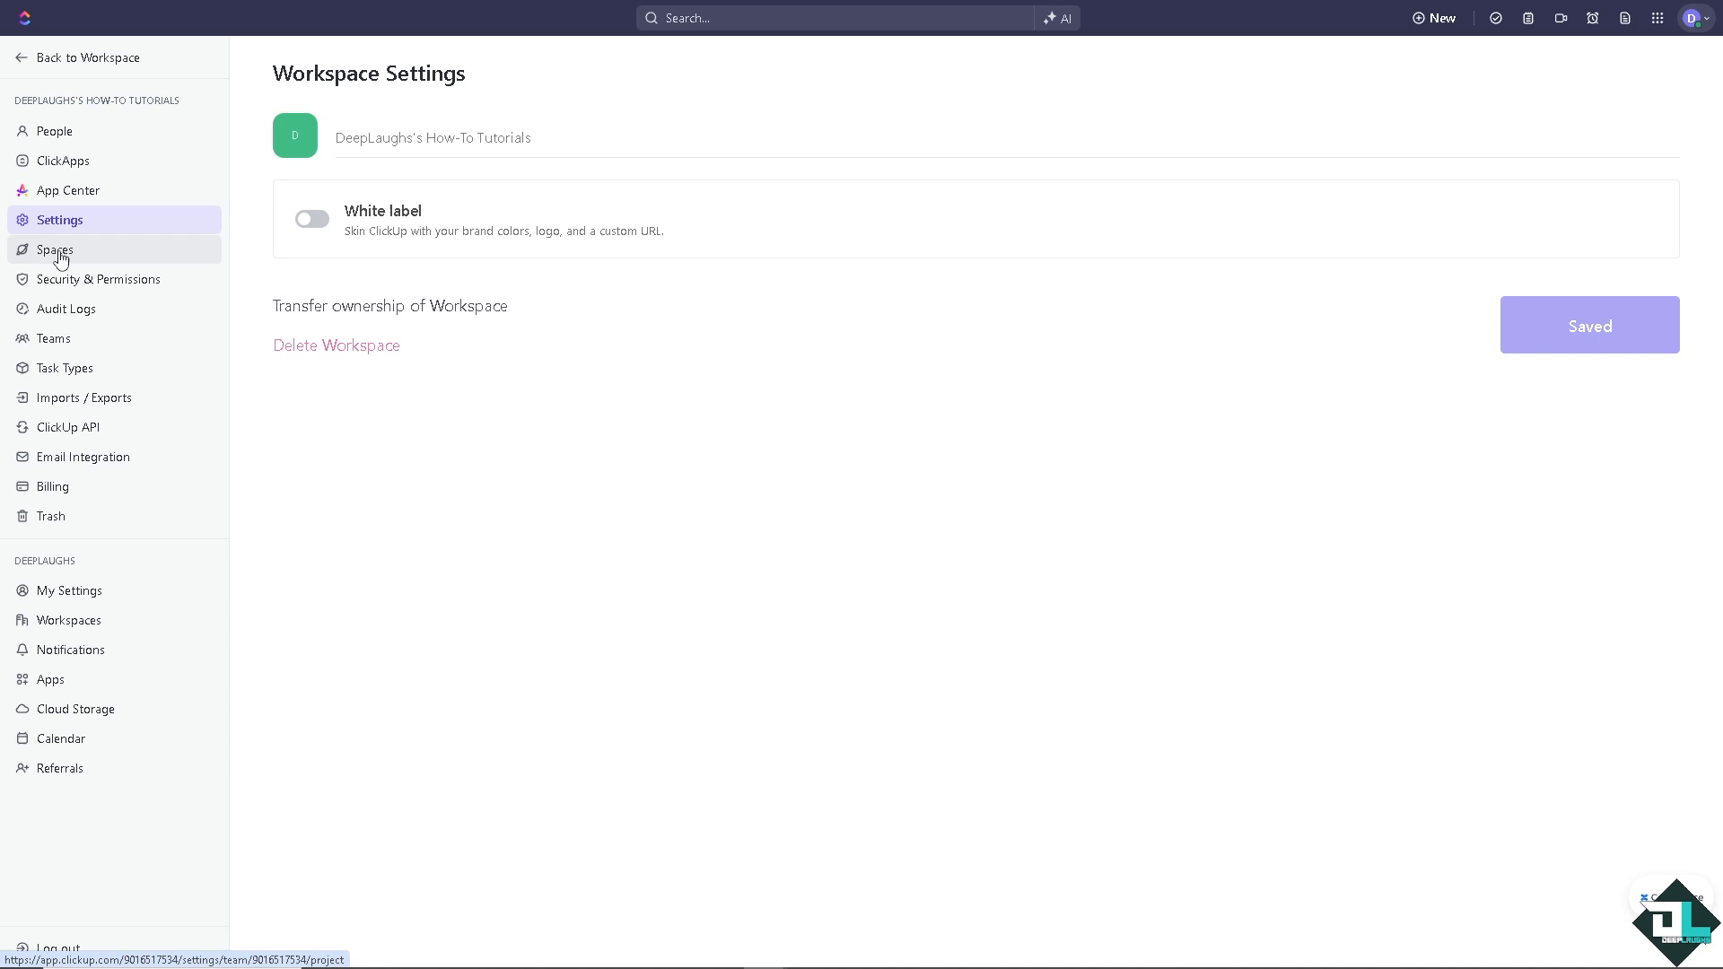
Show the Spaces settings overview listing all spaces with statuses and ClickApps
click(54, 249)
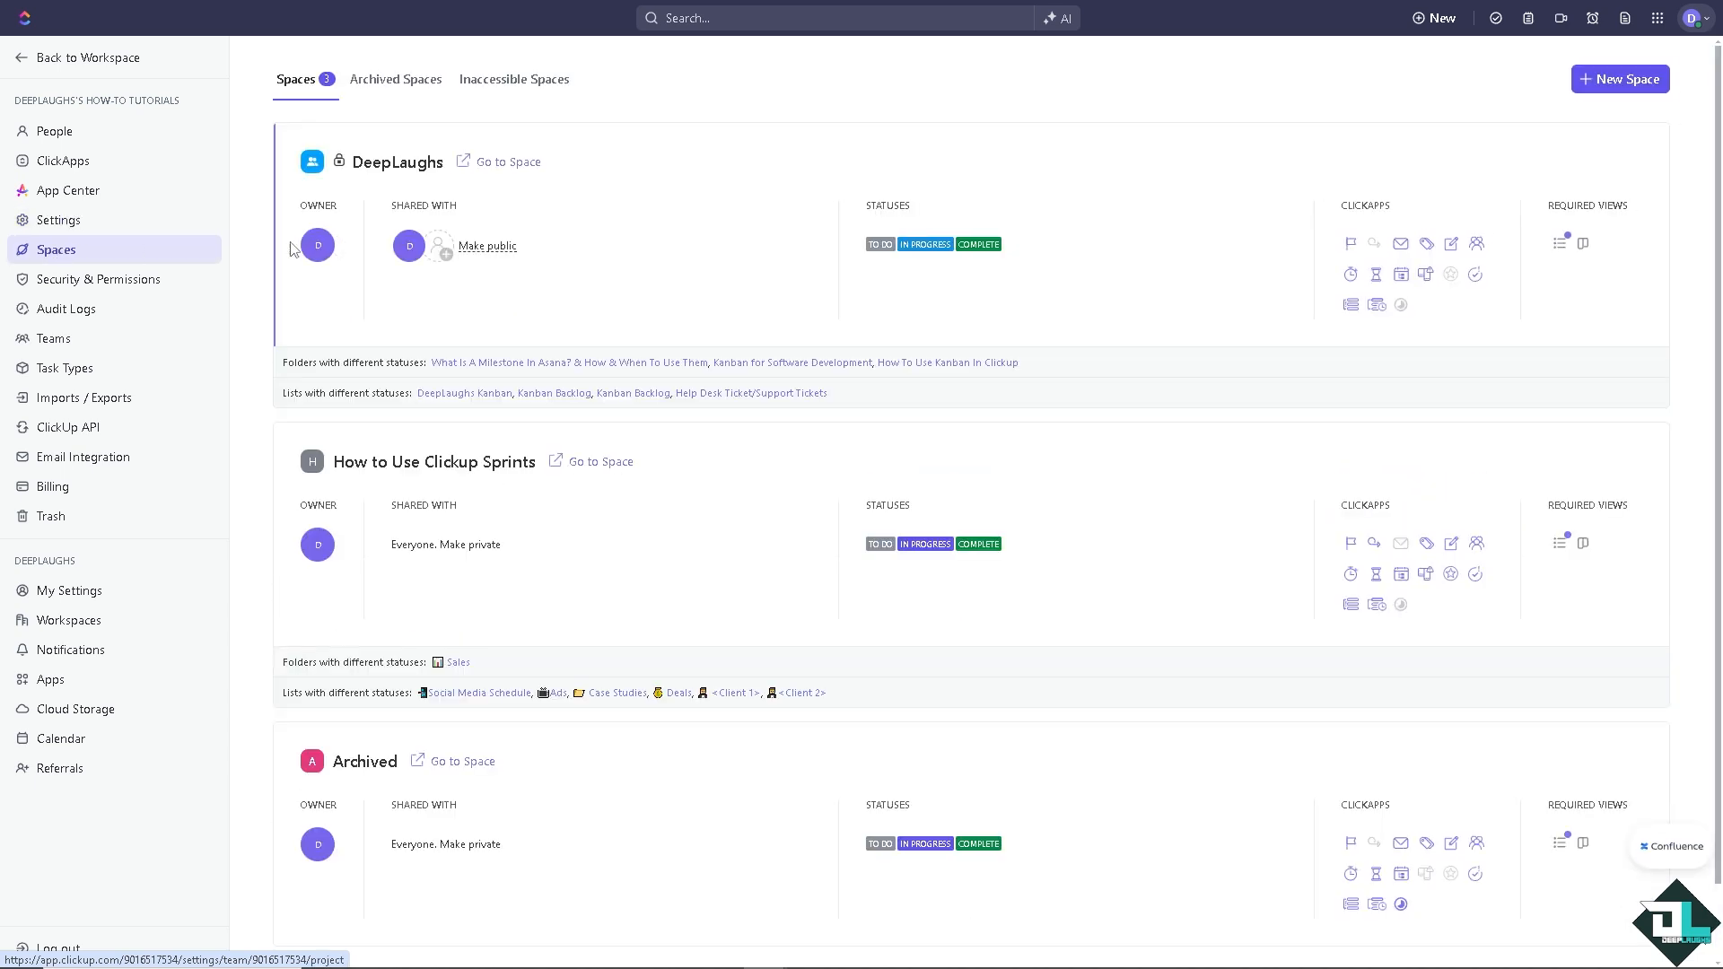
mouse_move(741, 299)
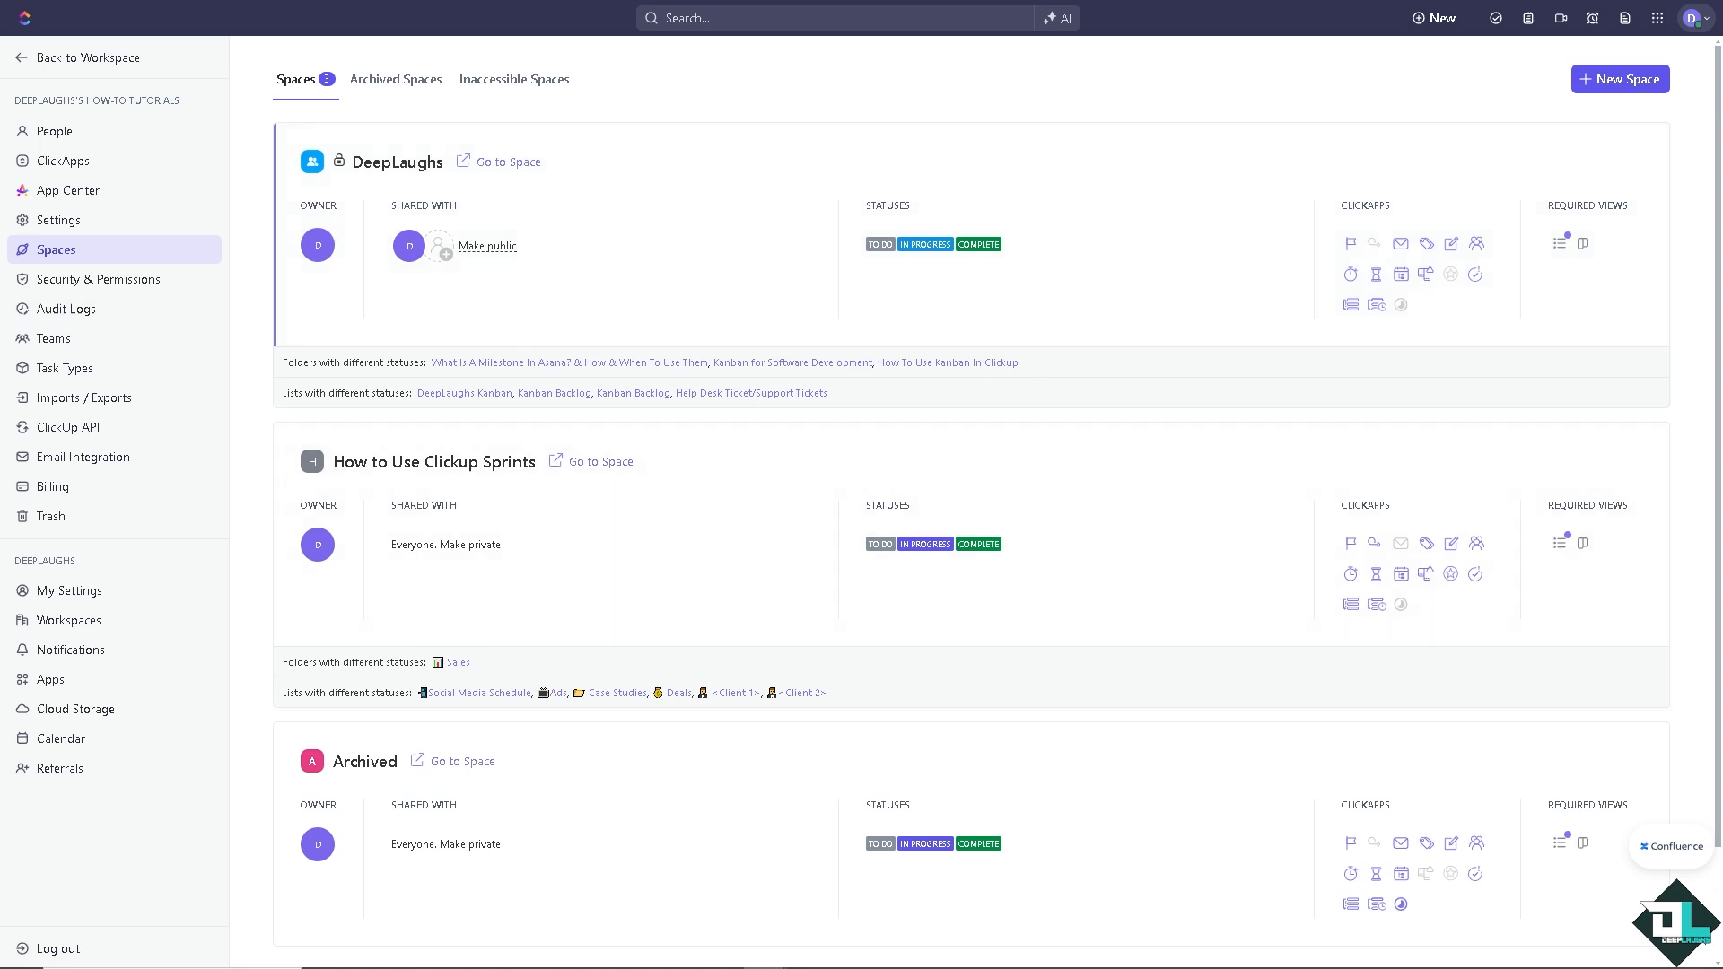
mouse_move(1148, 465)
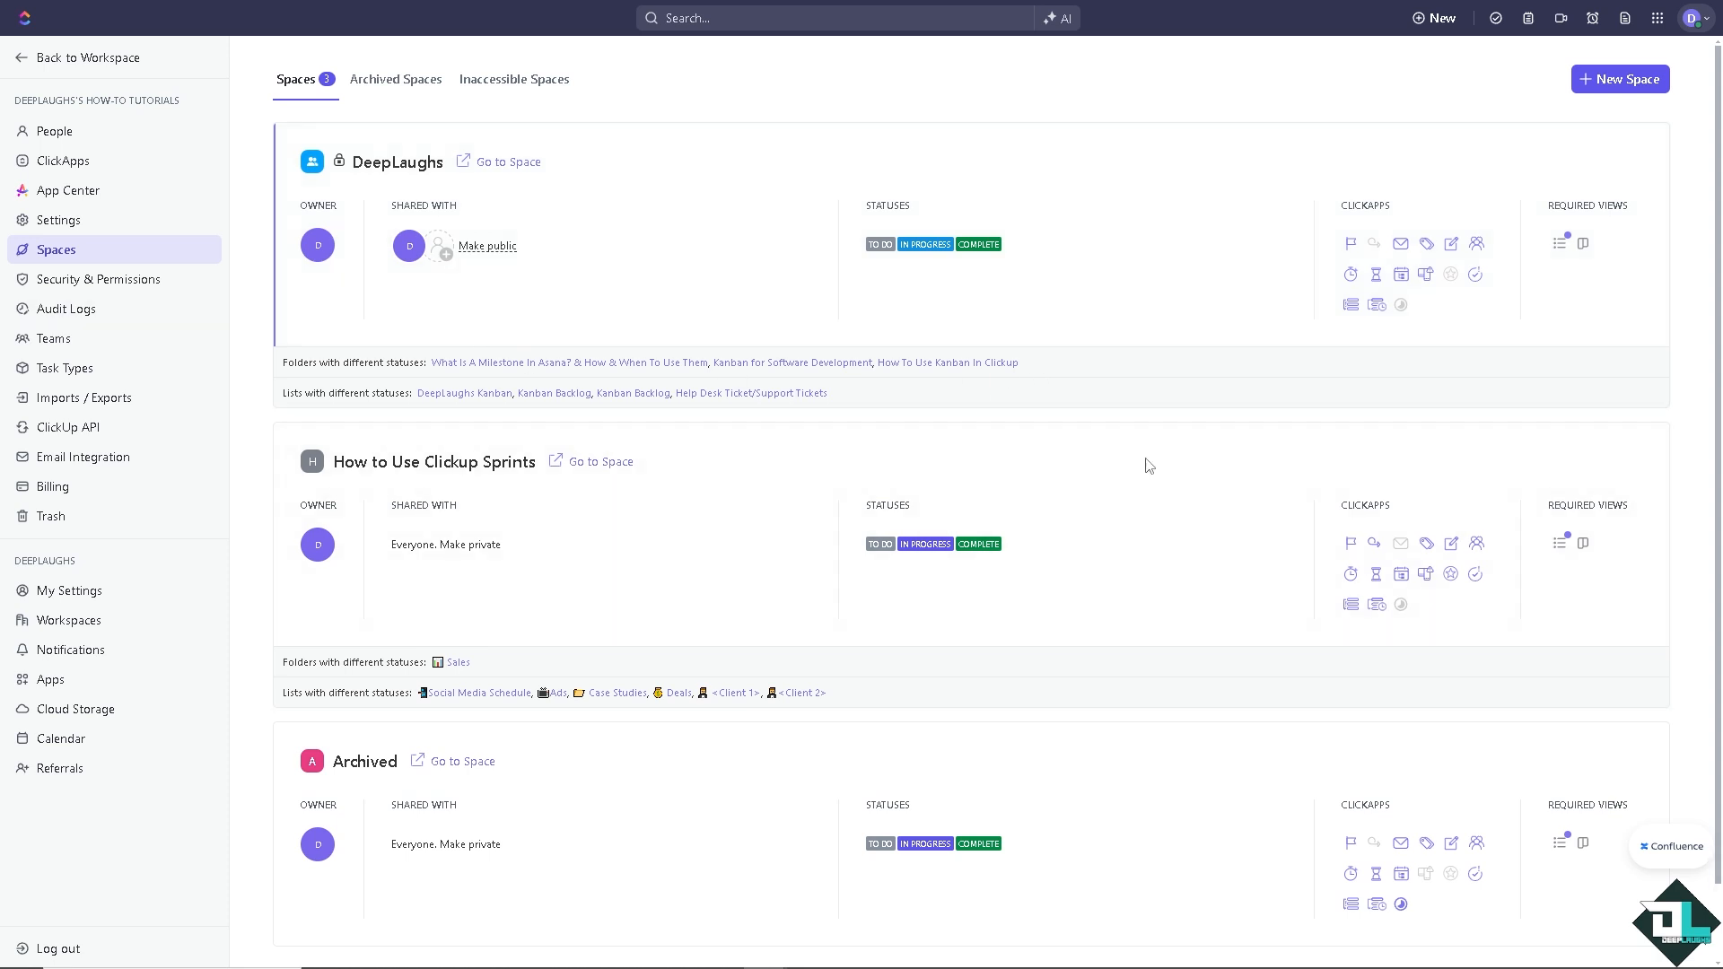
mouse_move(1374, 544)
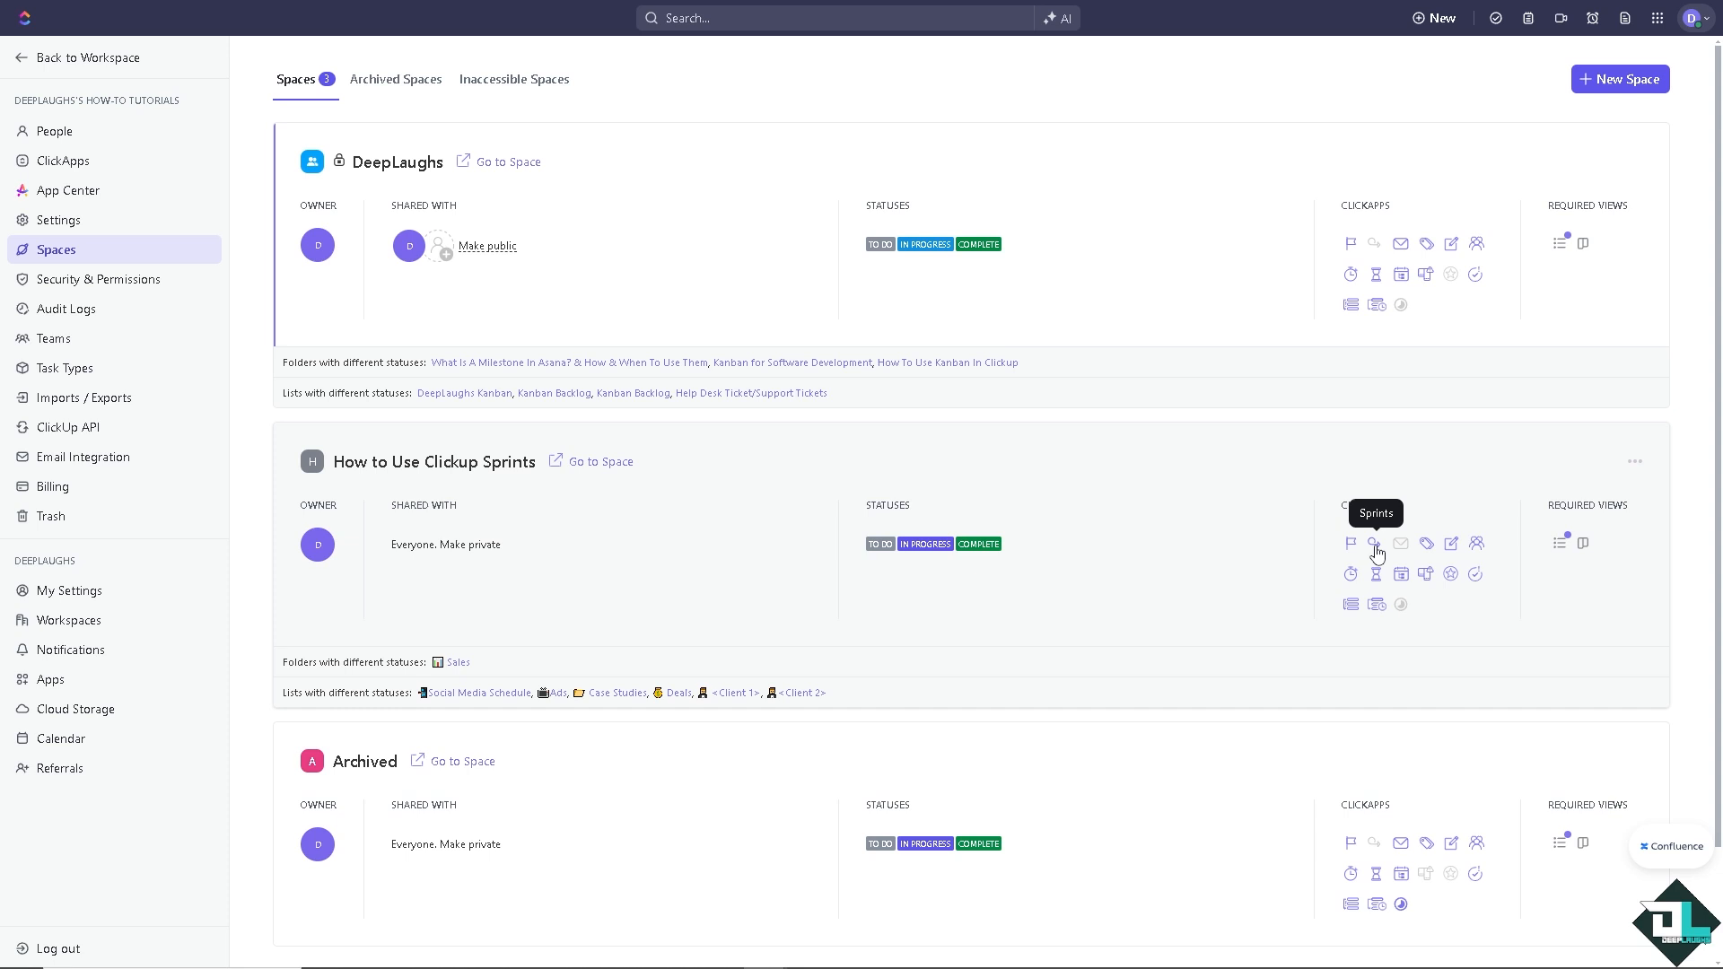
mouse_move(1354, 547)
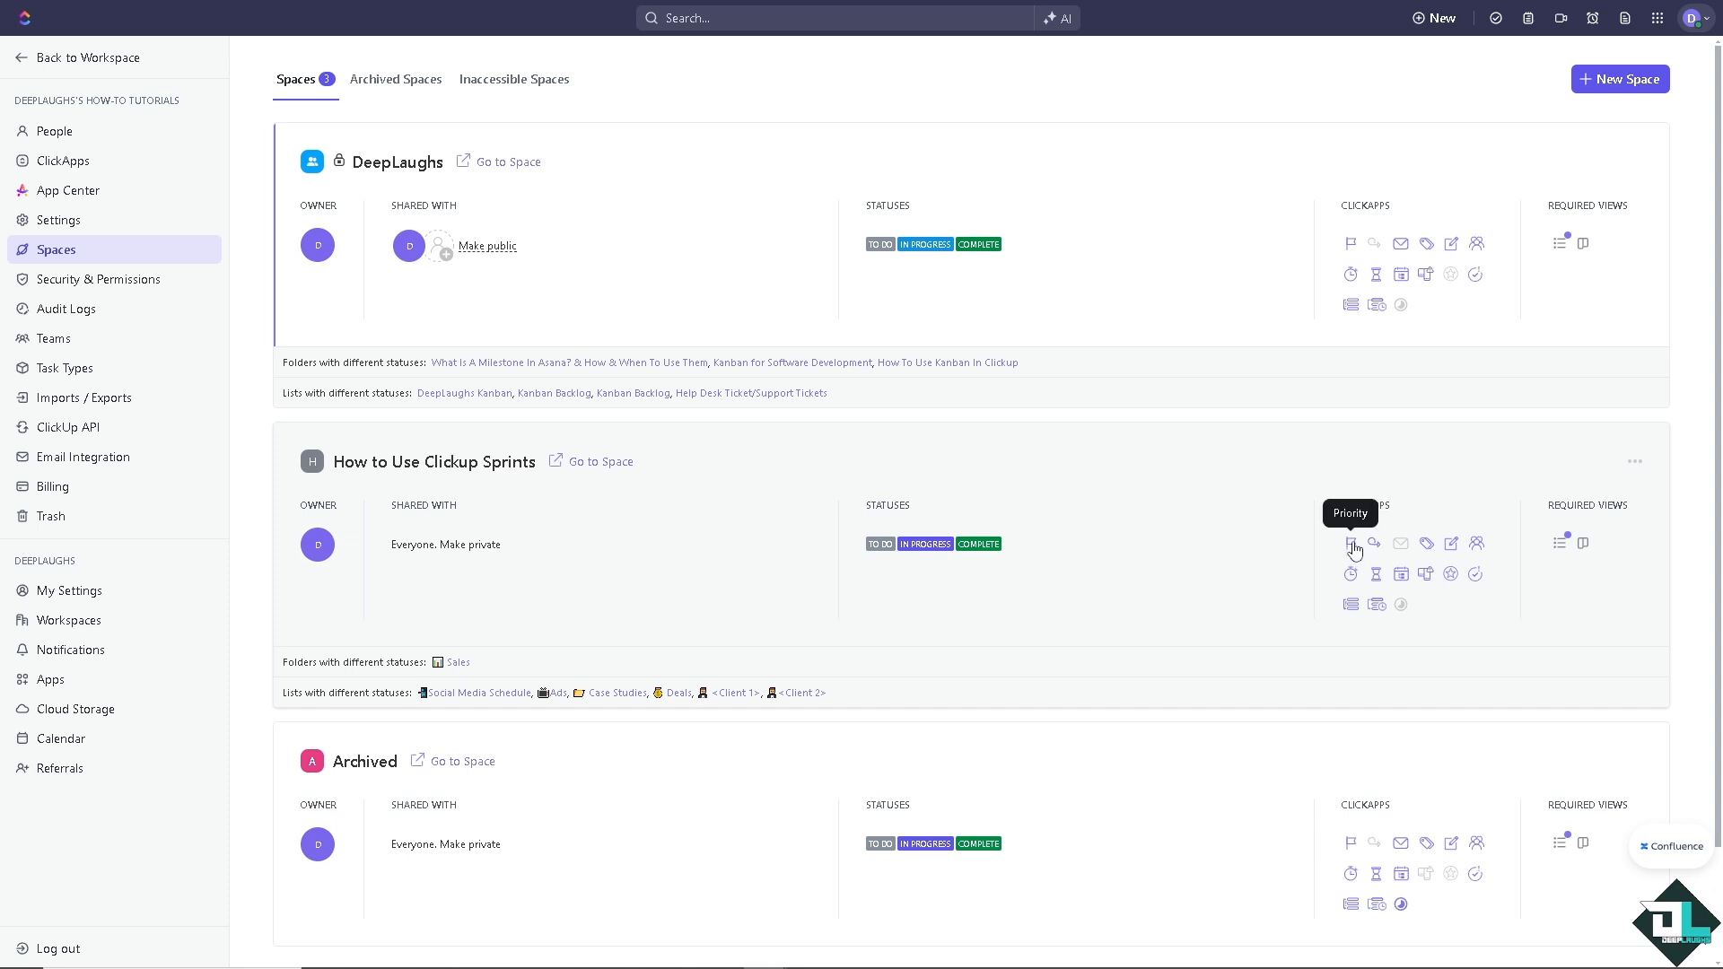
mouse_move(1377, 550)
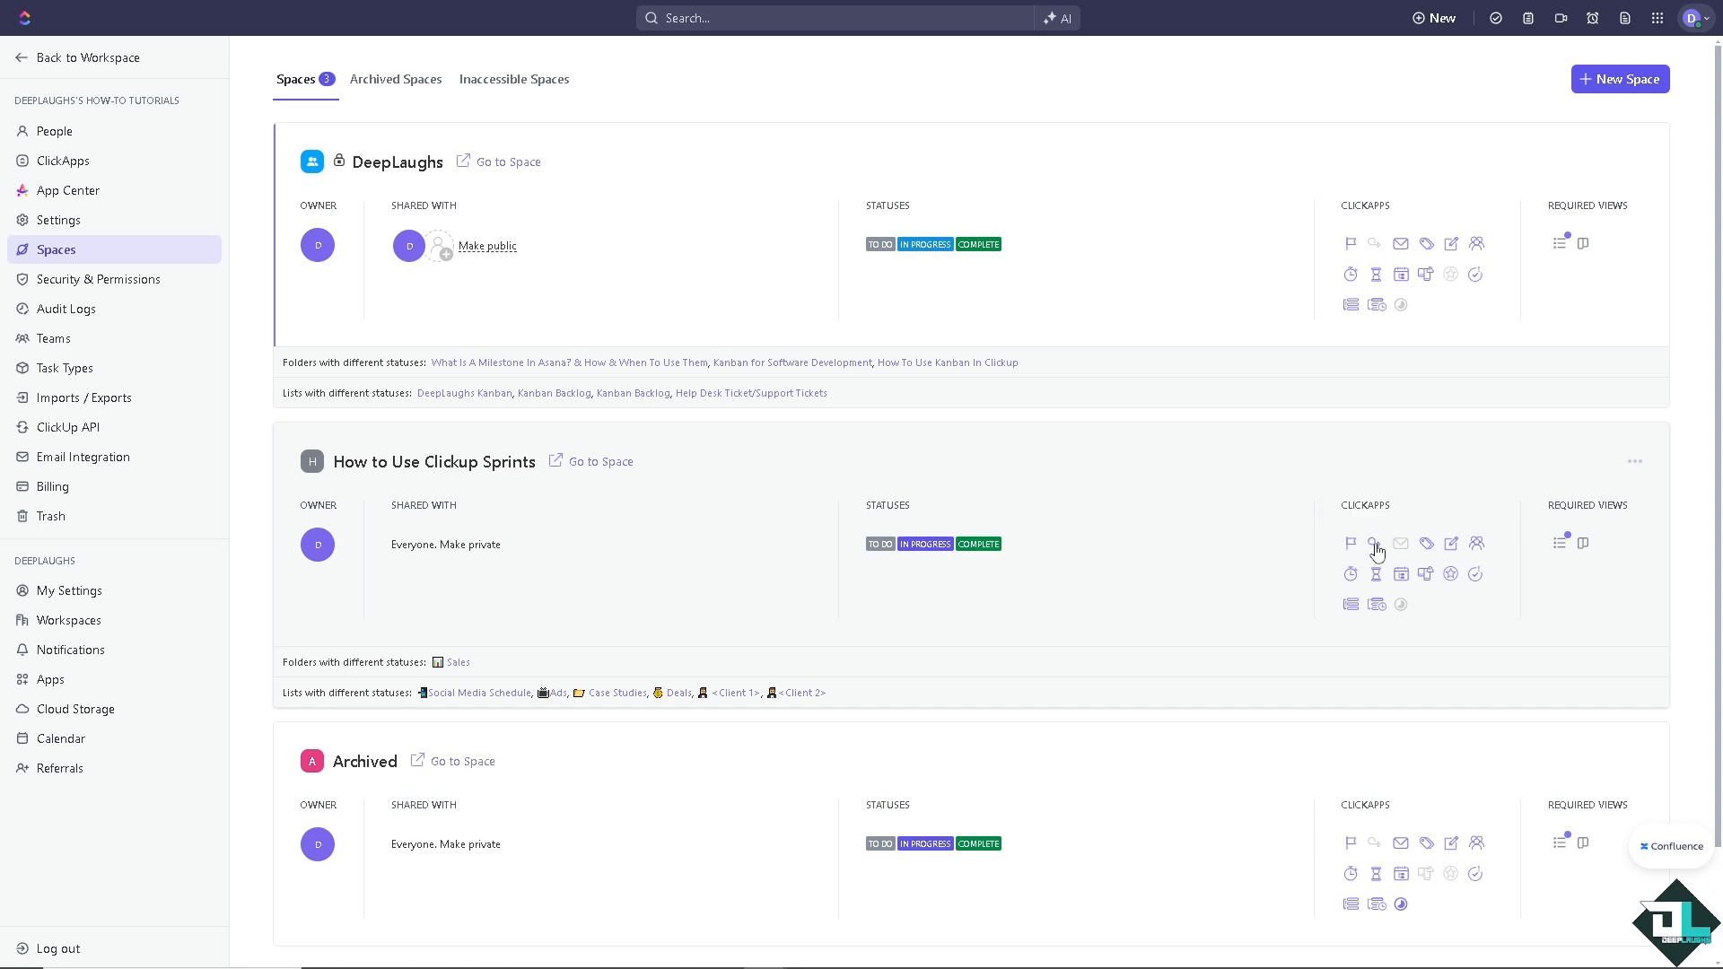
mouse_move(1373, 544)
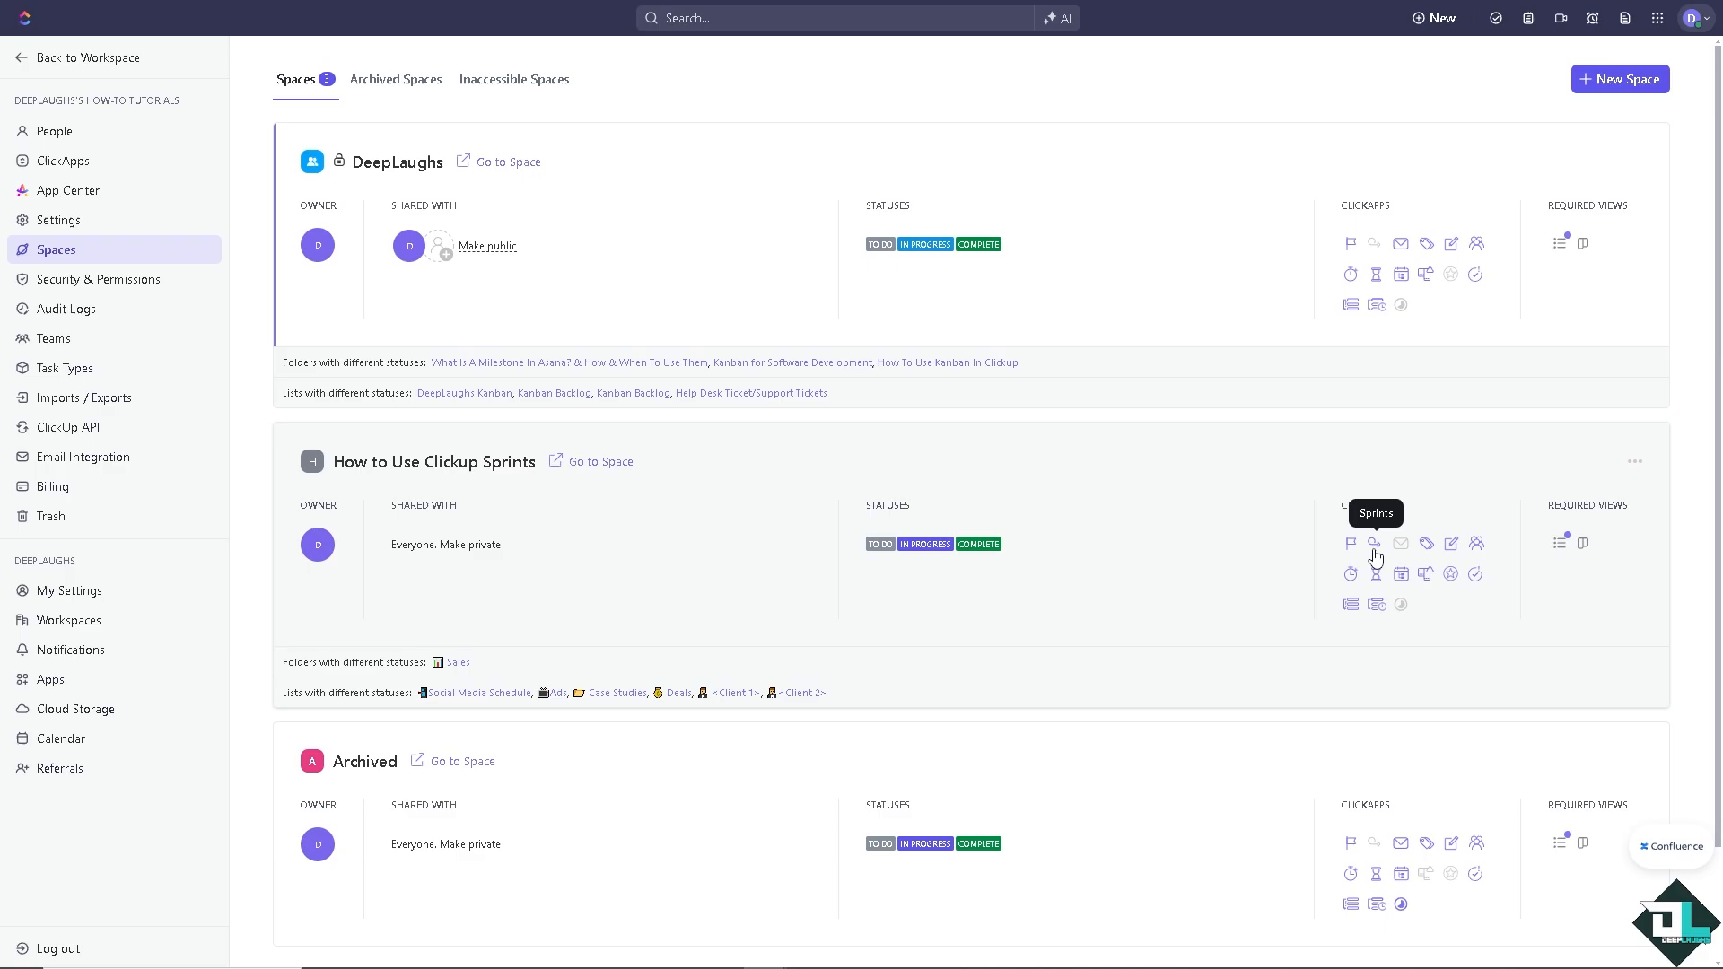
Enable all ClickApps for the space, then turn off Priority, Email, Custom Fields and Tags
click(1373, 542)
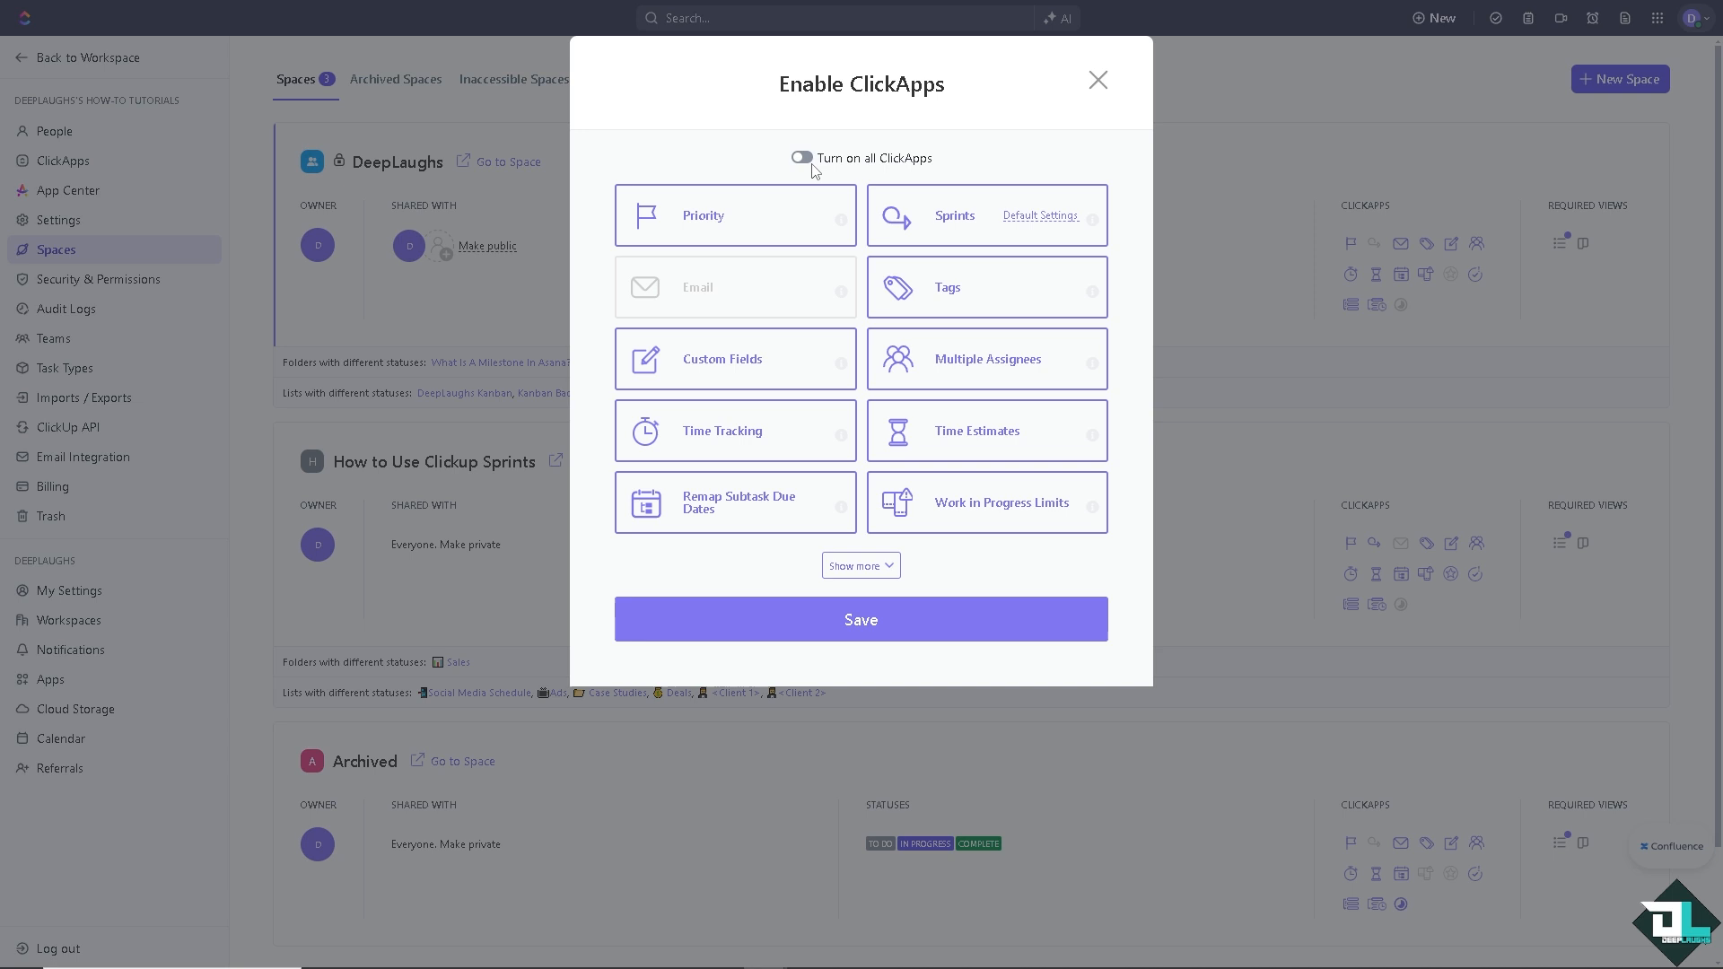
mouse_move(813, 170)
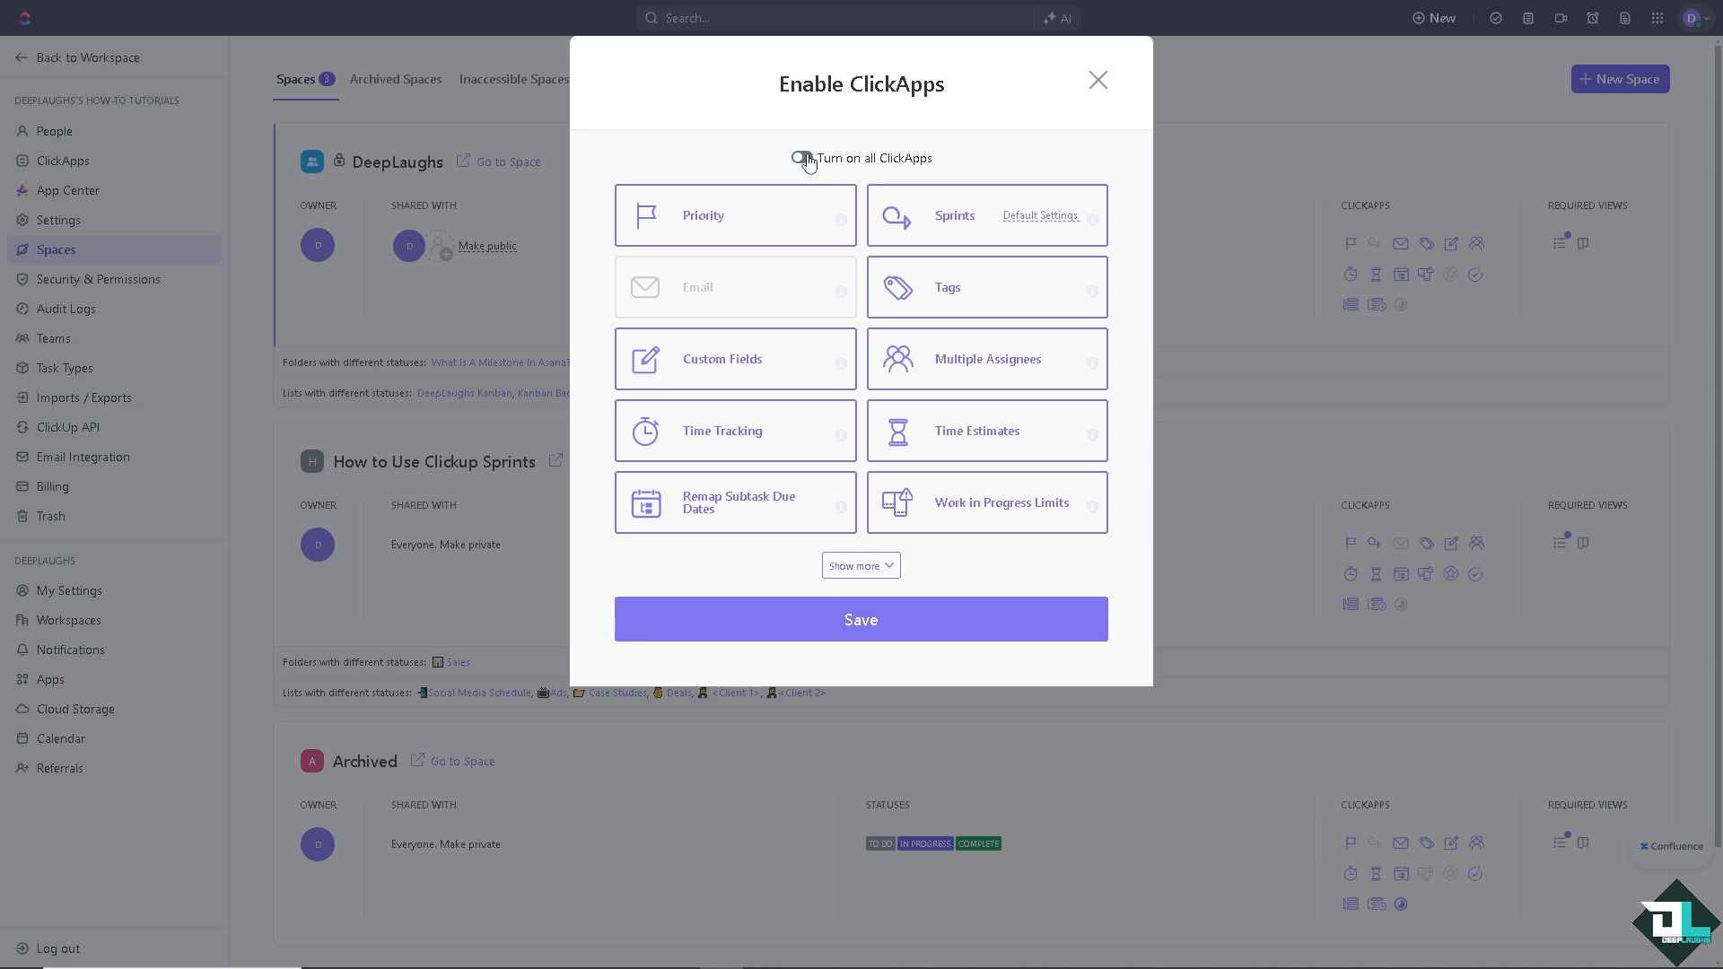
click(802, 158)
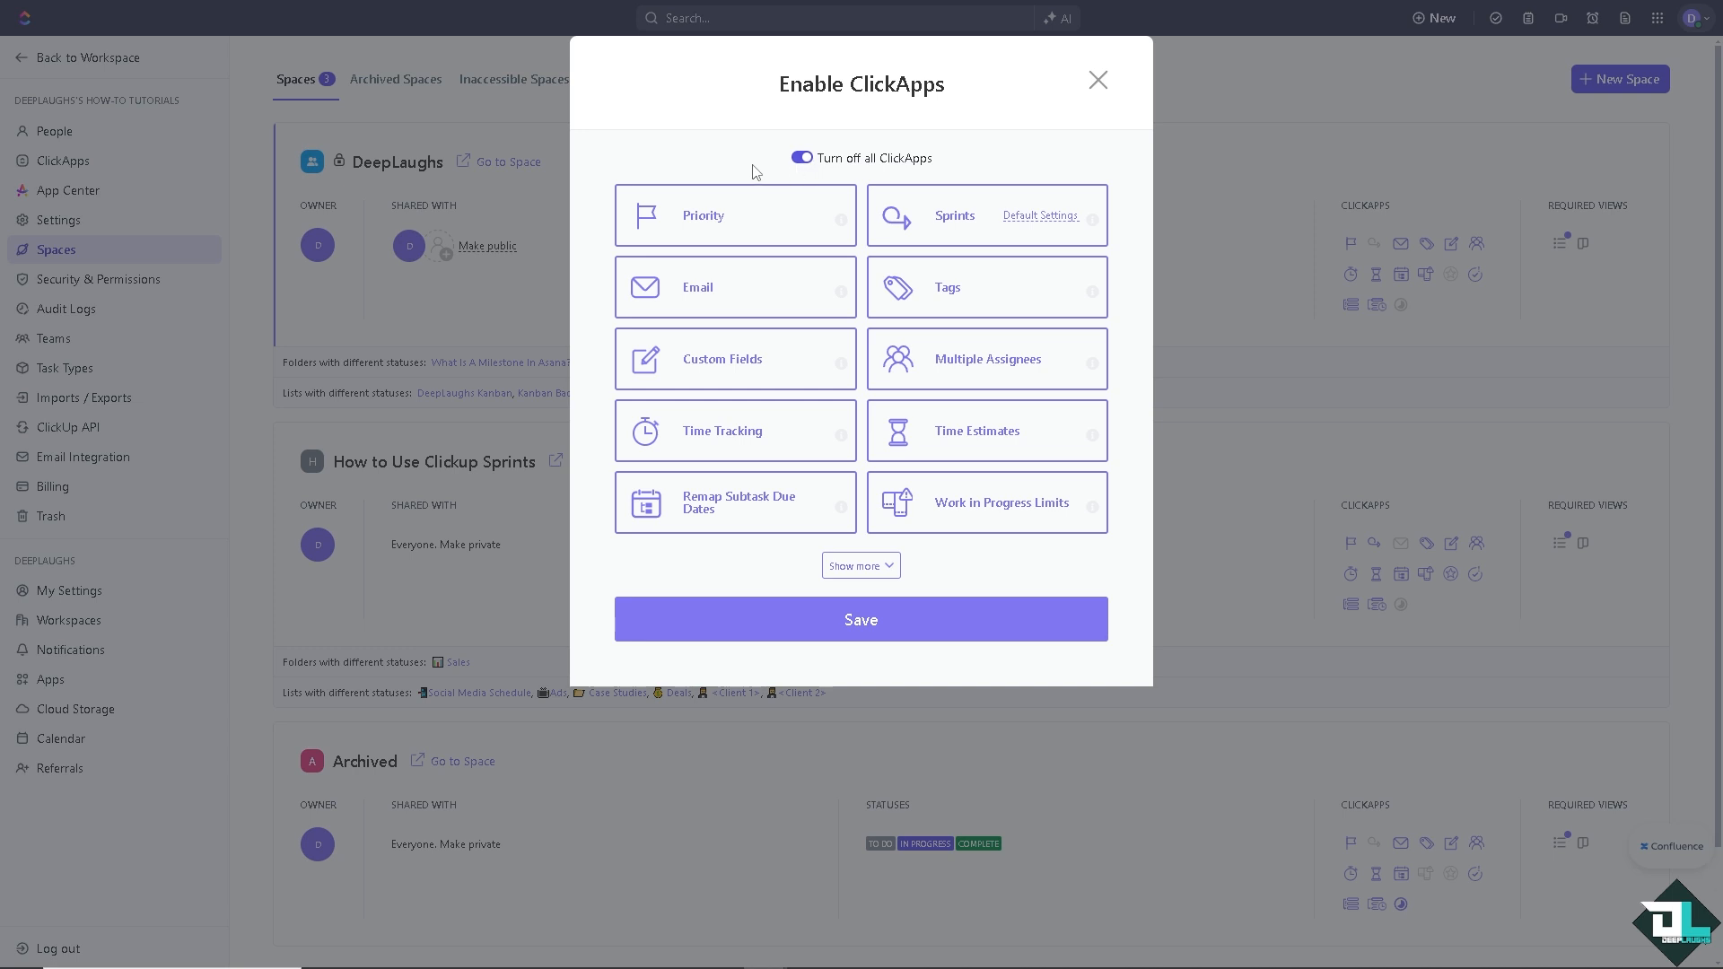
mouse_move(701, 232)
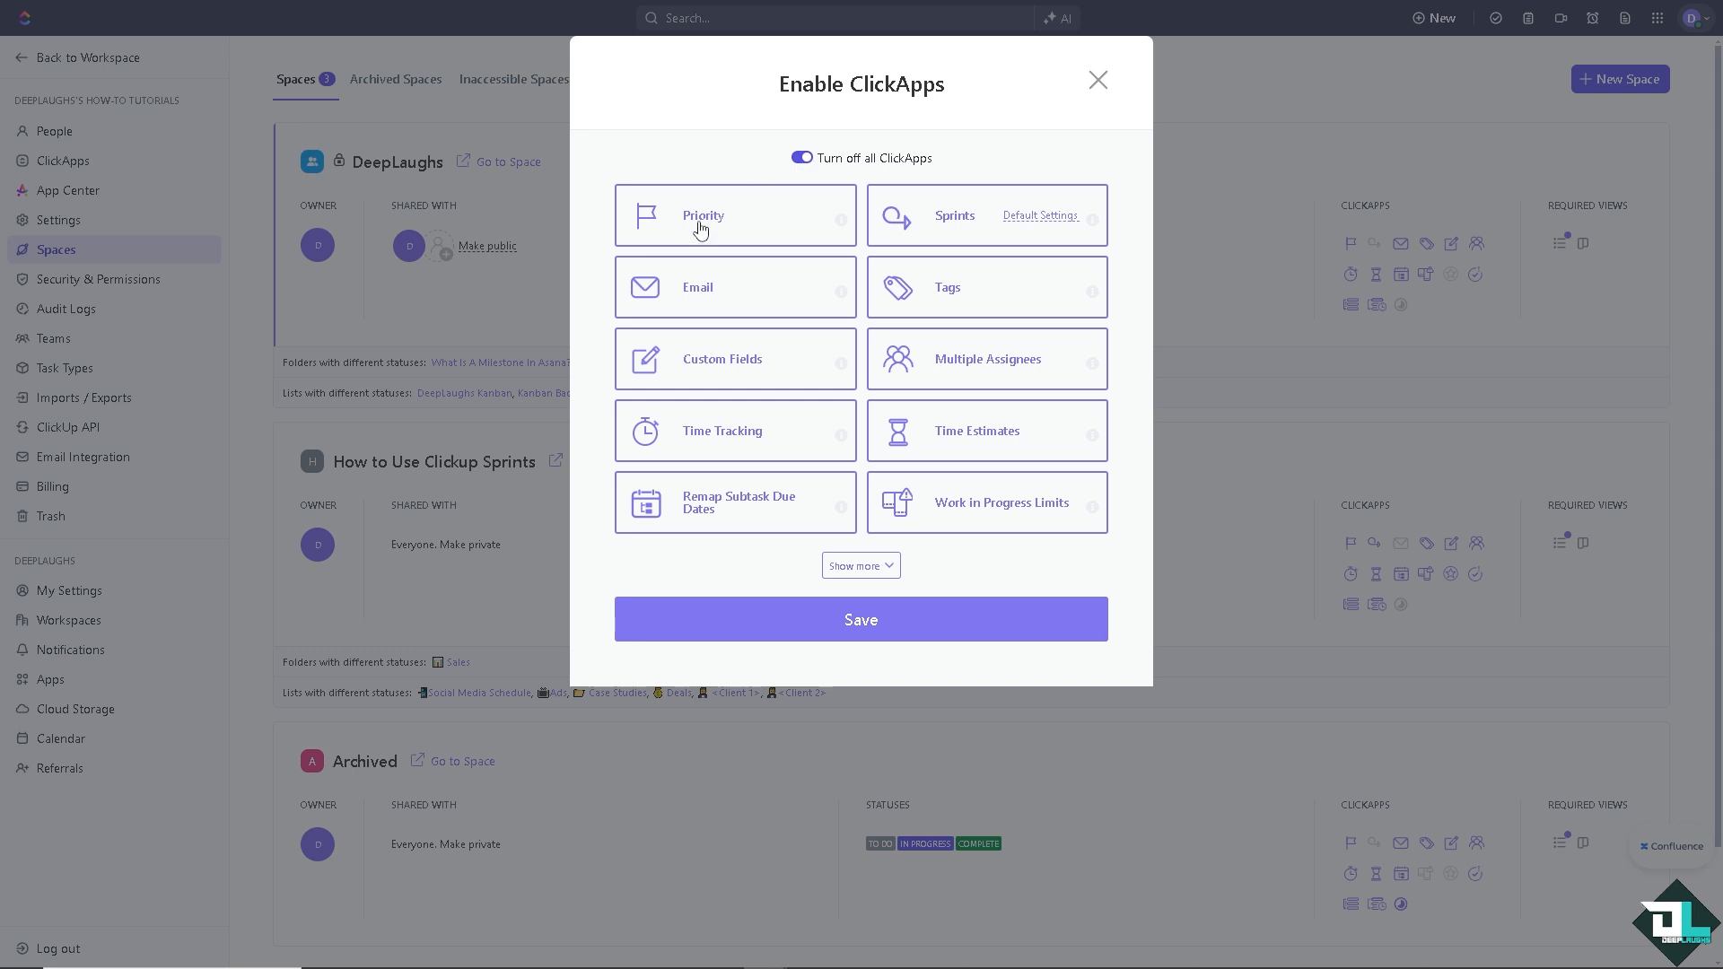
click(734, 213)
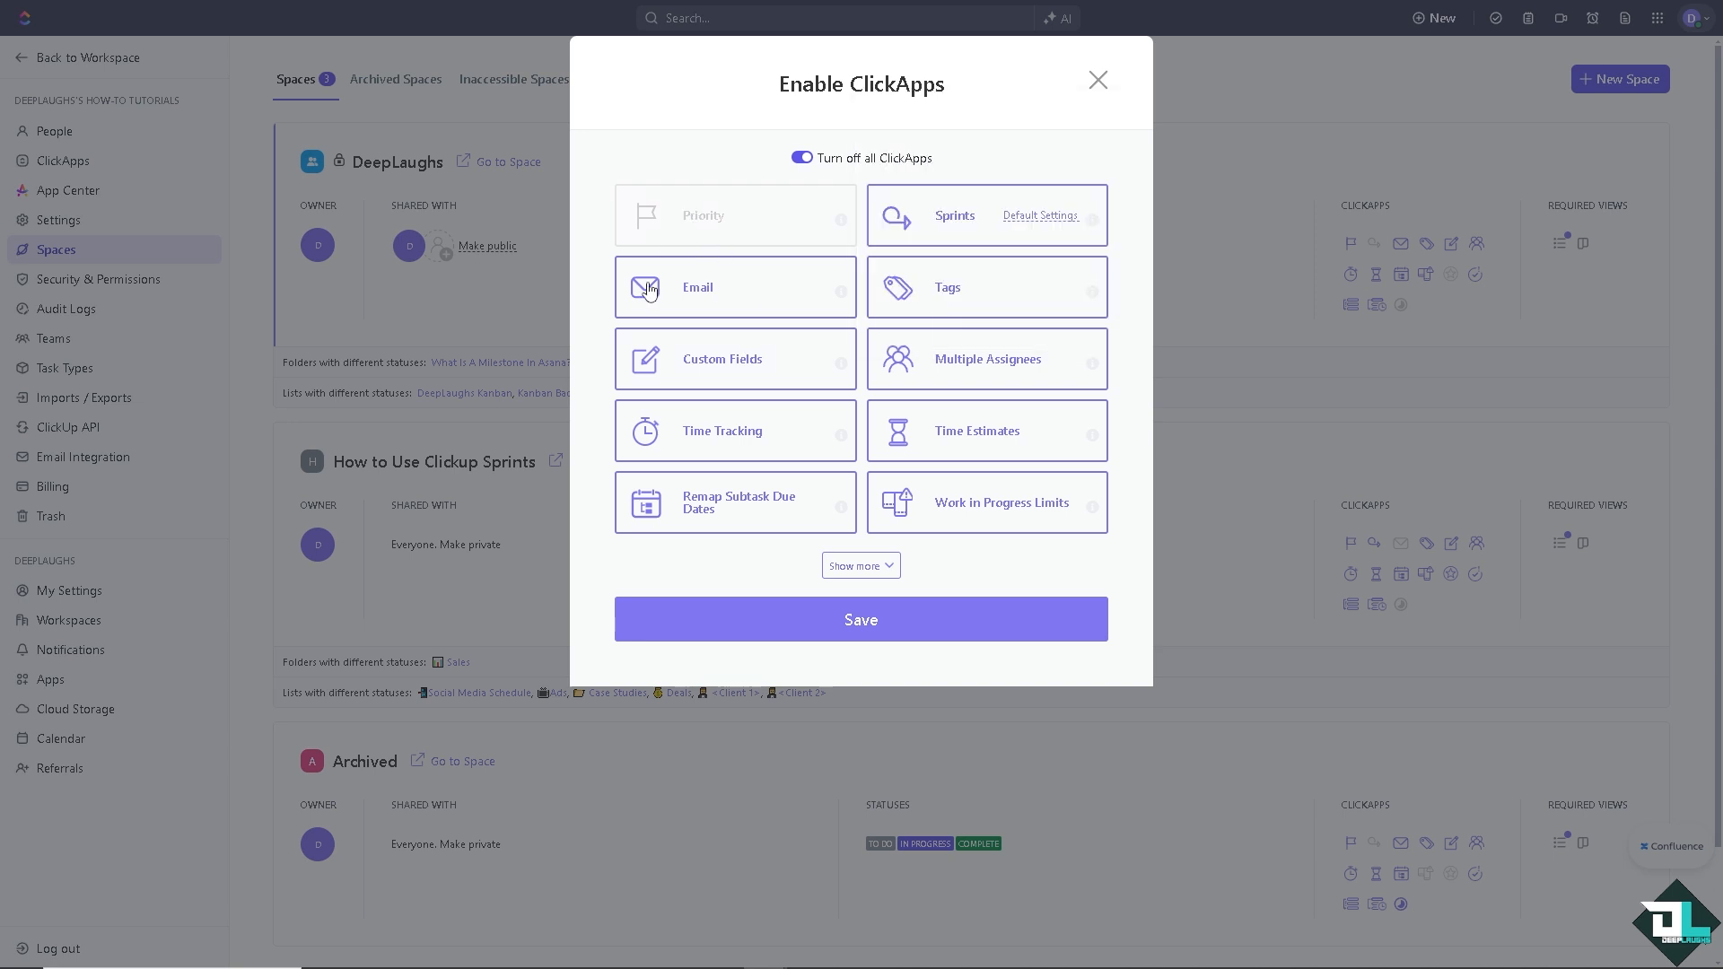
click(734, 287)
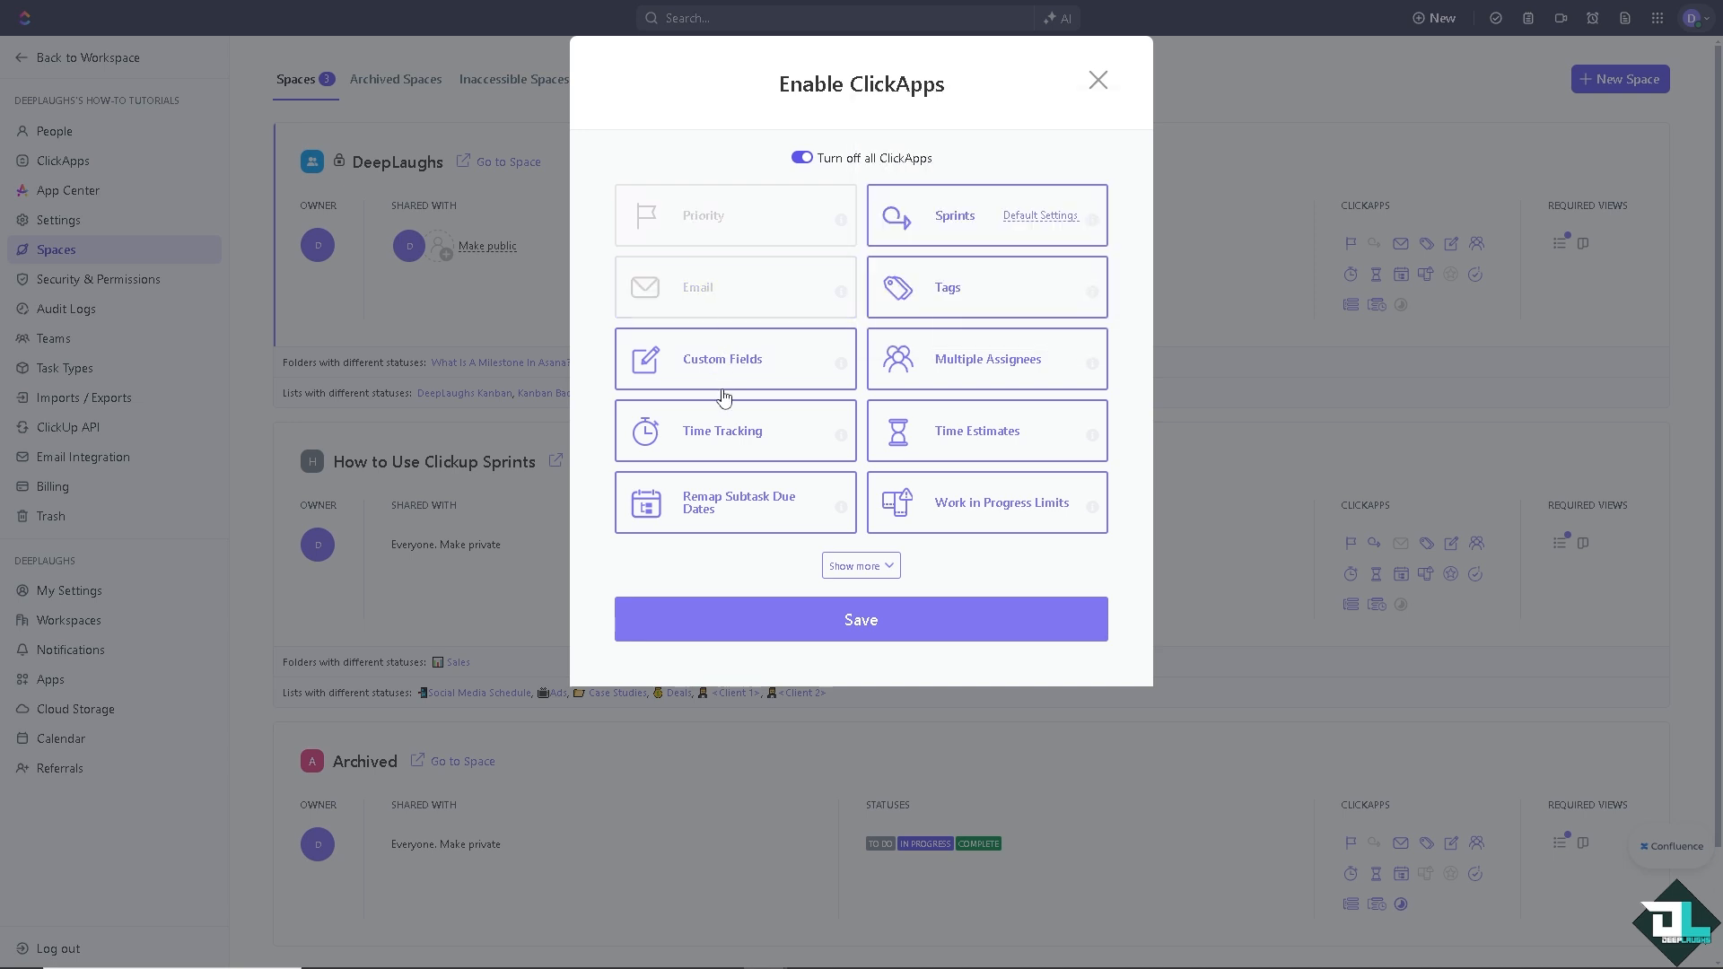
click(734, 359)
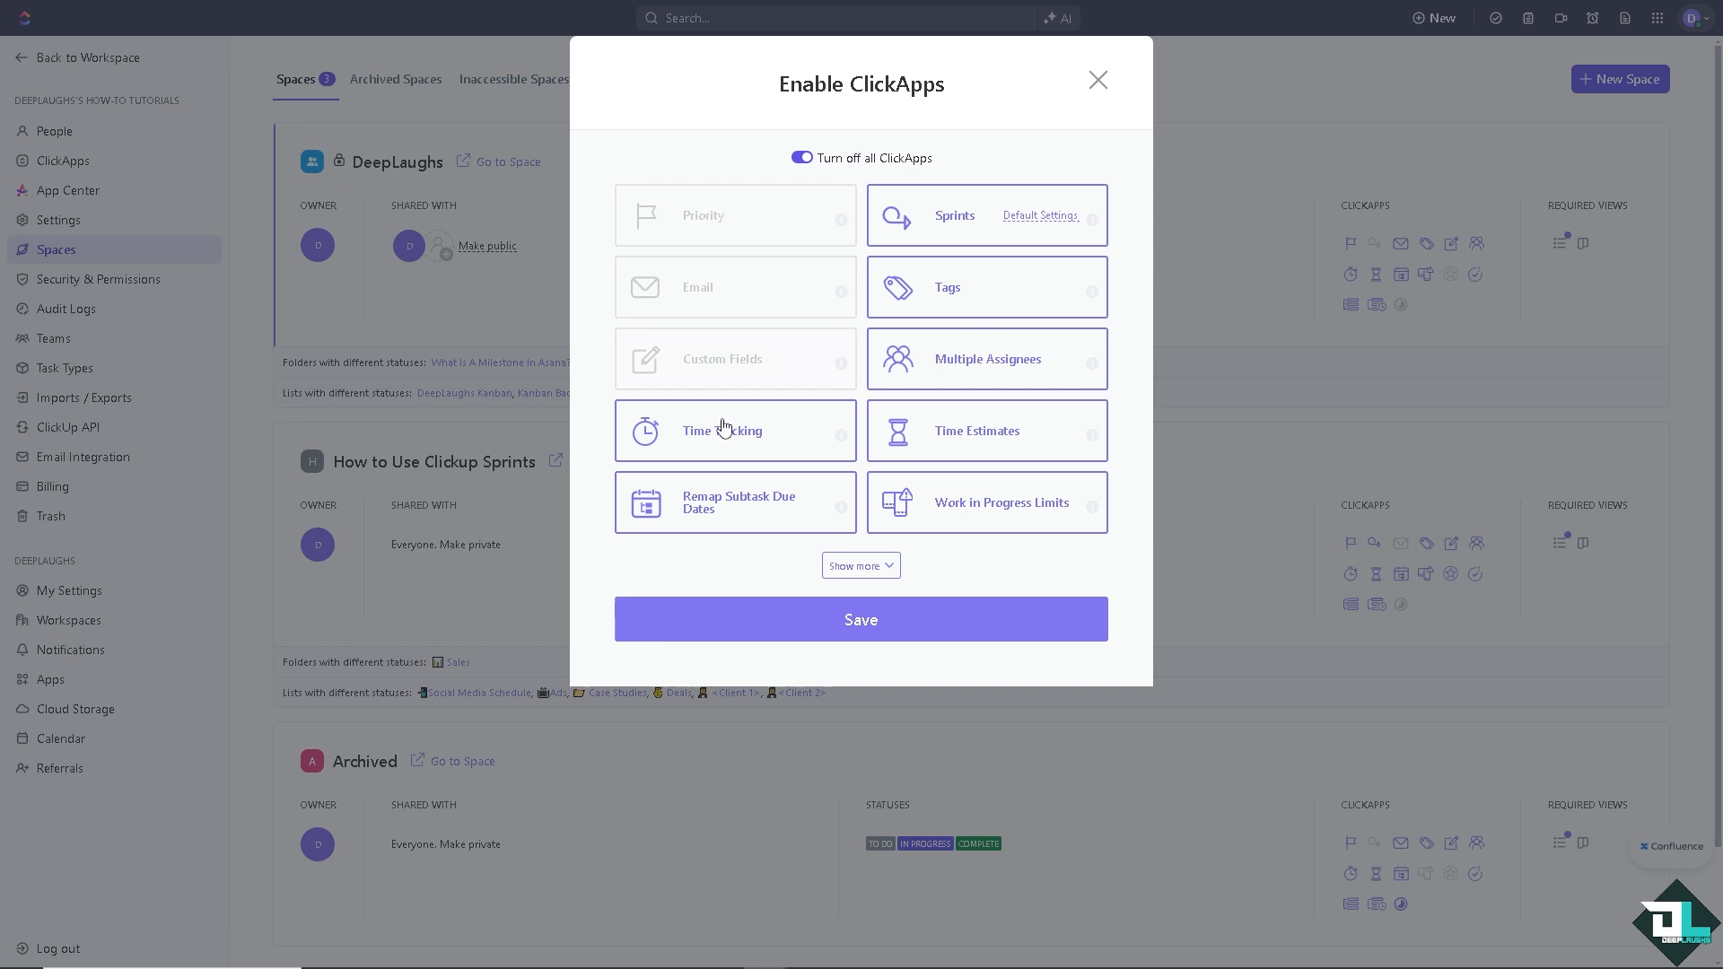
mouse_move(727, 436)
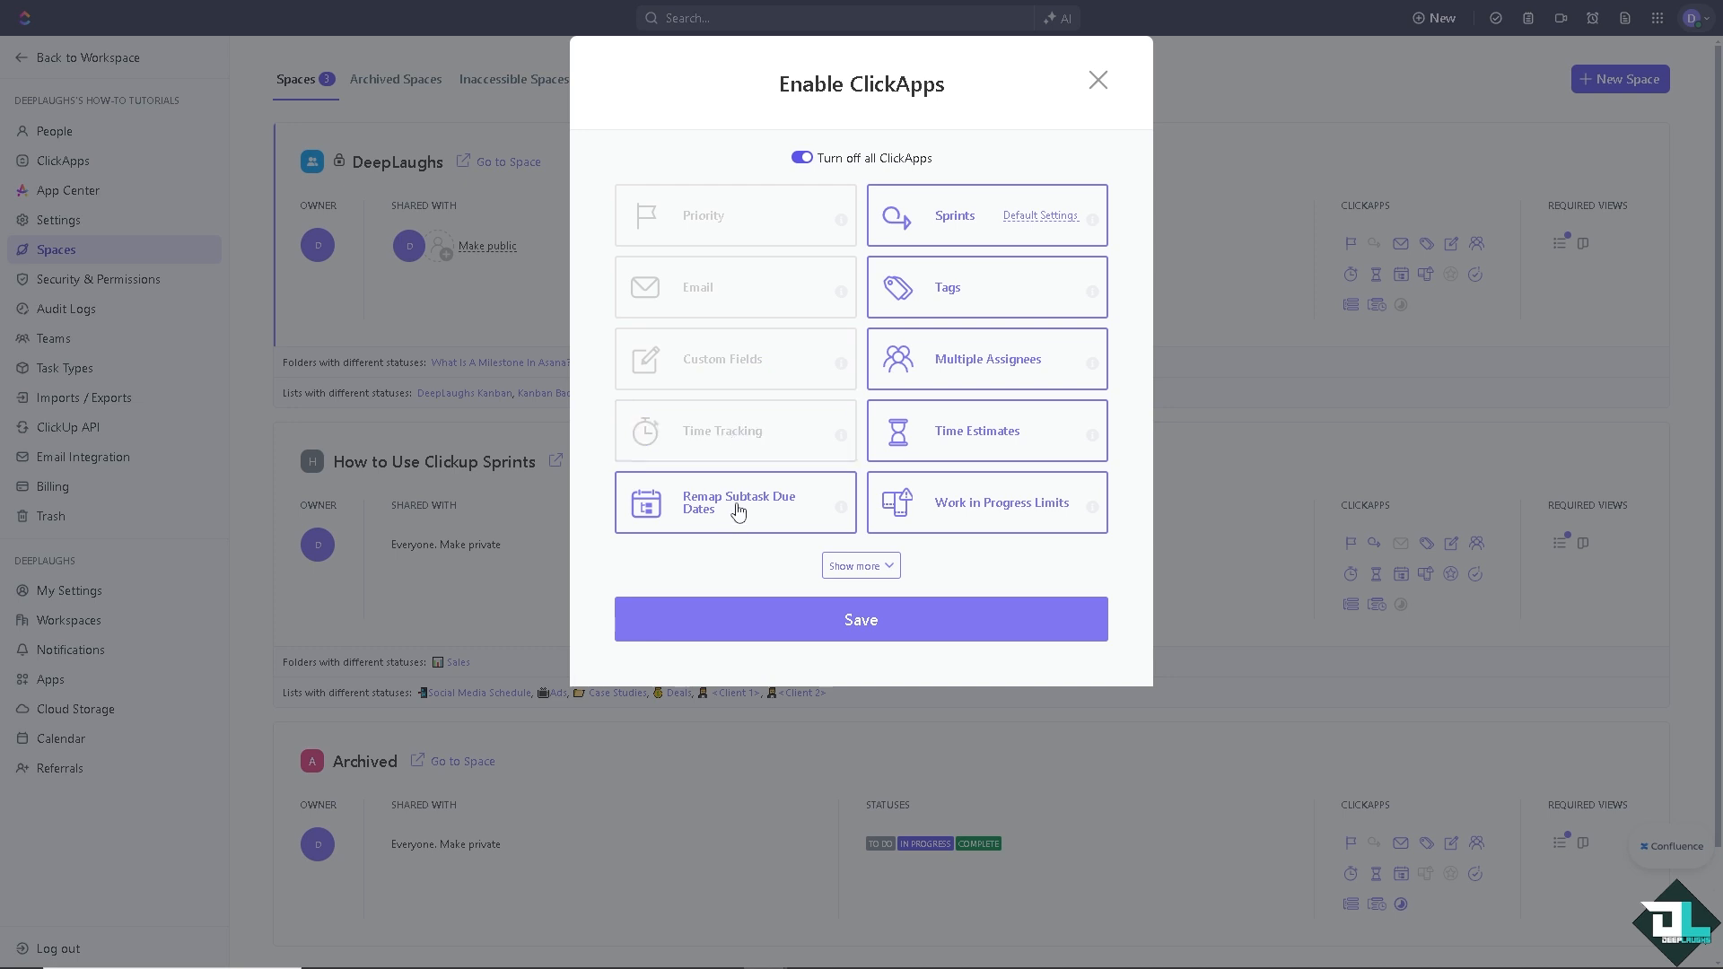
mouse_move(959, 515)
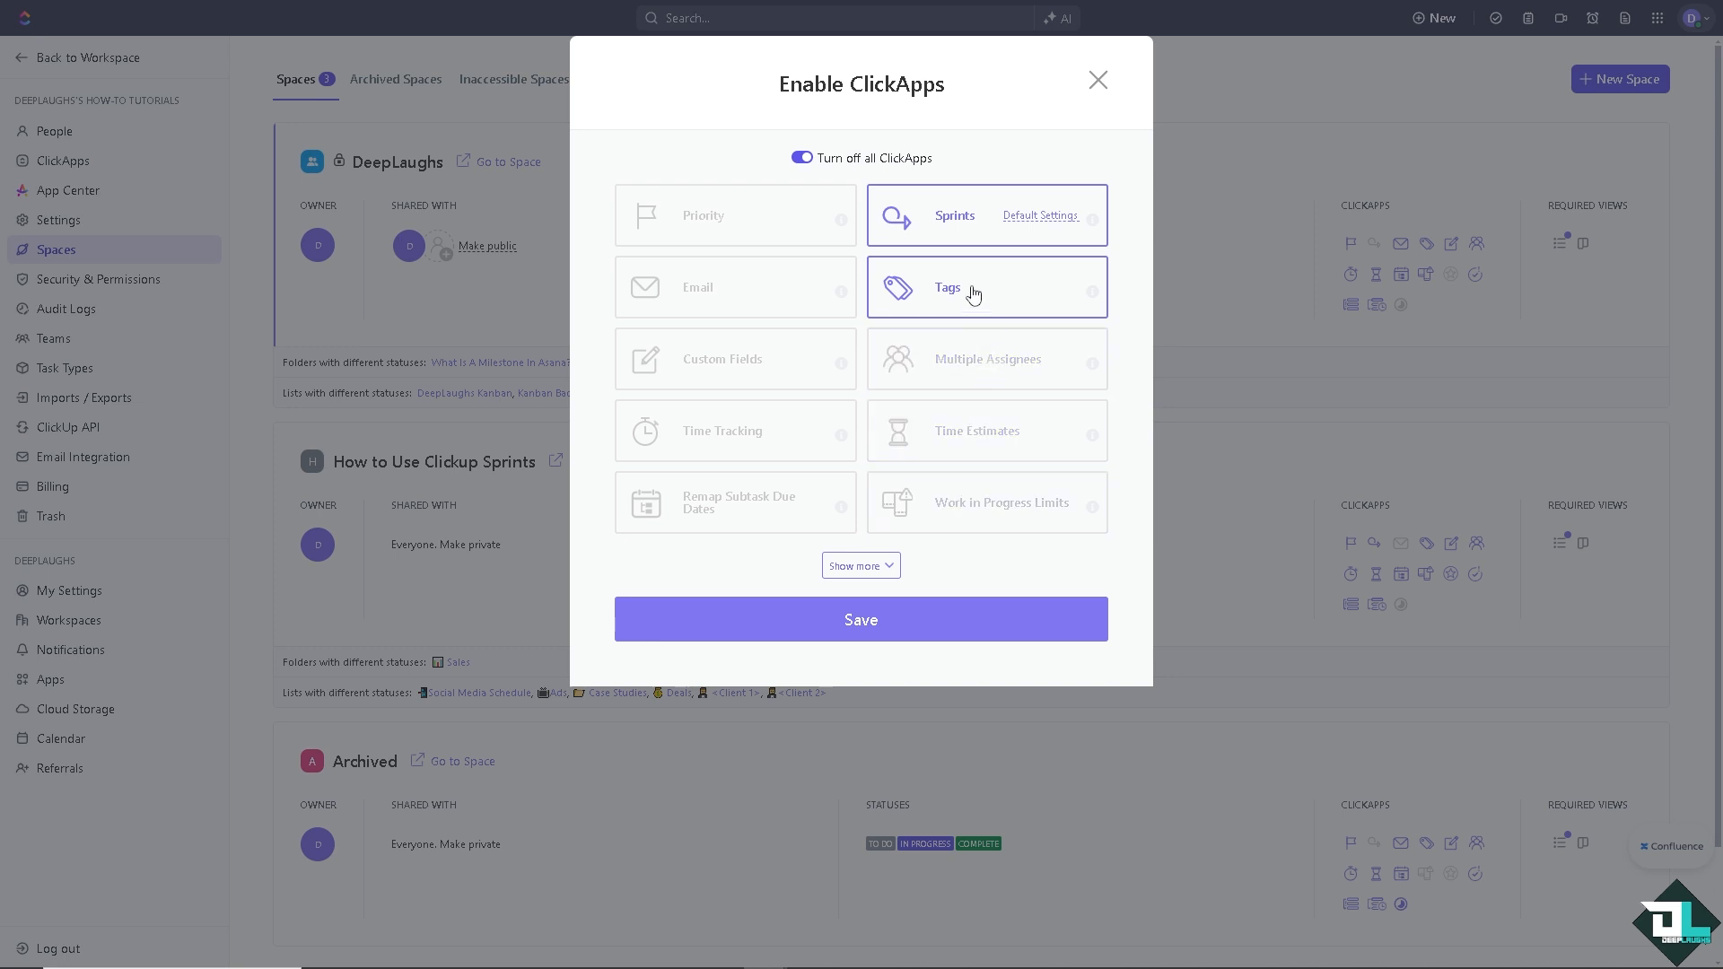
click(859, 565)
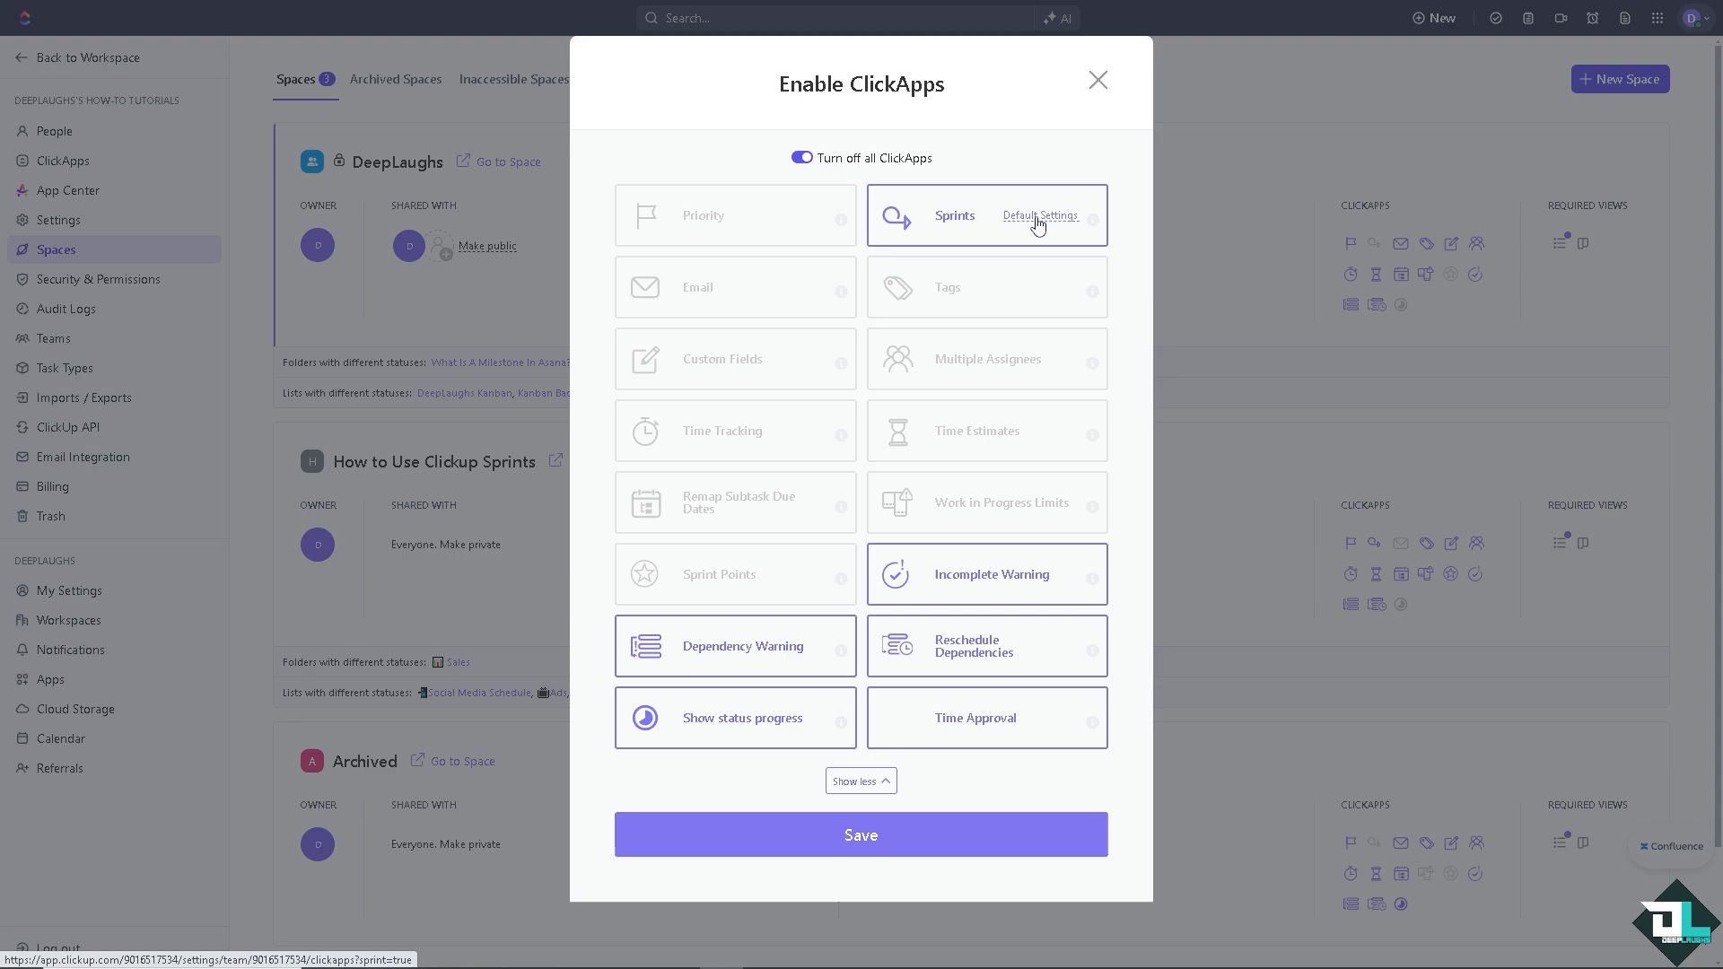
Set the sprint folders' default sprint name to Sprint {INDEX} ({START_DATE} - {END_DATE})
click(1039, 215)
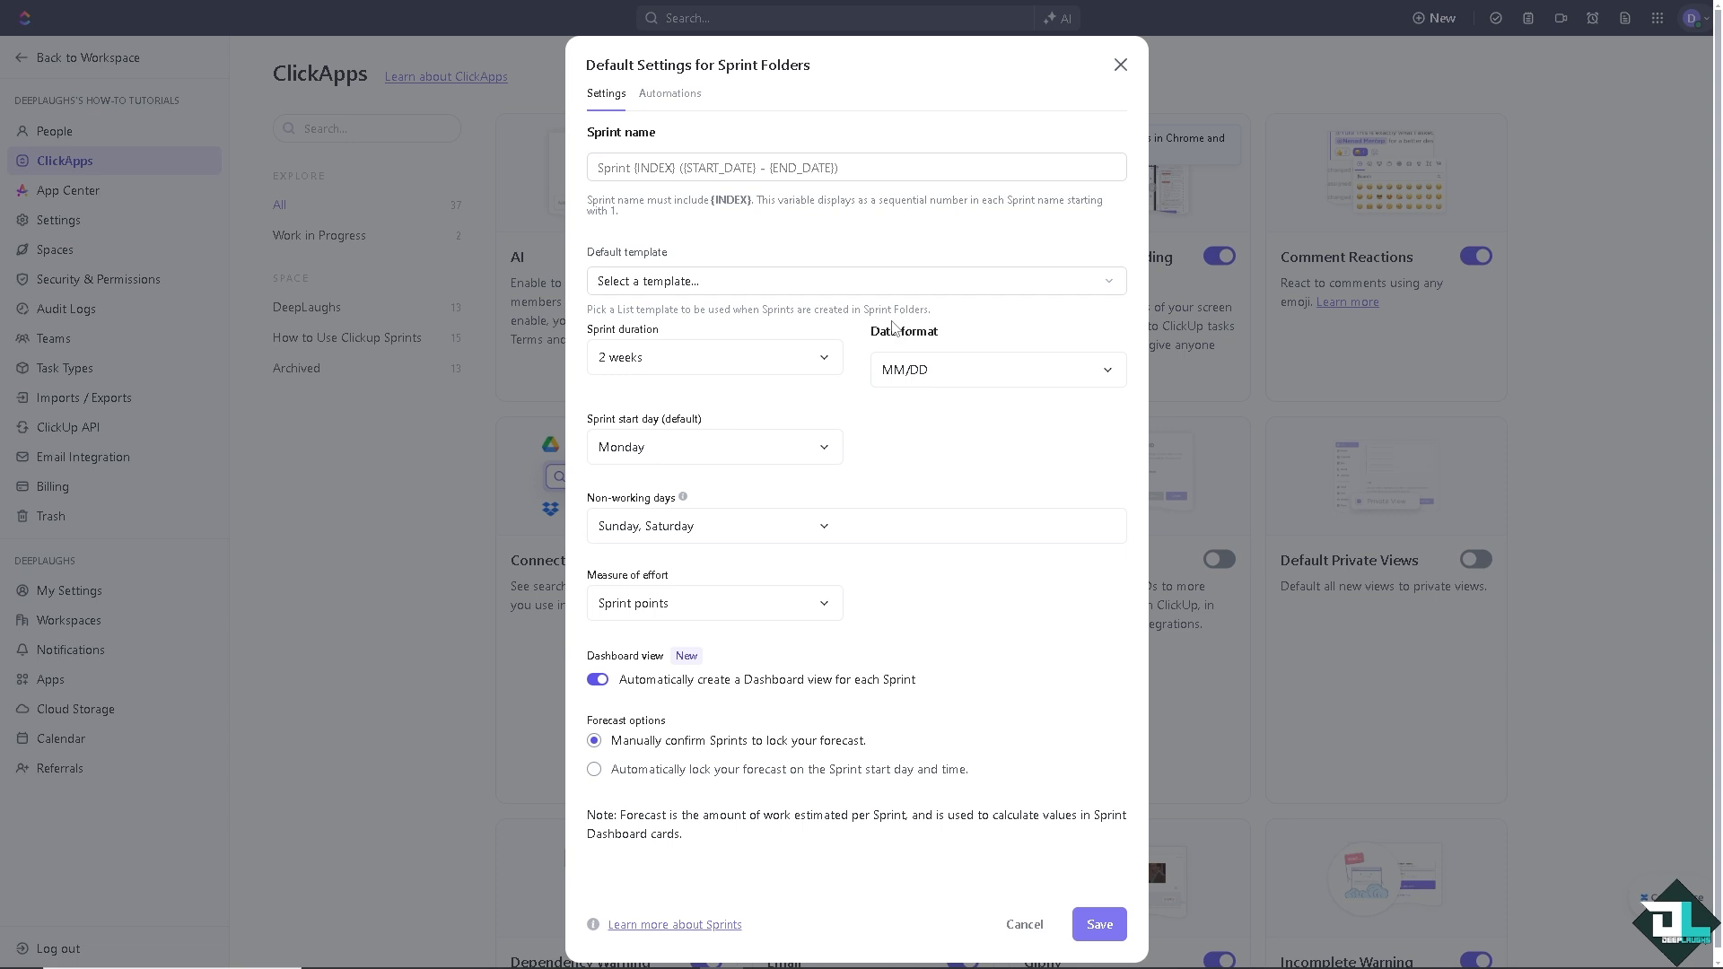
click(854, 166)
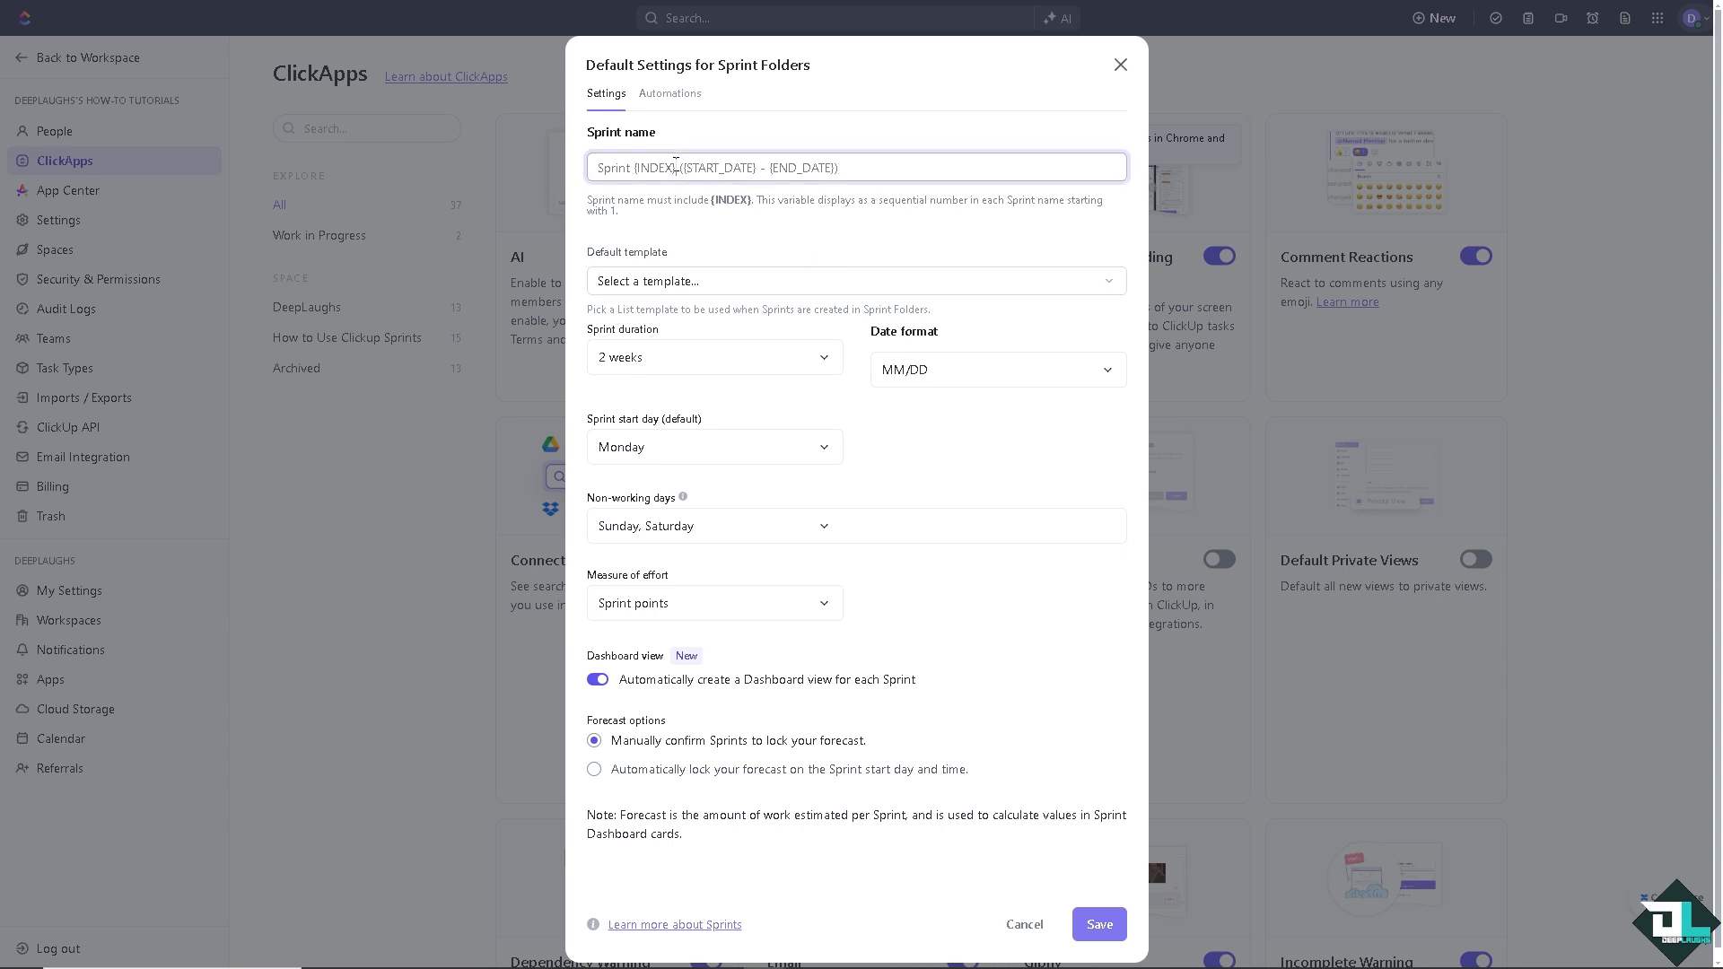
text(How to Use Clickup Sprints)
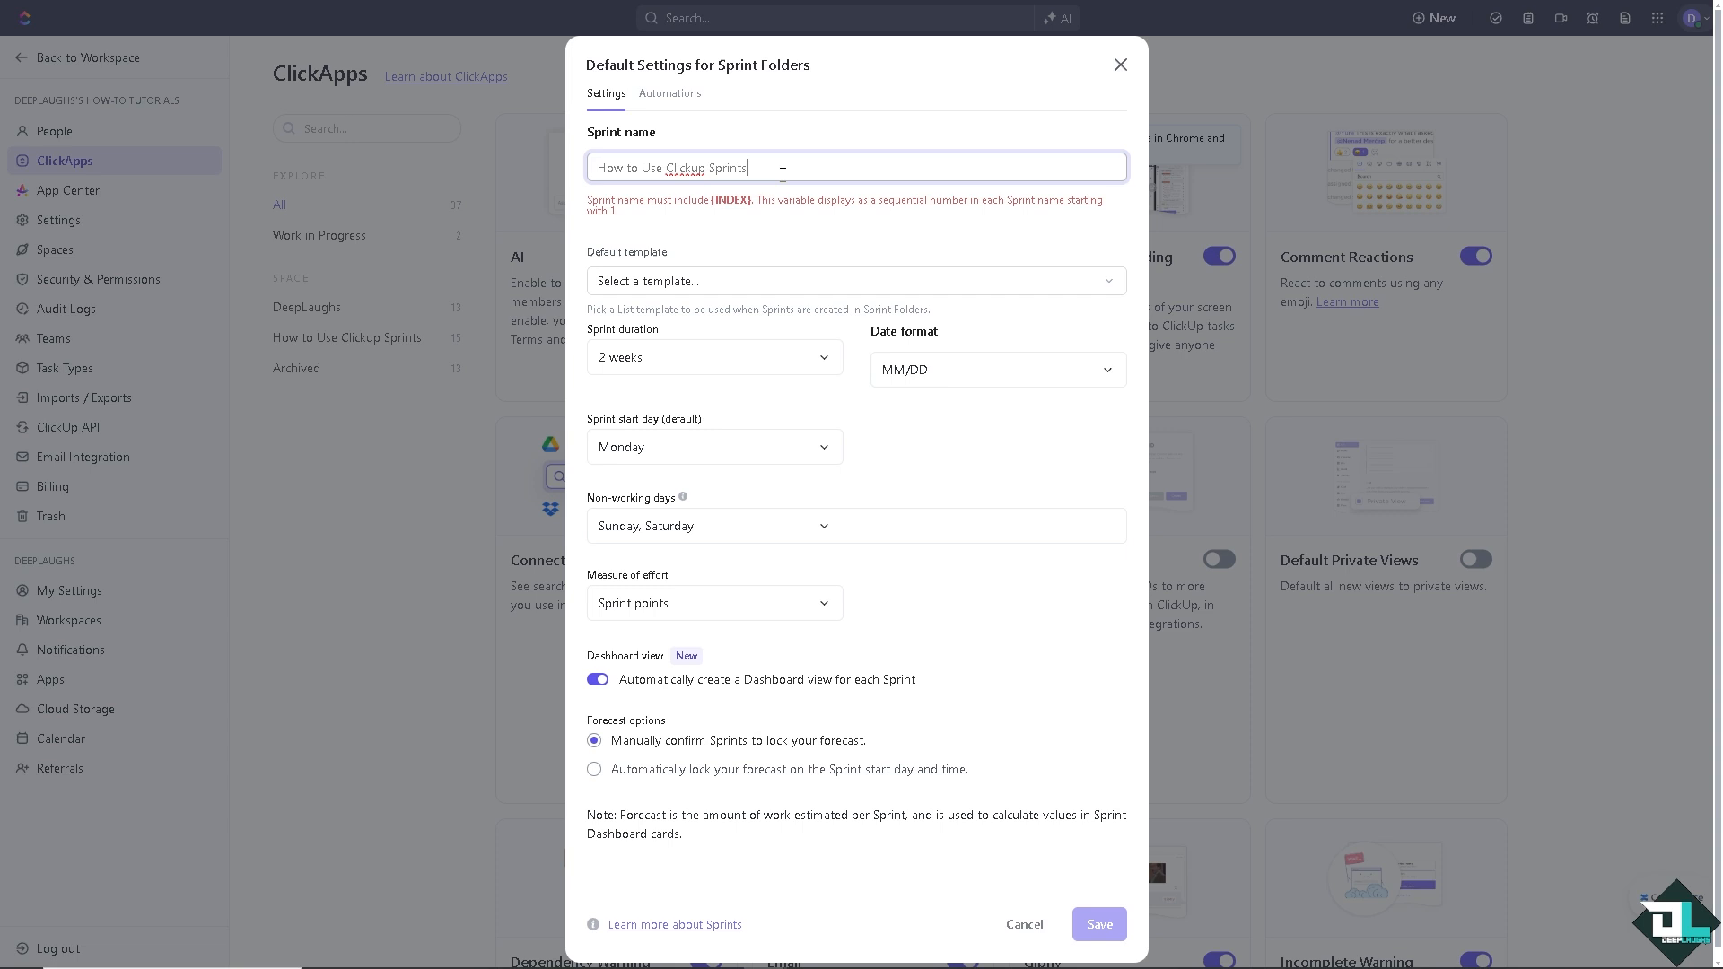
text(Sprint {INDEX} ({START_DATE} - {END_DATE}))
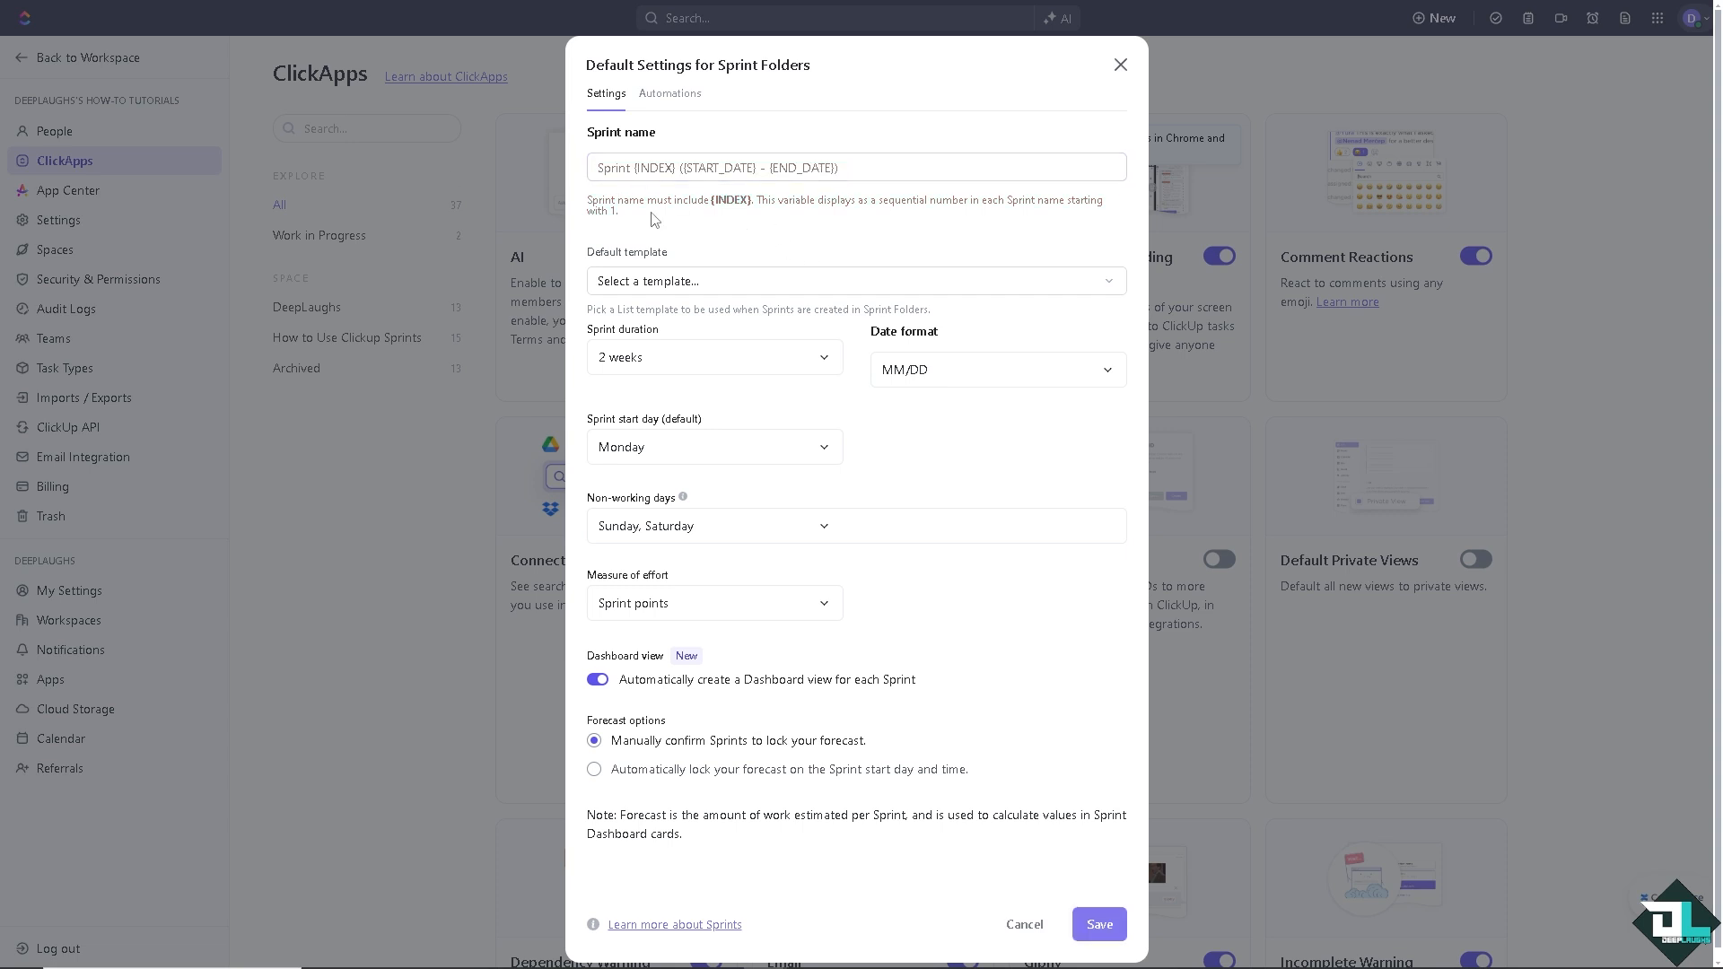
mouse_move(831, 228)
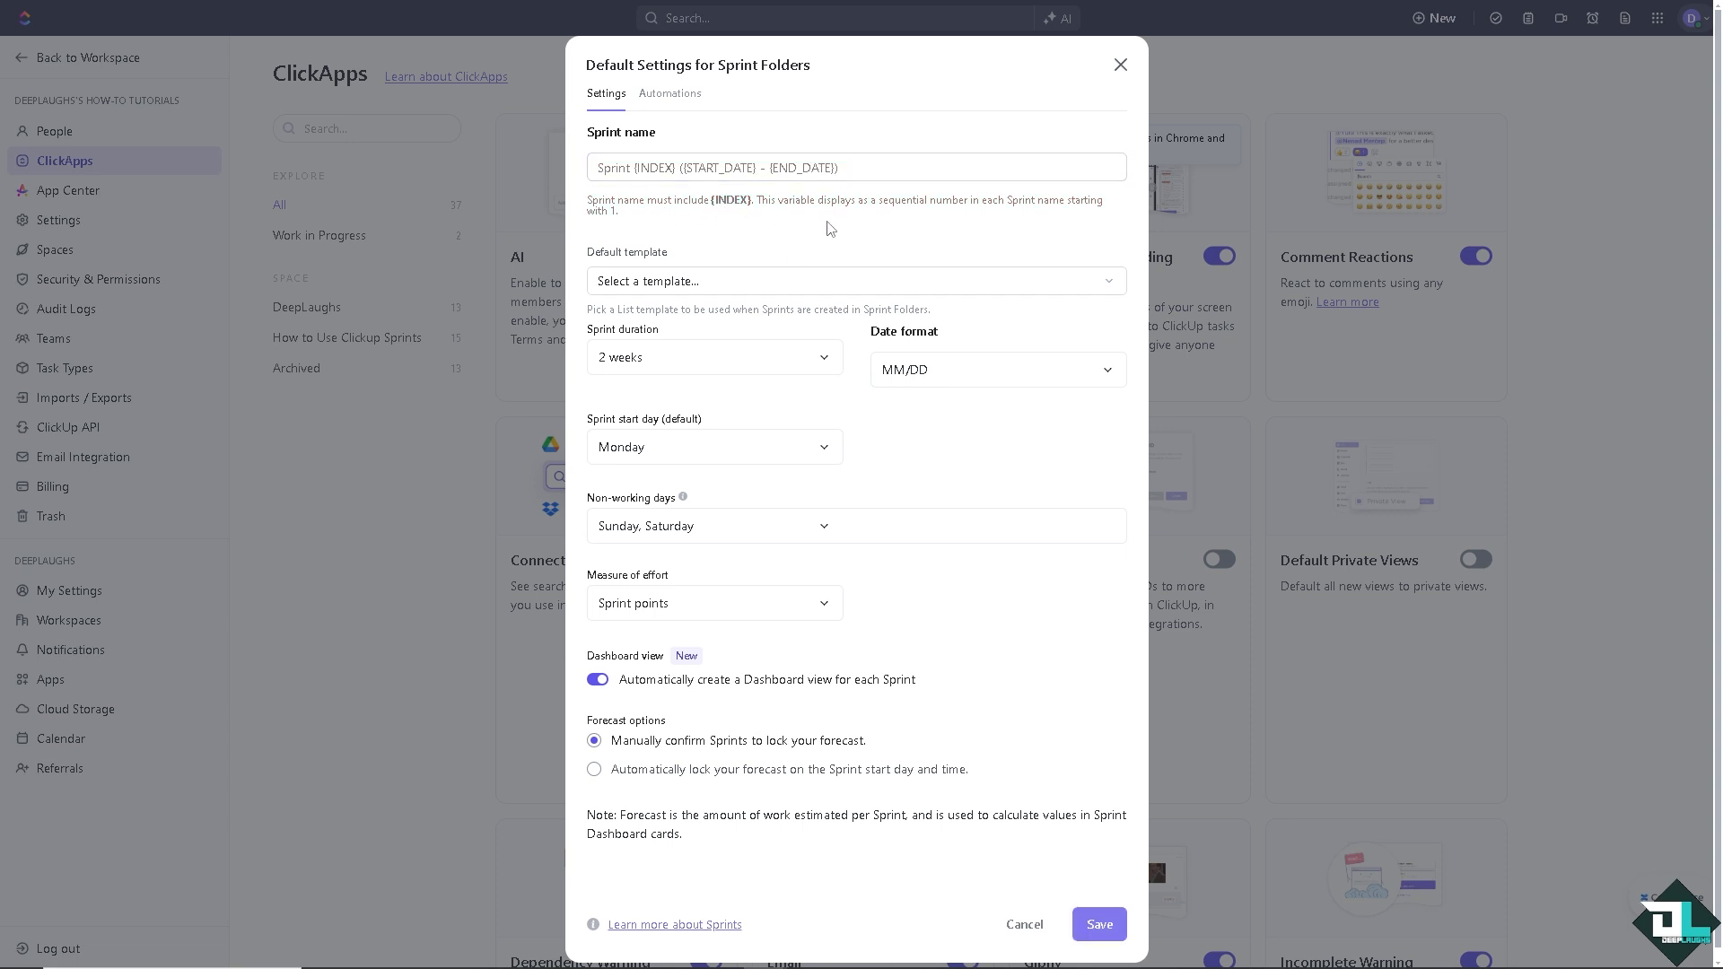
mouse_move(957, 226)
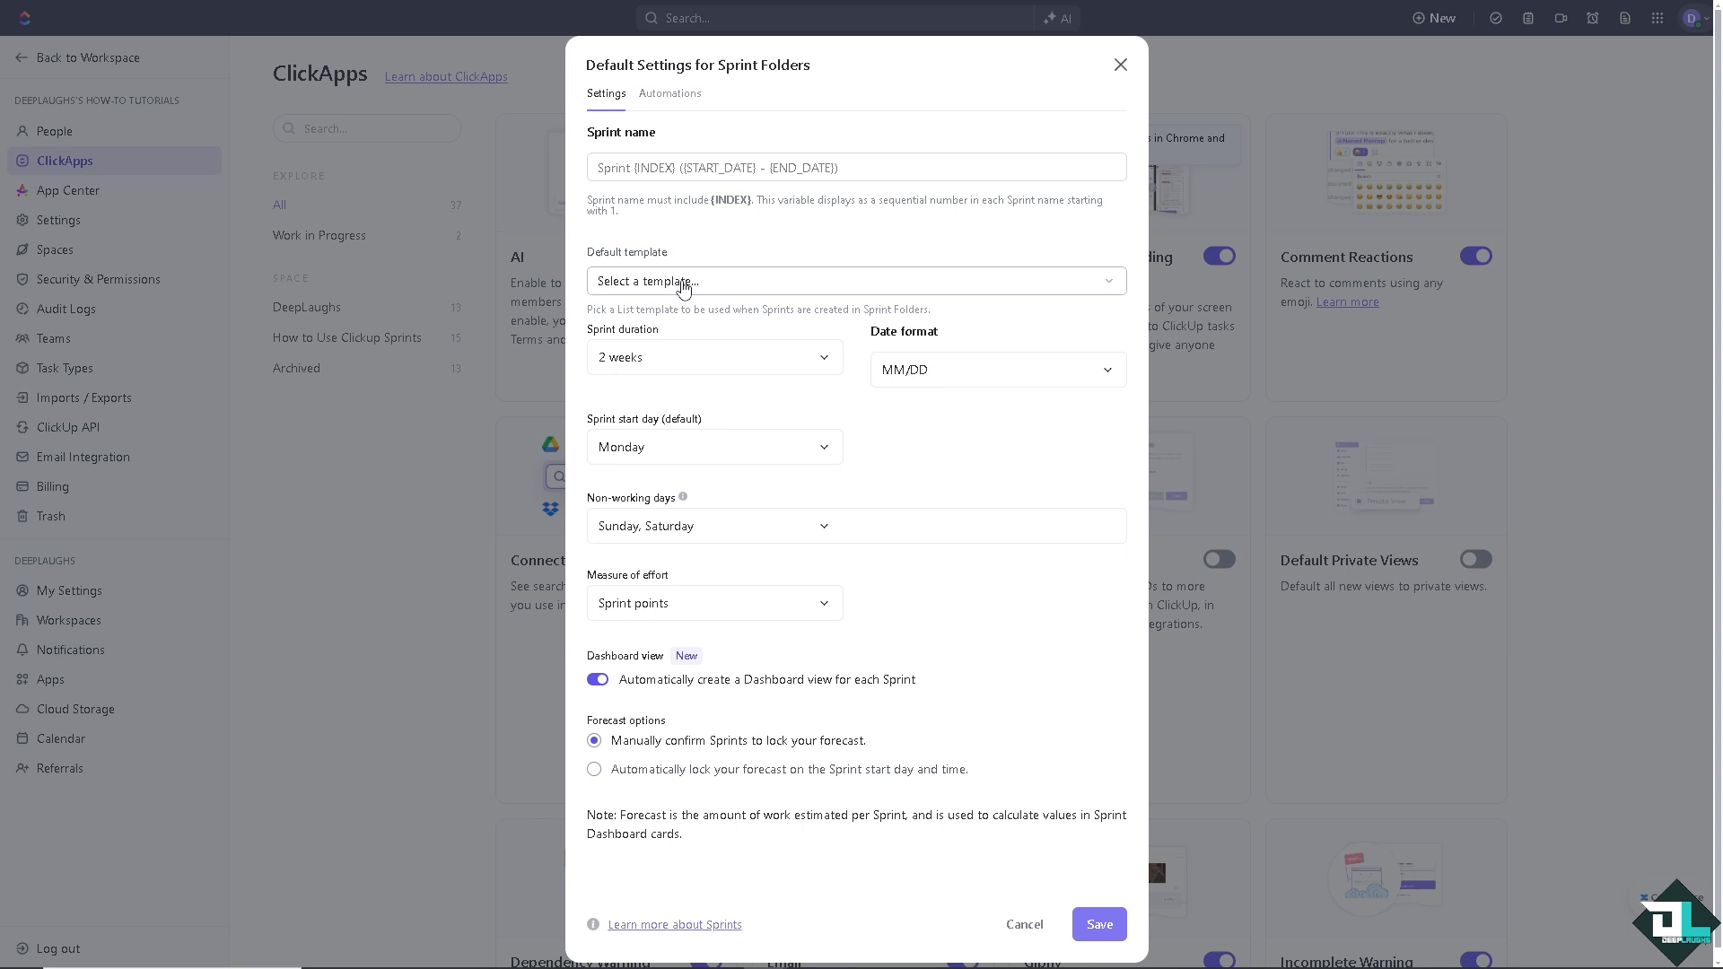
Apply the Action Plan list template as the default sprint template
click(854, 282)
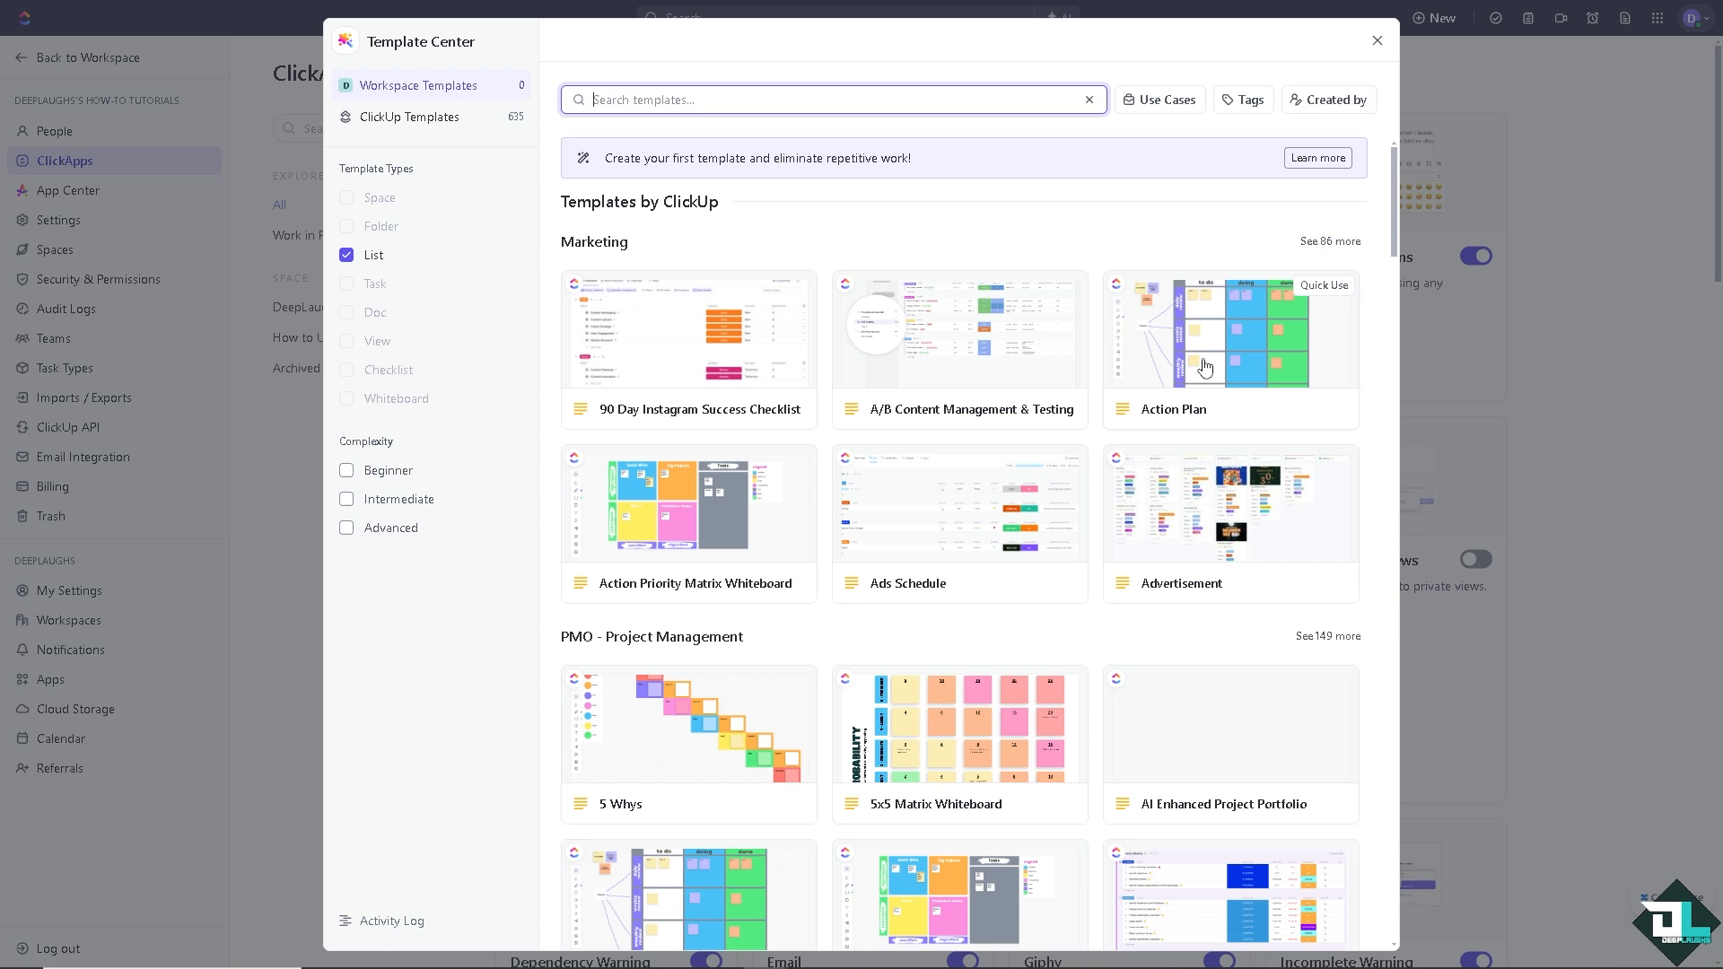
mouse_move(1209, 361)
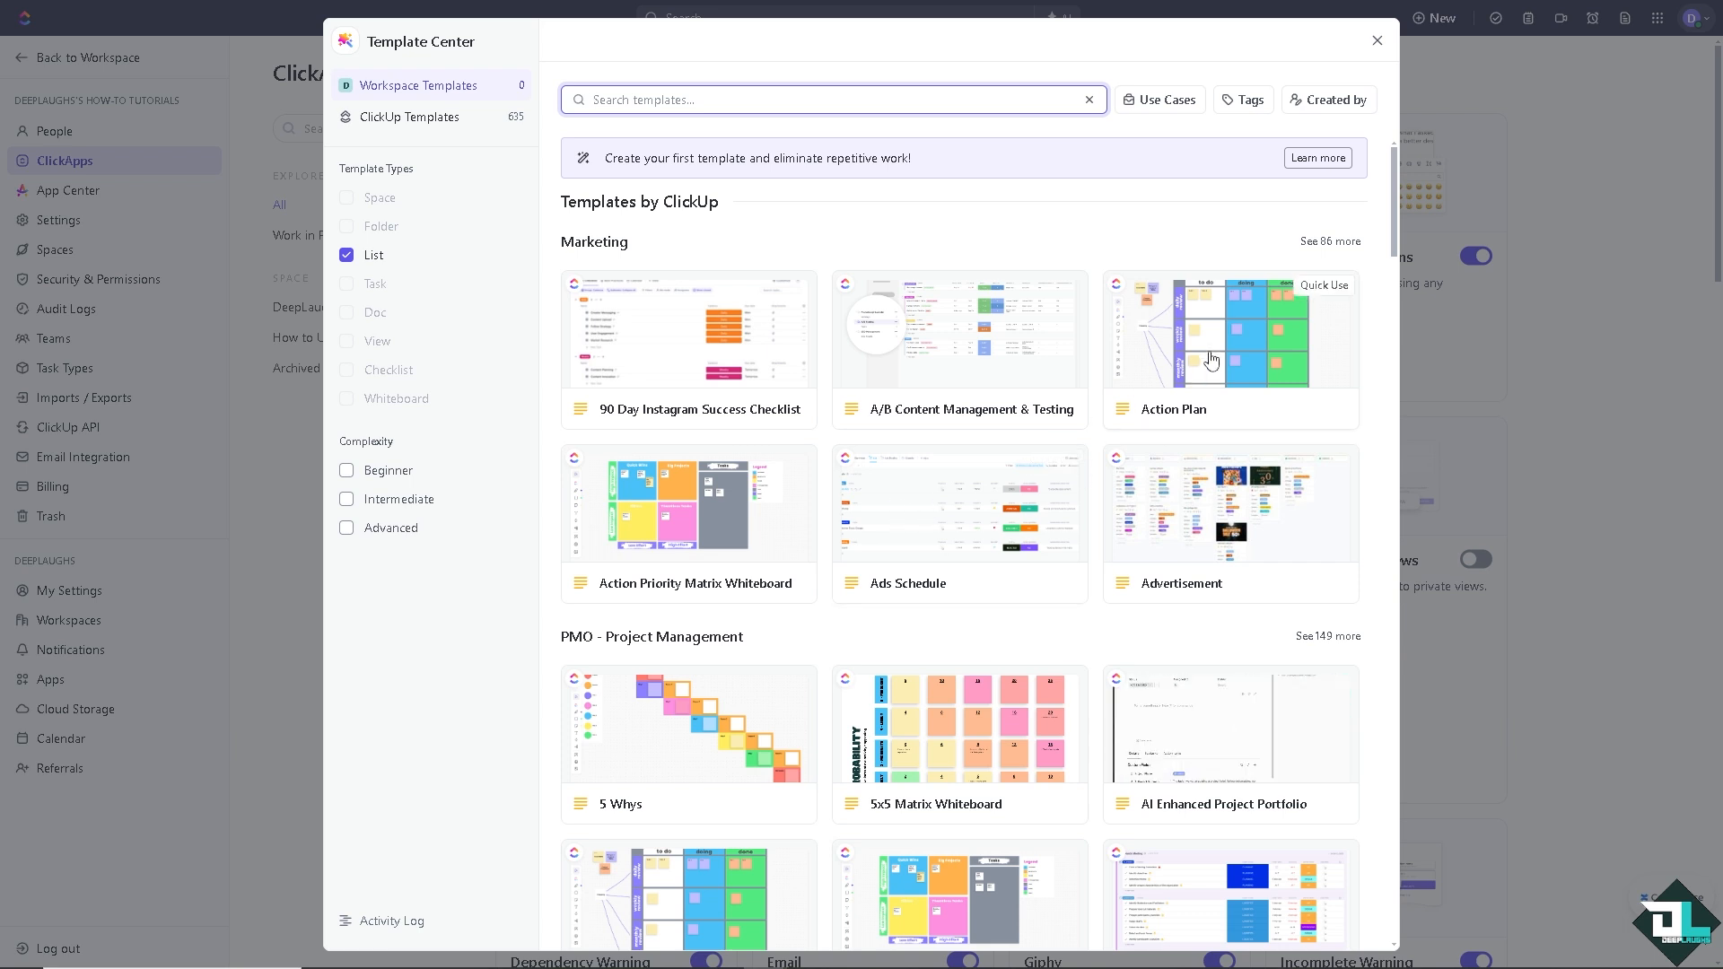
mouse_move(1151, 714)
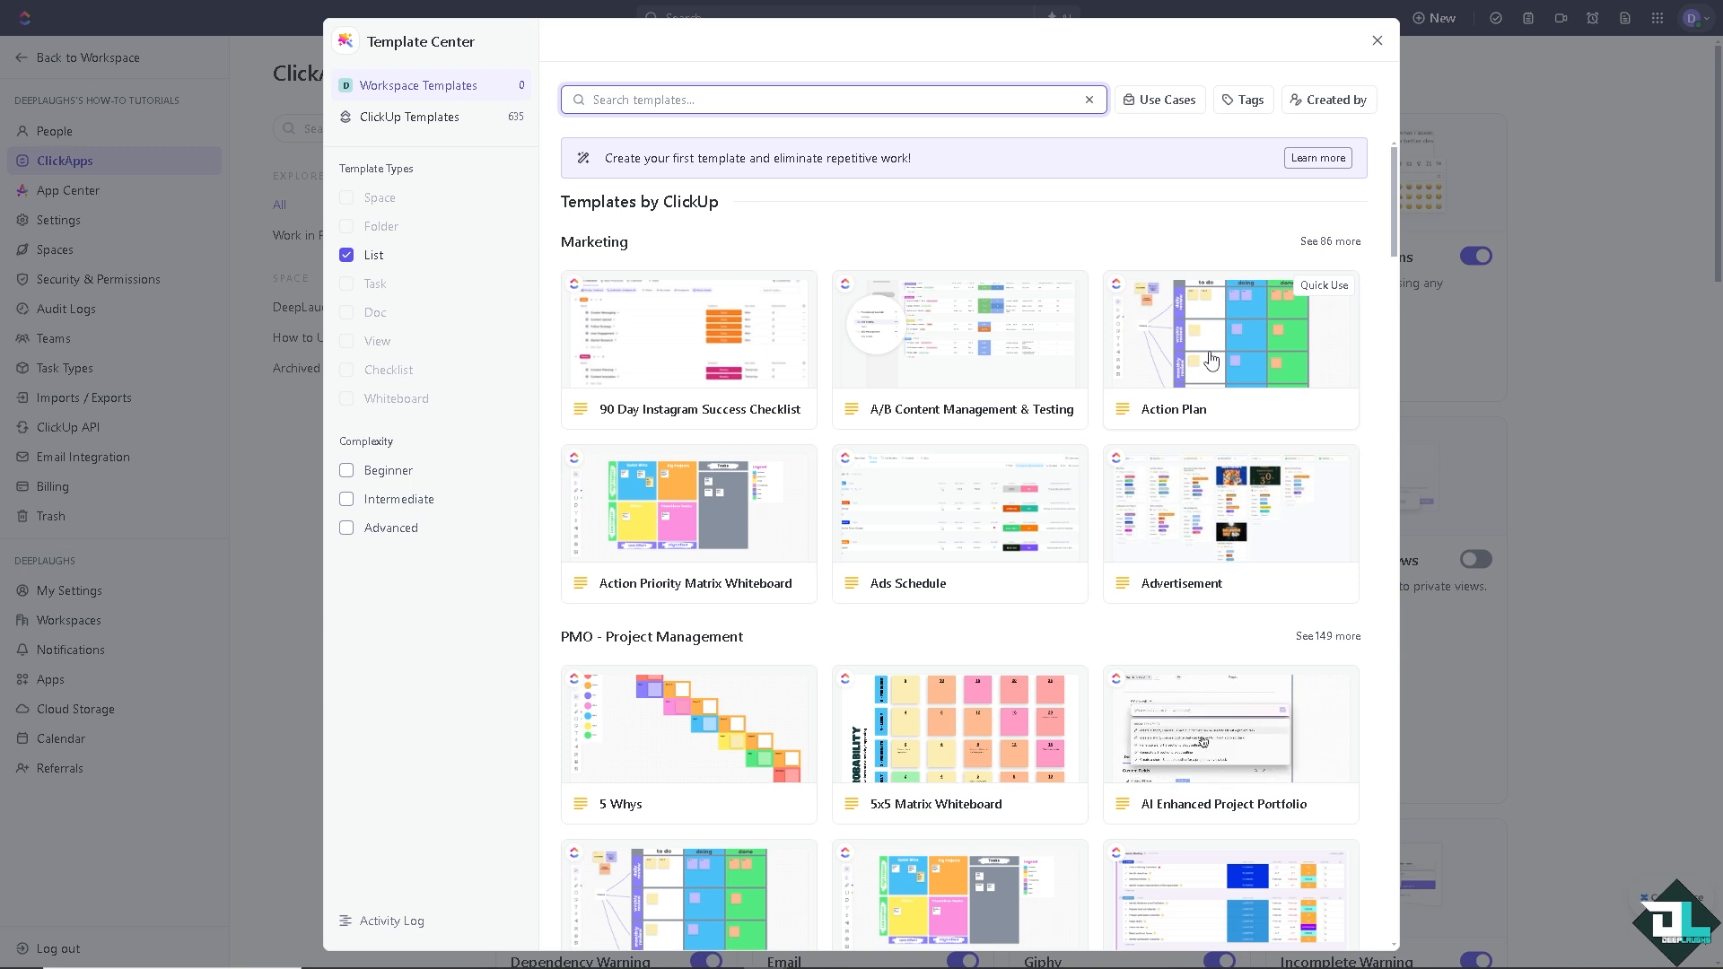
click(1230, 331)
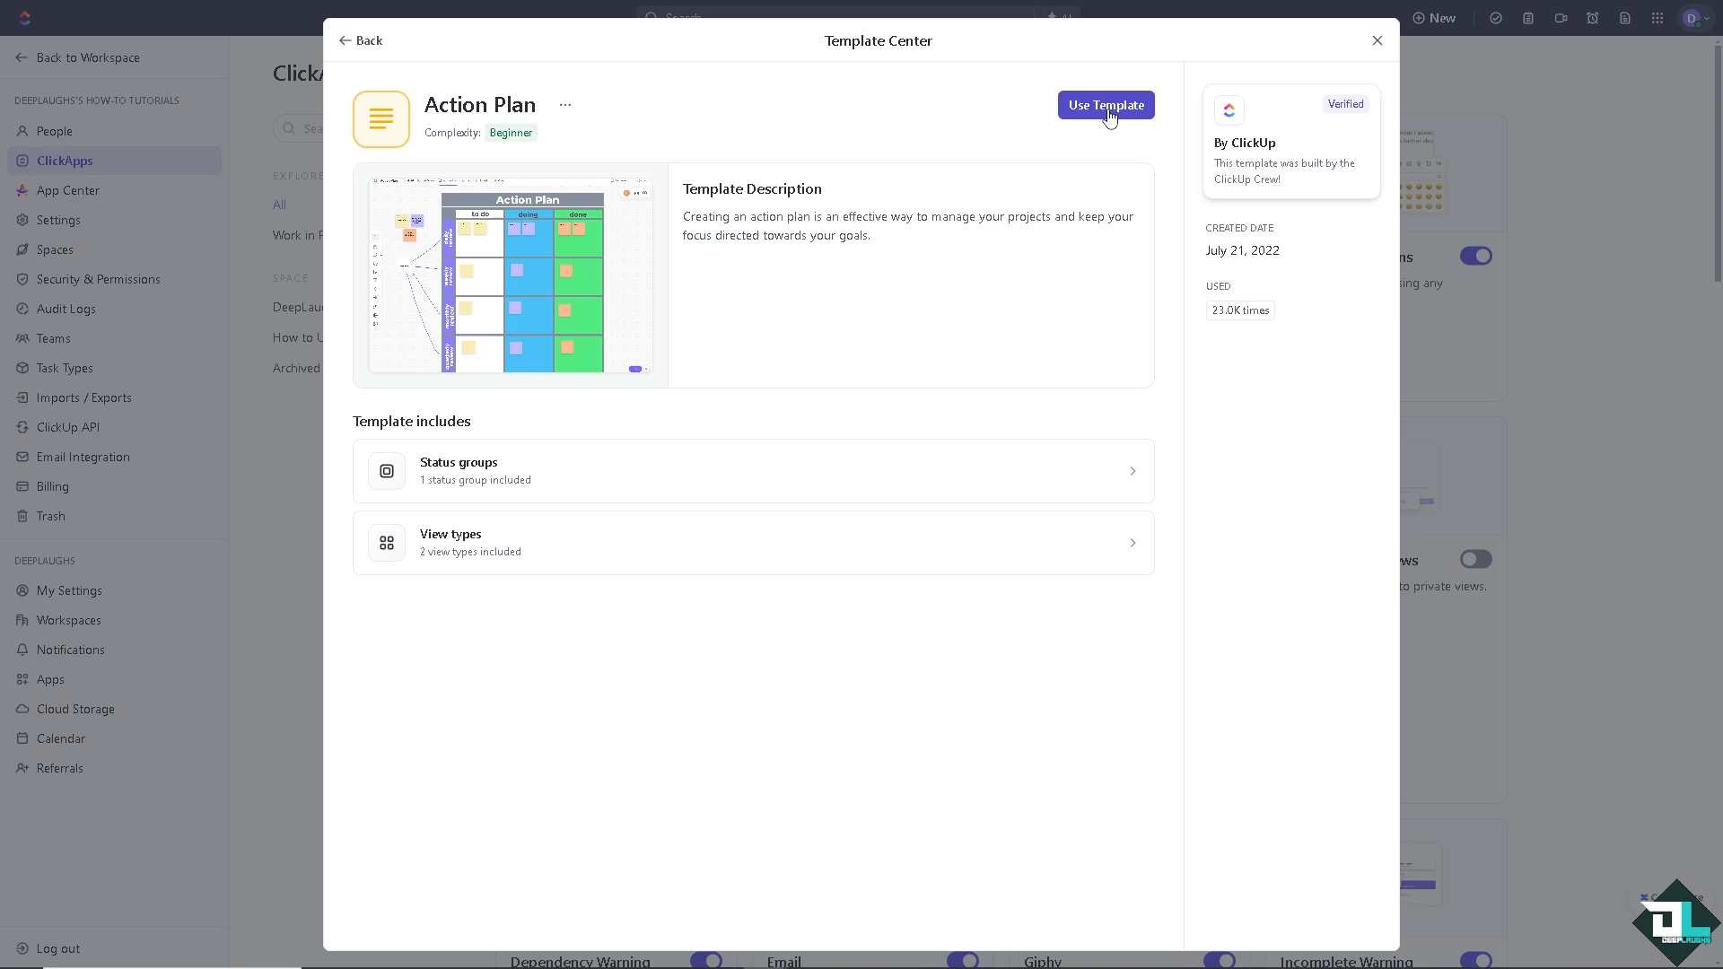
click(1104, 104)
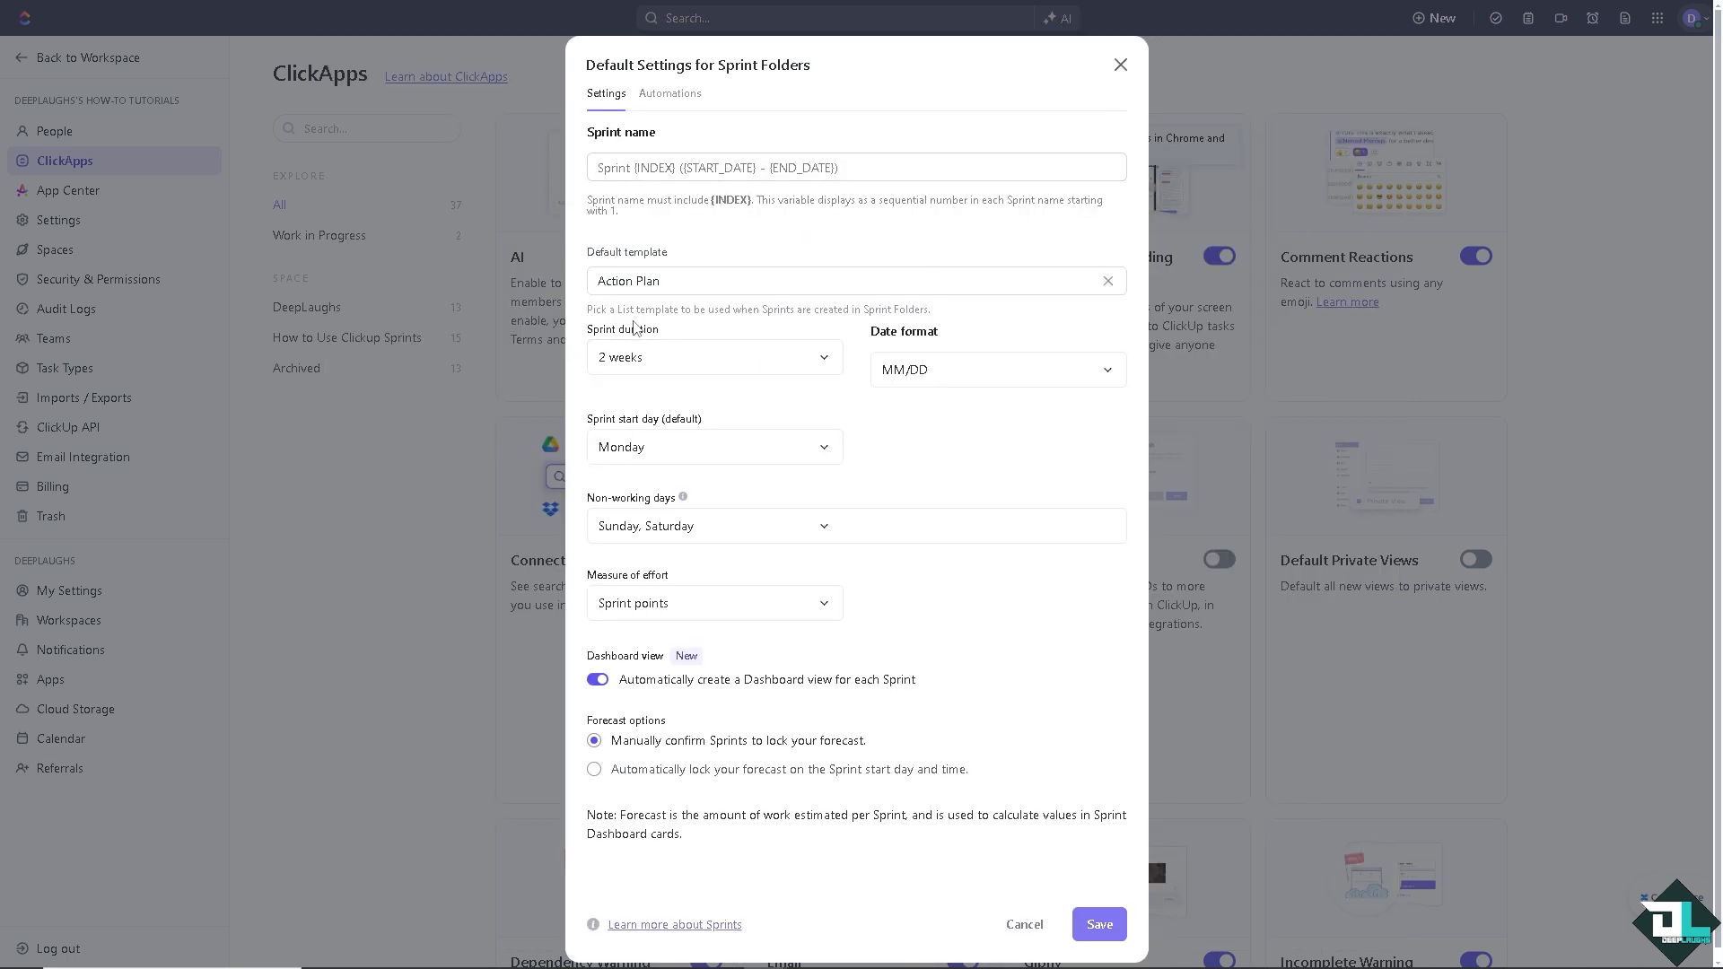
mouse_move(749, 325)
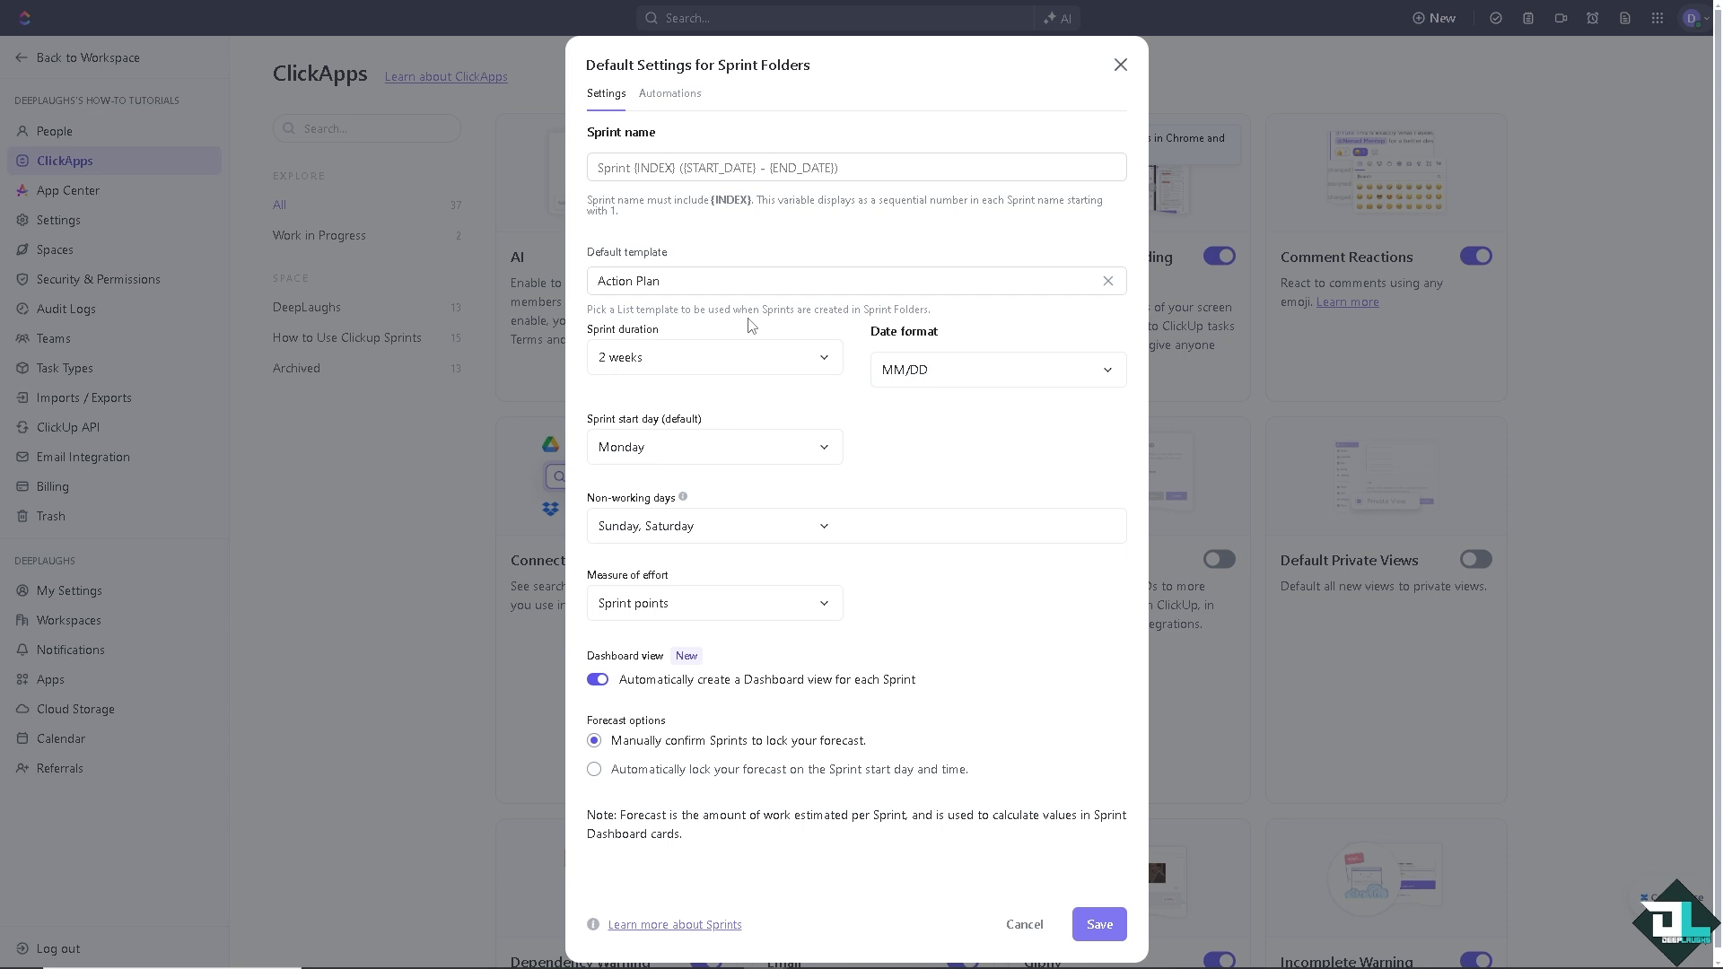
mouse_move(826, 343)
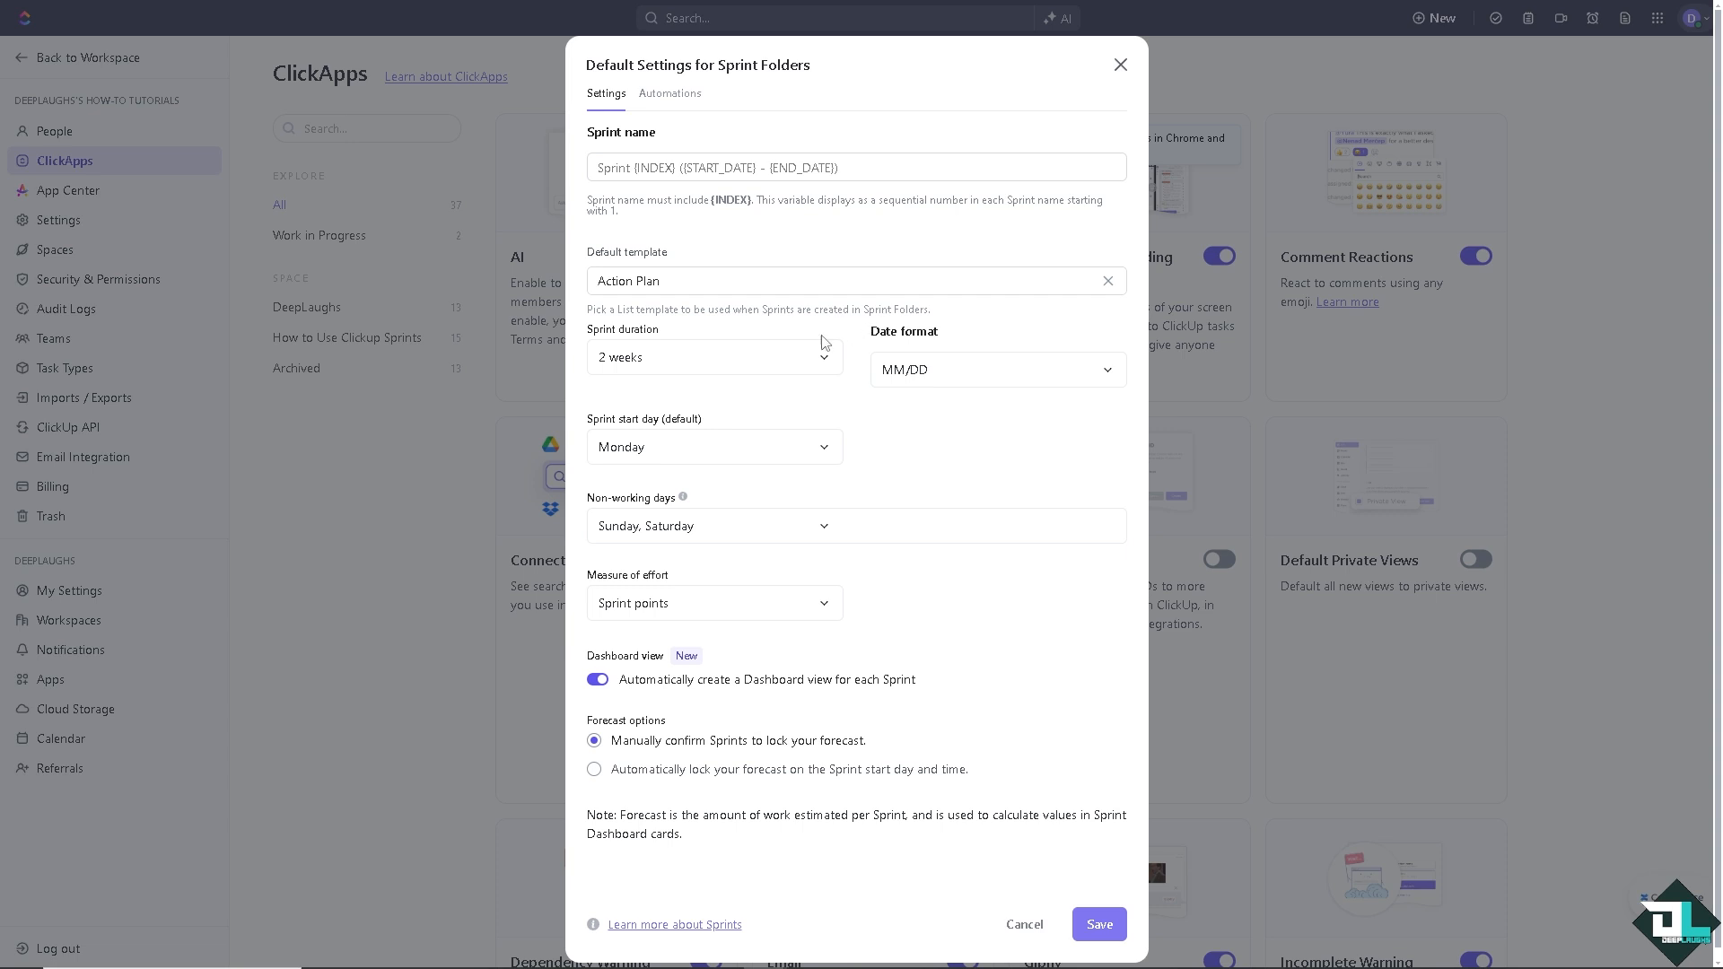
Choose a custom sprint duration, keeping Sprint points for effort and MM/DD dates
click(712, 355)
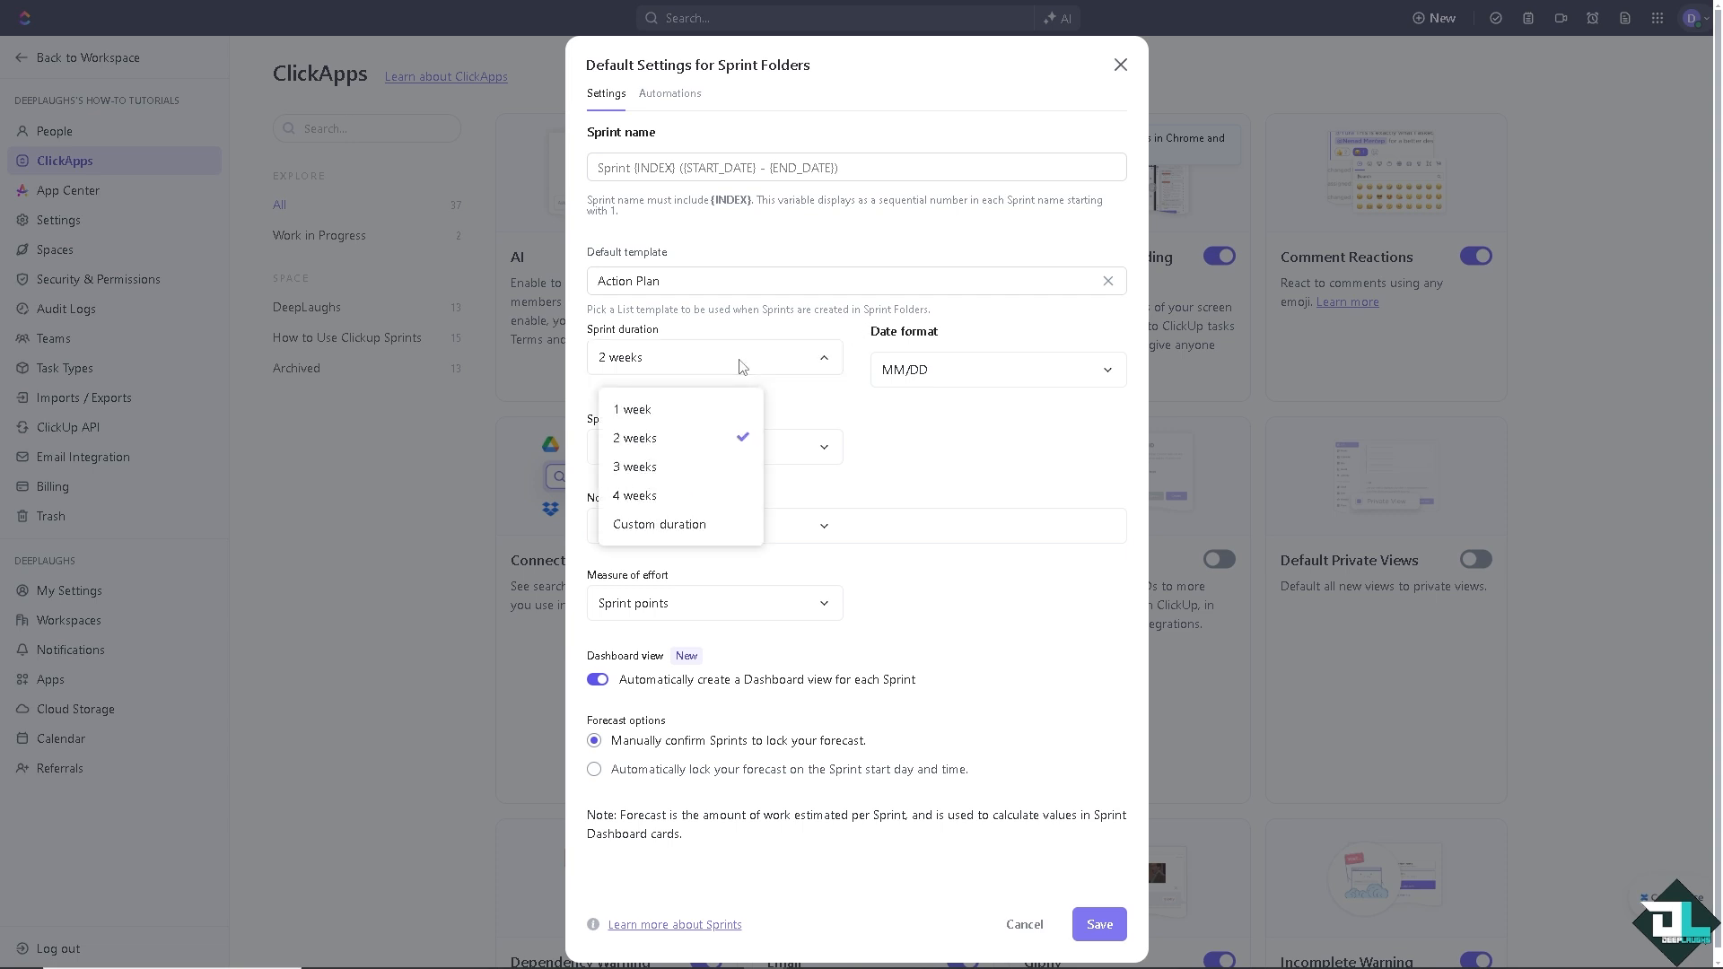
mouse_move(679, 409)
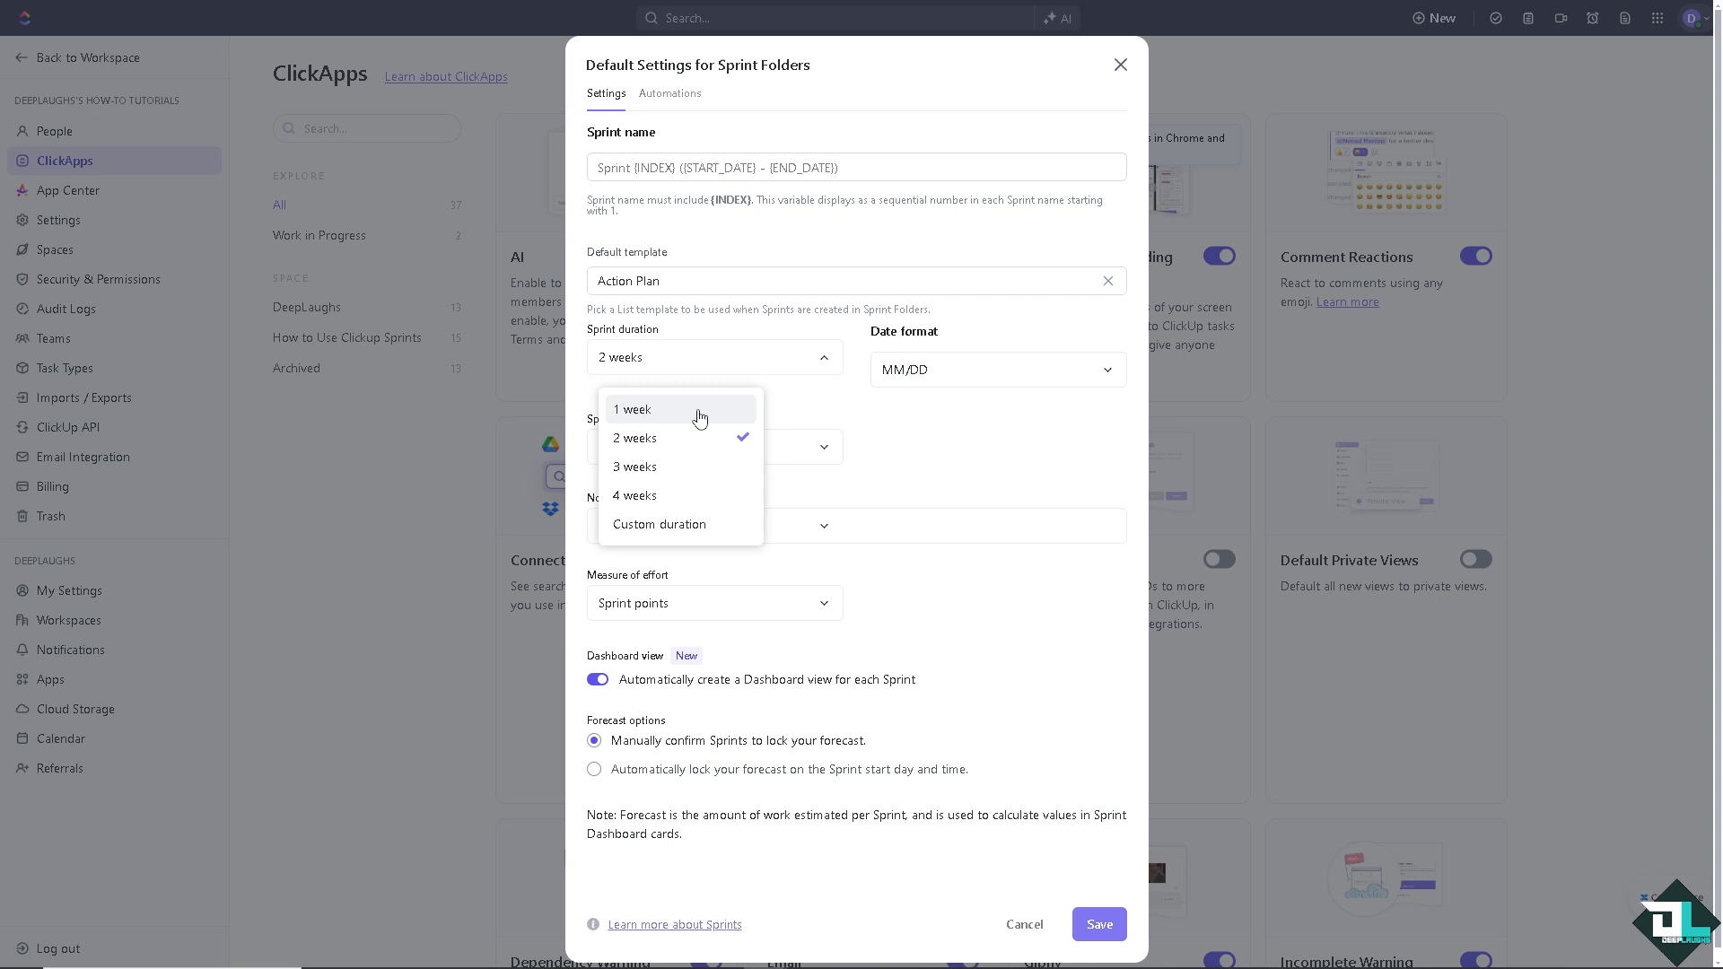
mouse_move(688, 533)
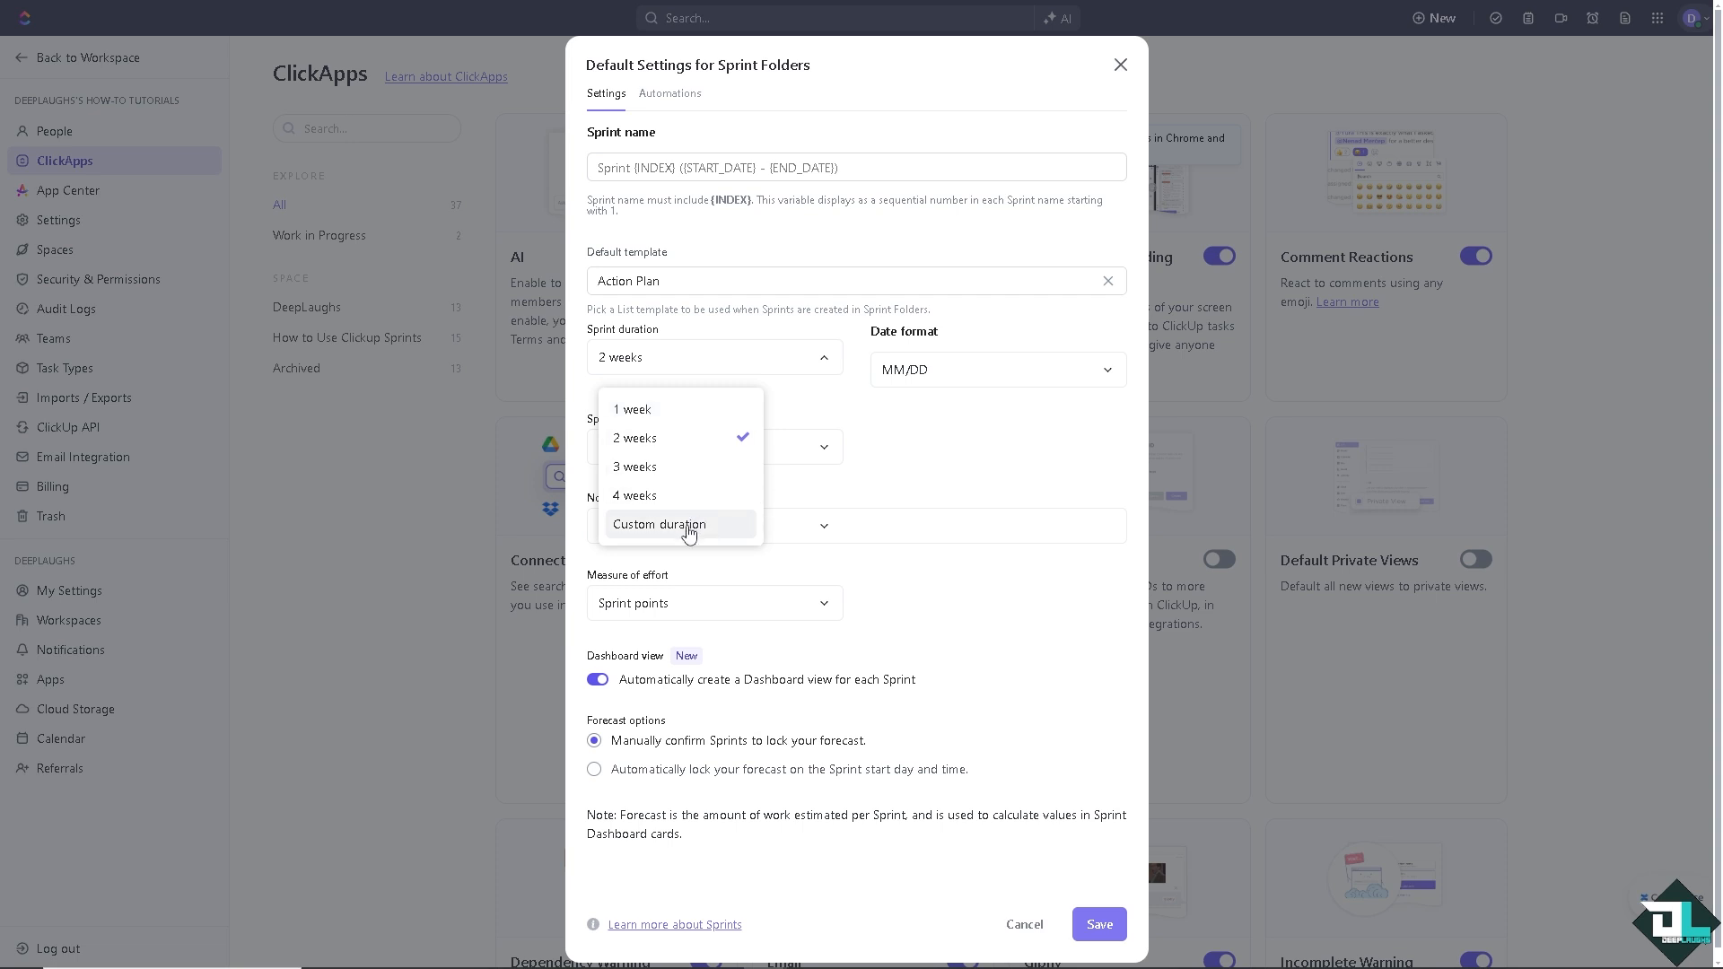
click(659, 524)
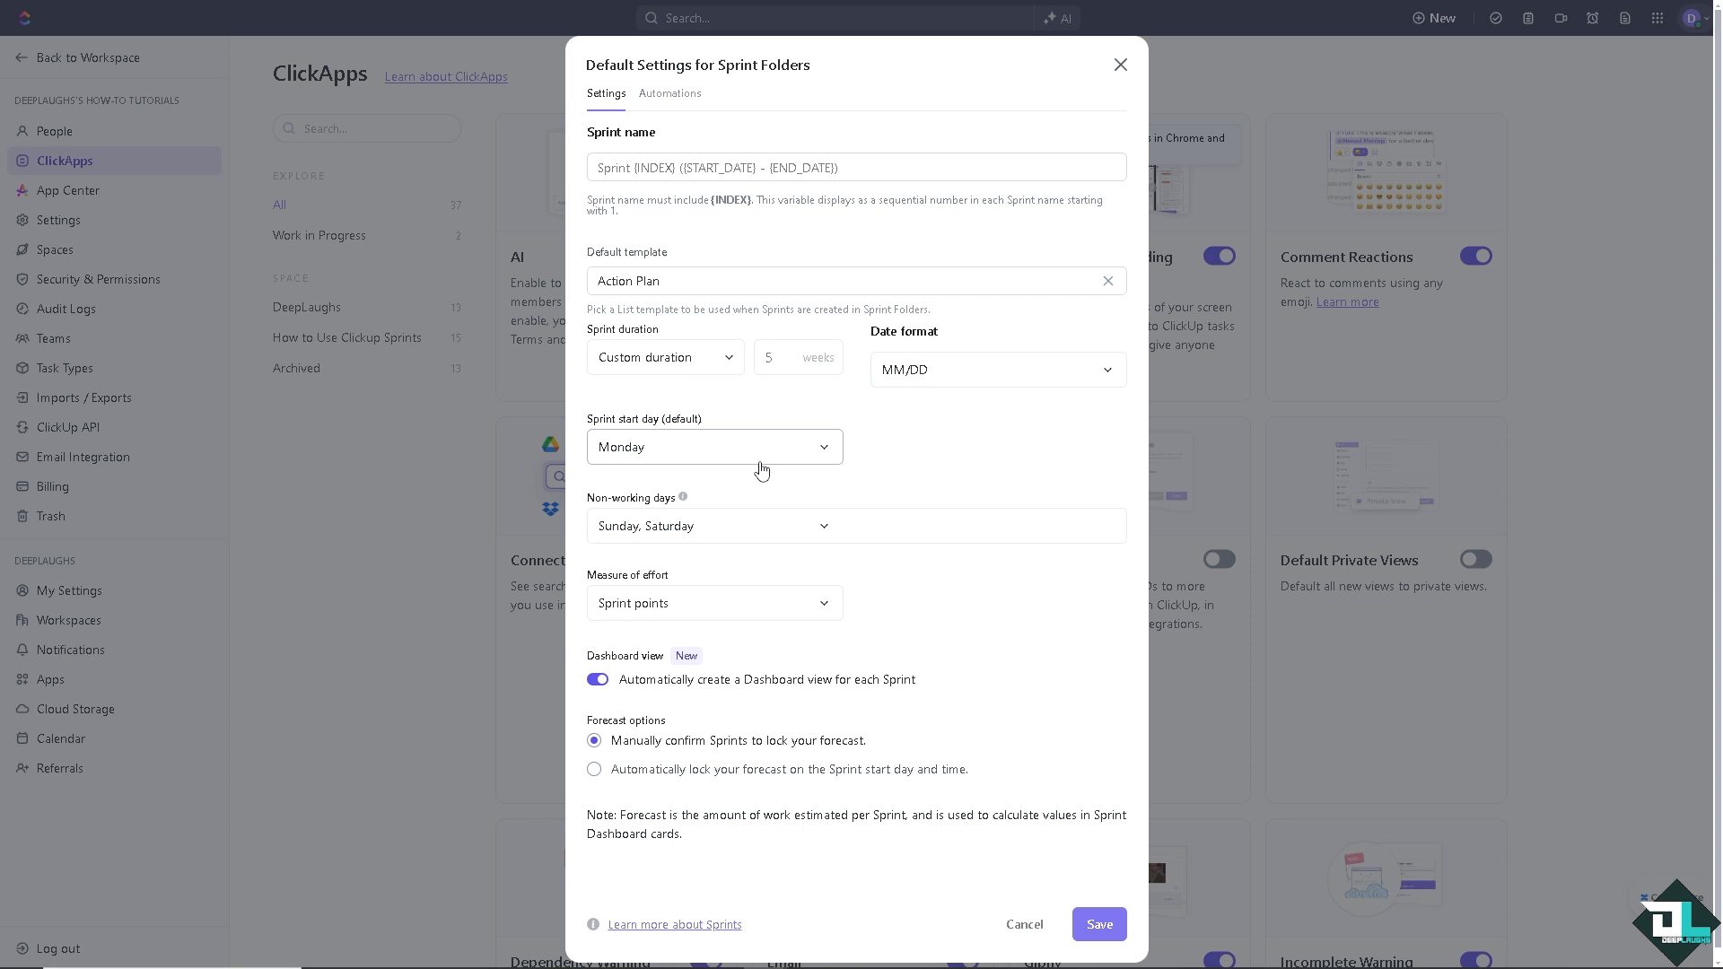
mouse_move(792, 538)
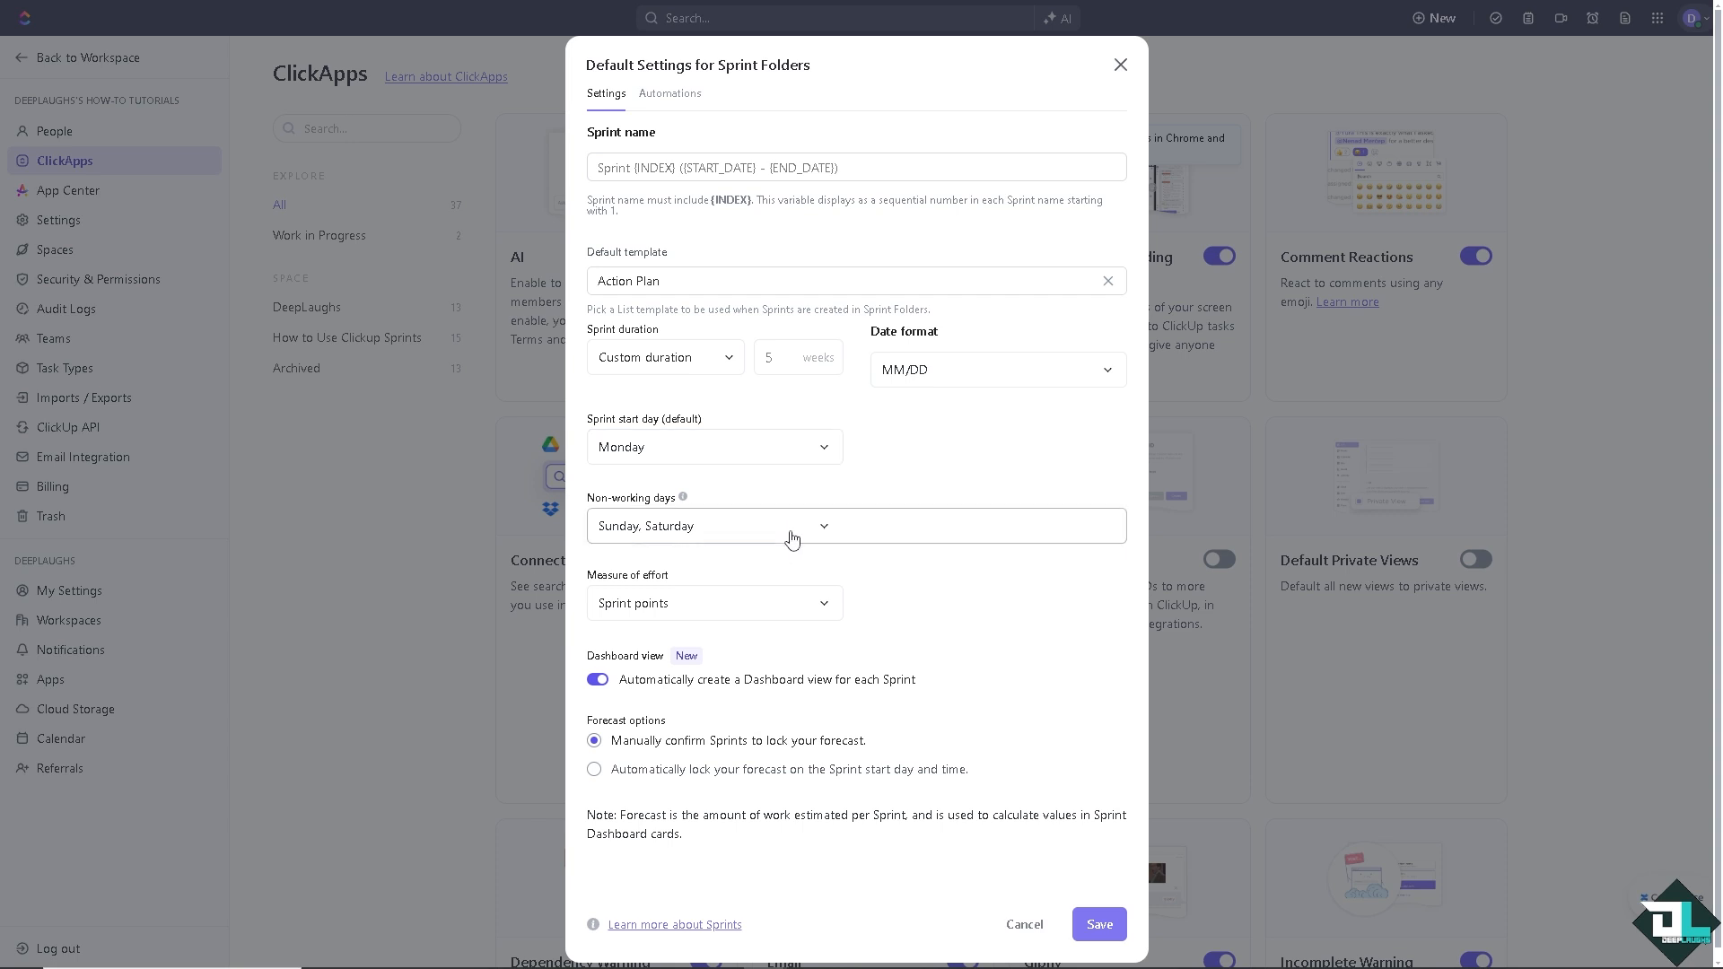
mouse_move(775, 605)
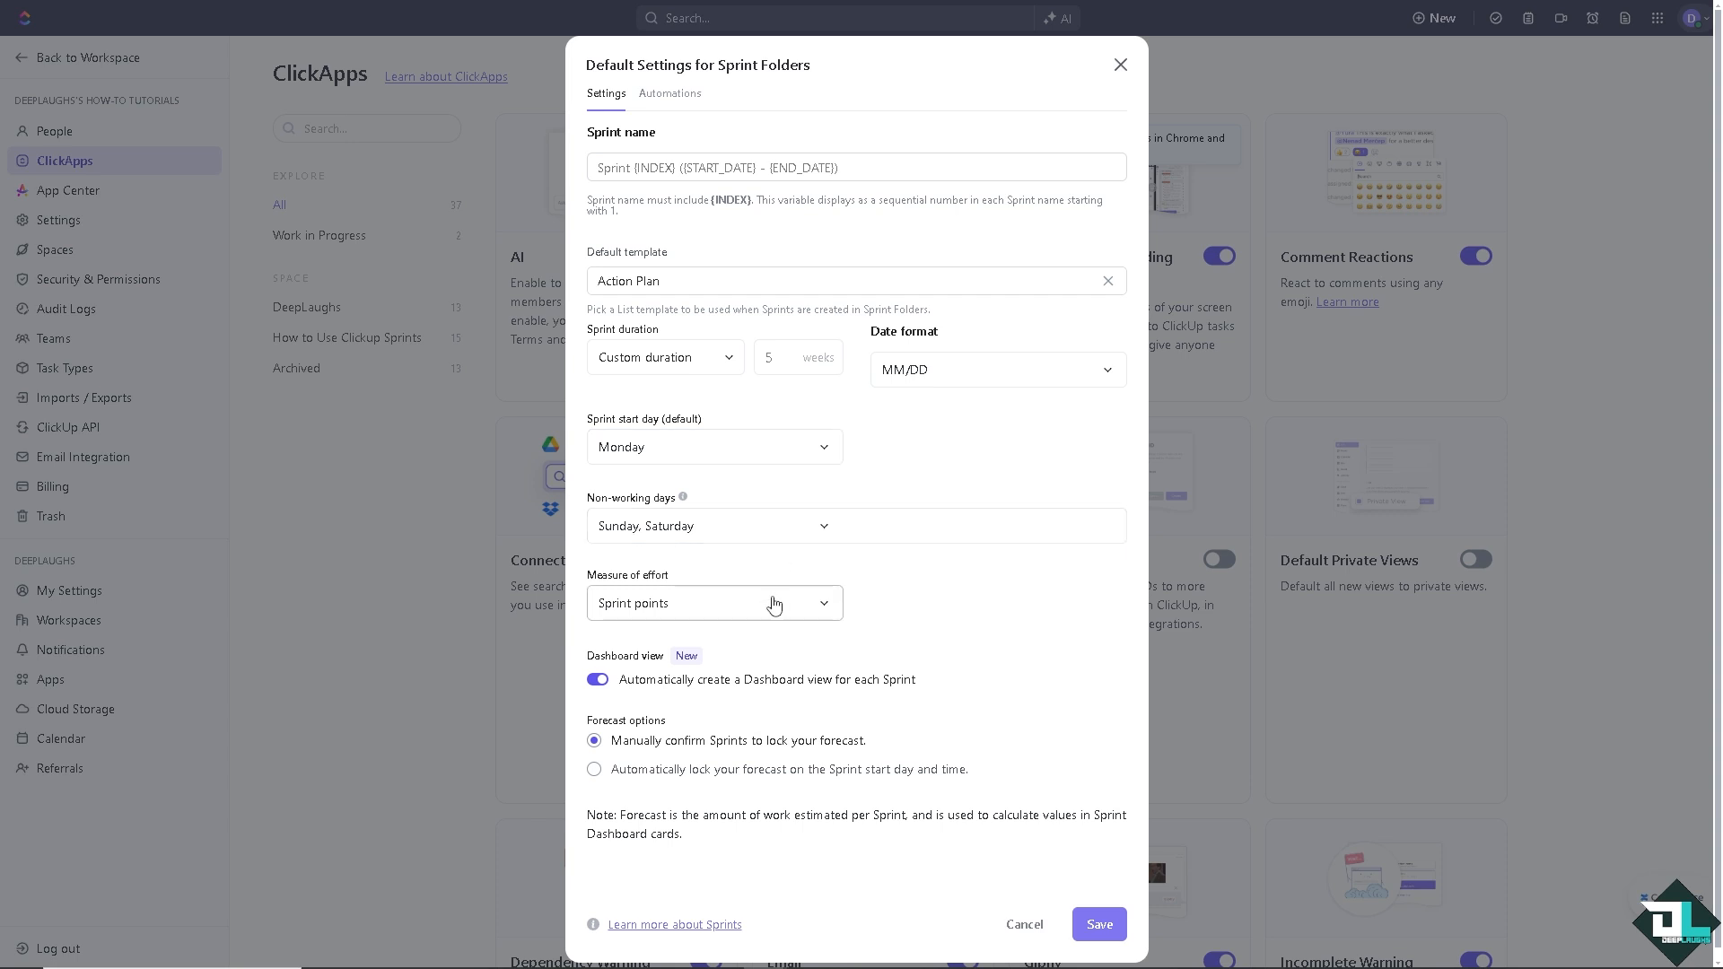
click(712, 603)
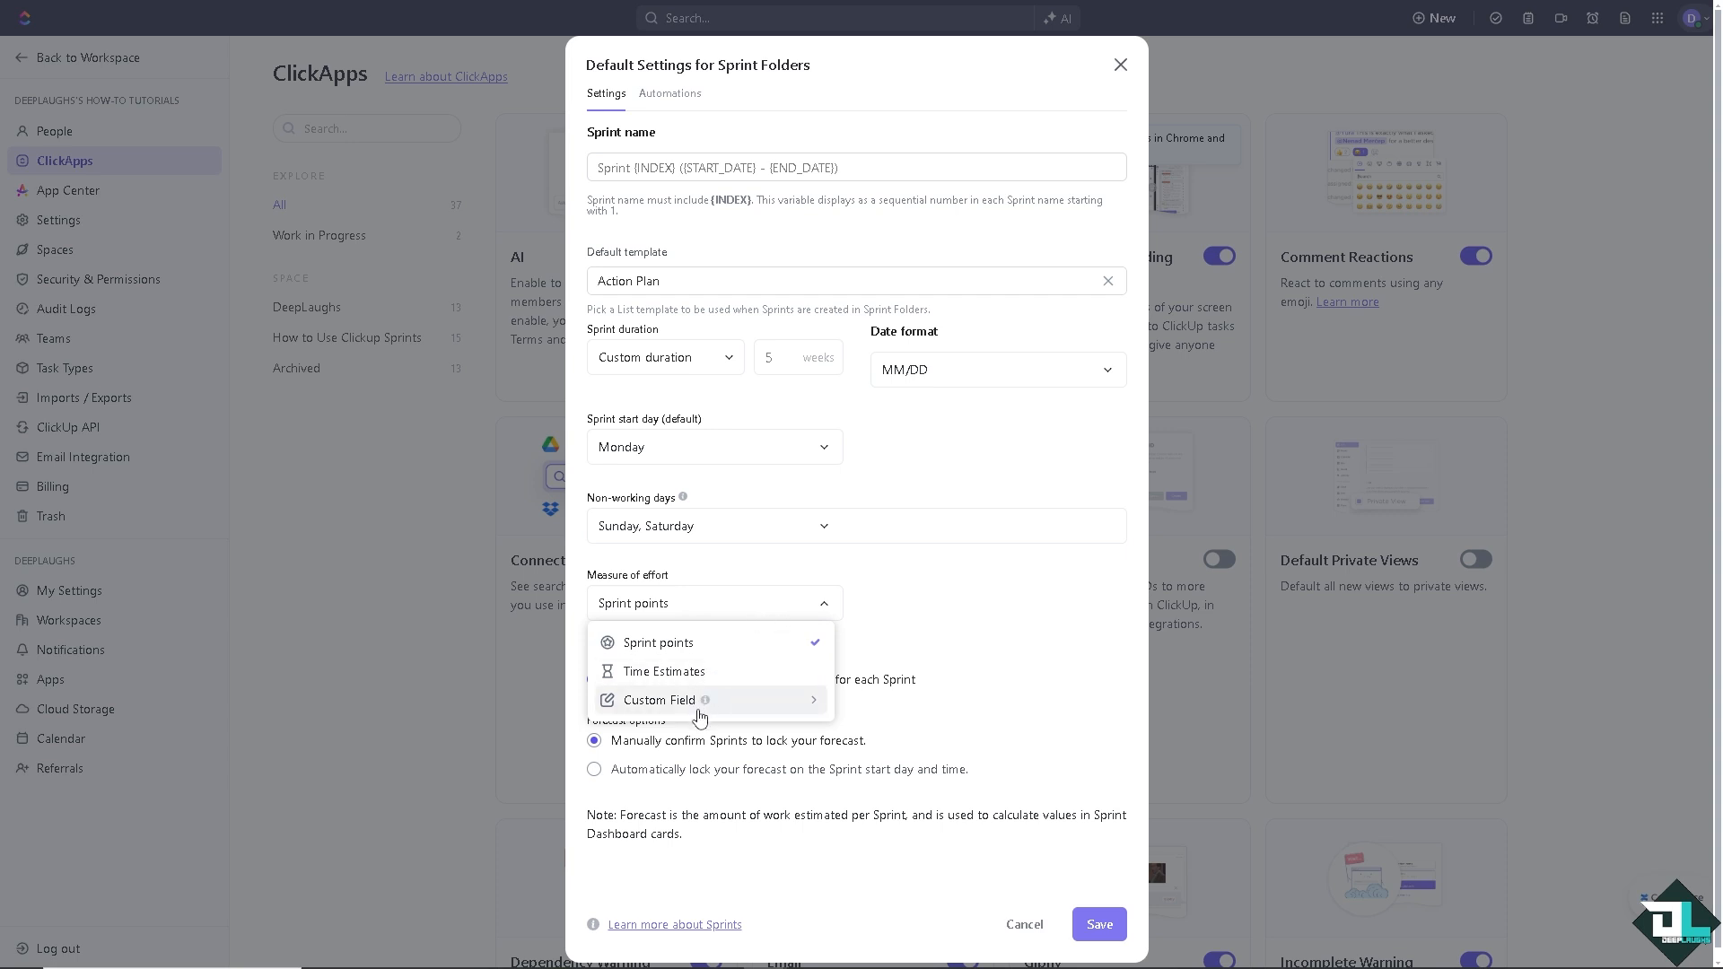
mouse_move(732, 643)
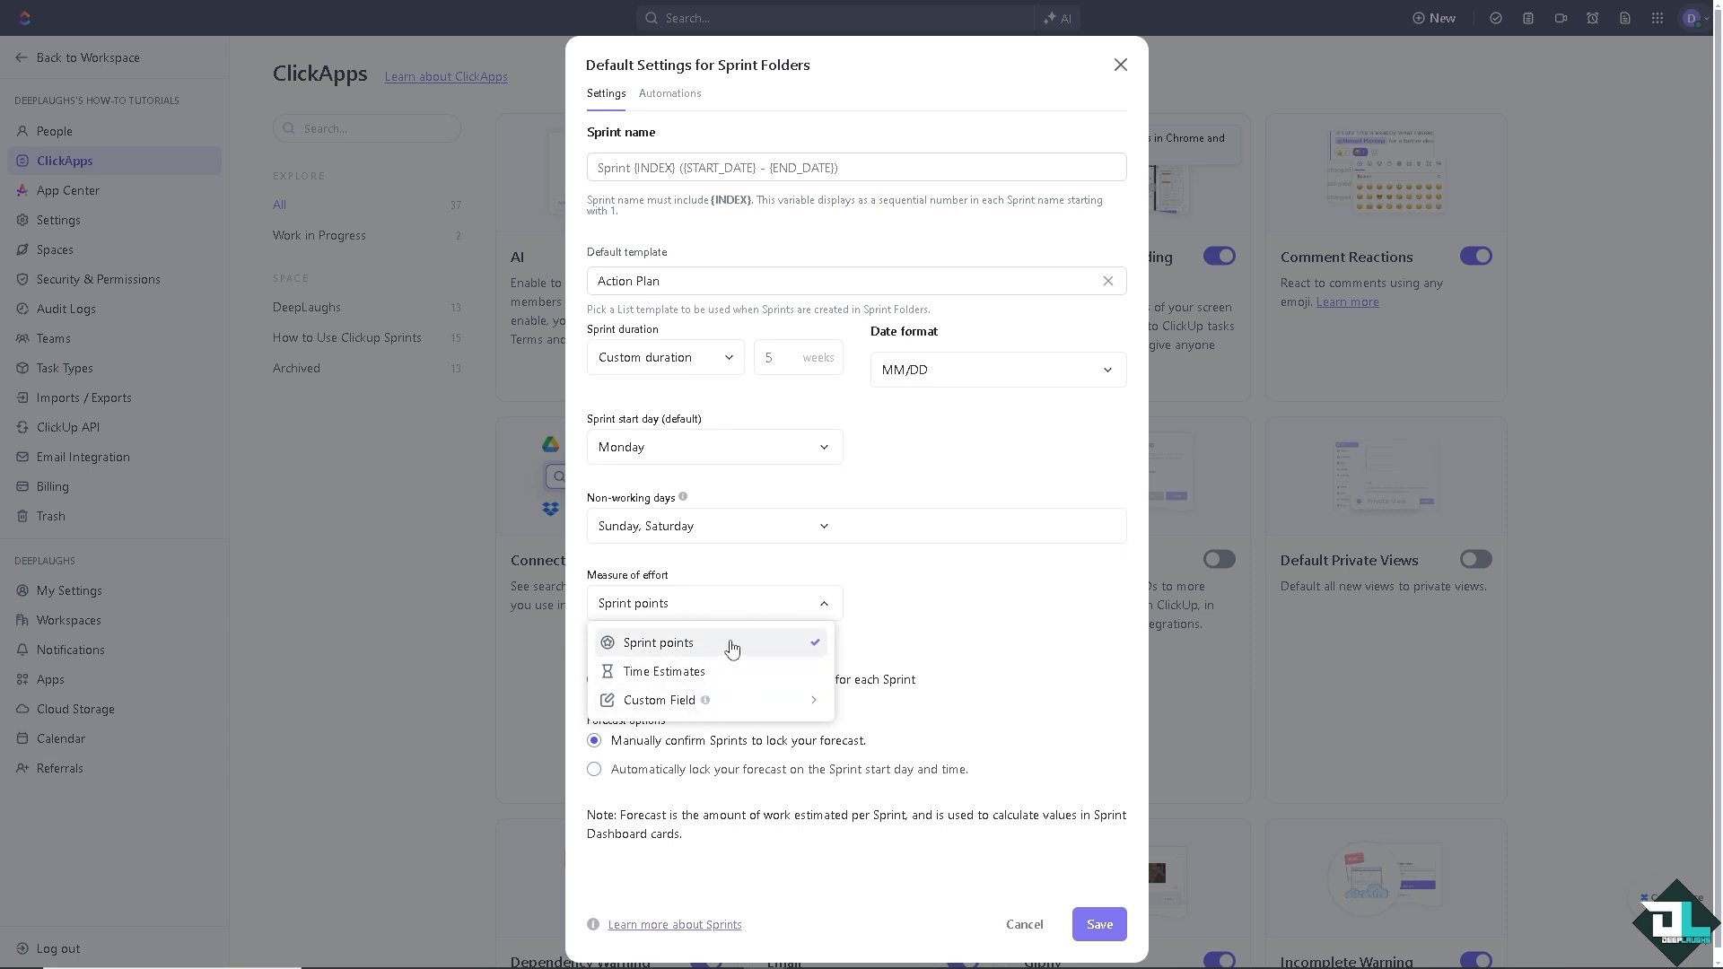
click(657, 643)
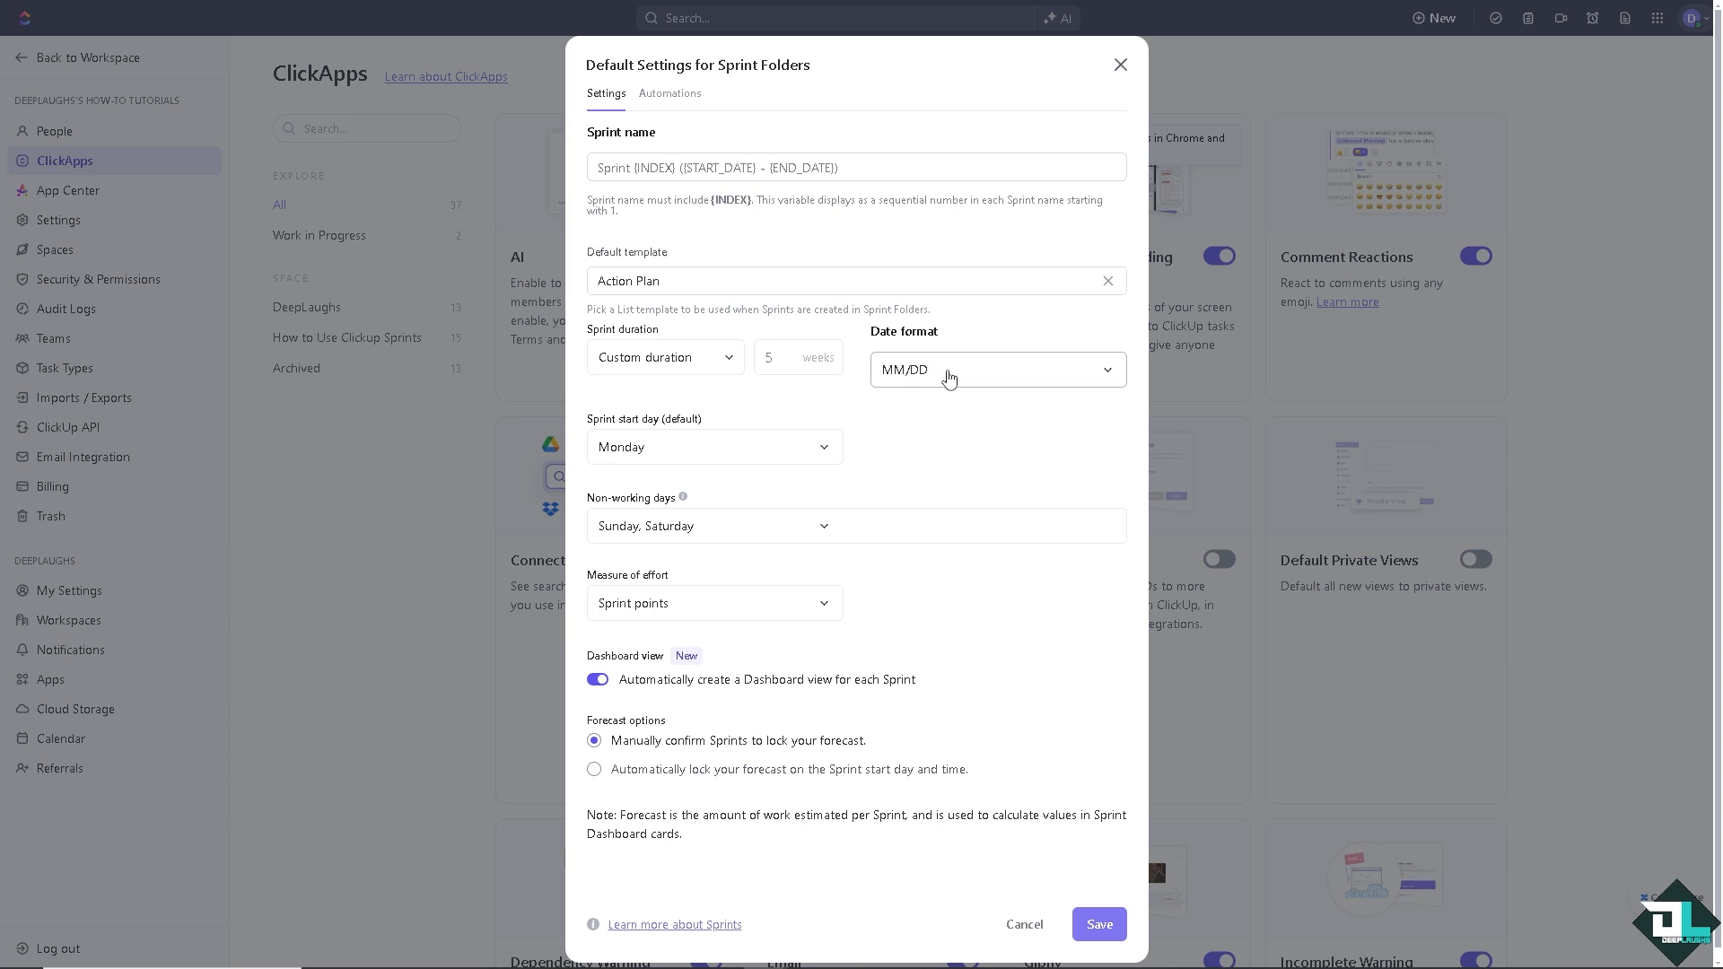
click(995, 370)
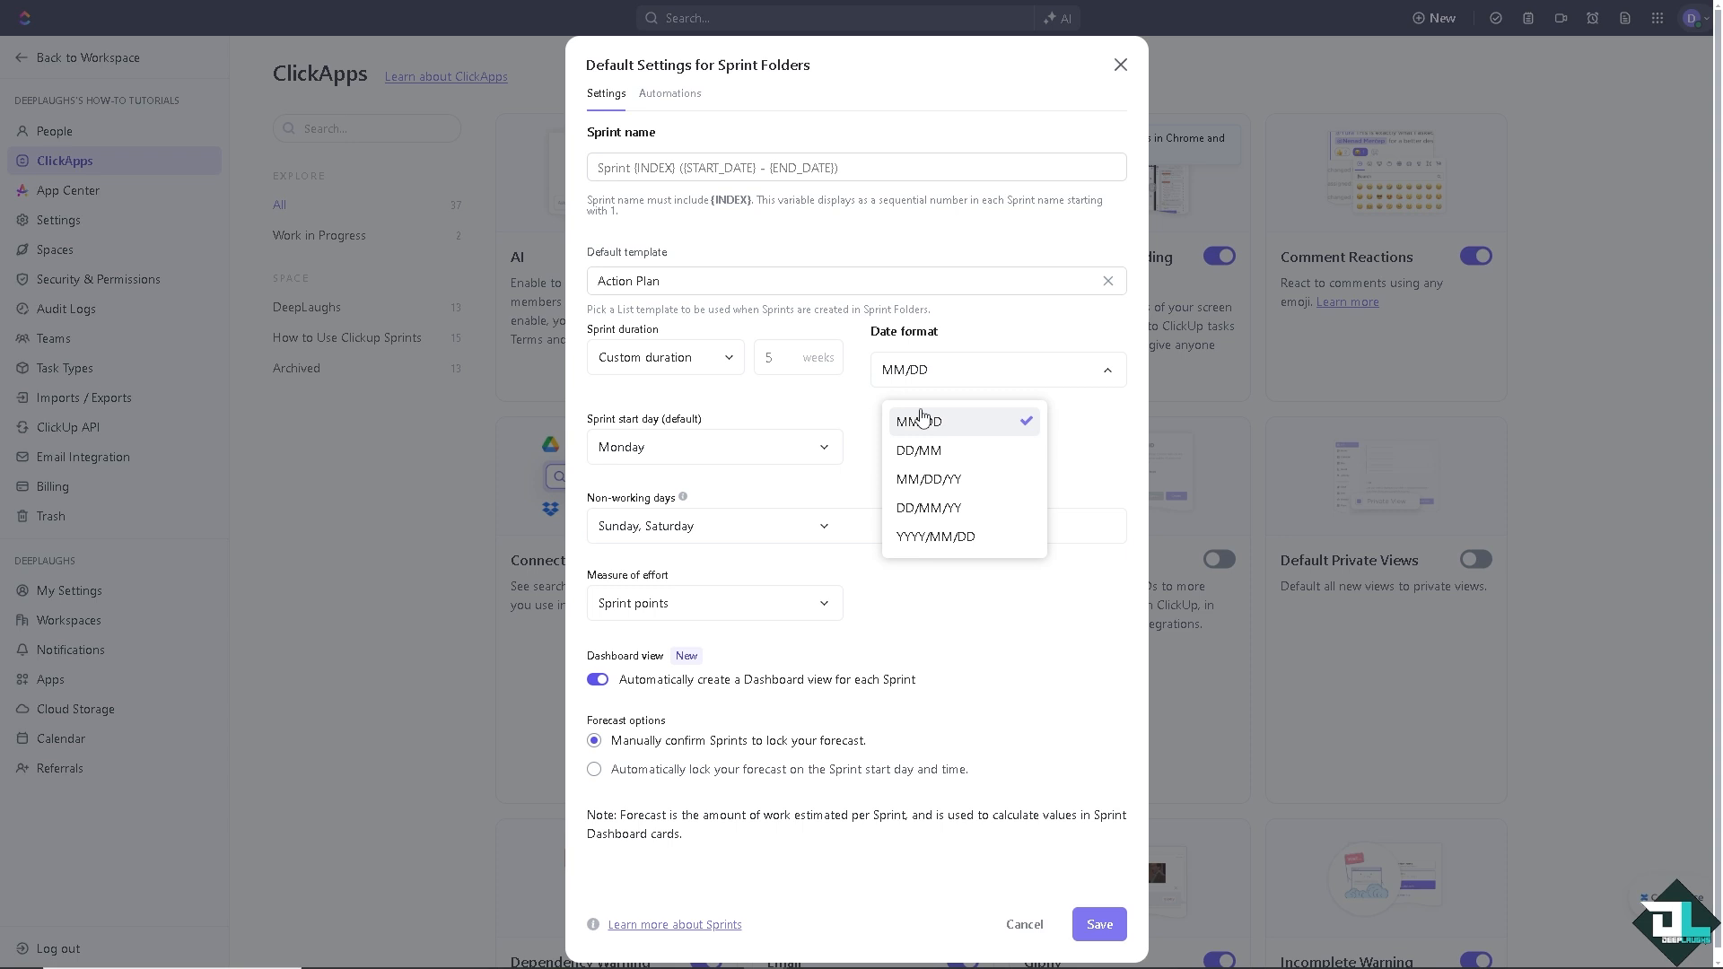
click(917, 420)
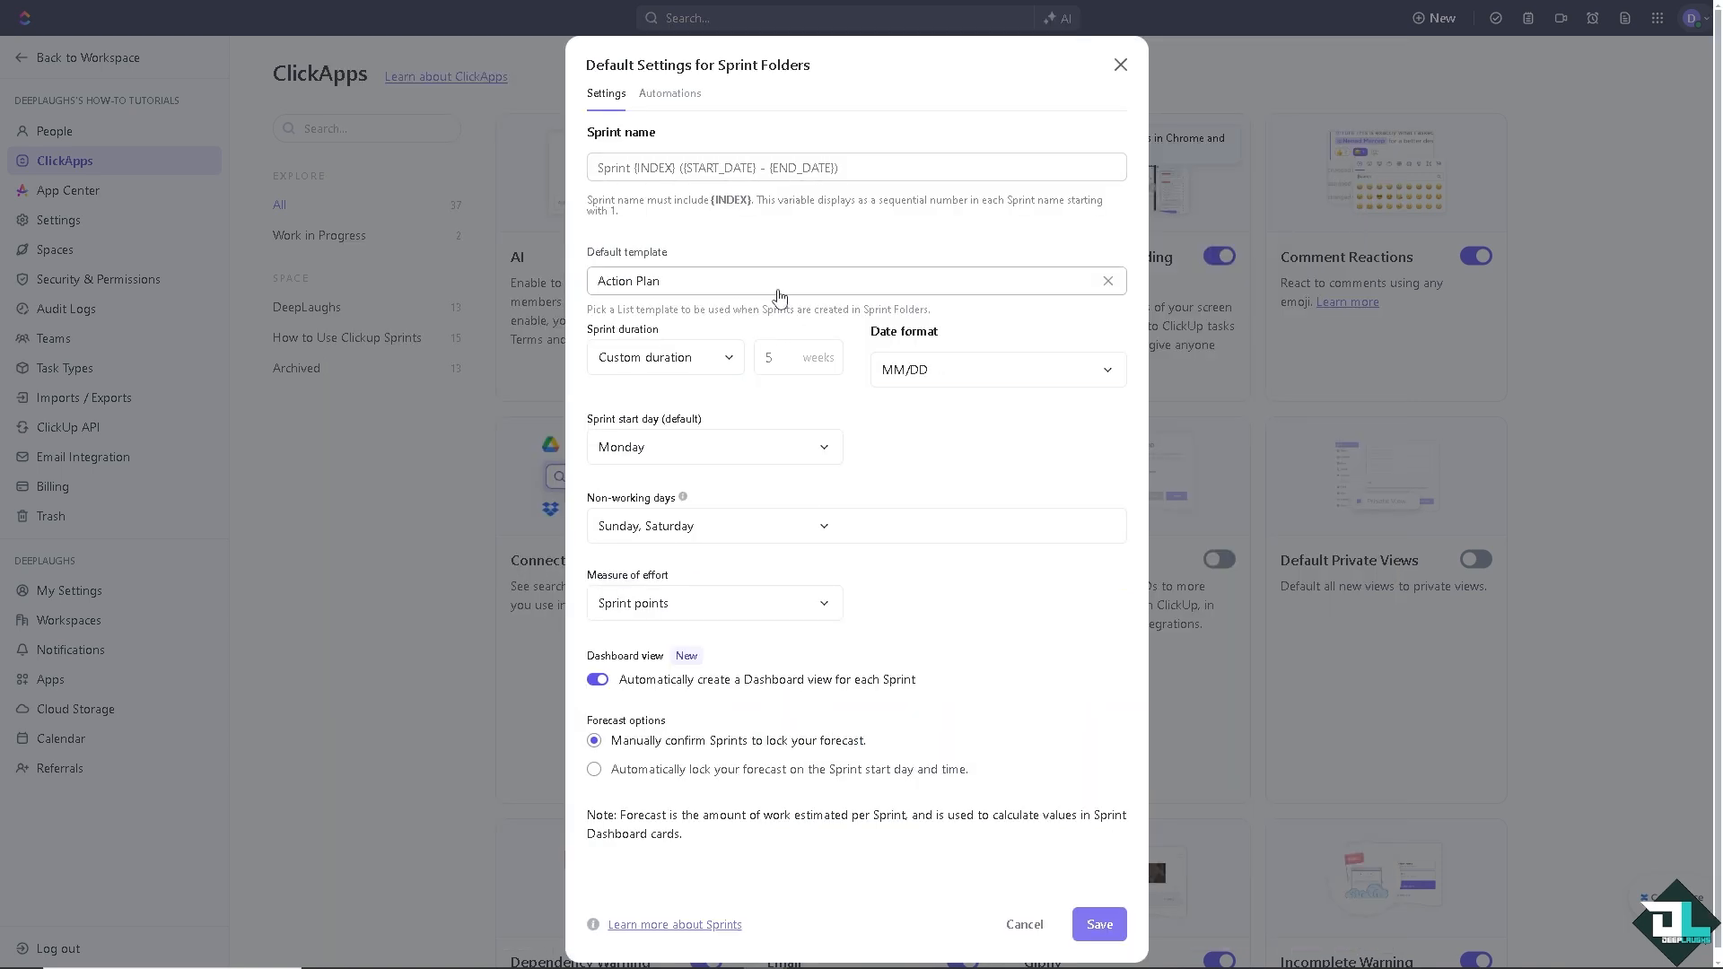
click(854, 280)
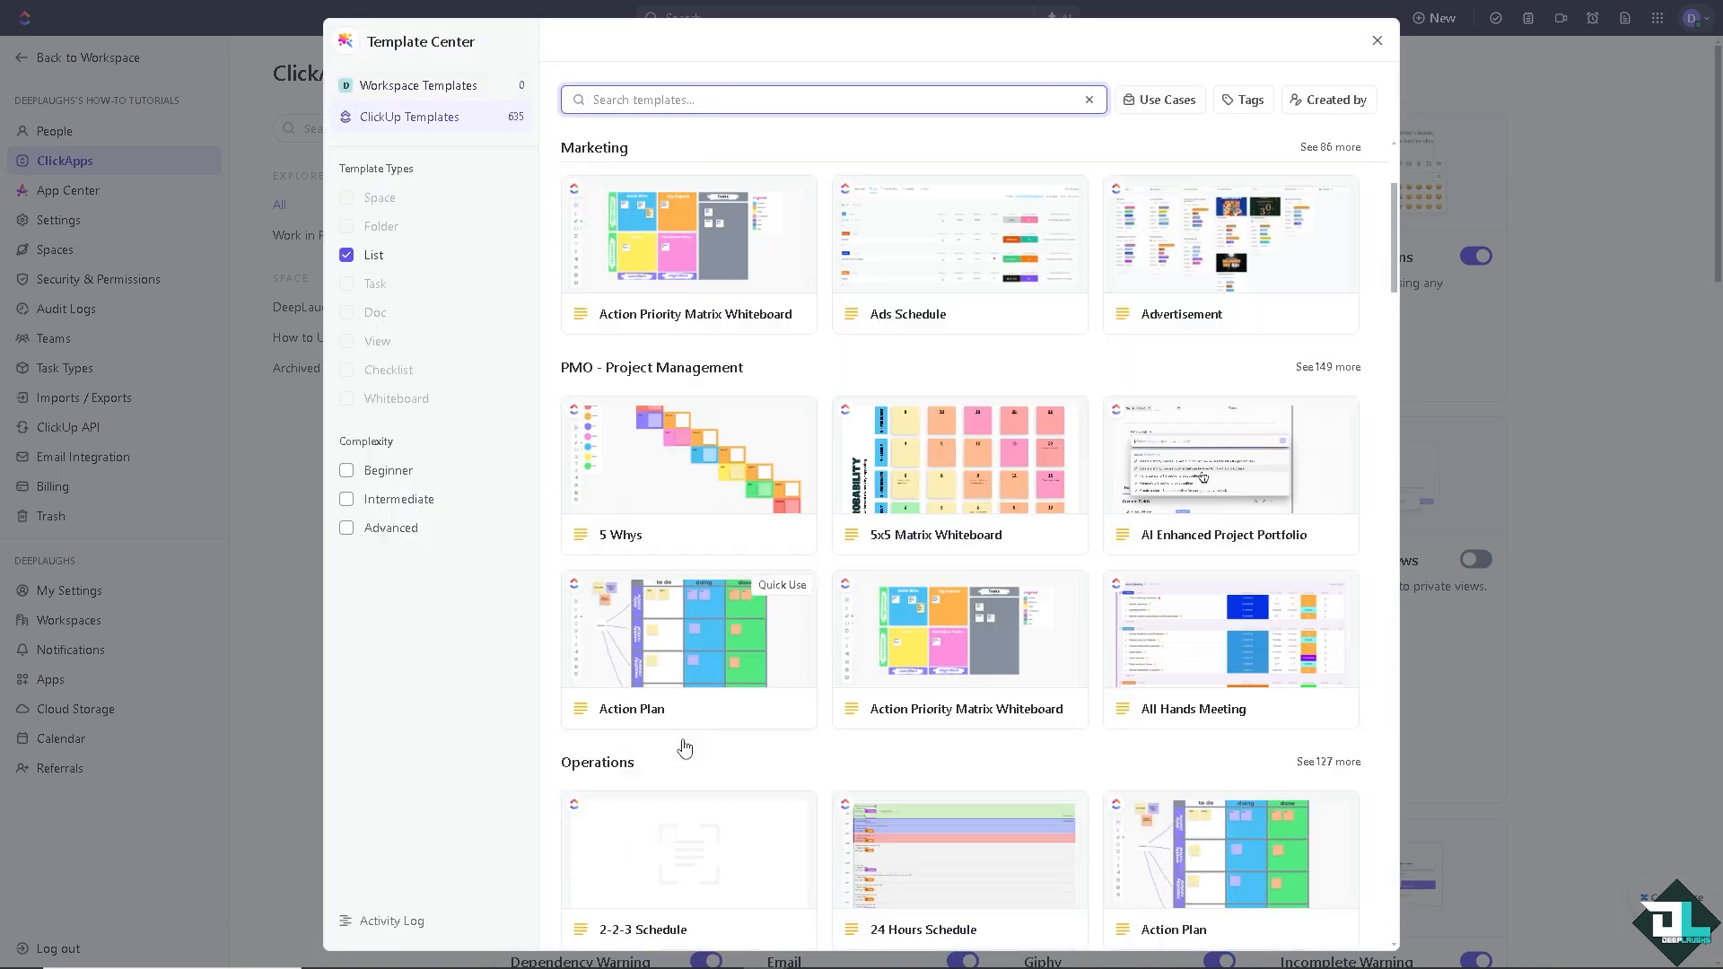
Browse the Template Center list templates before returning to the sprint folder defaults
scroll(down, 3)
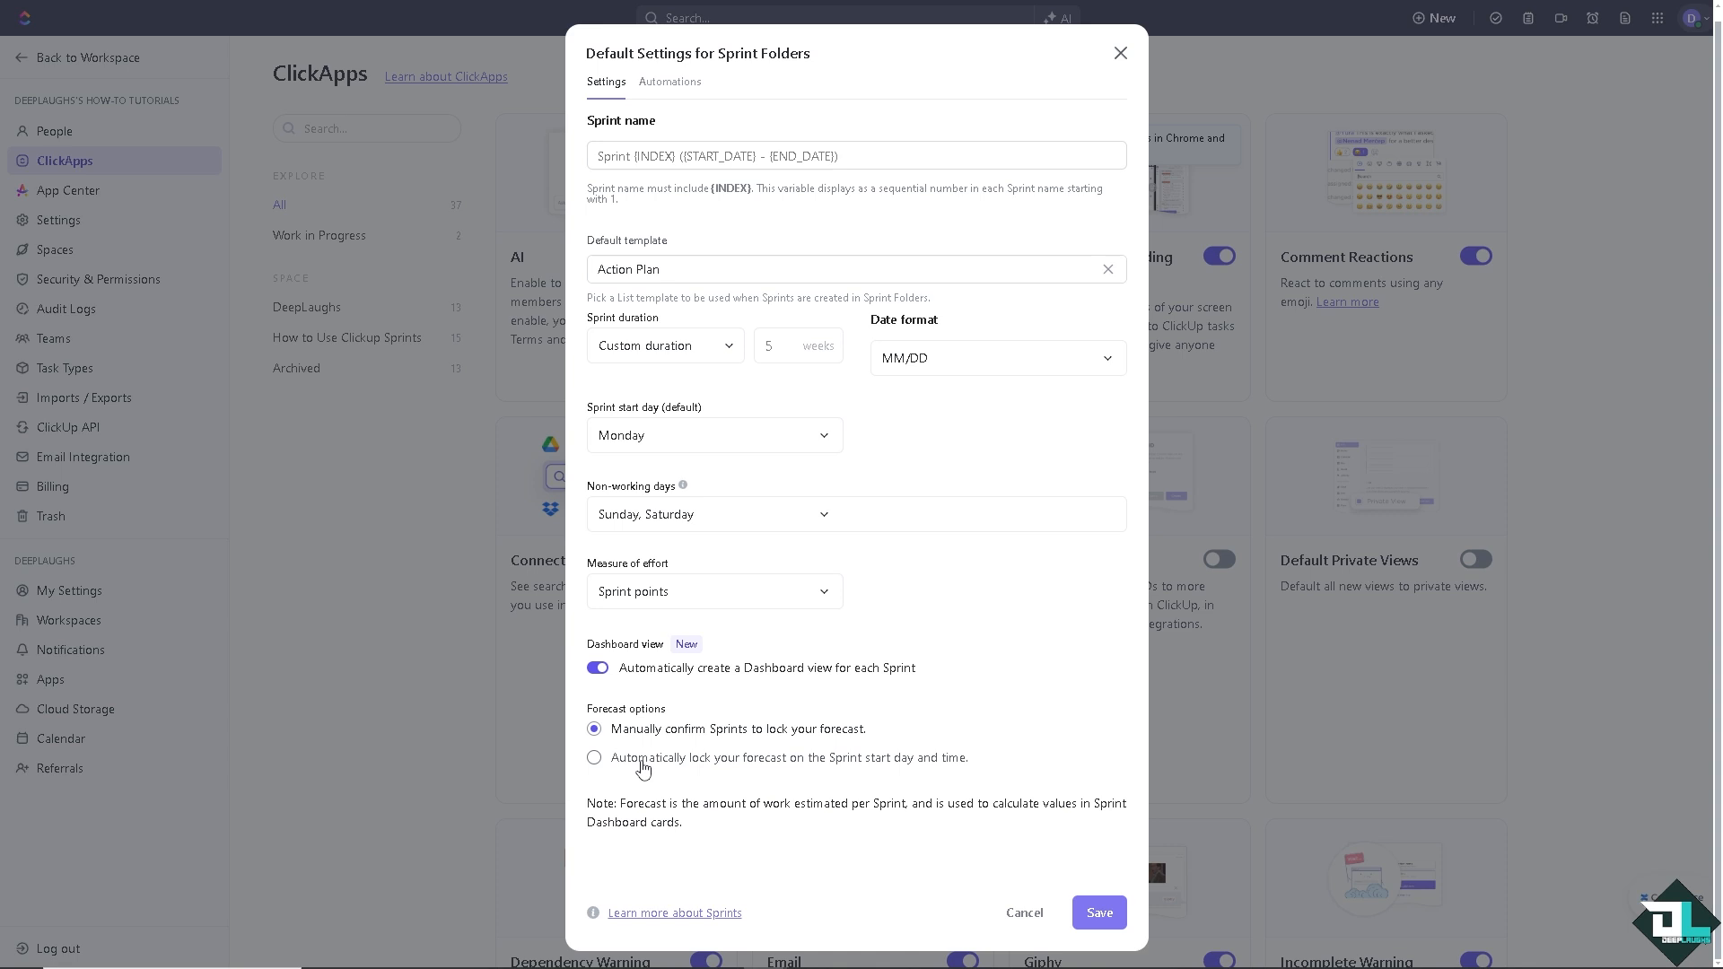
Lock forecasts automatically on the sprint start day, then view the Automations settings
click(595, 758)
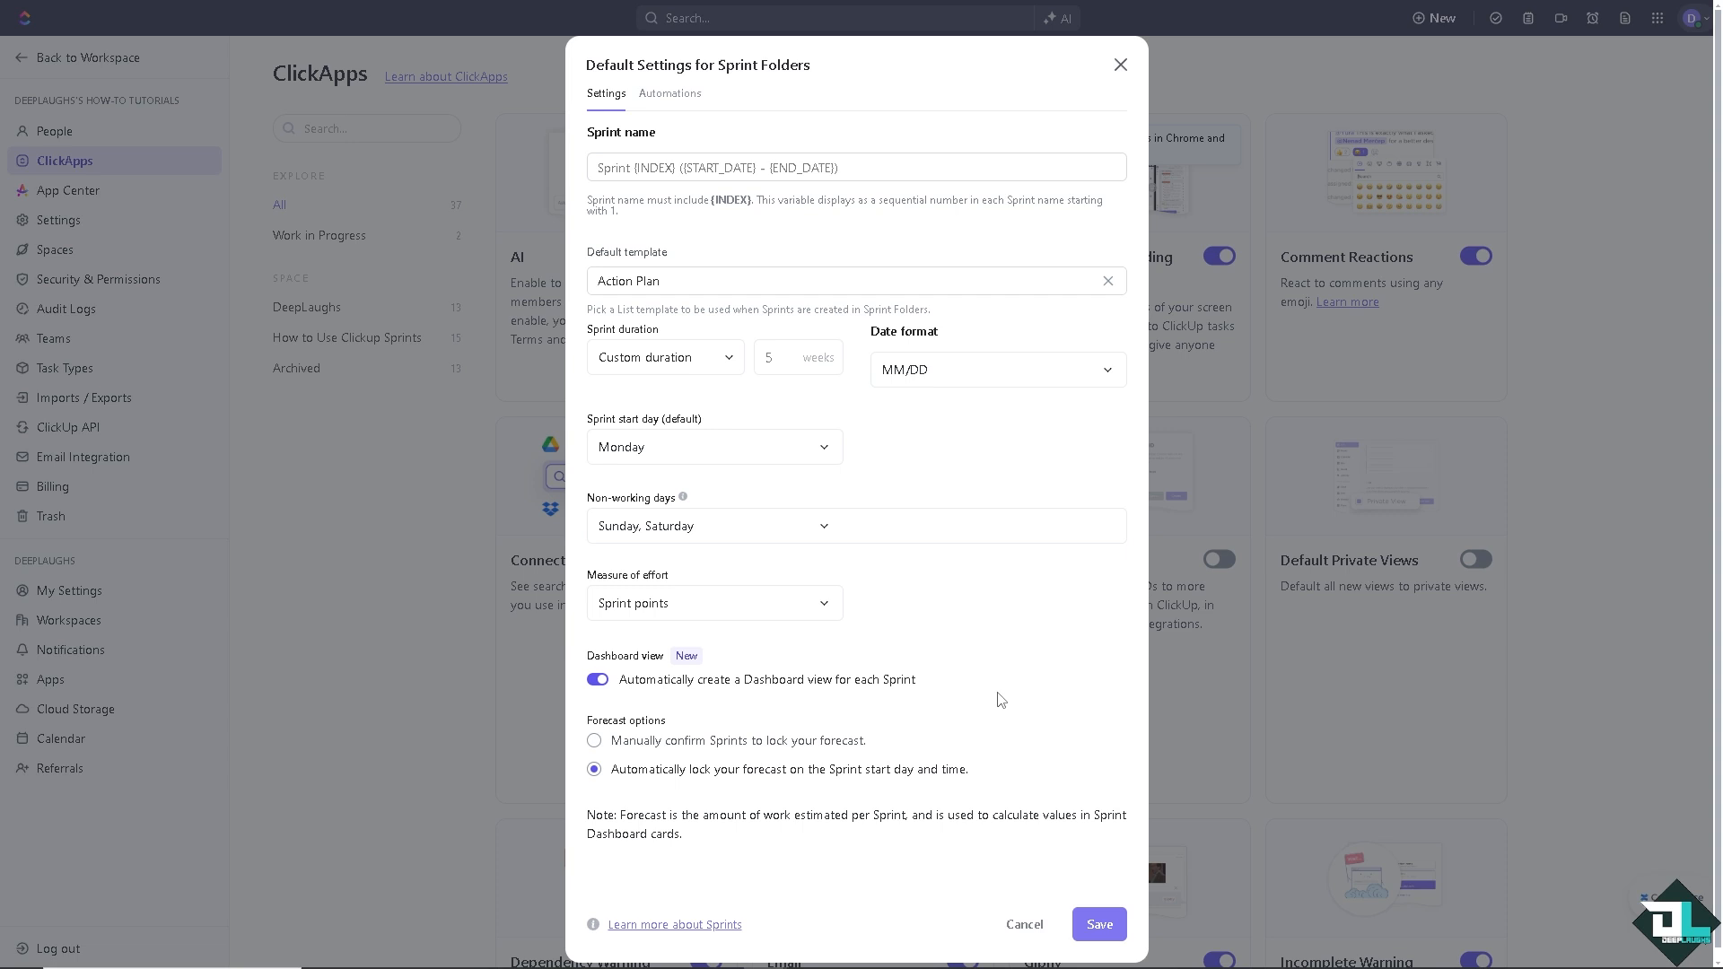
mouse_move(716, 136)
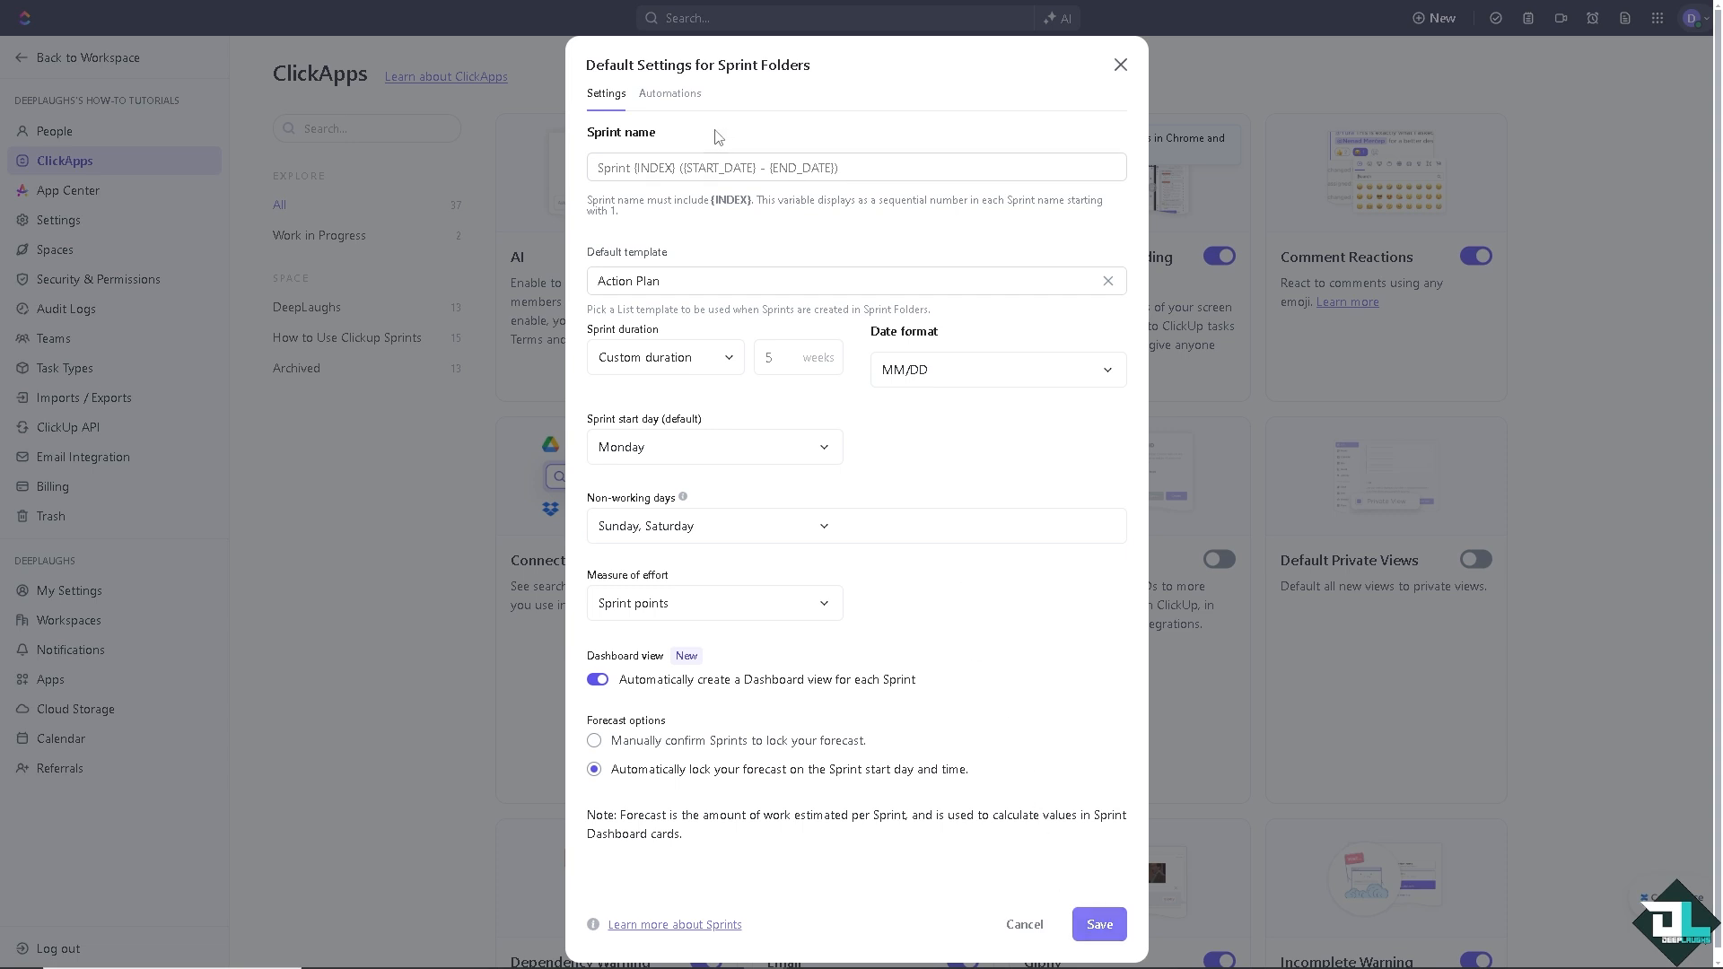
click(673, 93)
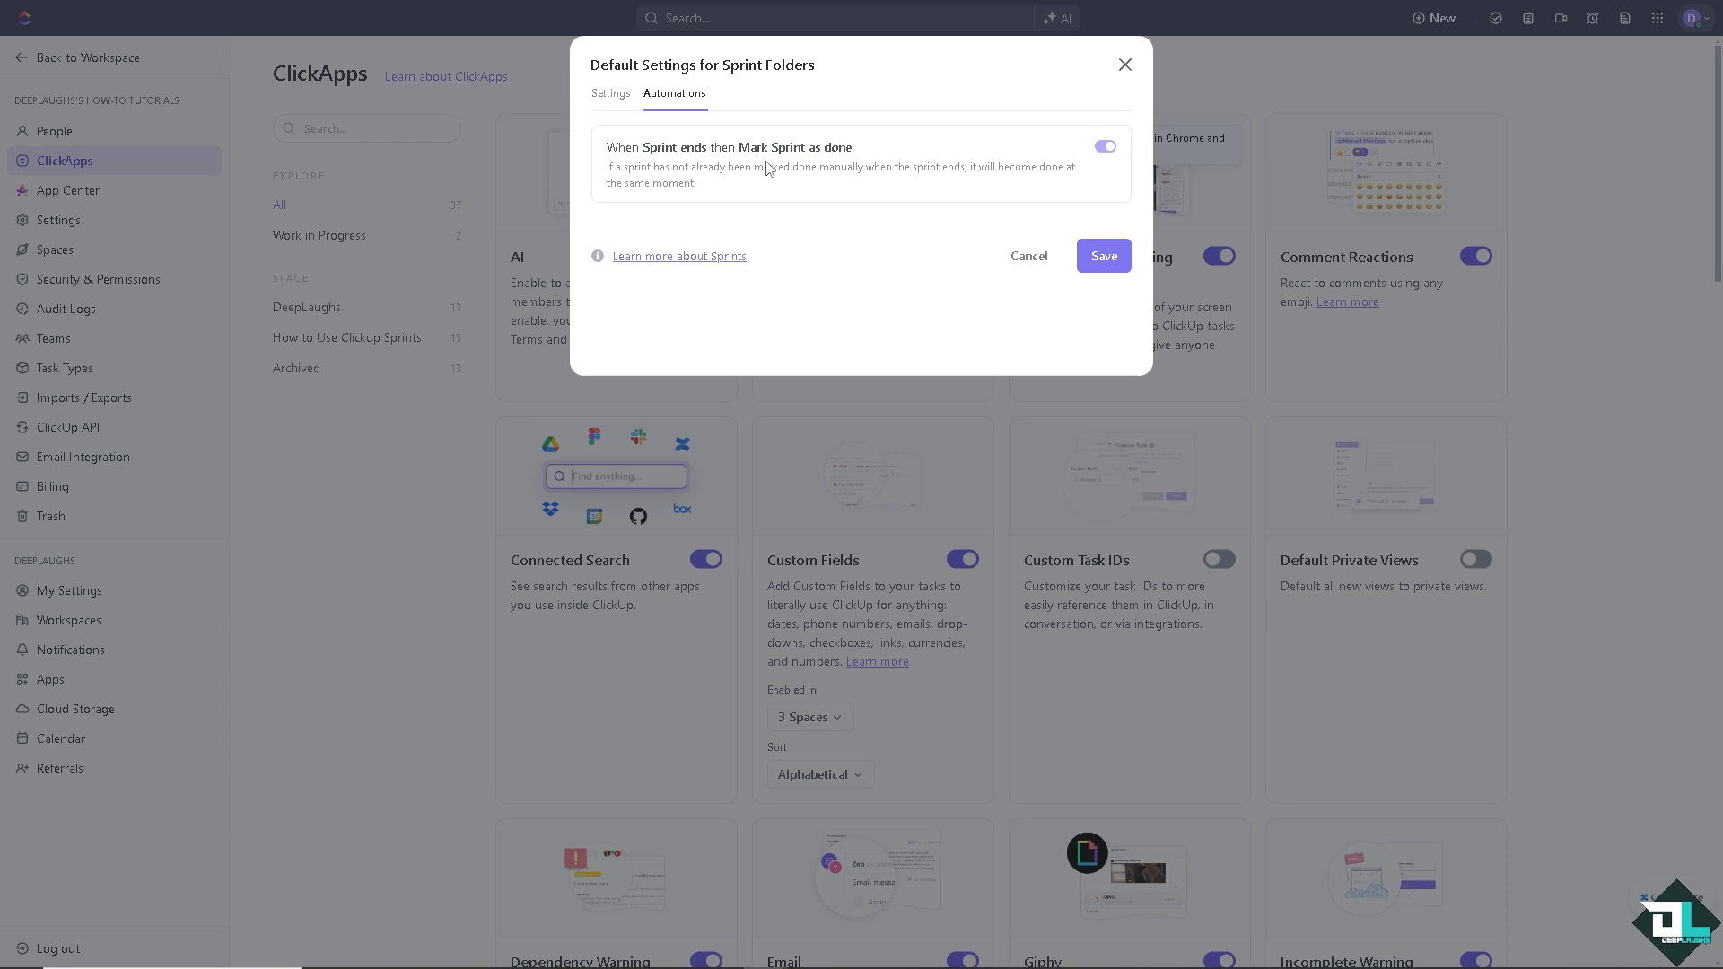
mouse_move(1061, 168)
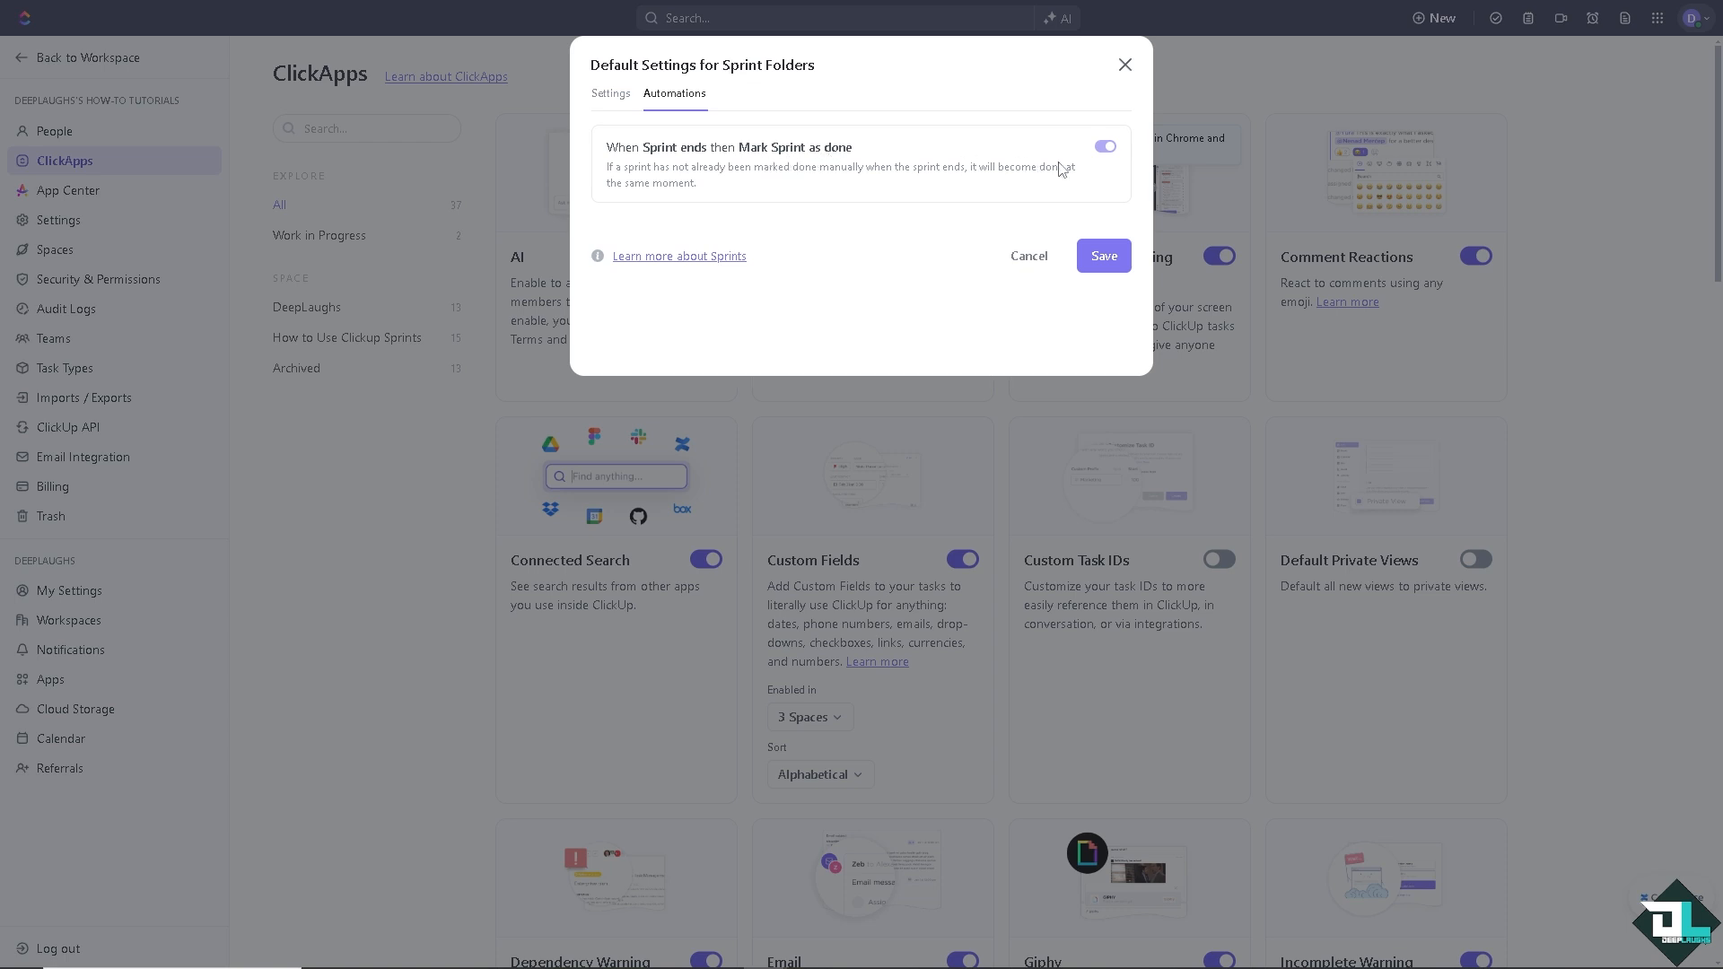
mouse_move(700, 185)
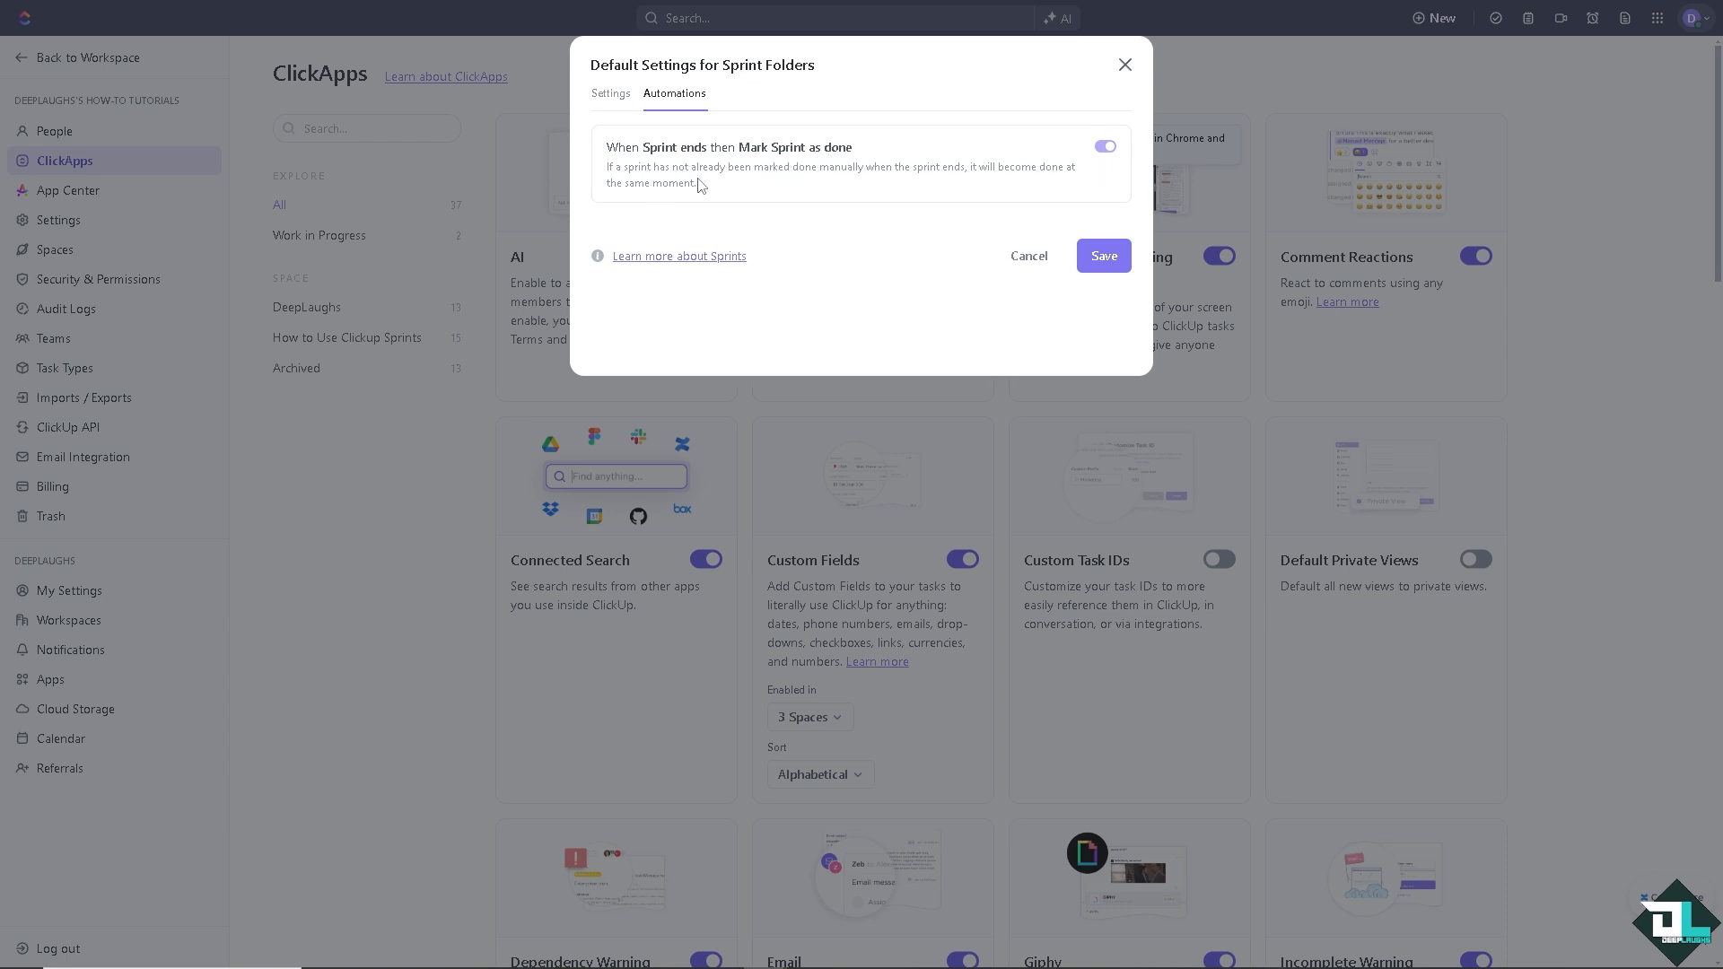
mouse_move(895, 178)
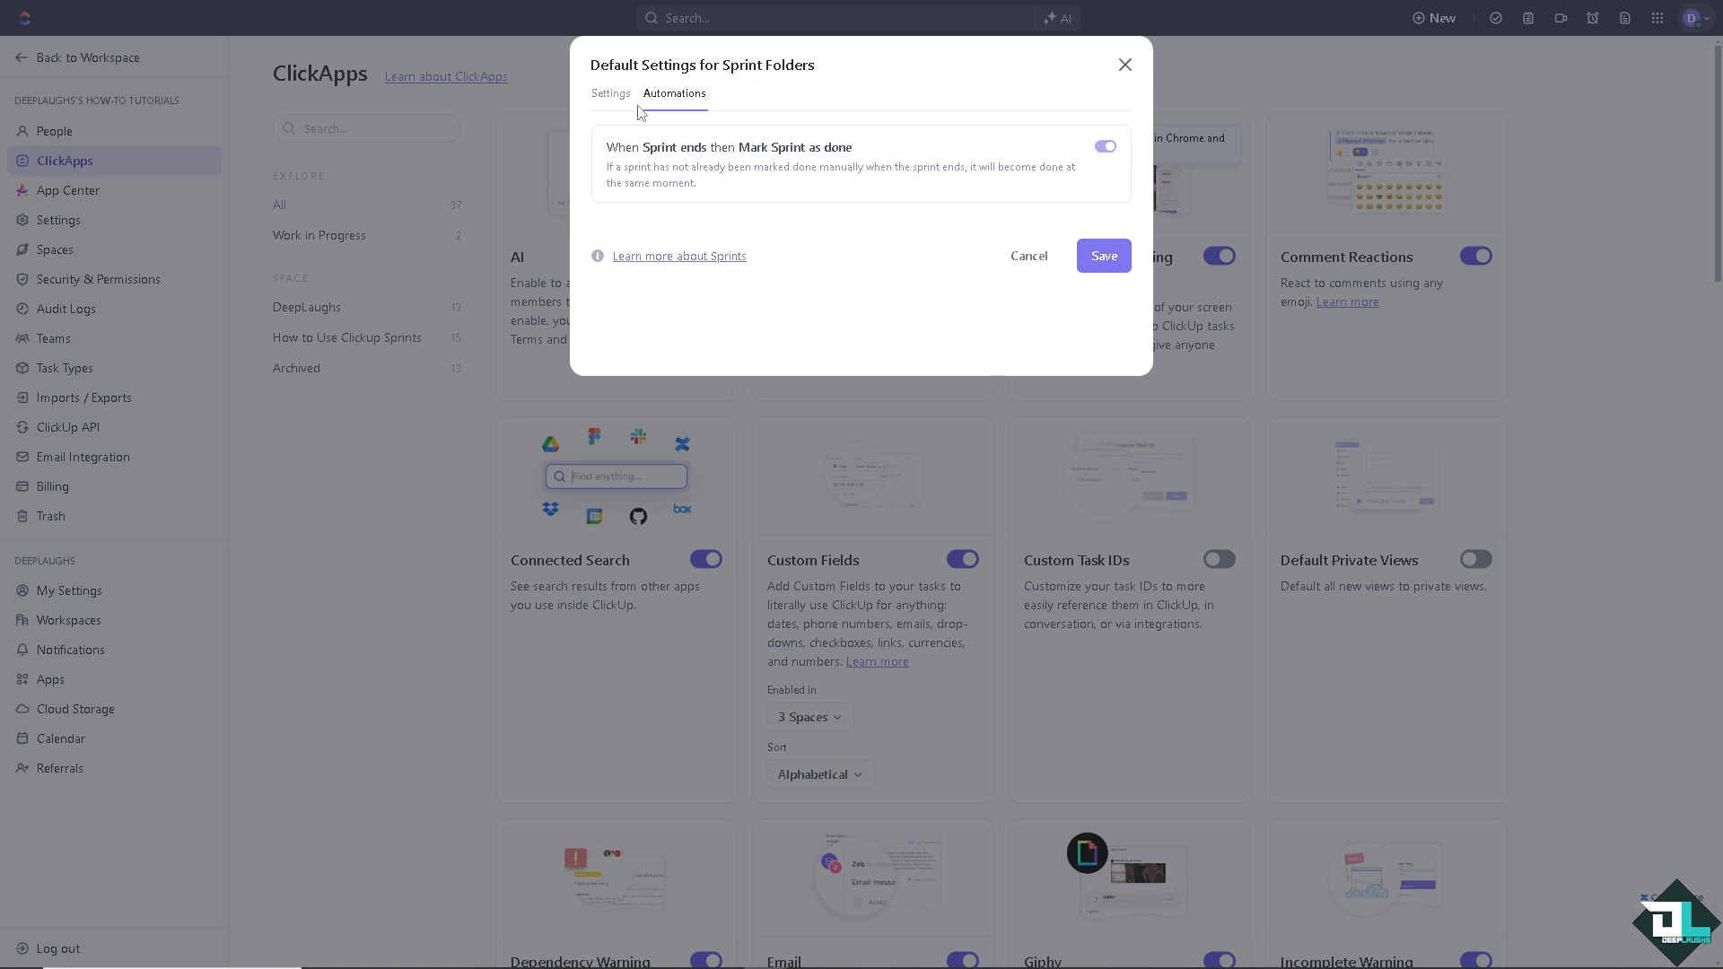
Leave the sprint folder defaults and return to the ClickApps overview page
click(1027, 255)
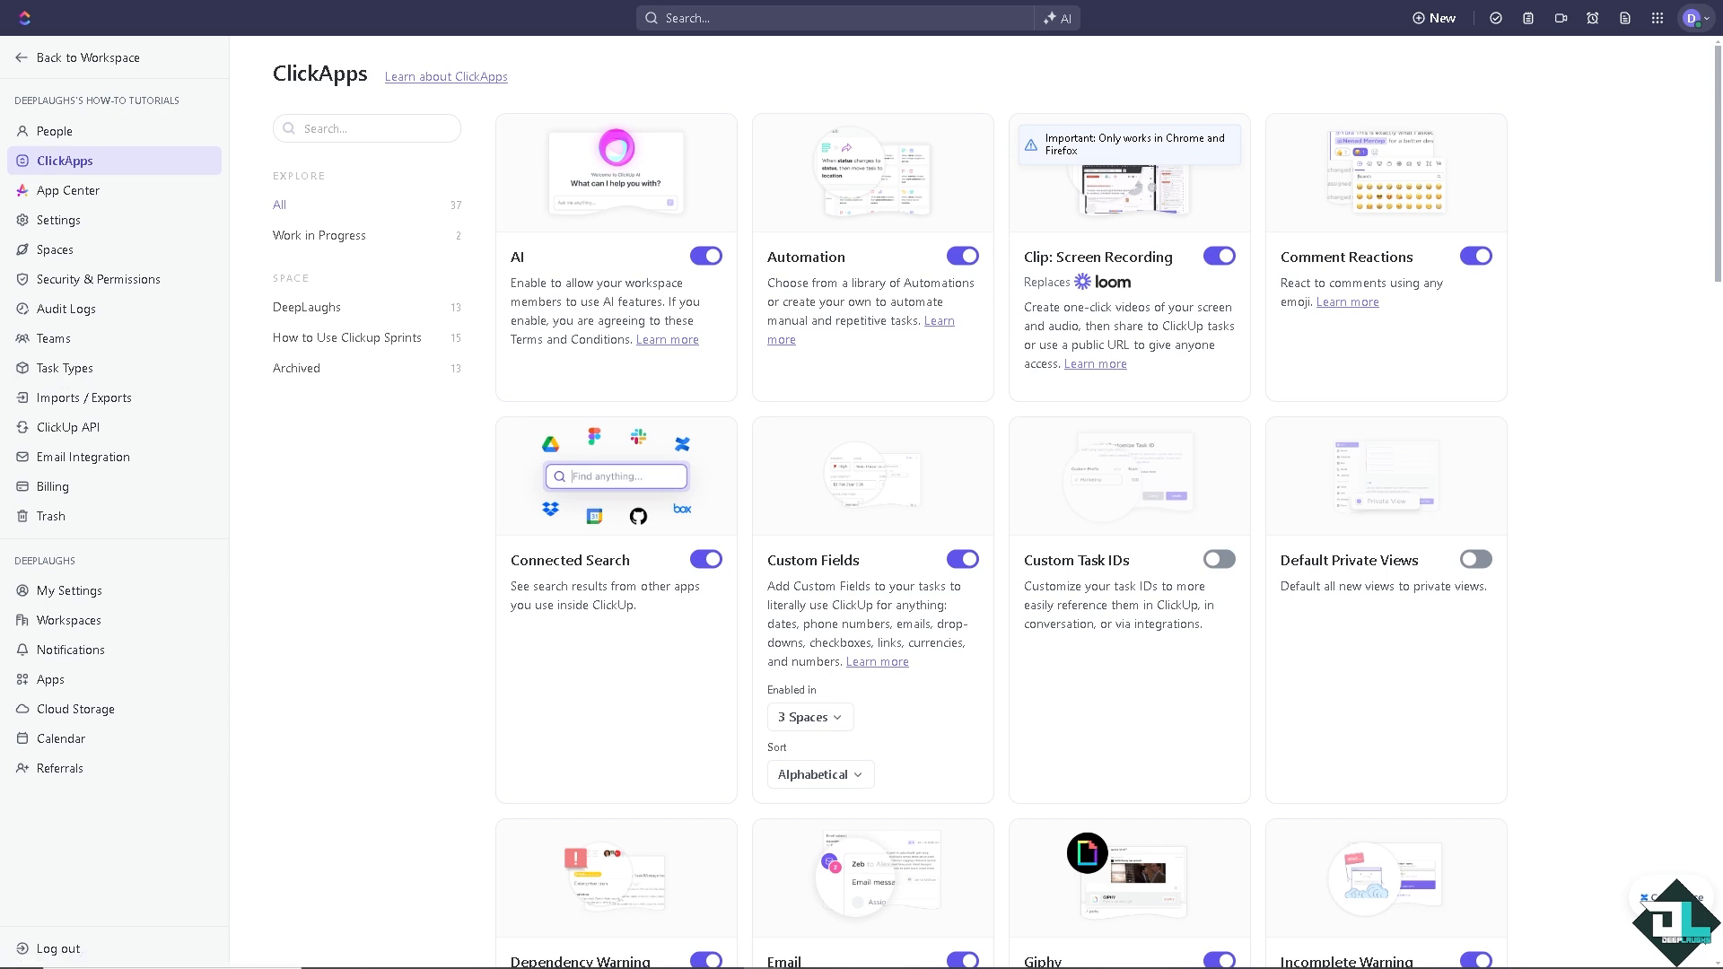
mouse_move(172, 92)
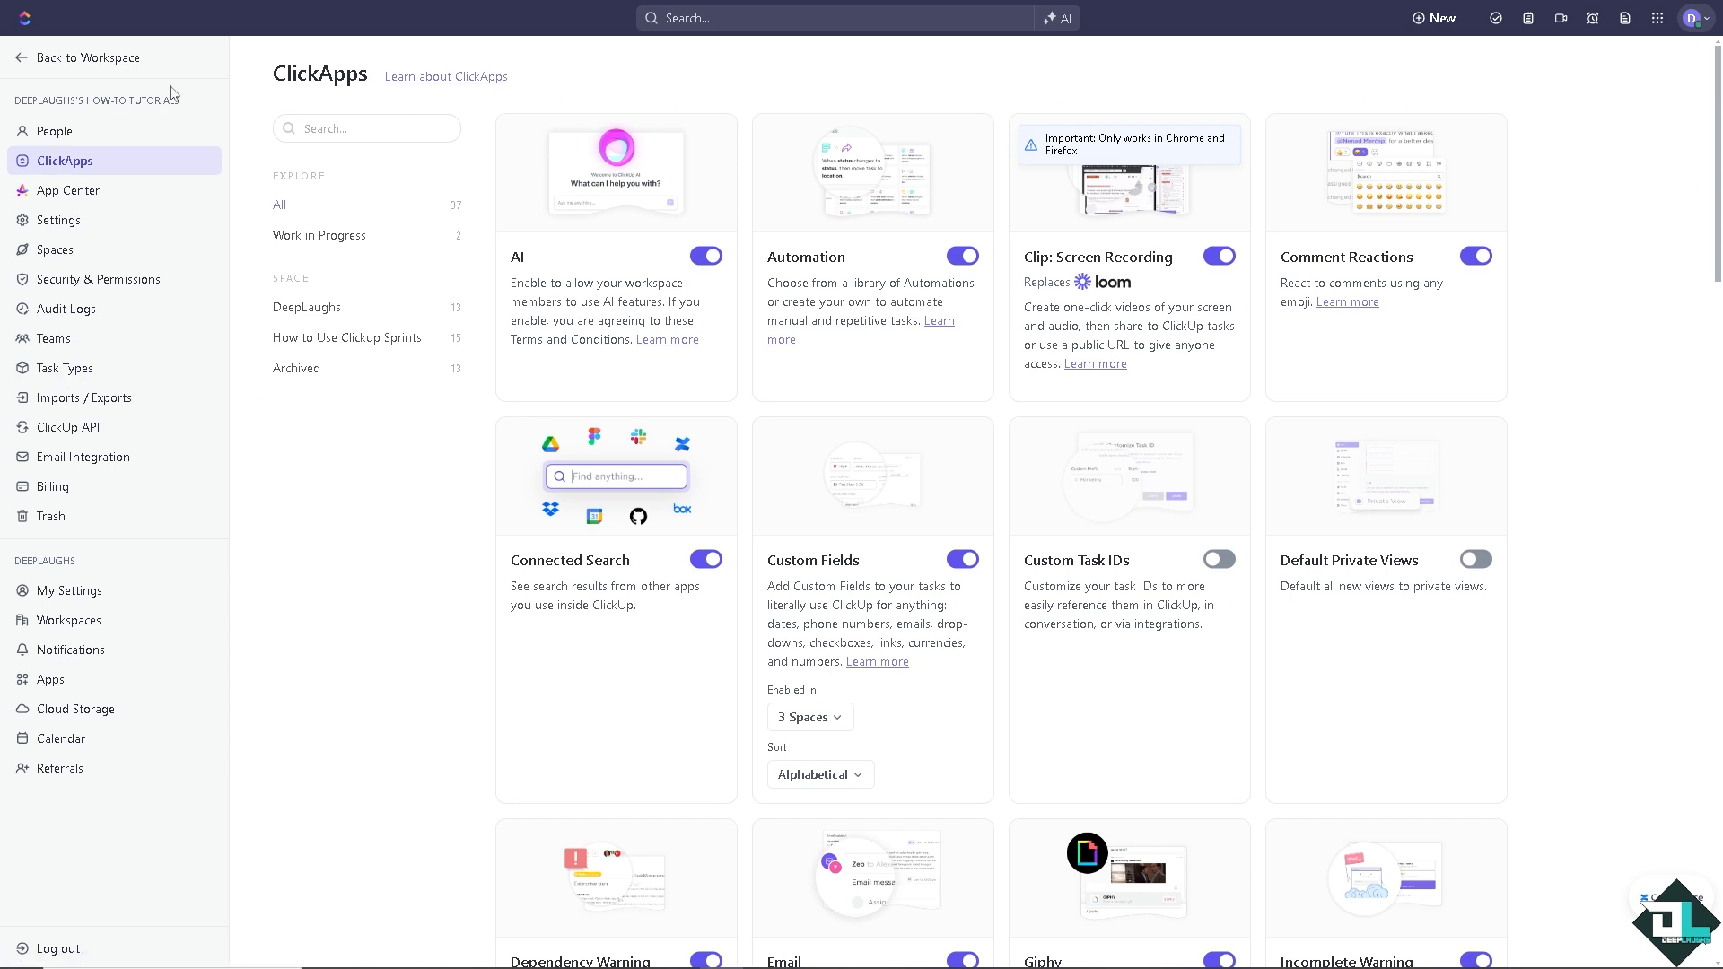
Return to the Project 1 workspace and bring up the create menu of the How to Use Clickup Sprints space
click(85, 57)
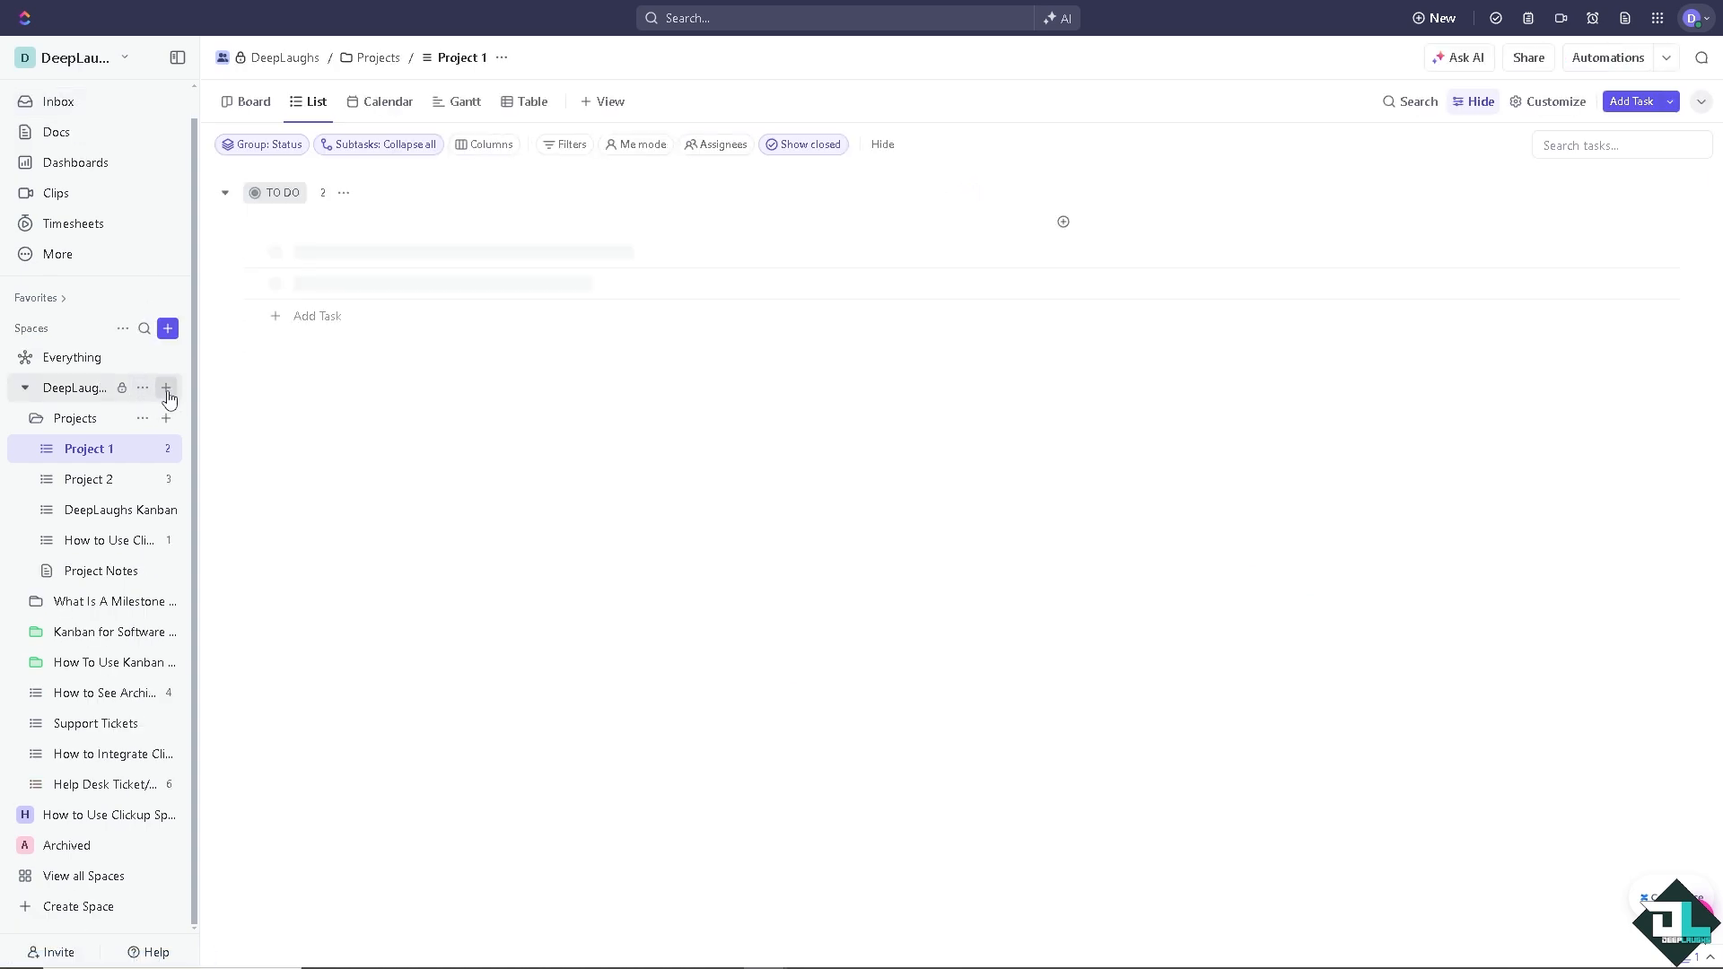
click(167, 387)
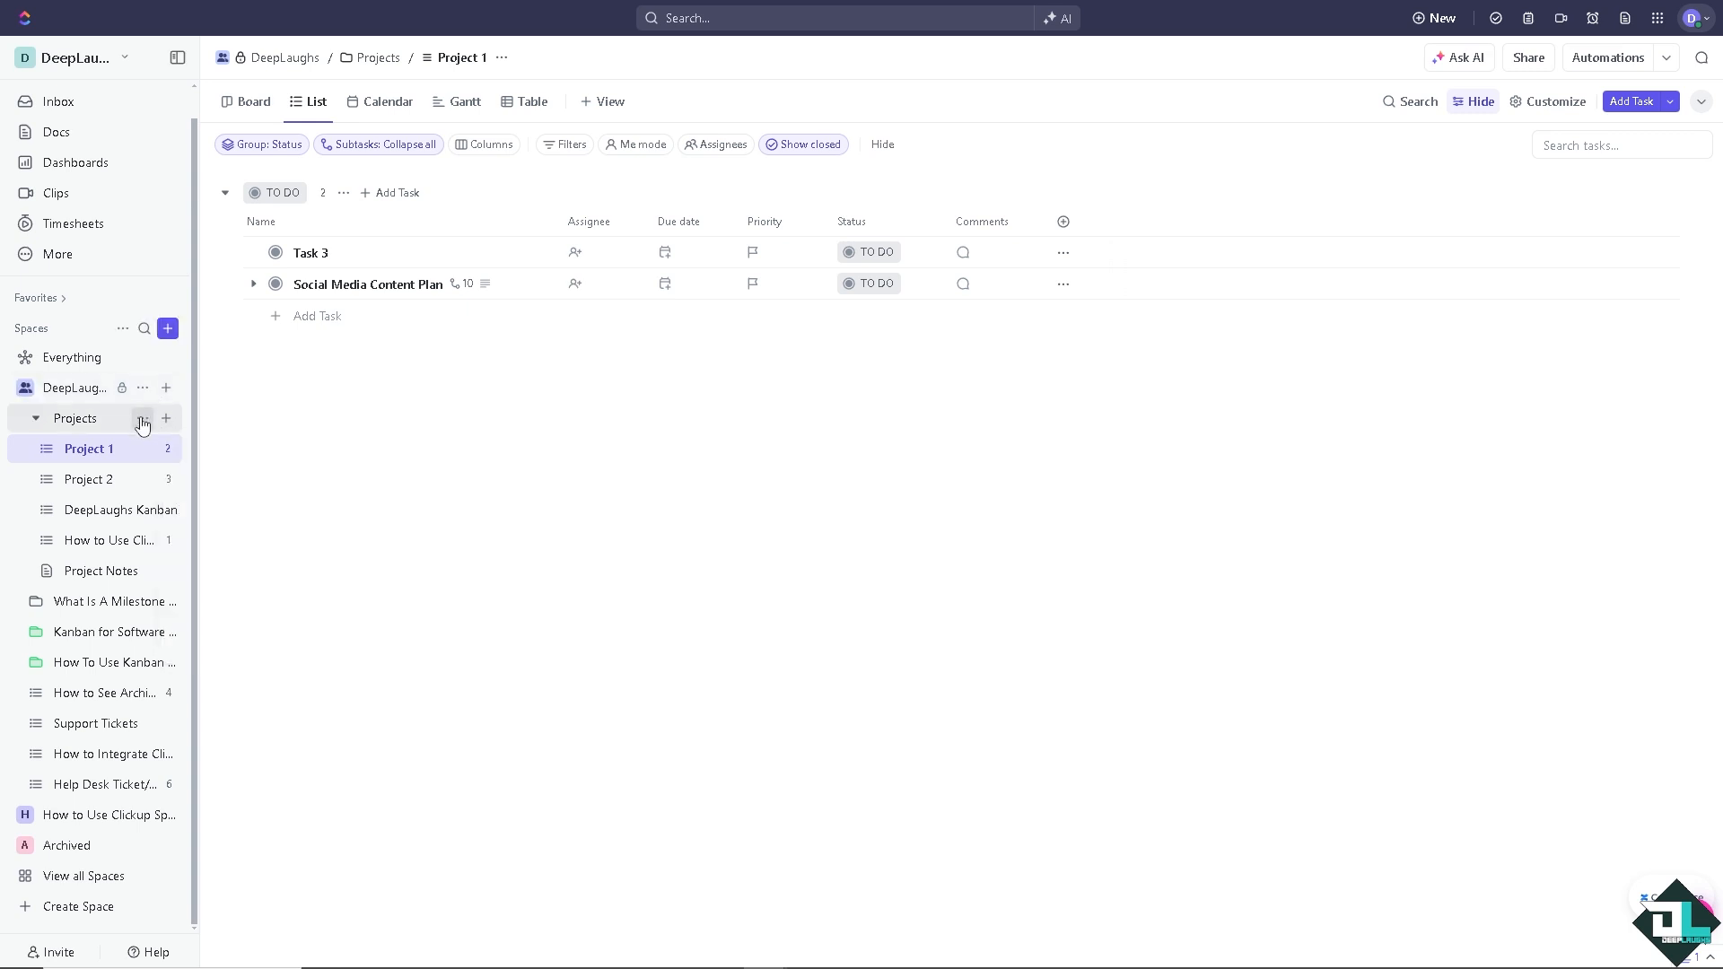
click(142, 419)
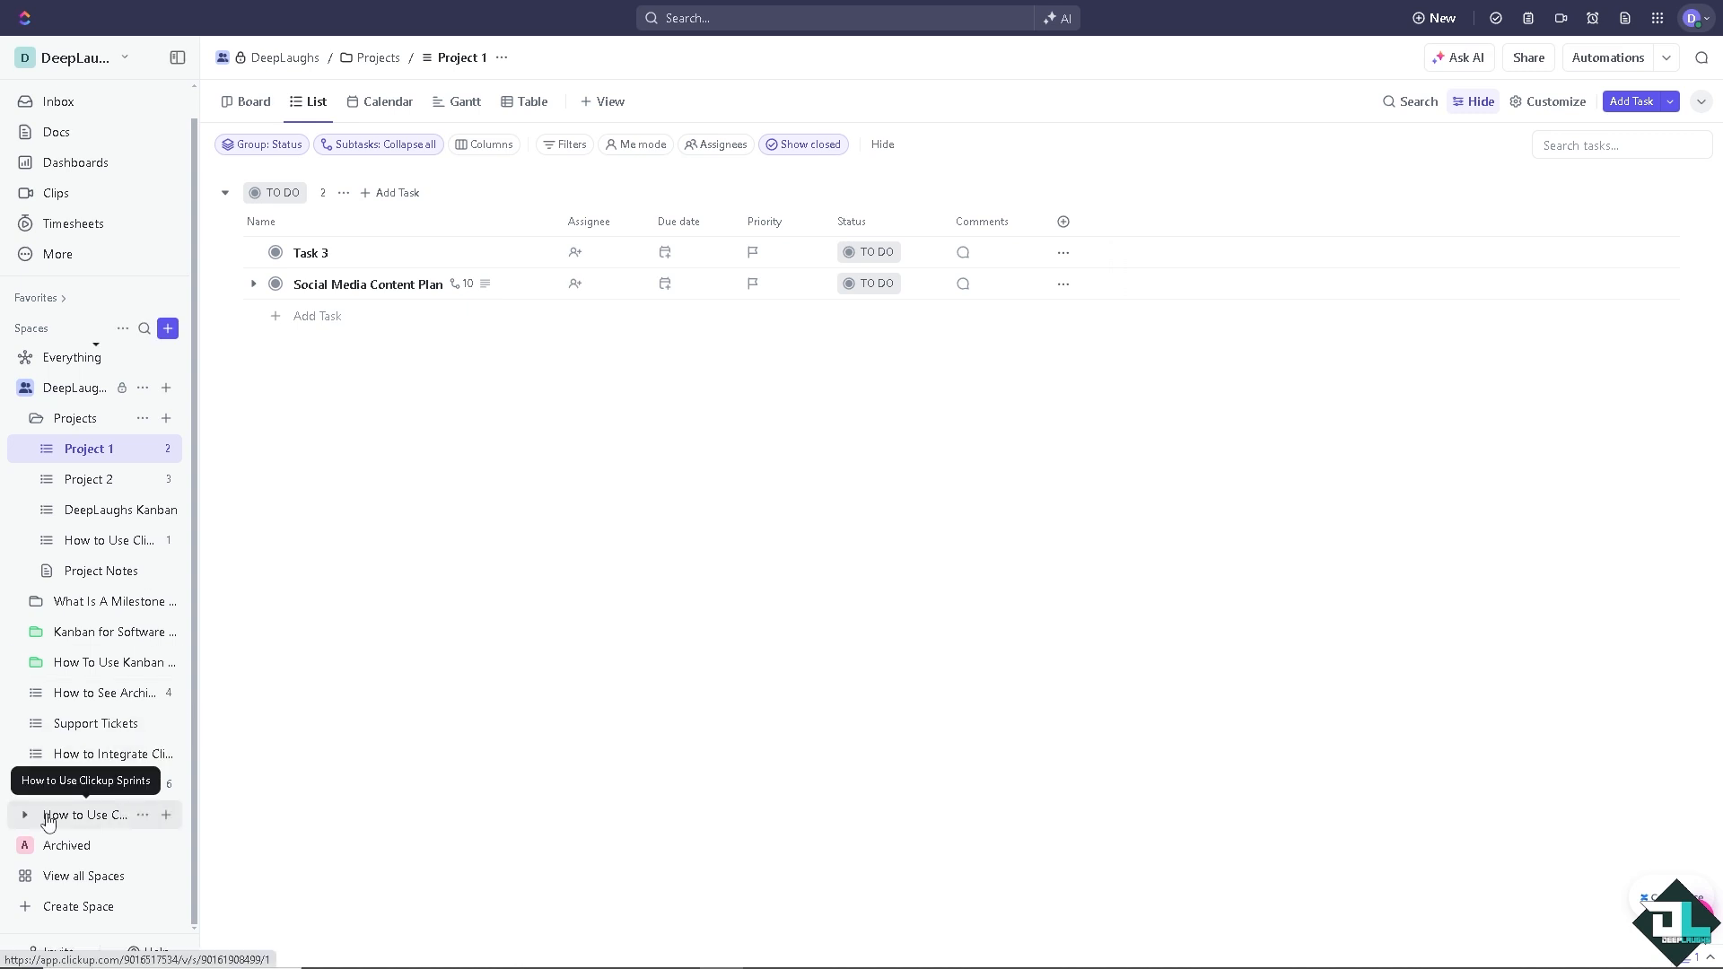
mouse_move(165, 819)
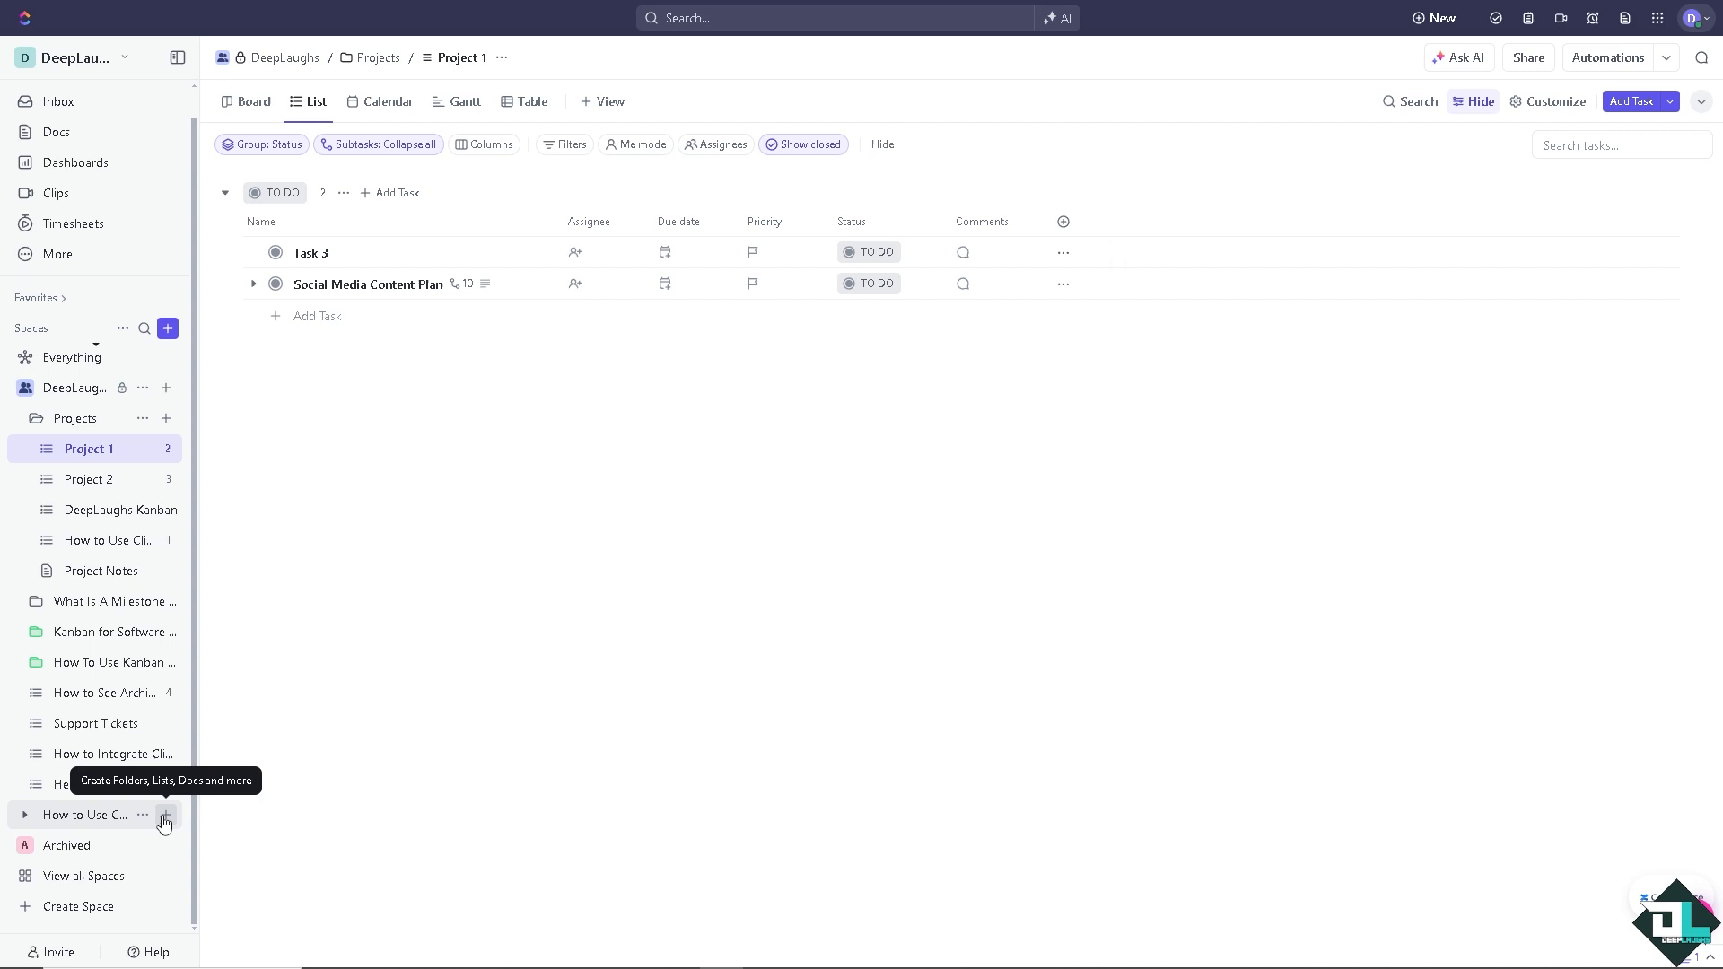
click(165, 818)
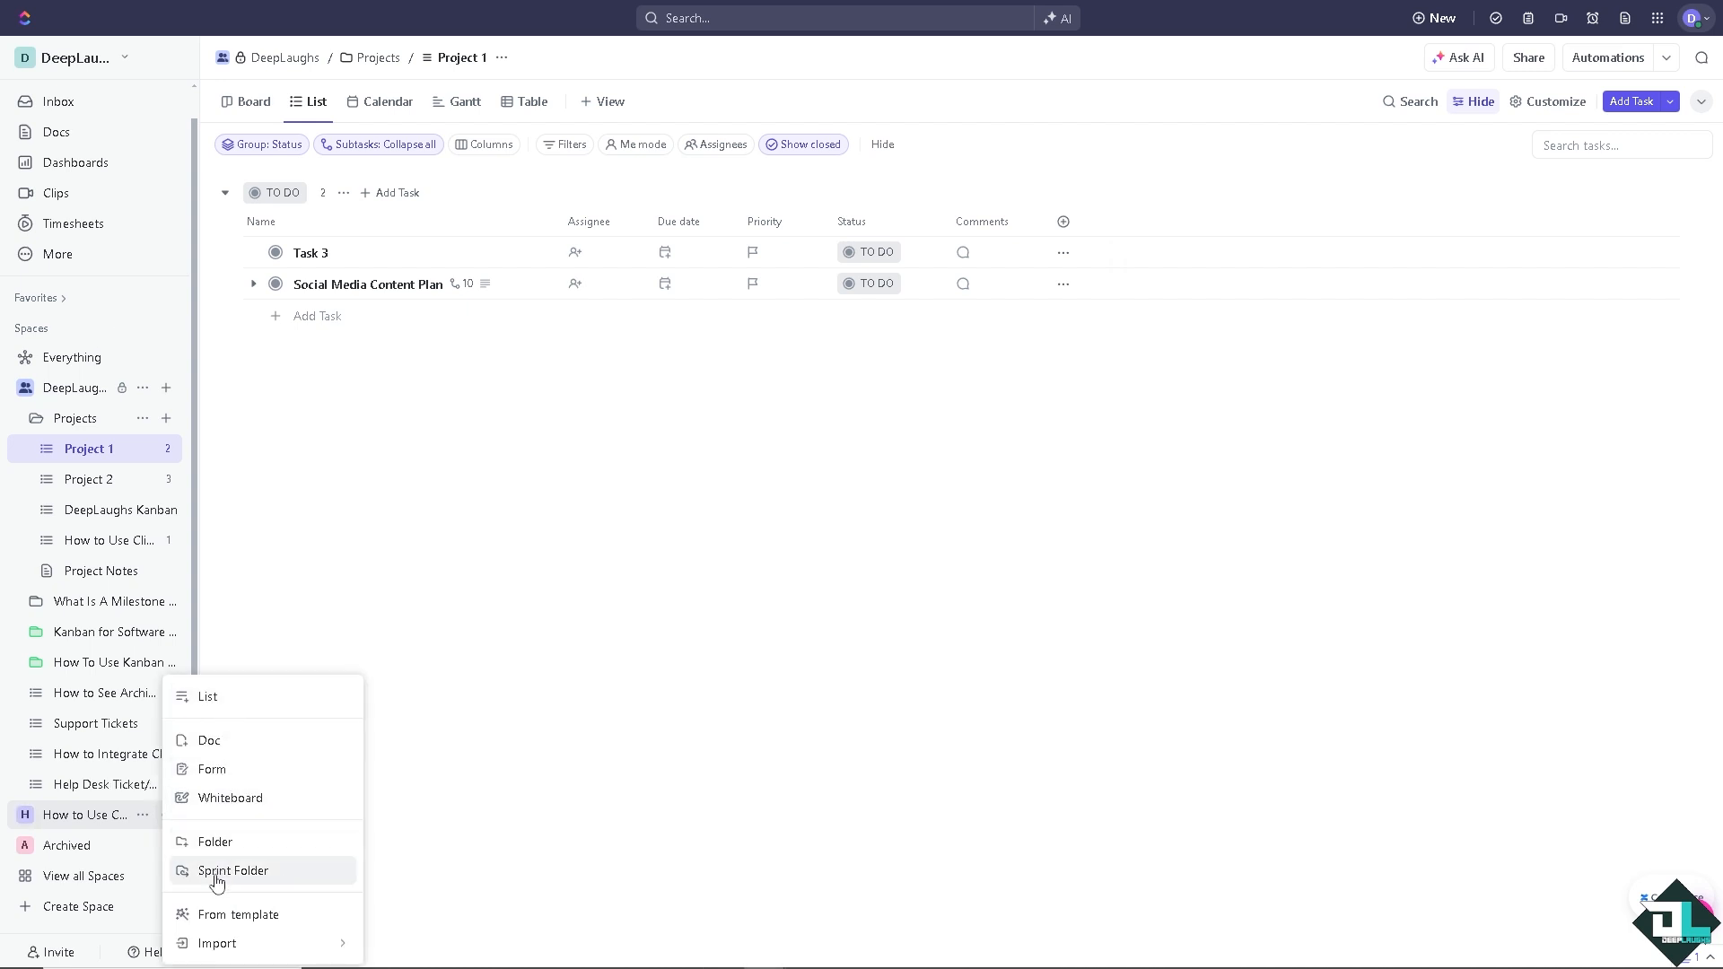
Start a Sprint Folder named 'DeepLaughs Sprint' and view the Custom Field choices under Measure of effort
click(233, 871)
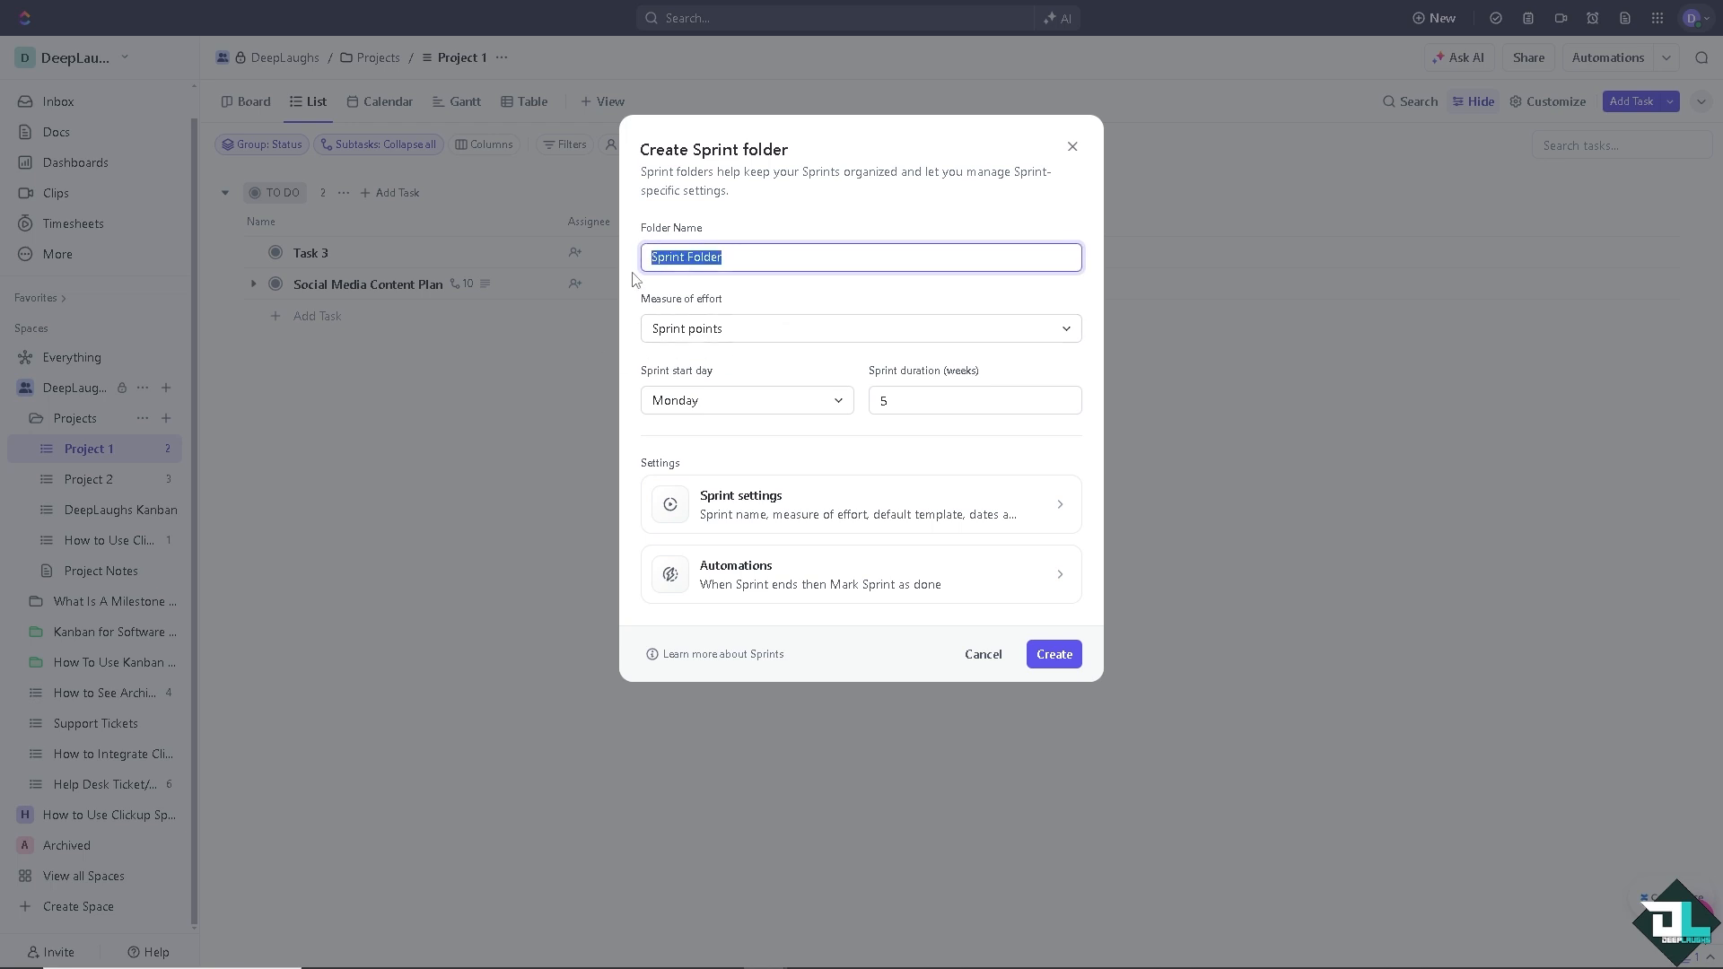
text(How to Use Clickup Sprints)
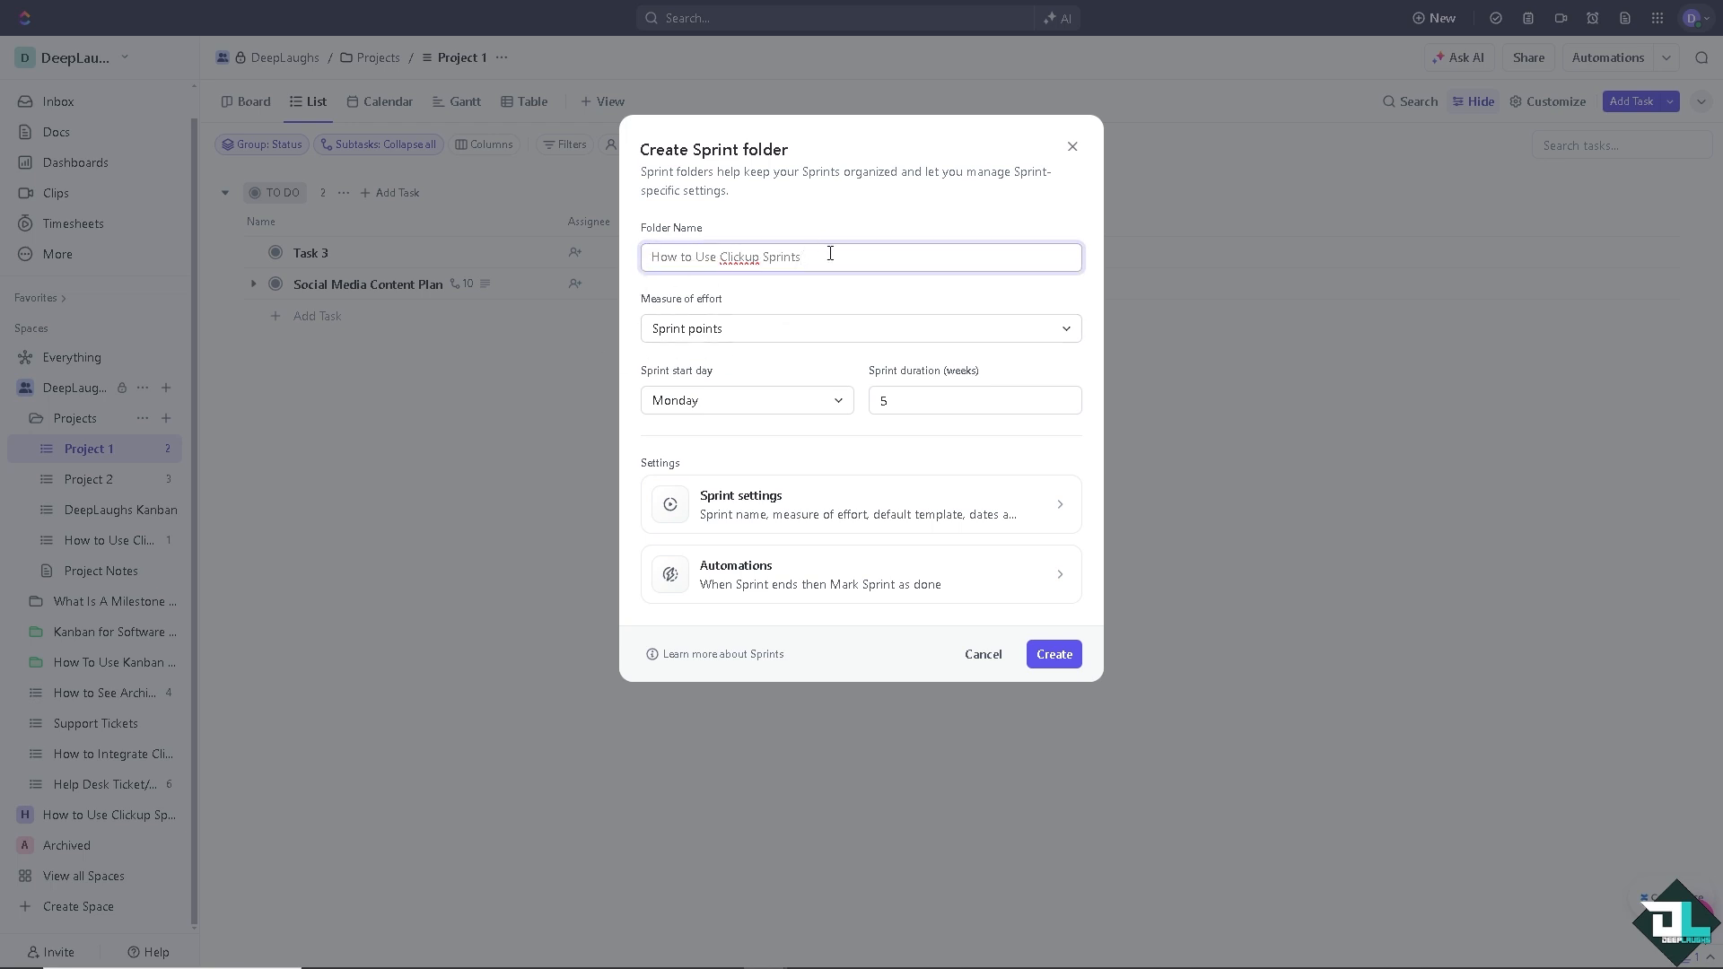
text(DeepLaughs Sprint)
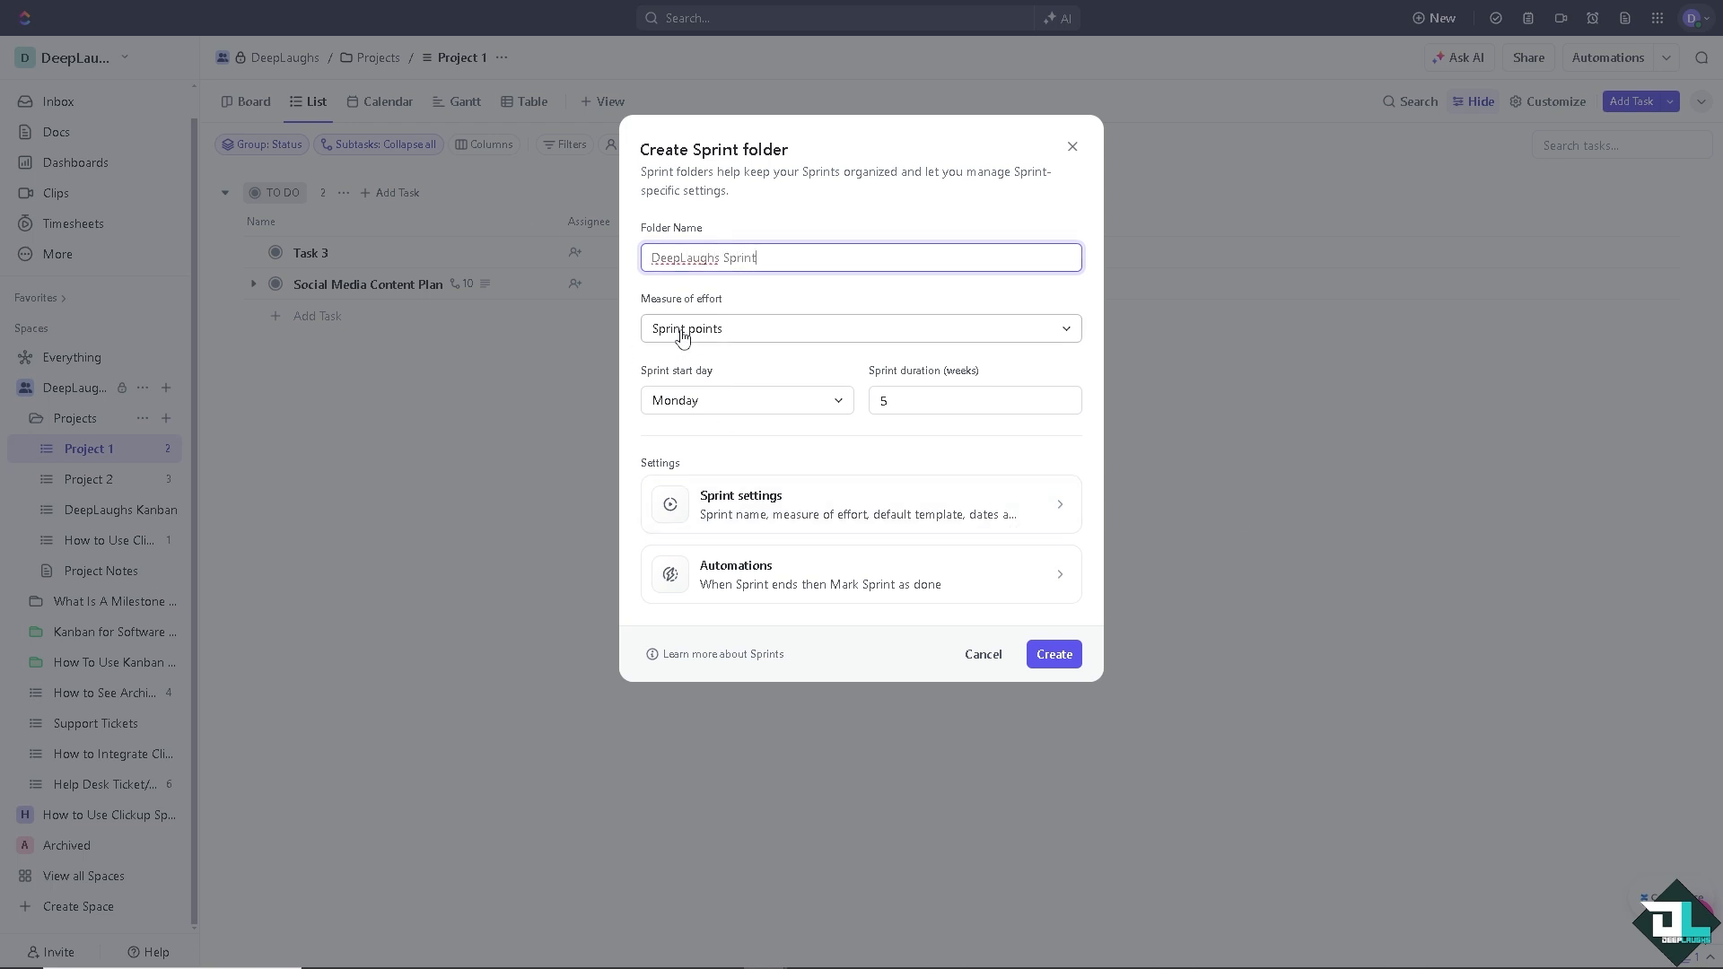
click(860, 328)
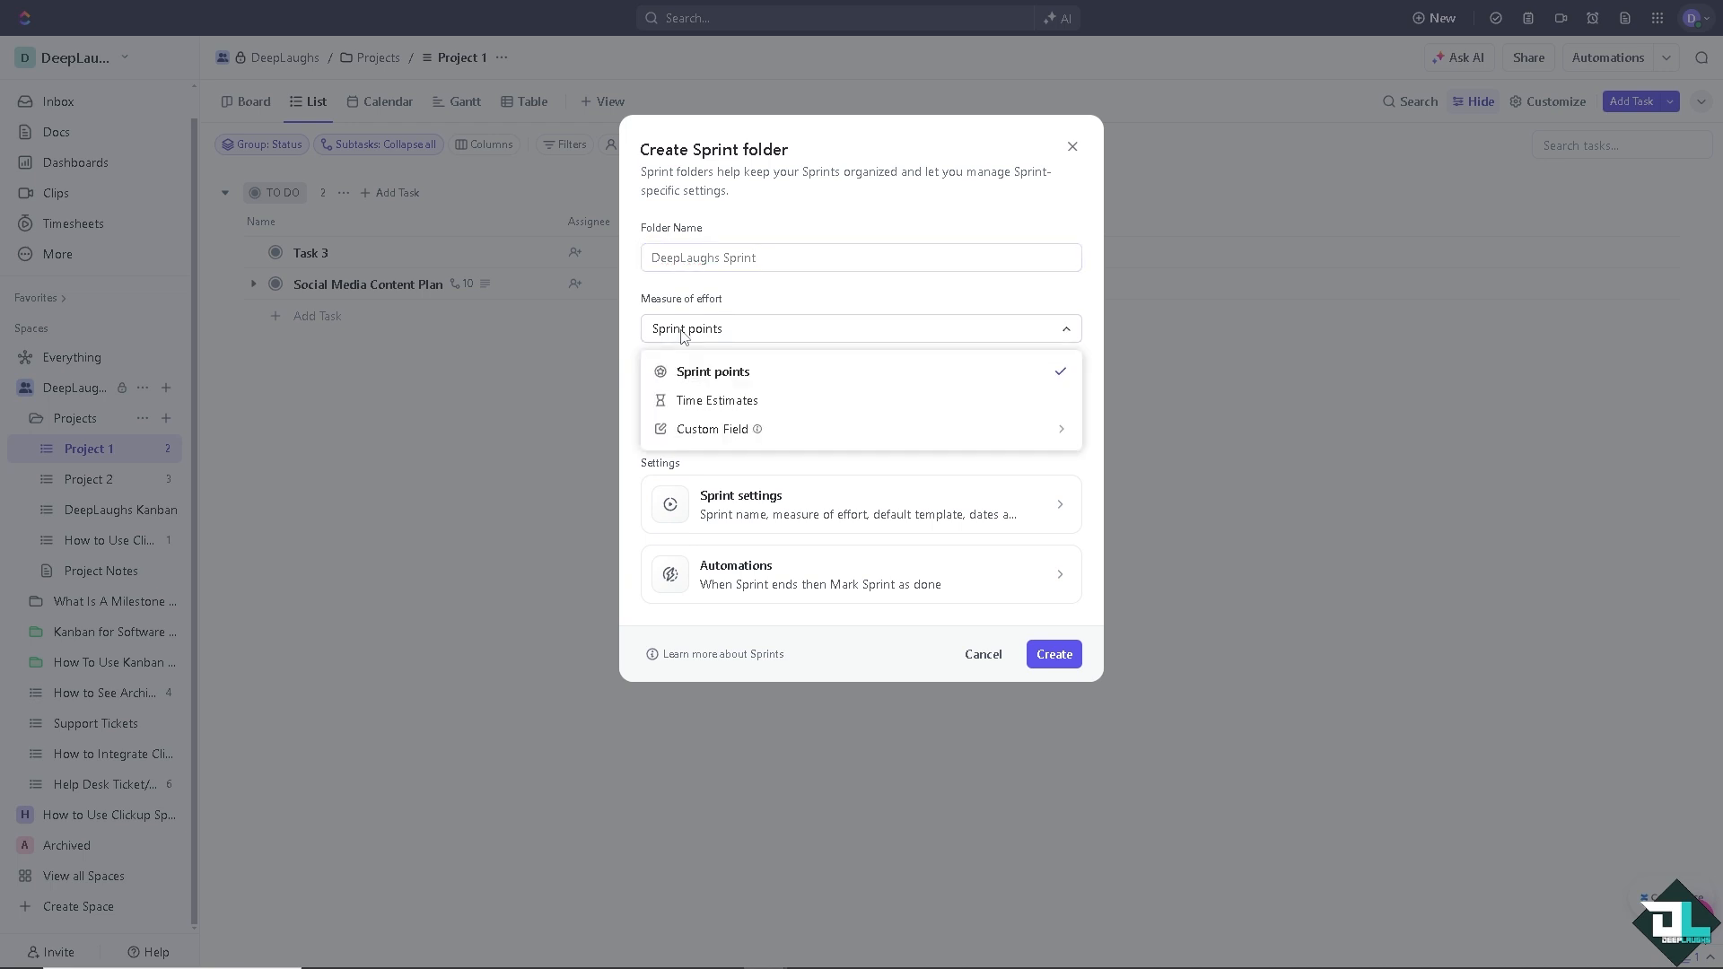
mouse_move(718, 400)
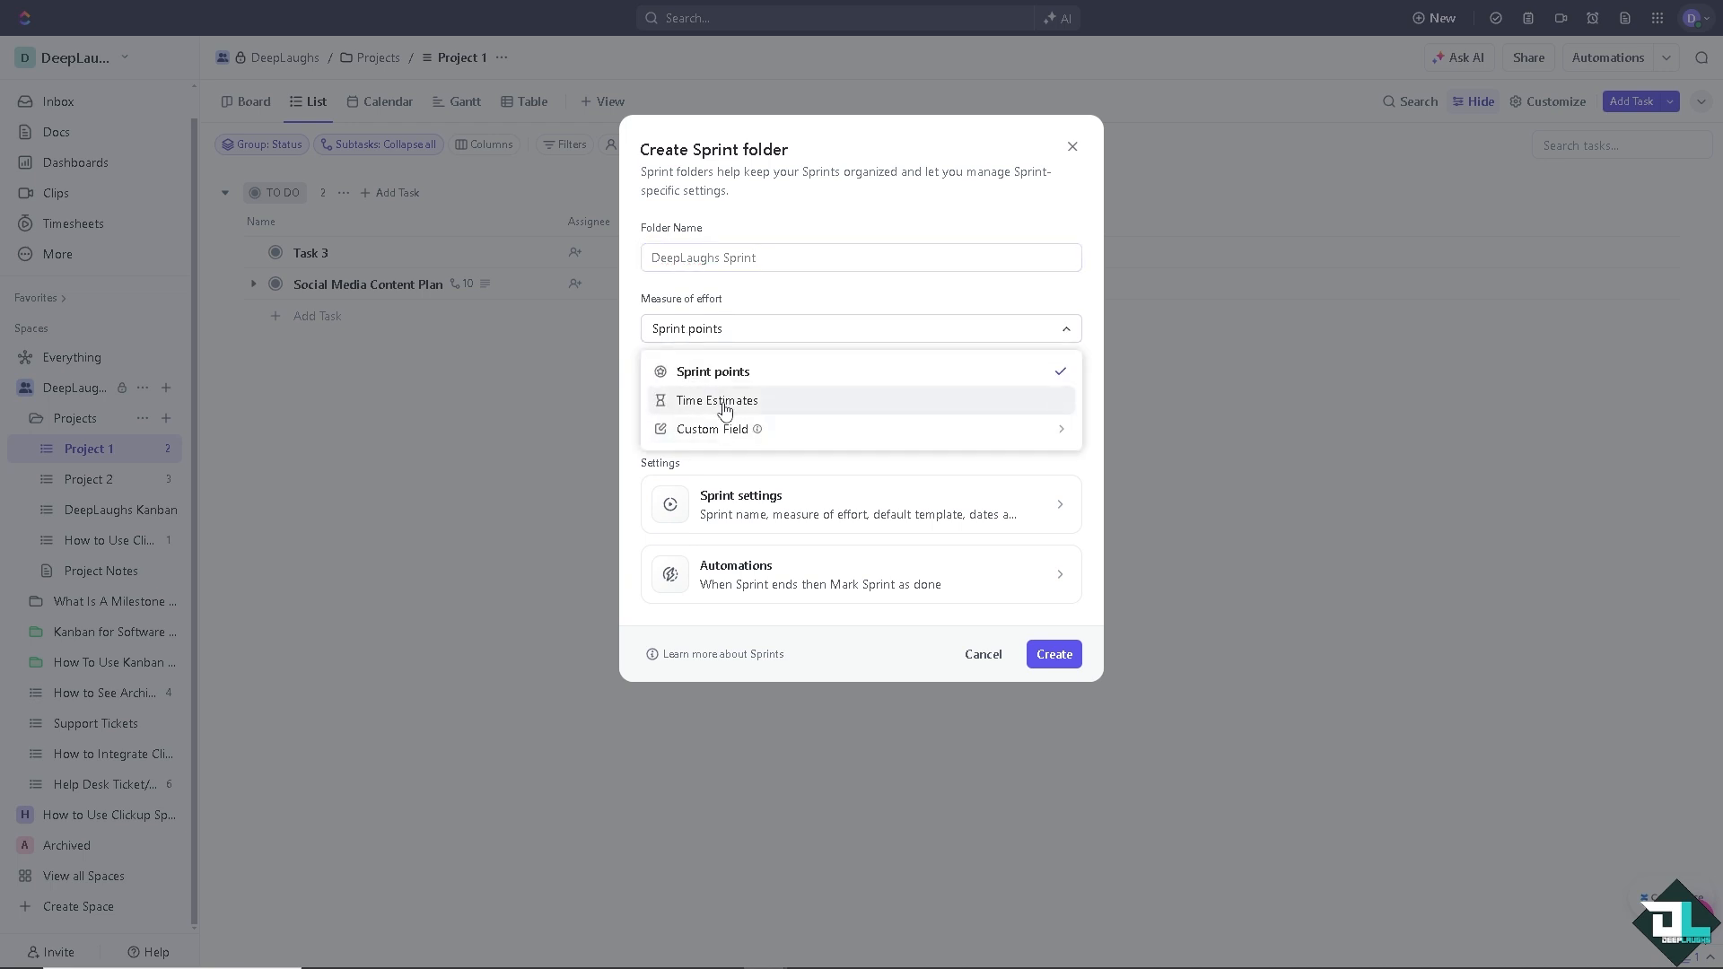
mouse_move(721, 436)
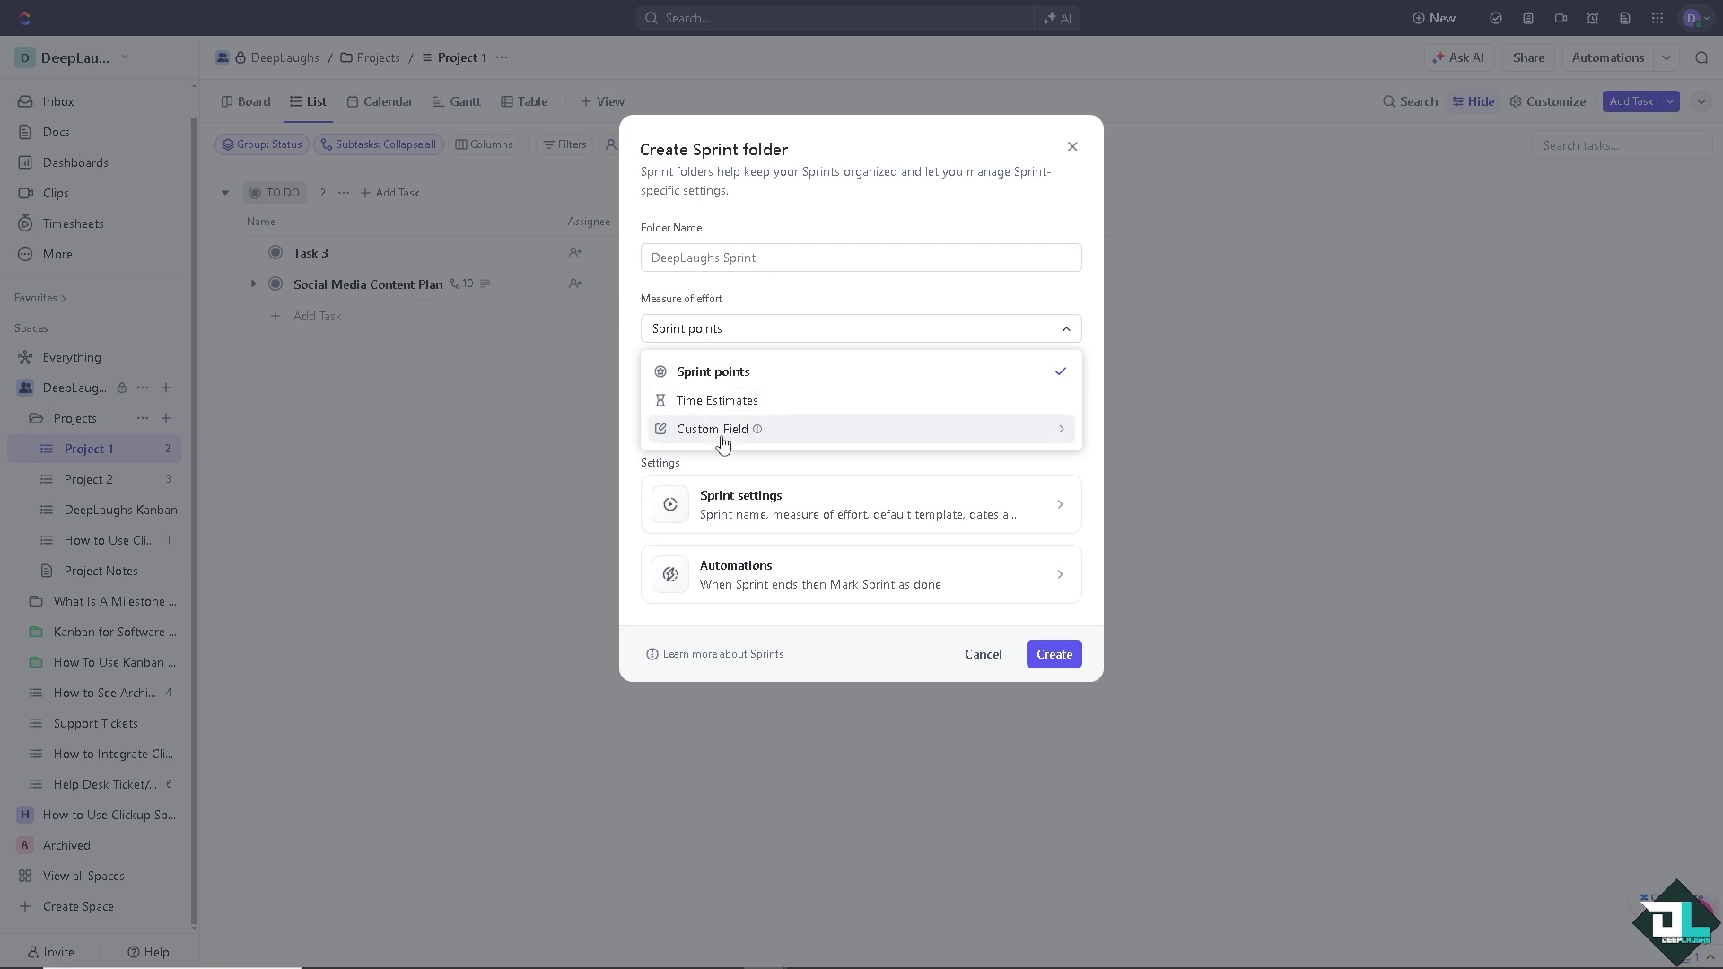
click(713, 429)
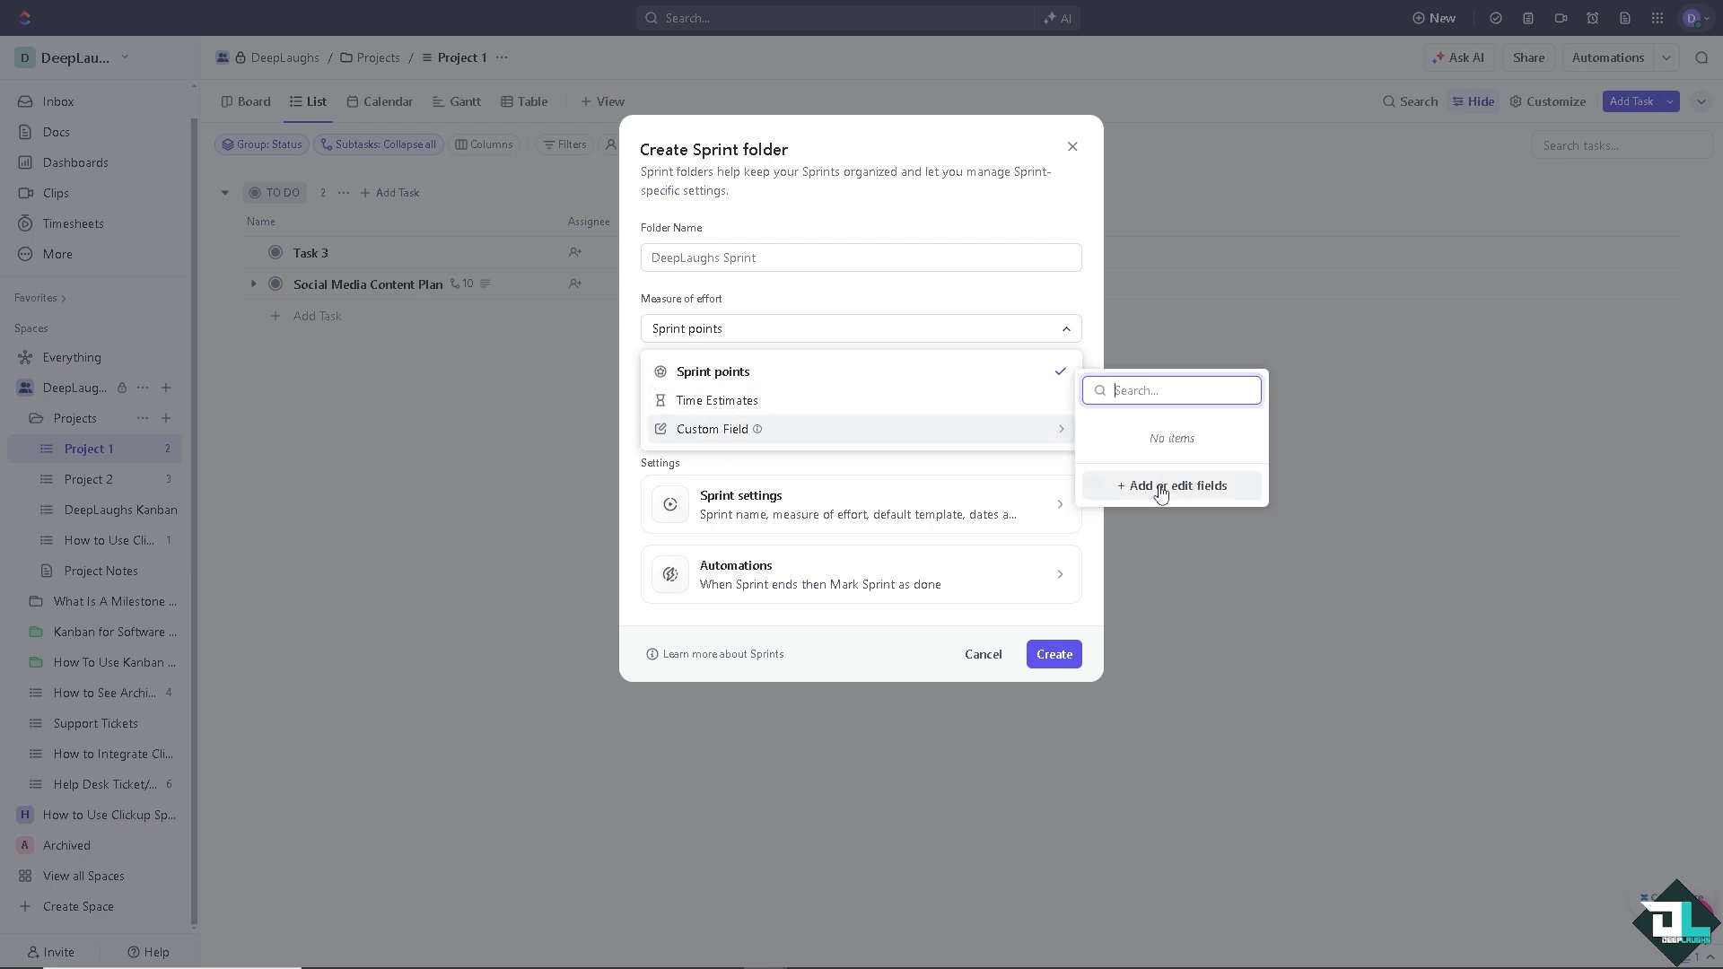
Browse the Custom Field Manager including the Appointment Date field, then close it back to the Project 1 list
click(1170, 487)
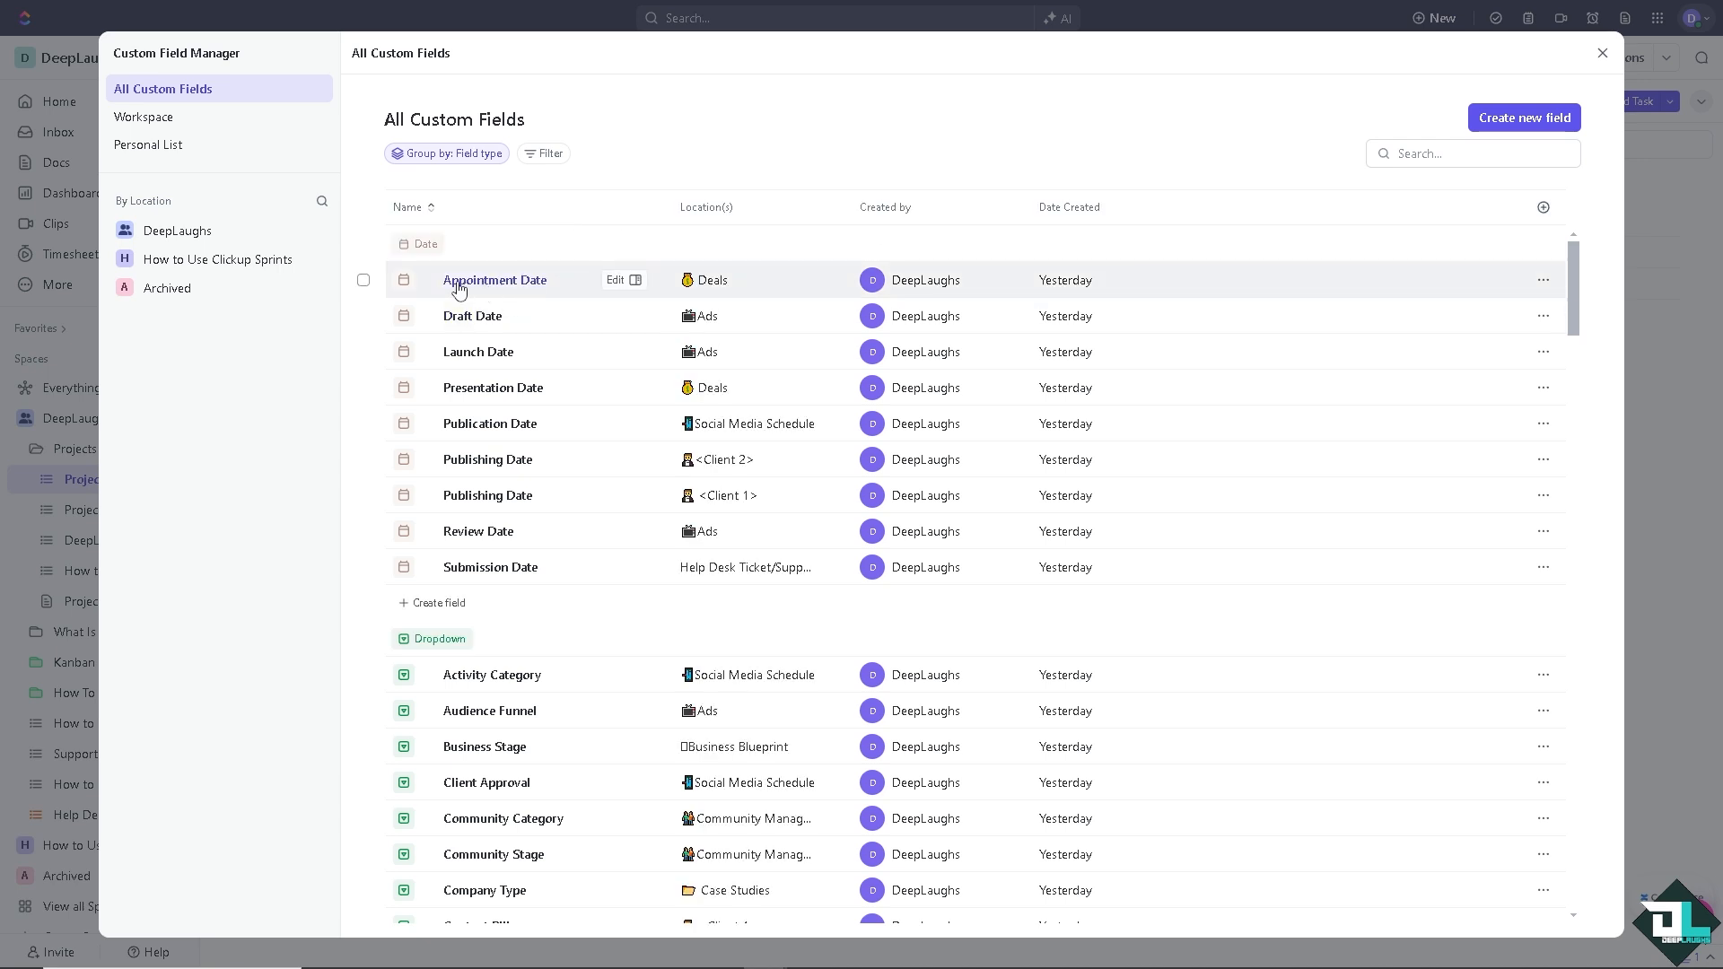
mouse_move(478, 352)
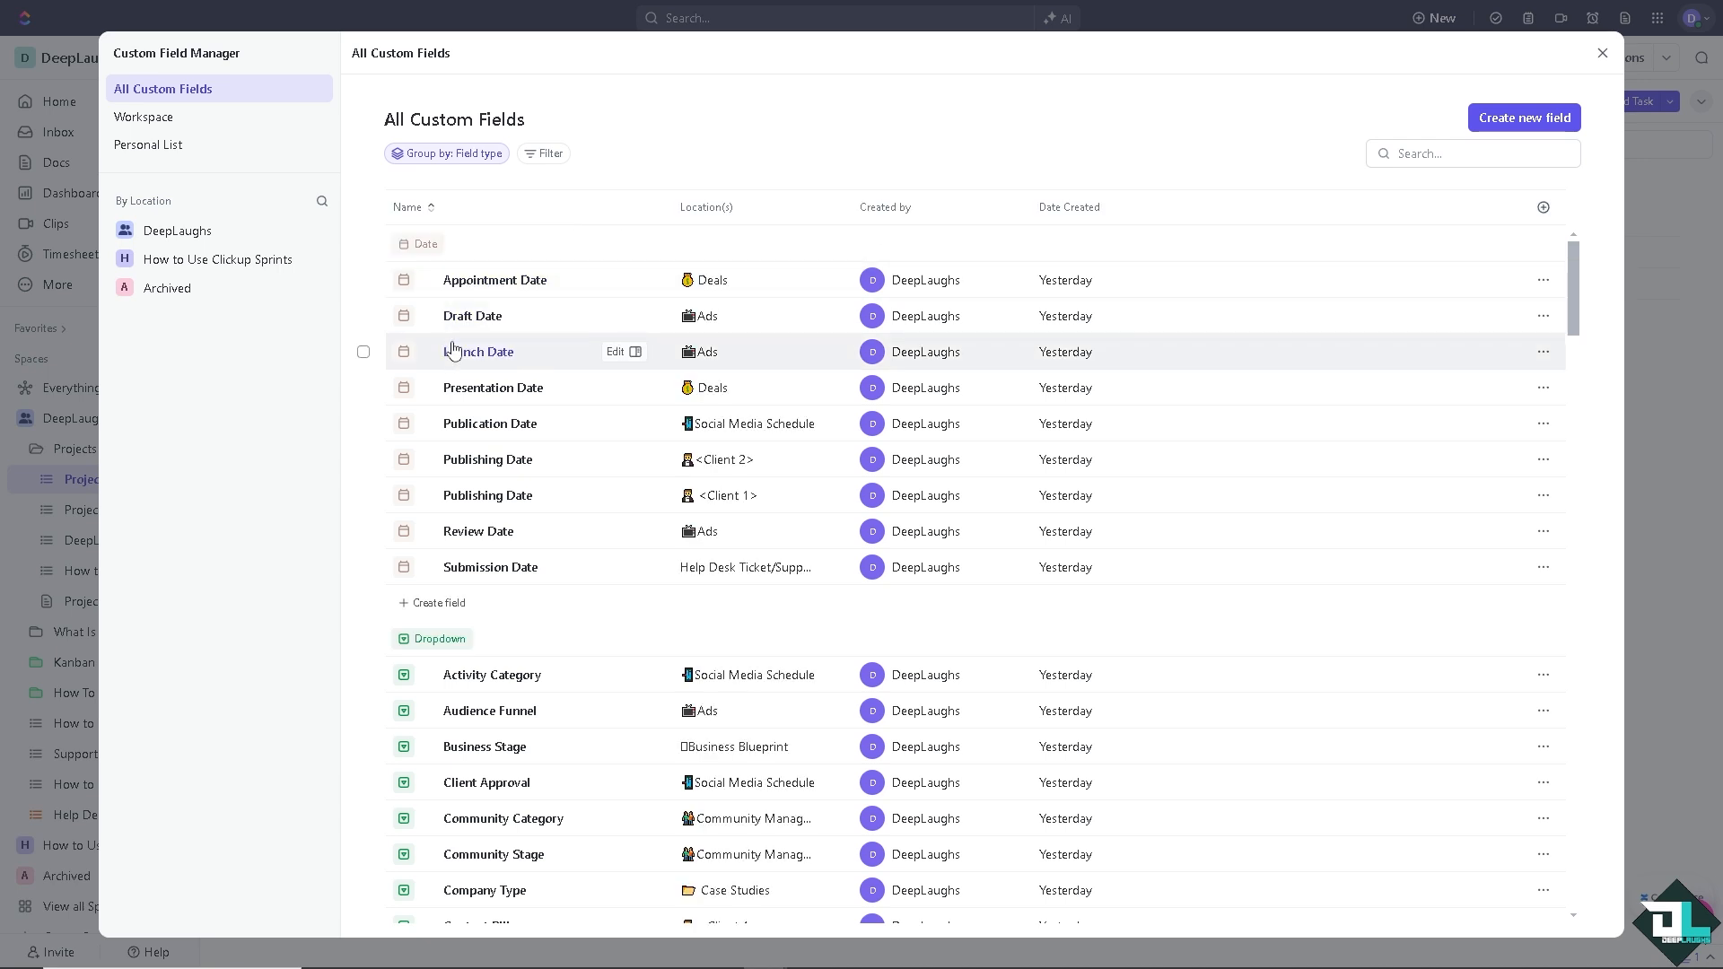
mouse_move(501, 710)
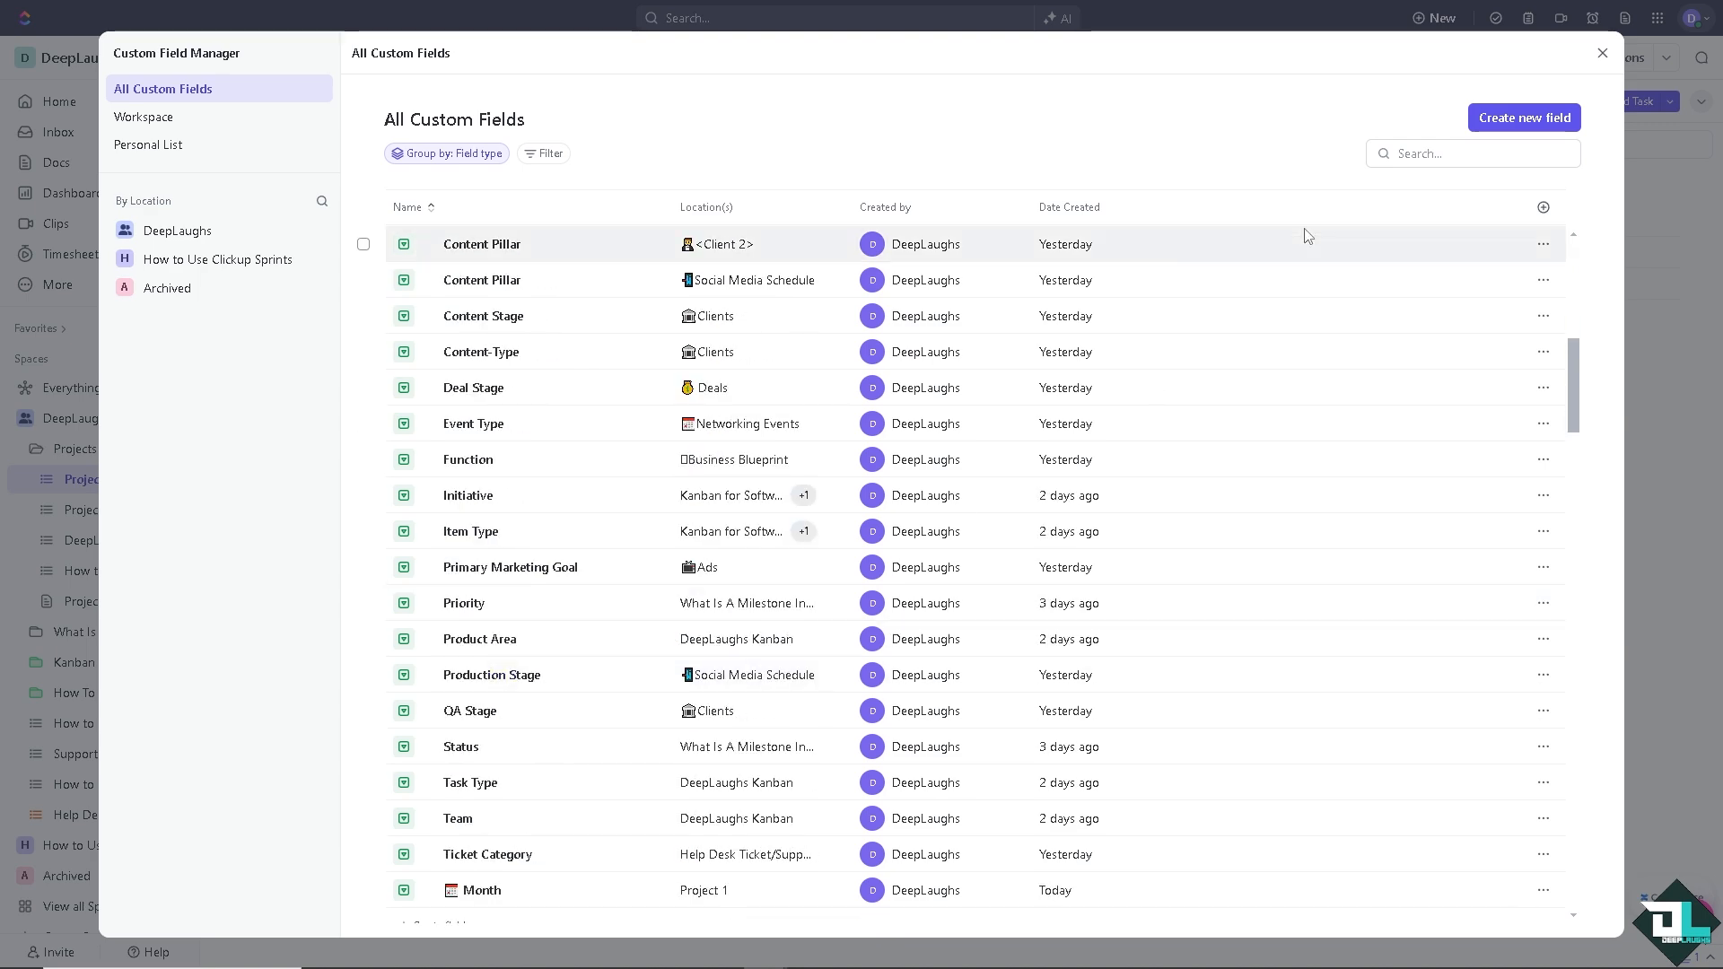
mouse_move(490, 248)
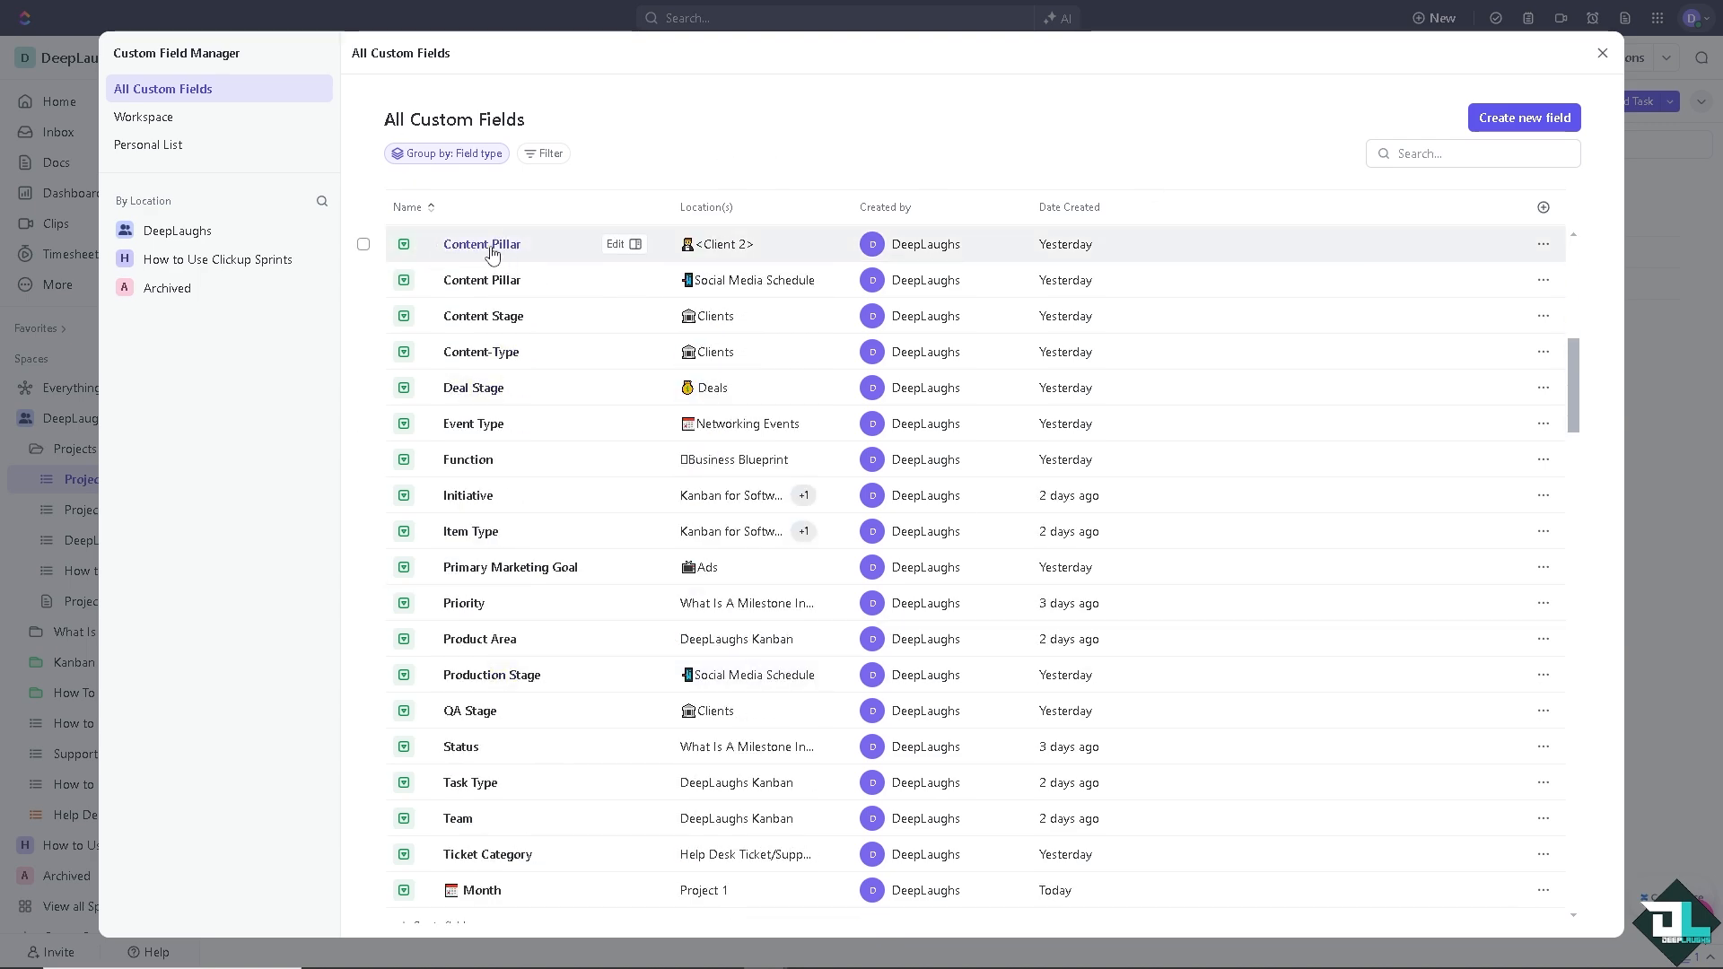
scroll(down, 3)
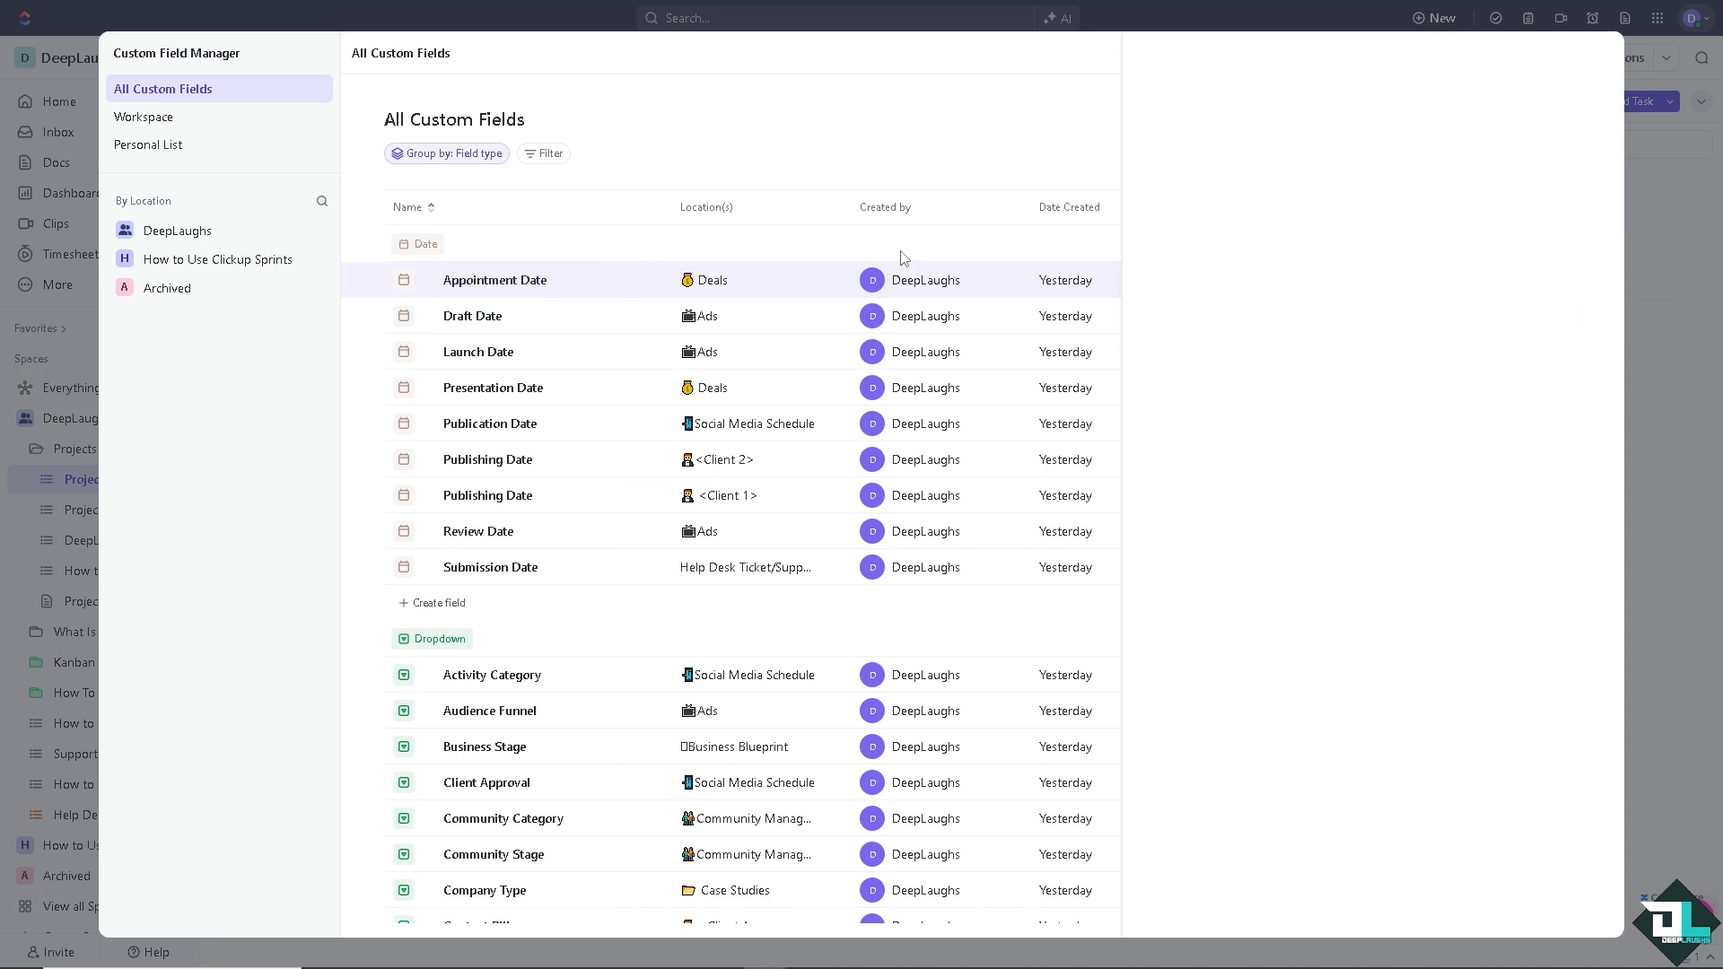
click(495, 280)
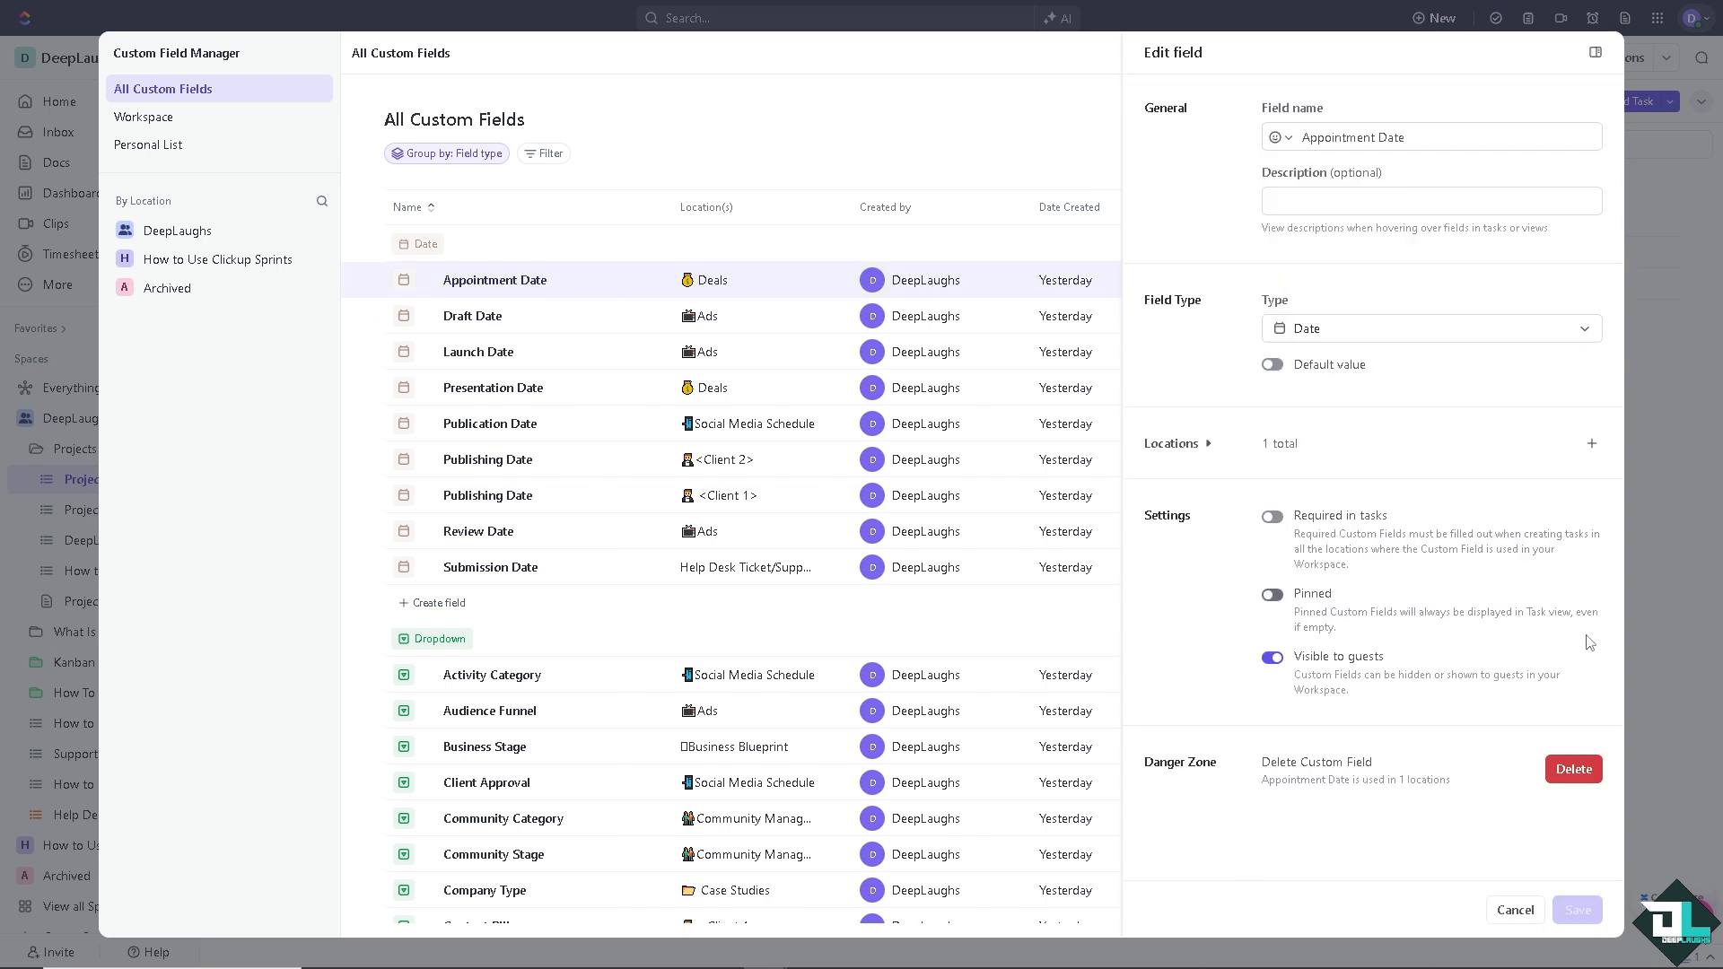
mouse_move(239, 310)
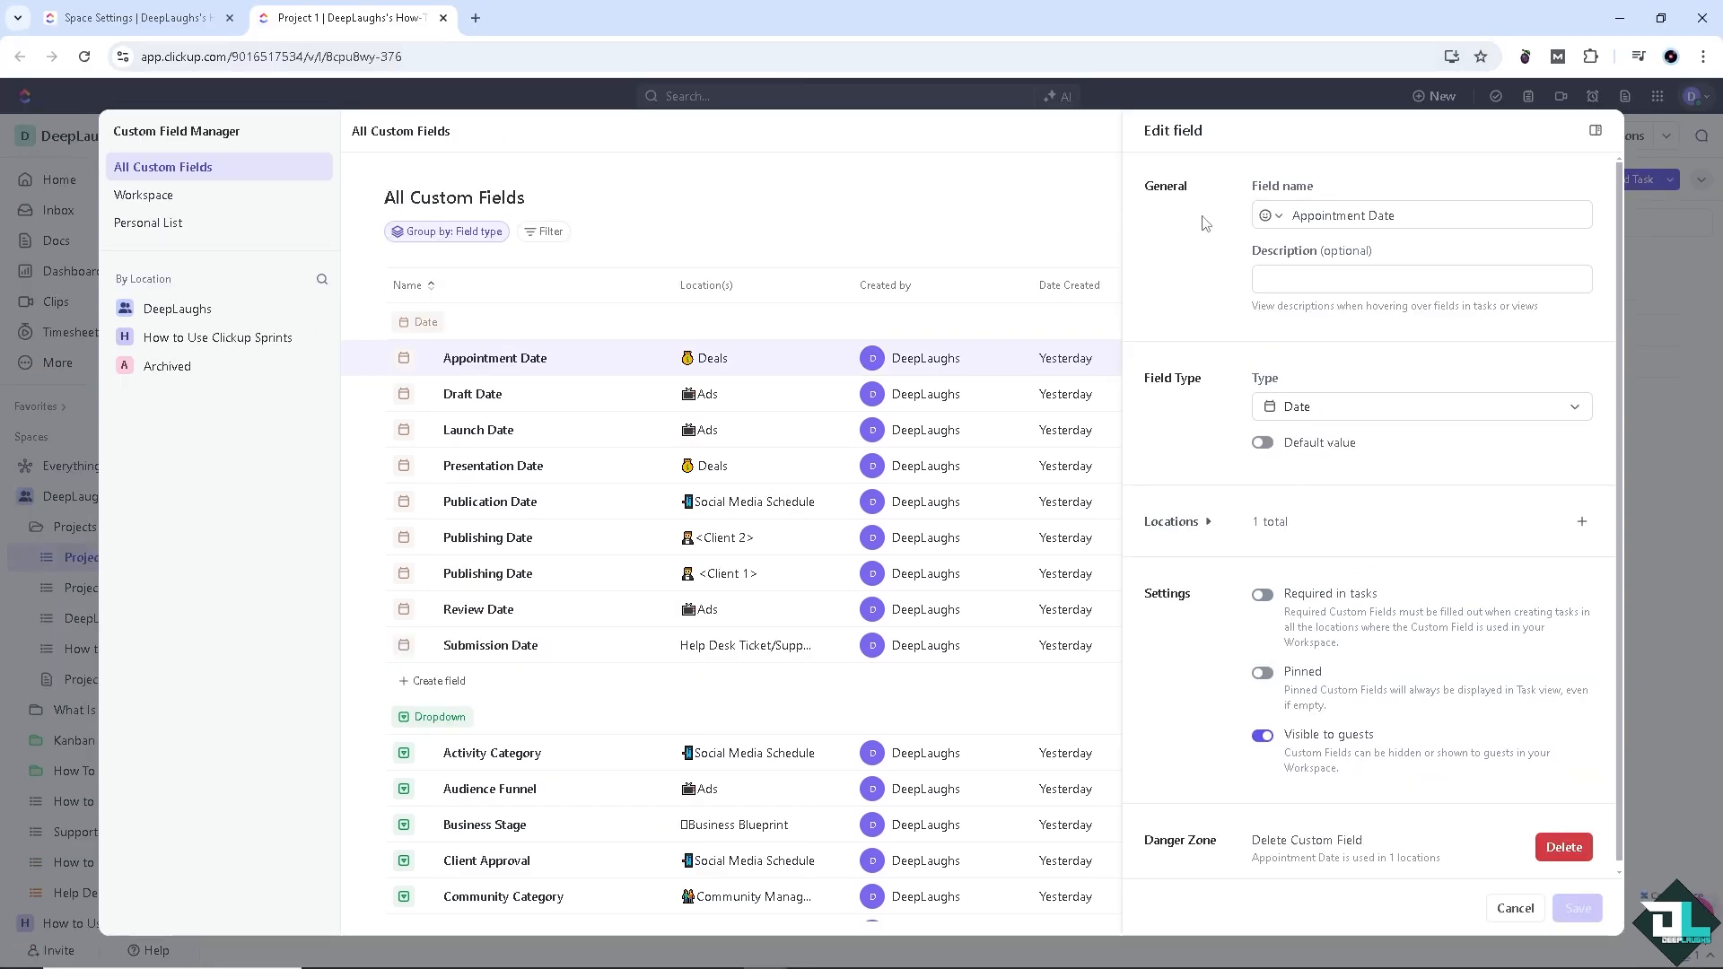
mouse_move(1082, 624)
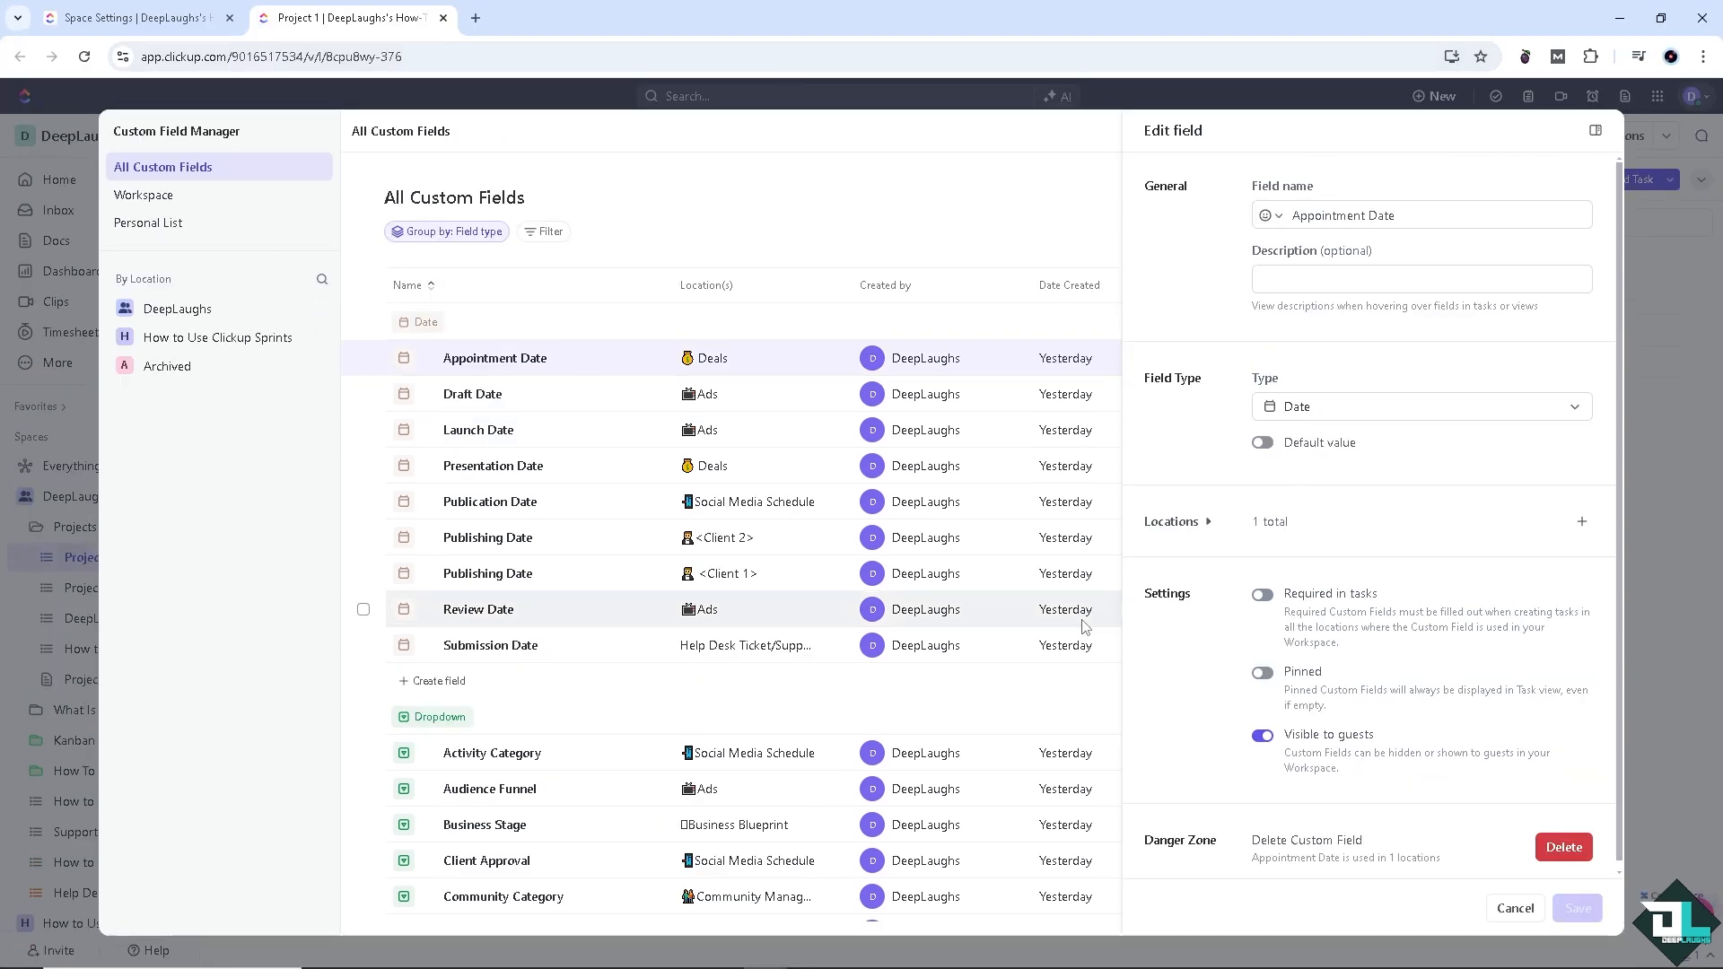
click(1515, 908)
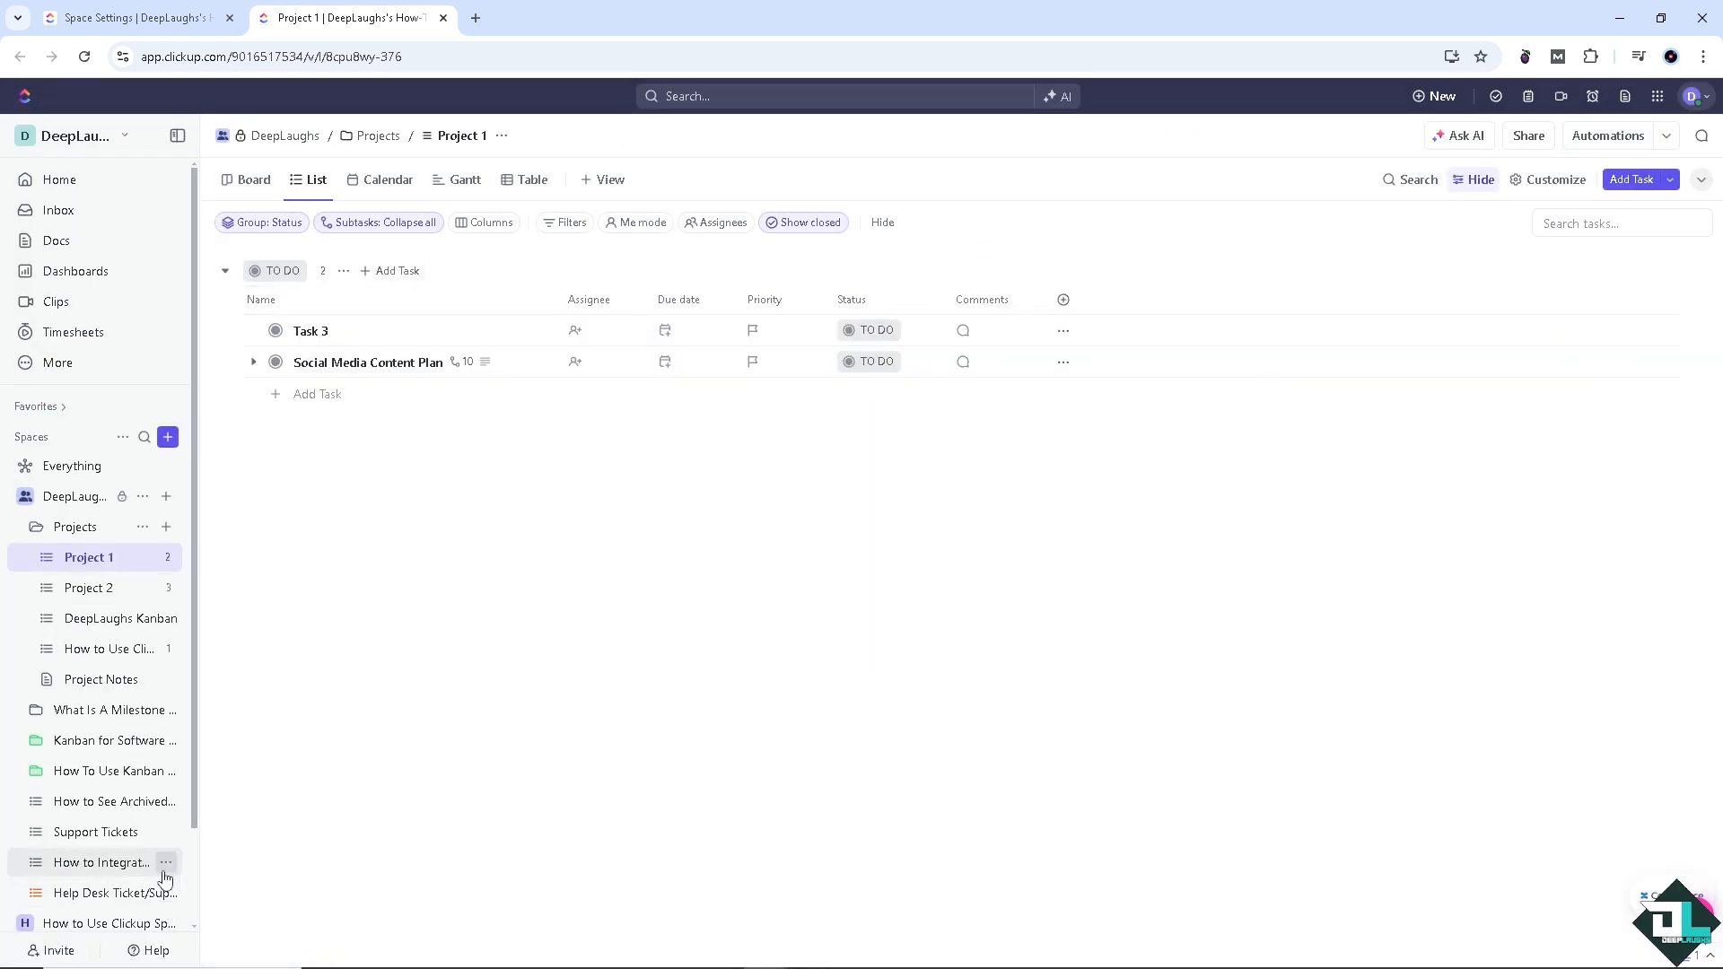
Start a new Sprint Folder again in the sprints space, named 'DeepLaugh'
click(169, 923)
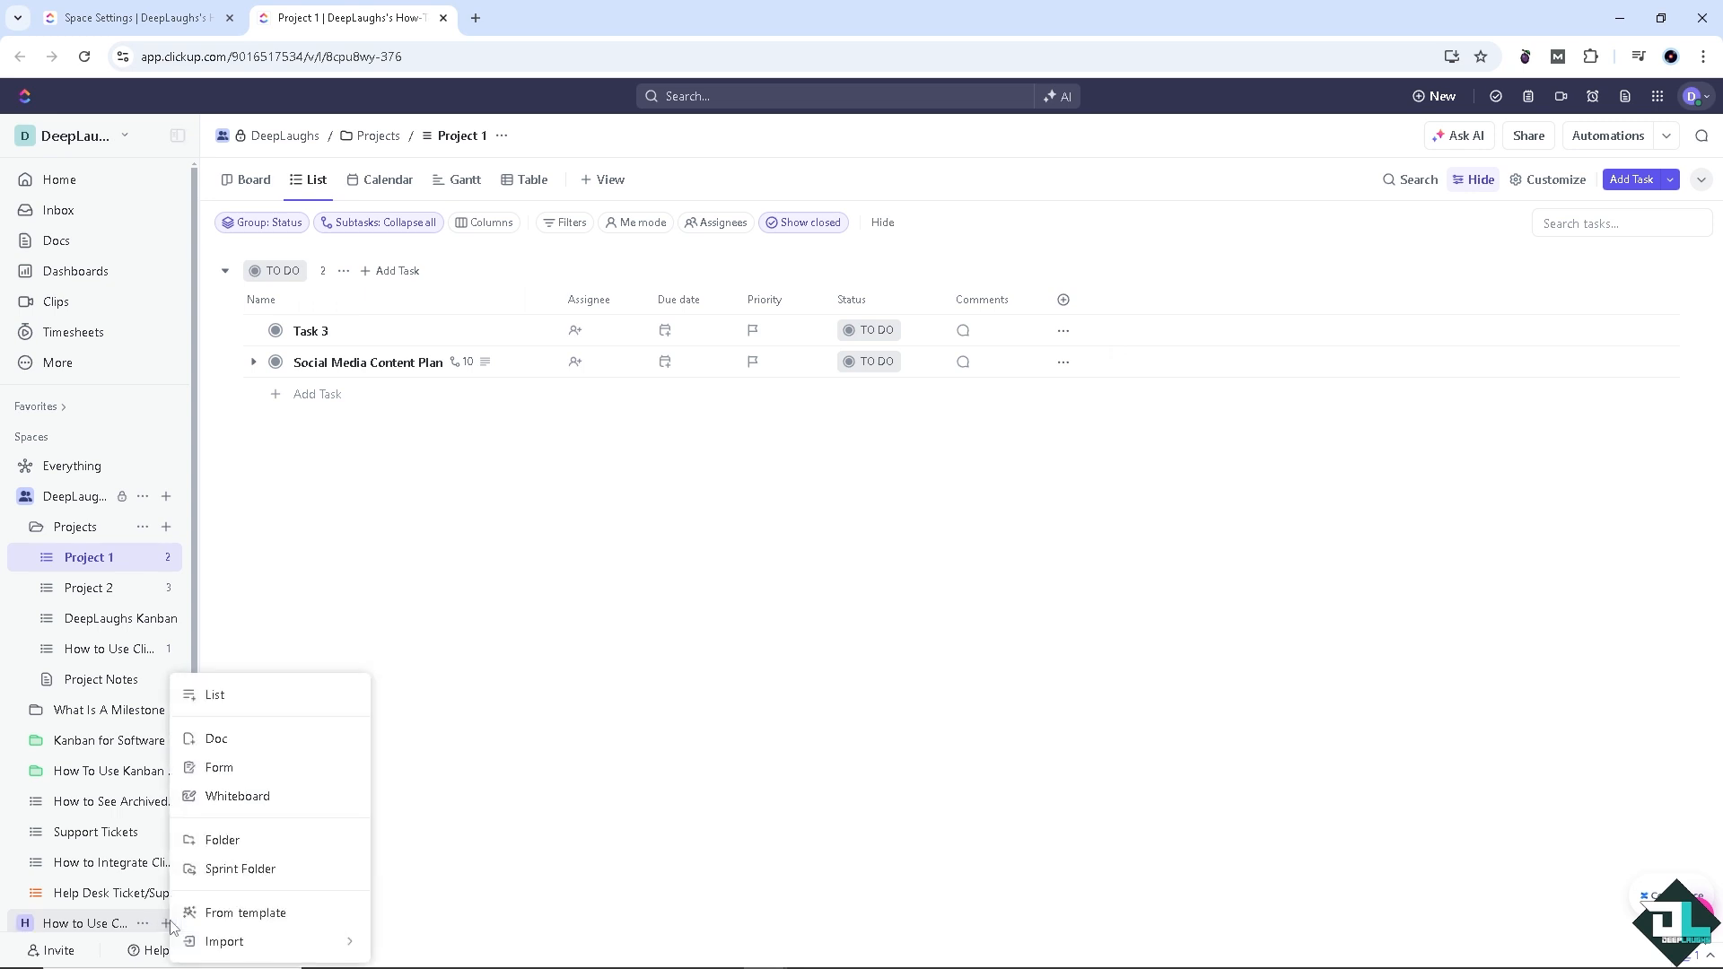
click(238, 869)
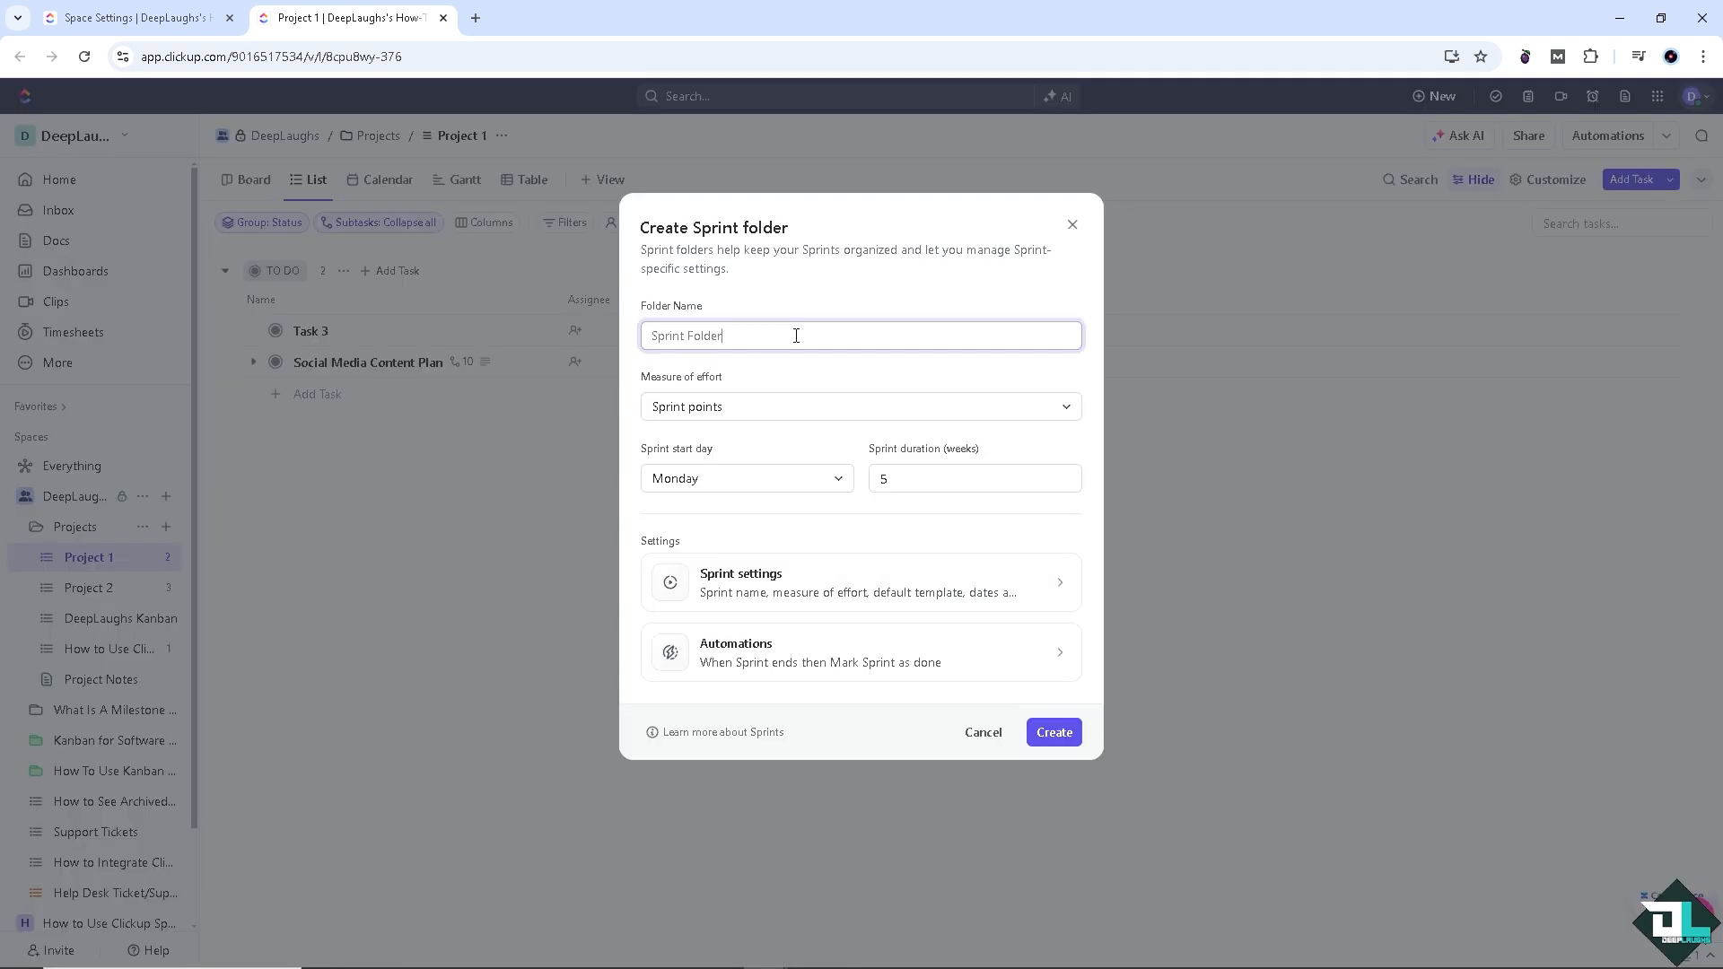
text(DeepLaug)
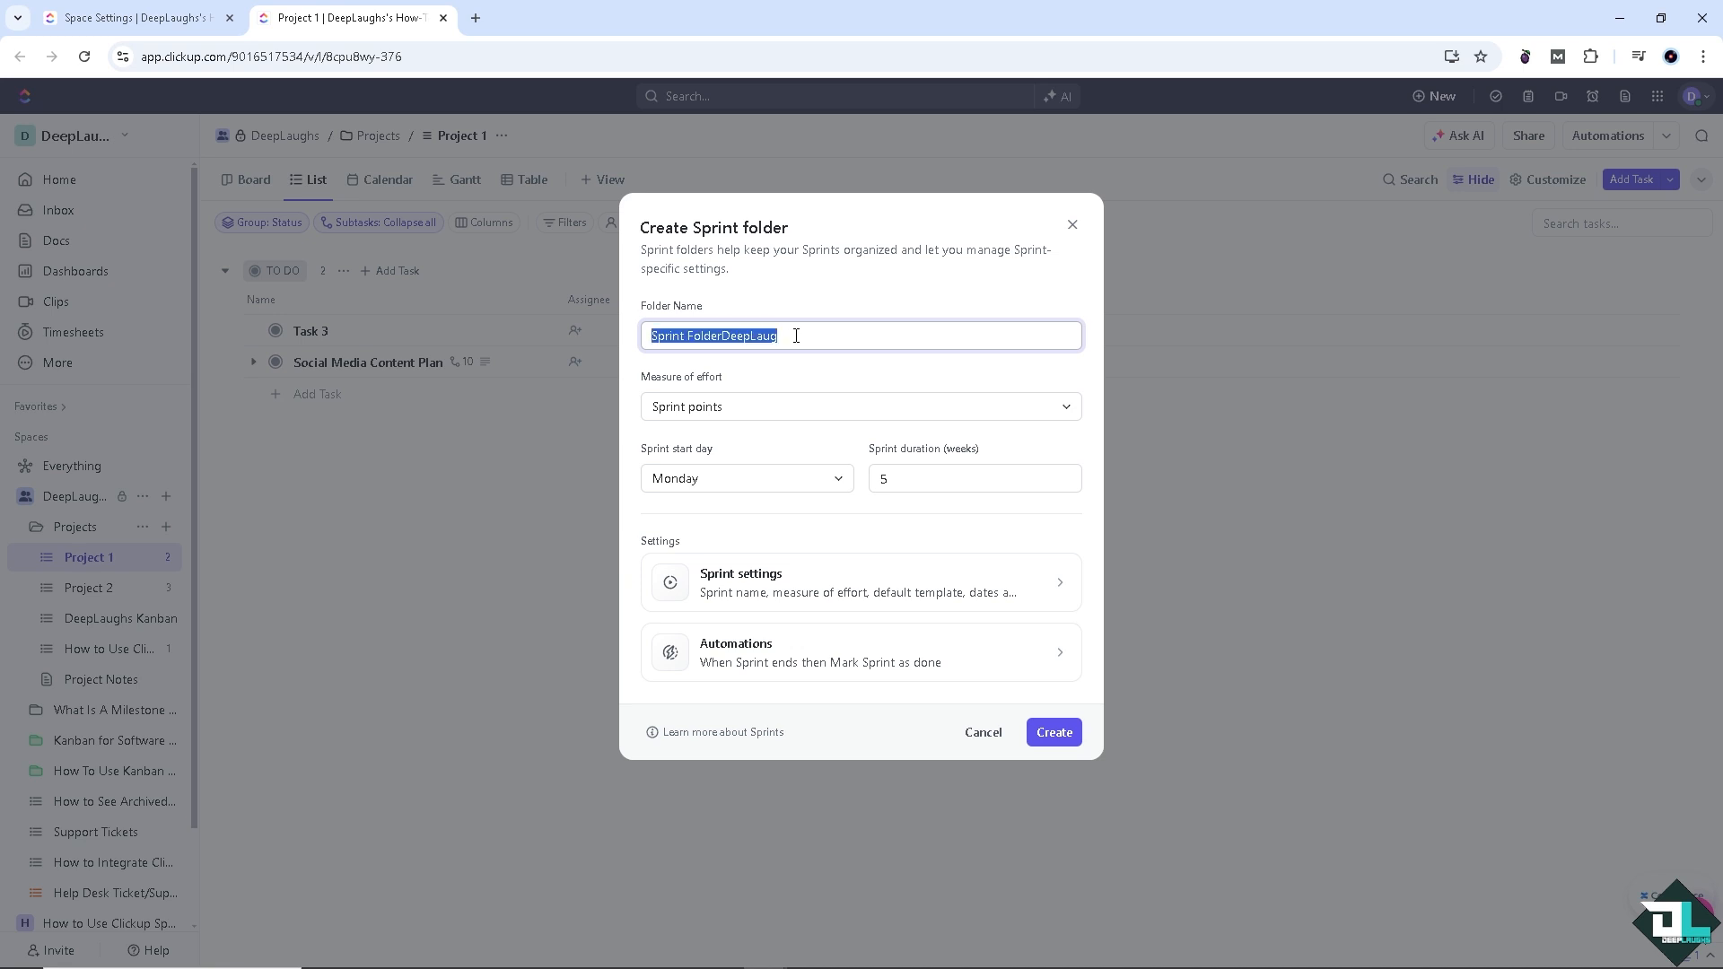
text(DeepLaughs Sprint)
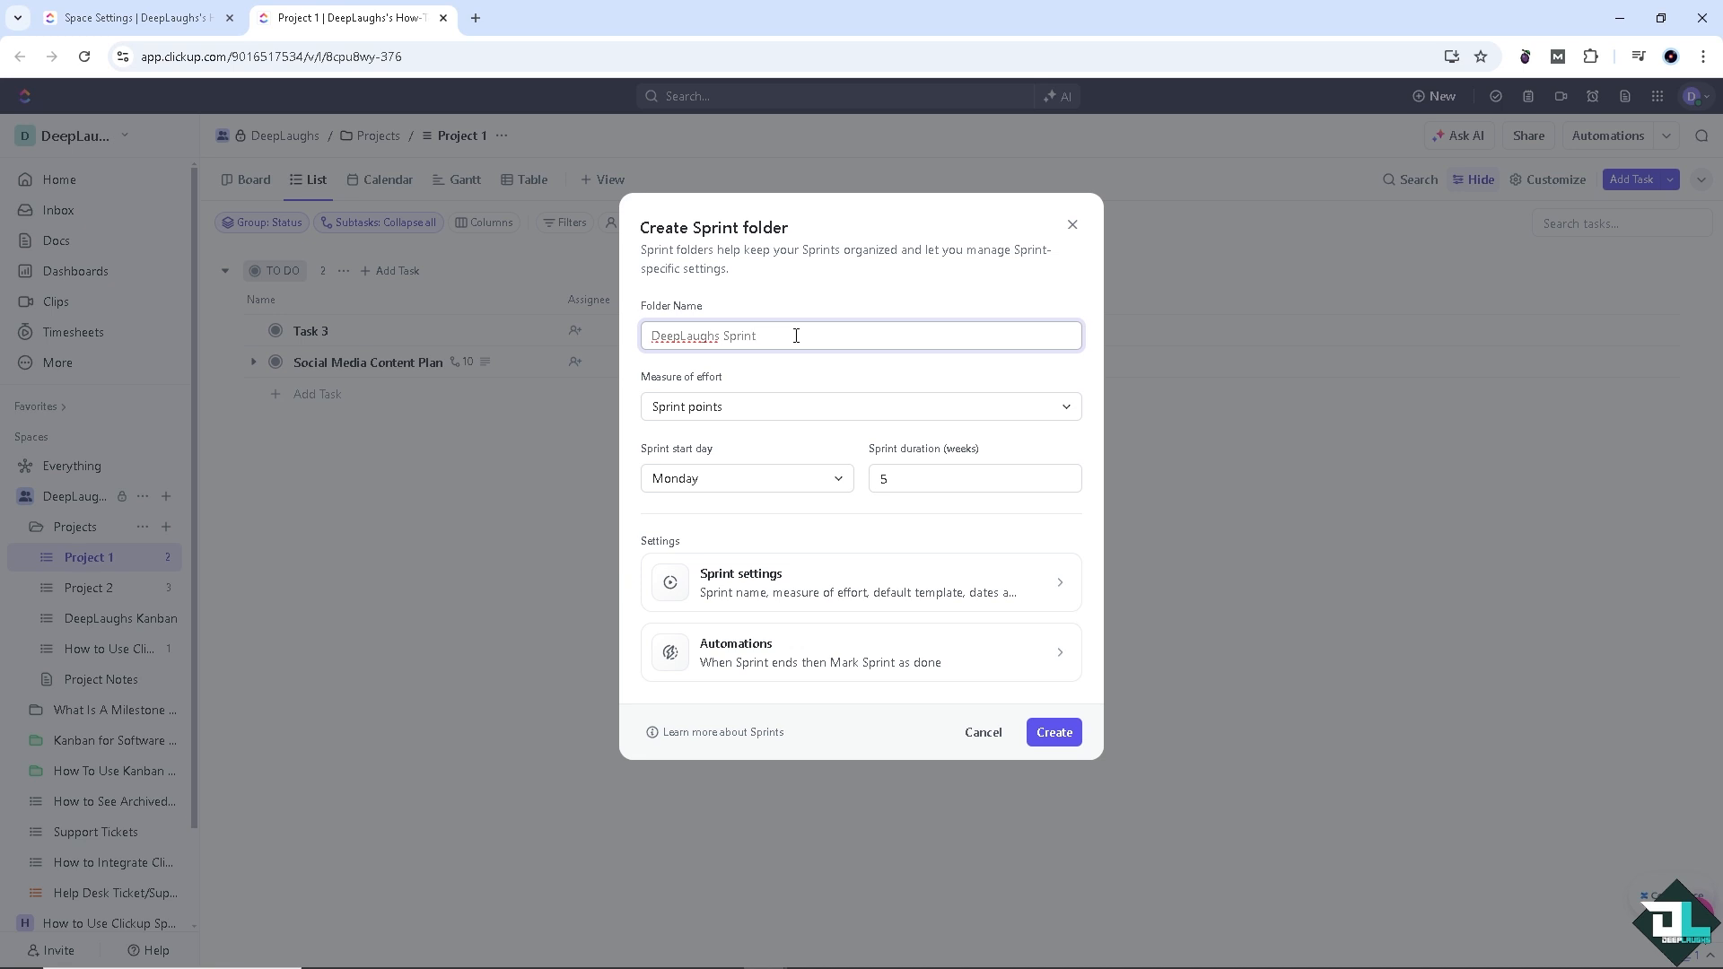
mouse_move(775, 487)
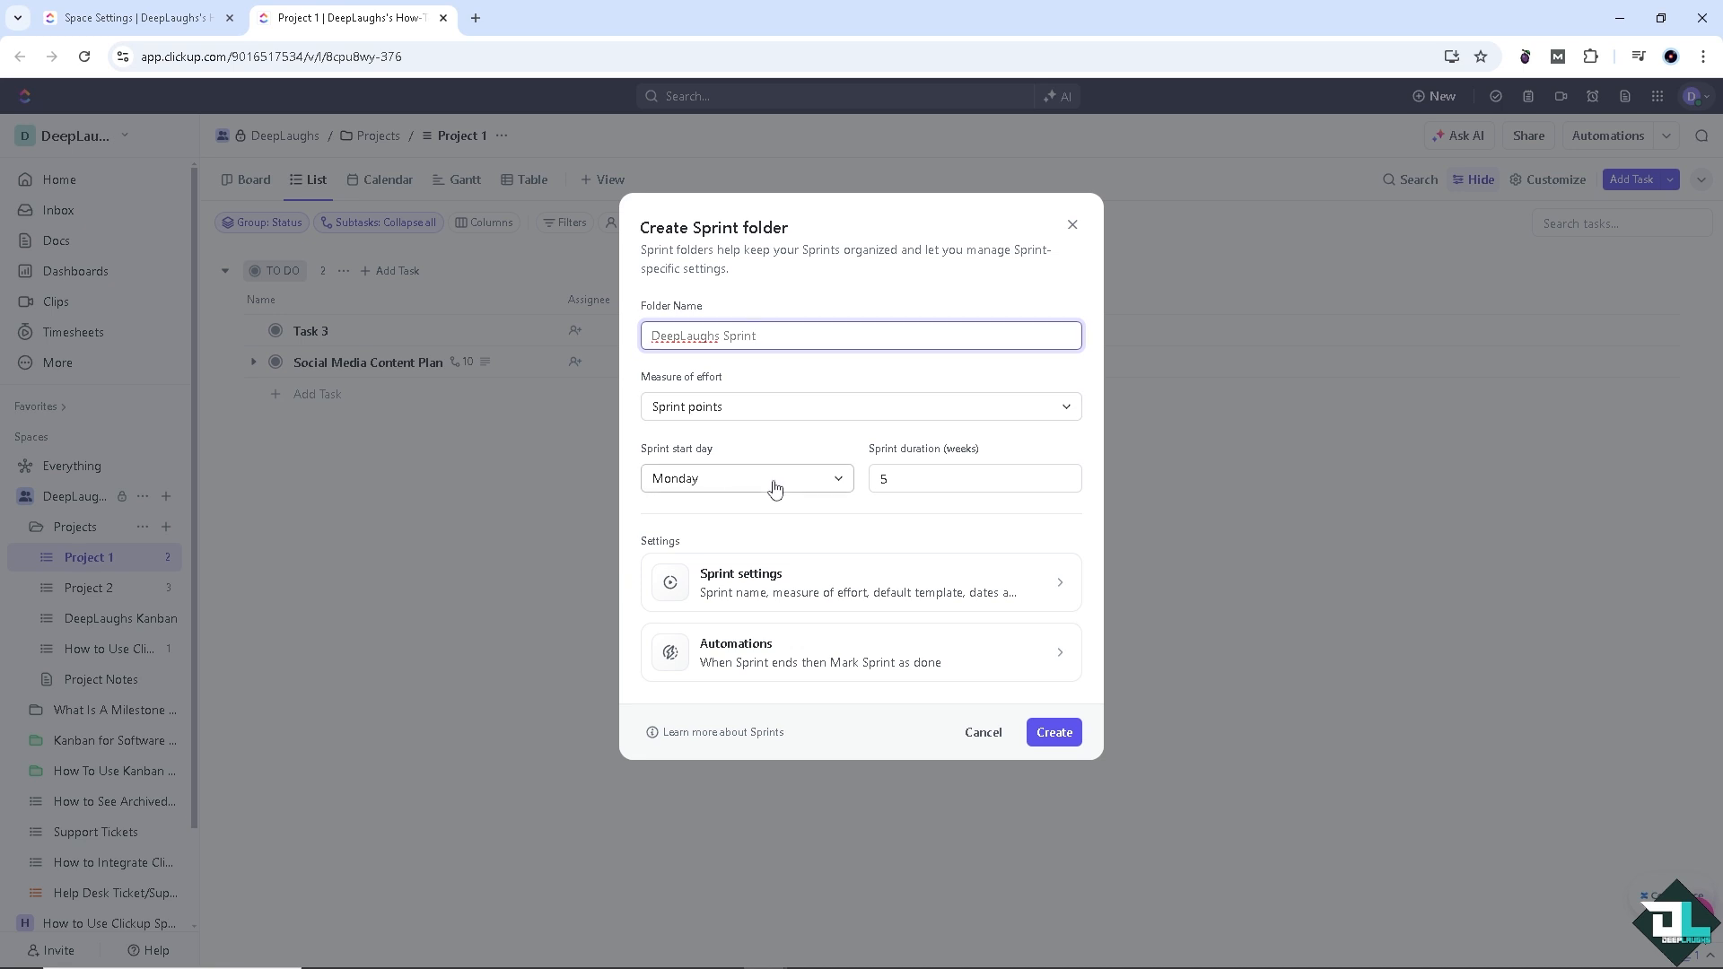
mouse_move(757, 493)
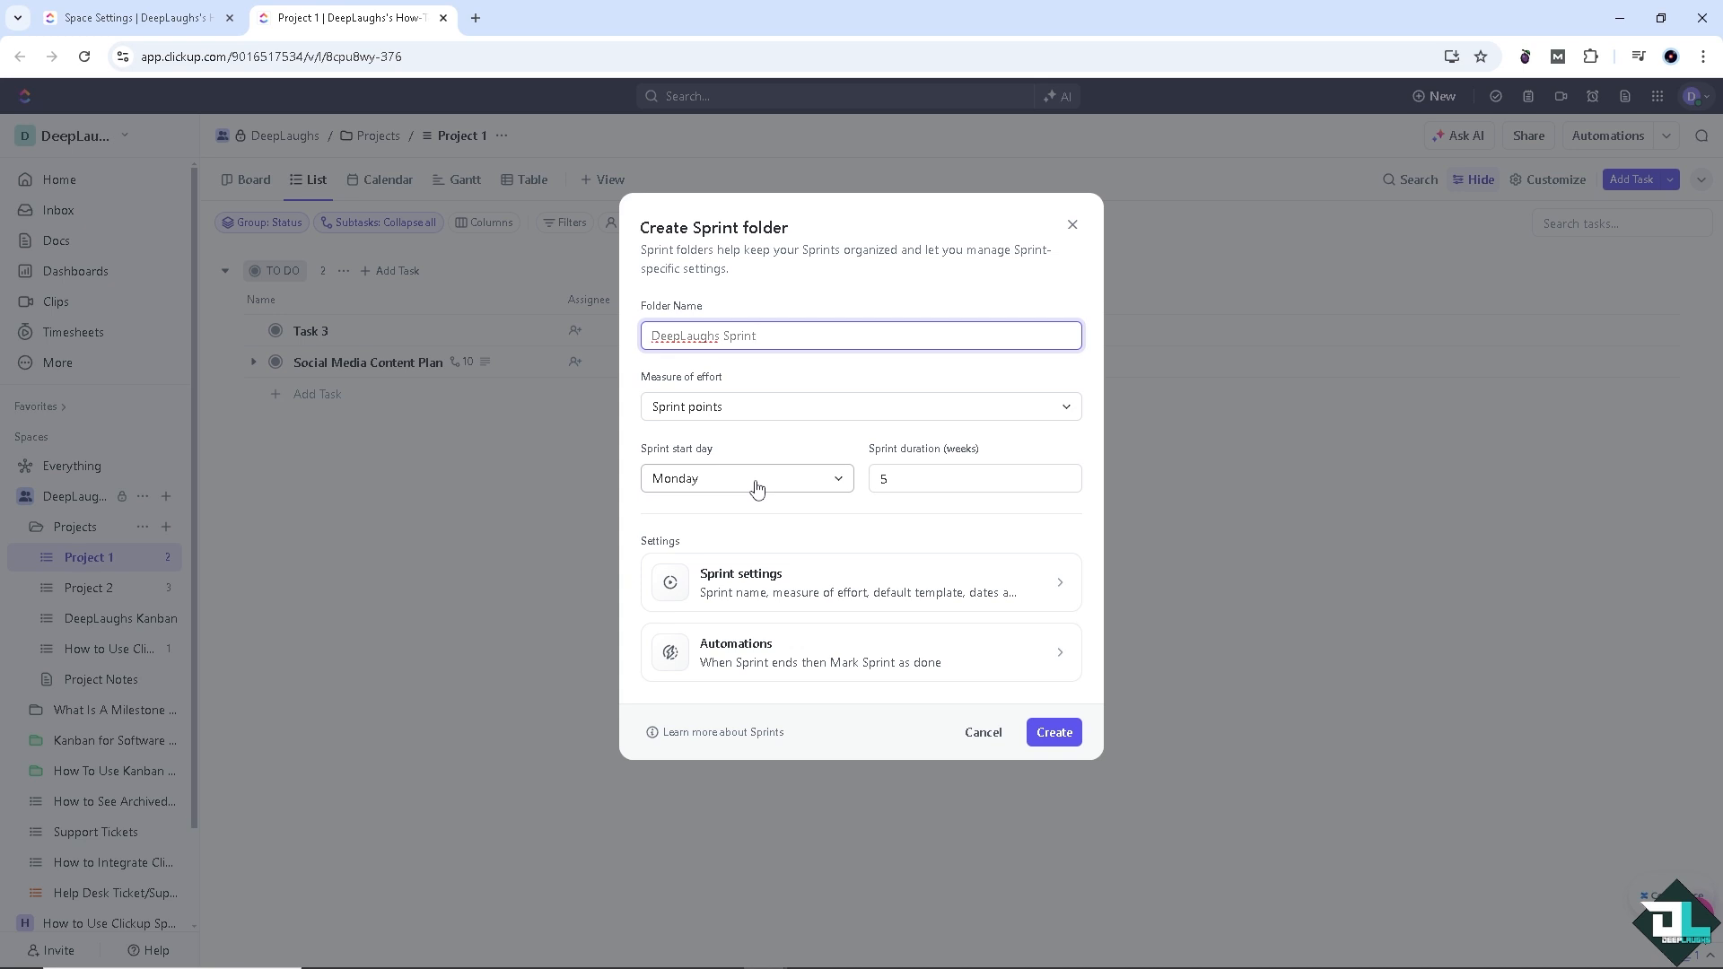
Confirm a Monday start day with 5-week duration and bring up the detailed Sprint settings
click(746, 478)
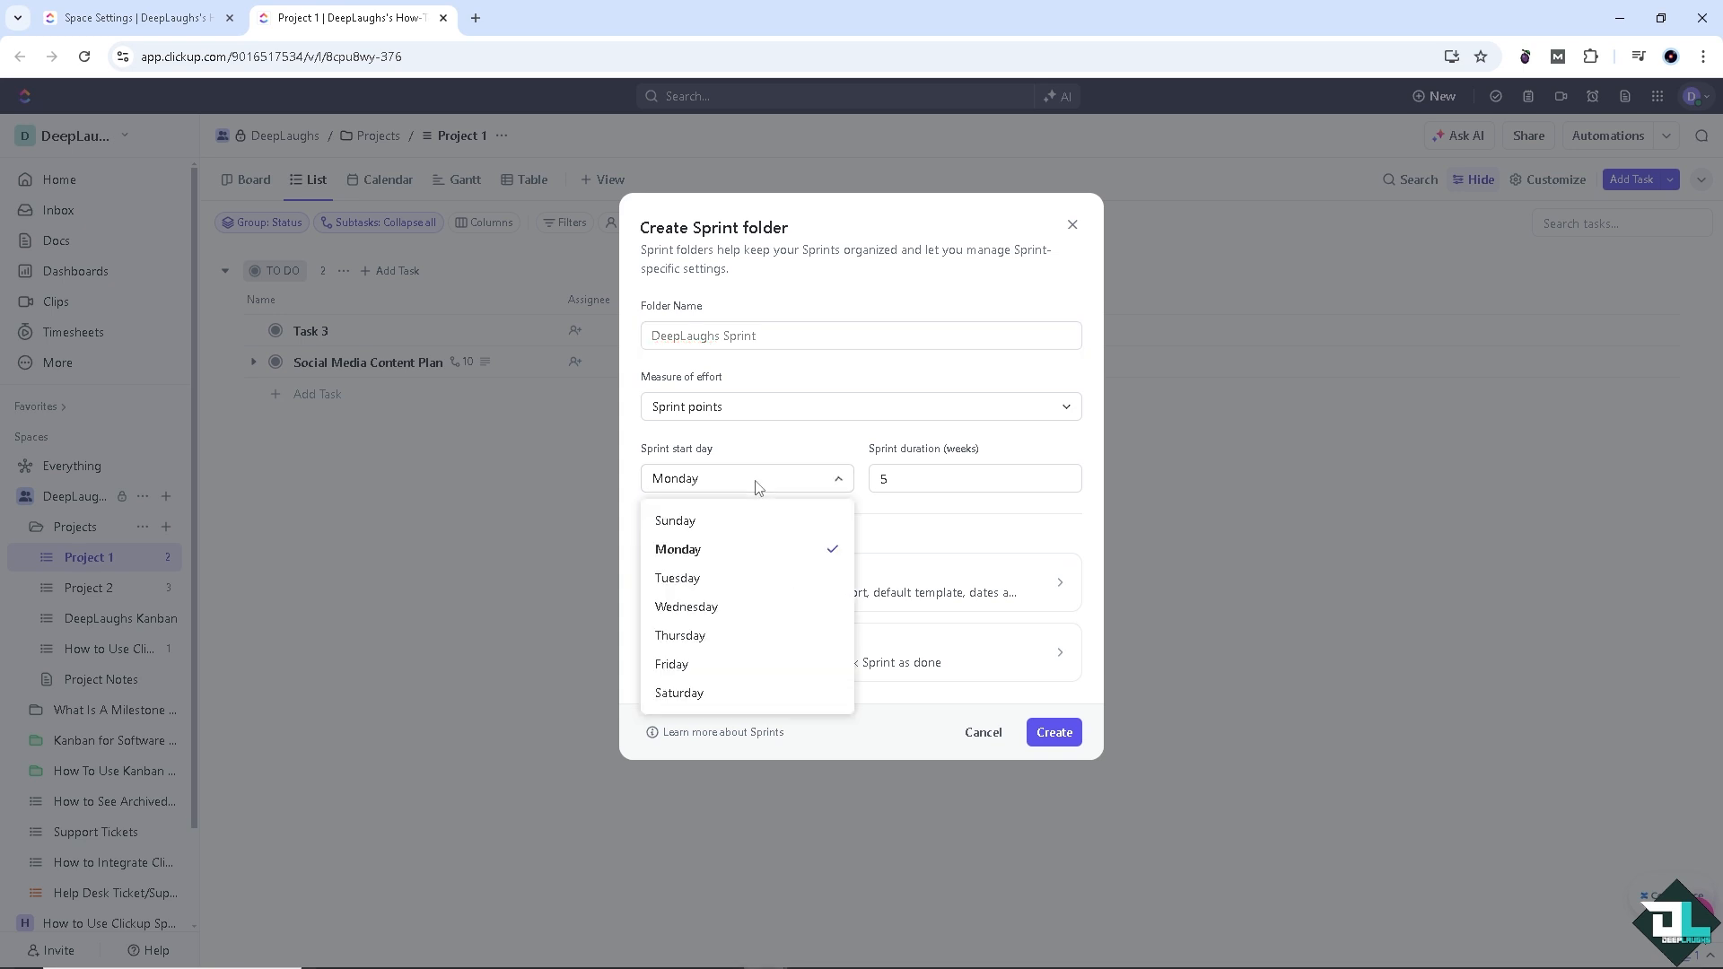
mouse_move(765, 453)
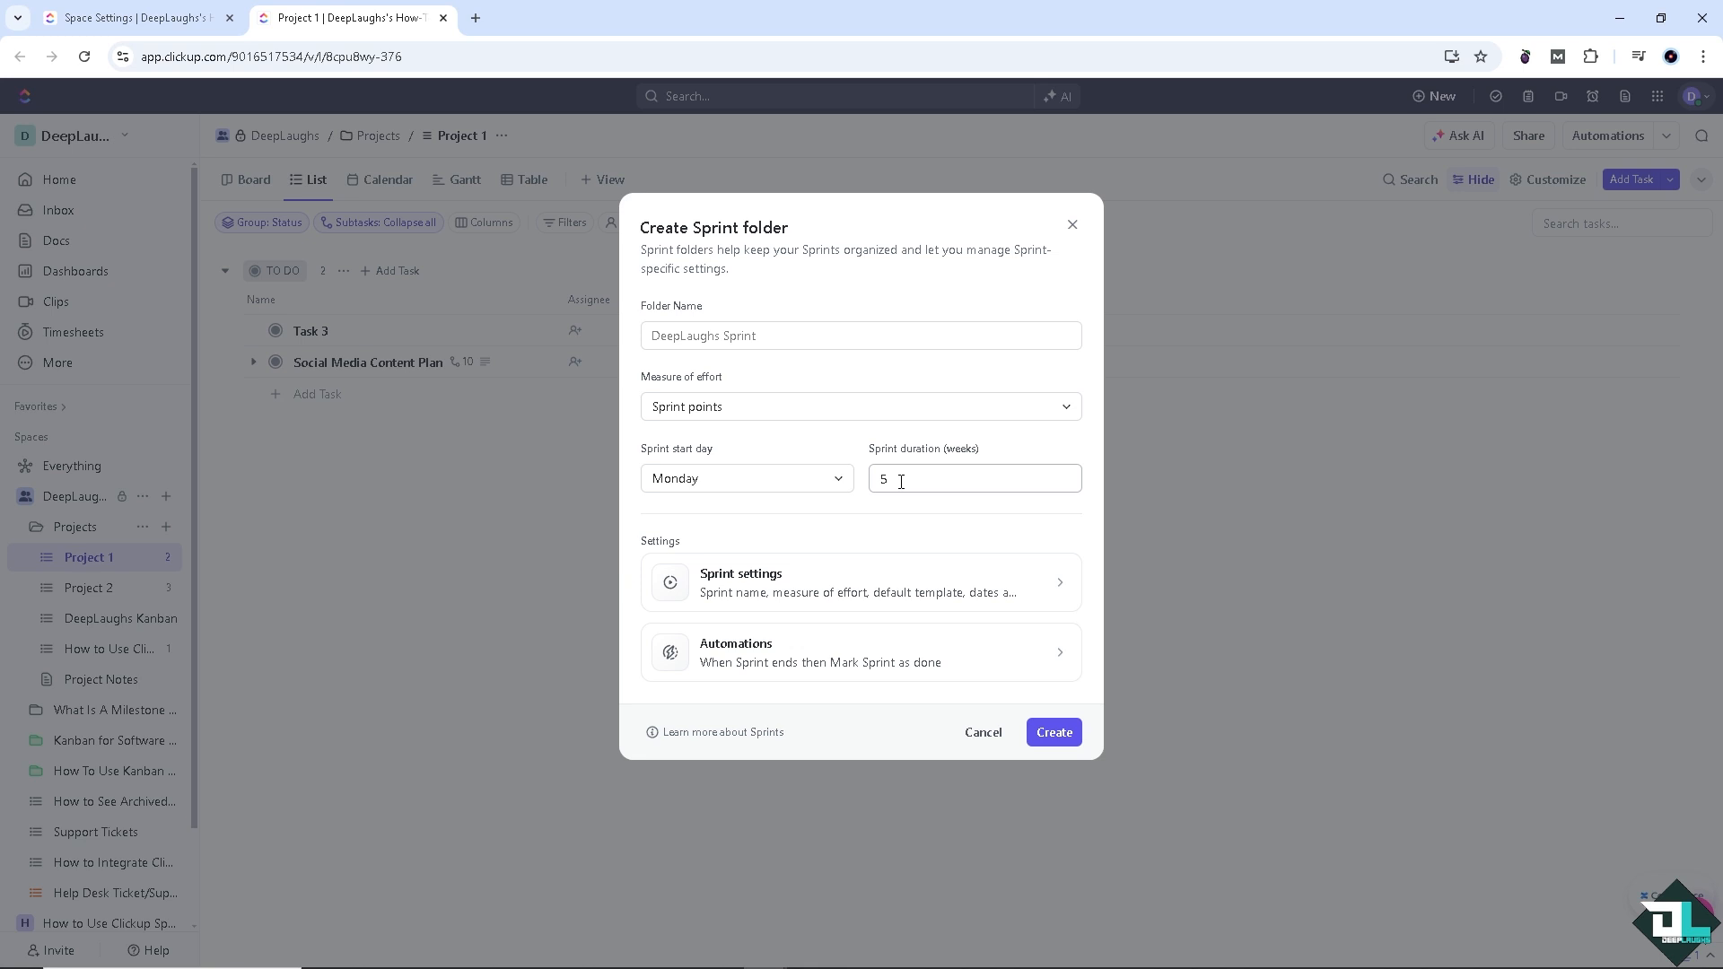
click(747, 477)
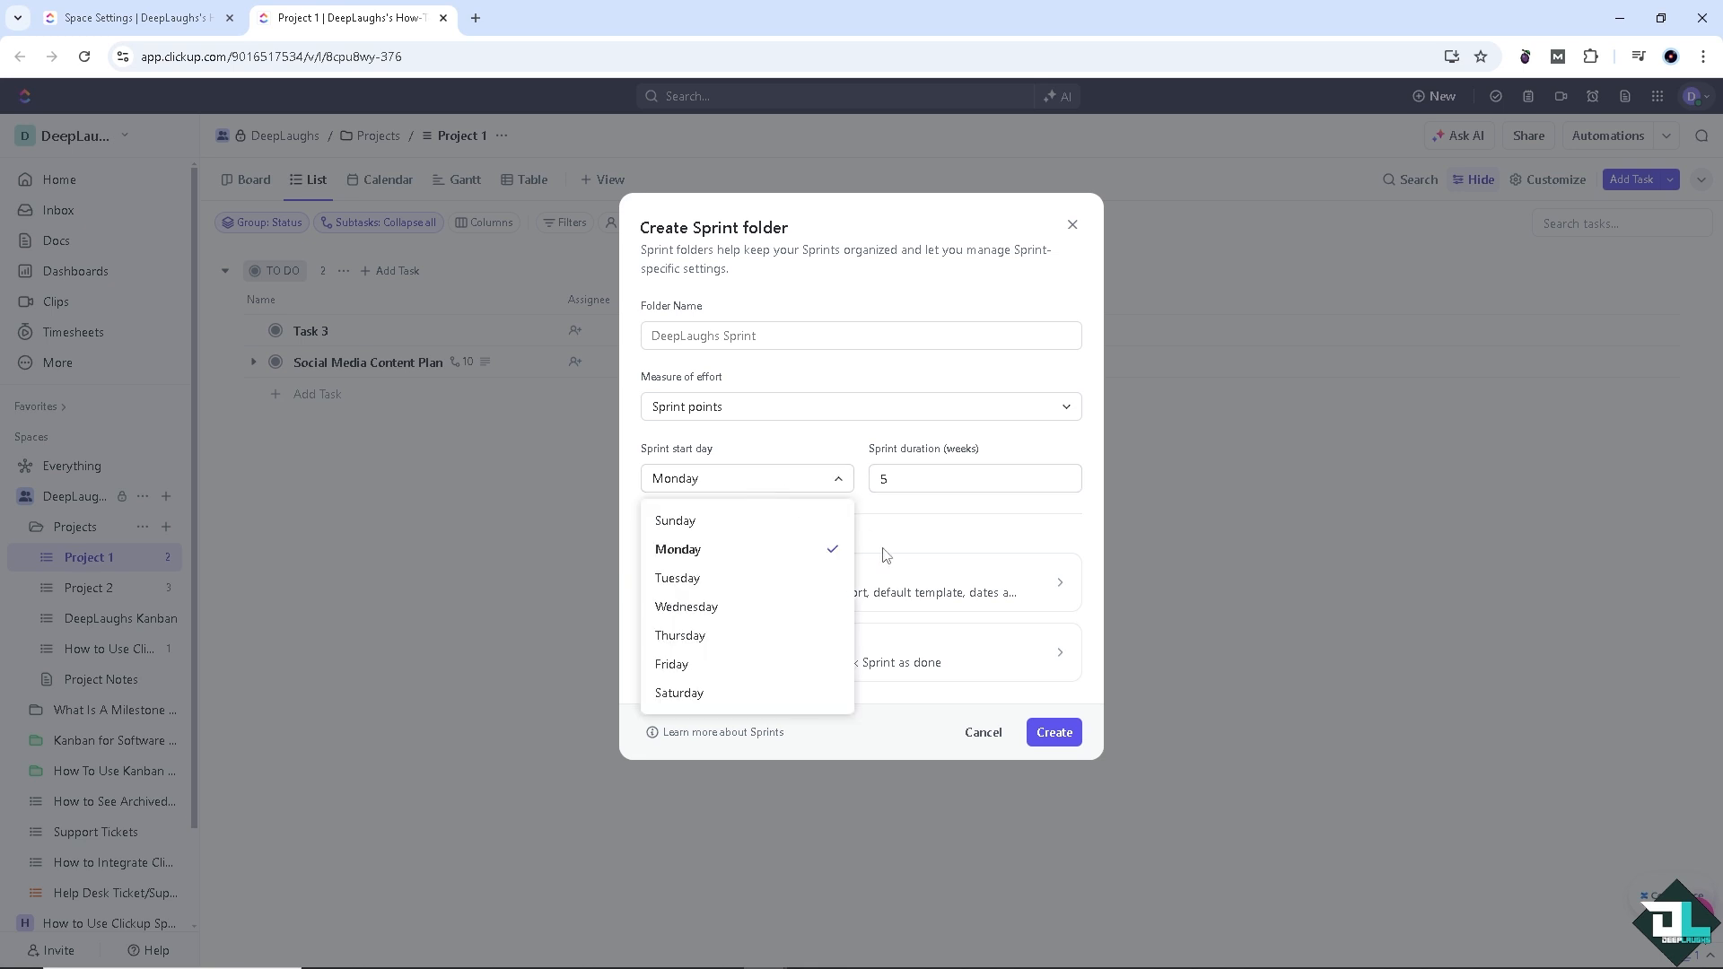
mouse_move(937, 569)
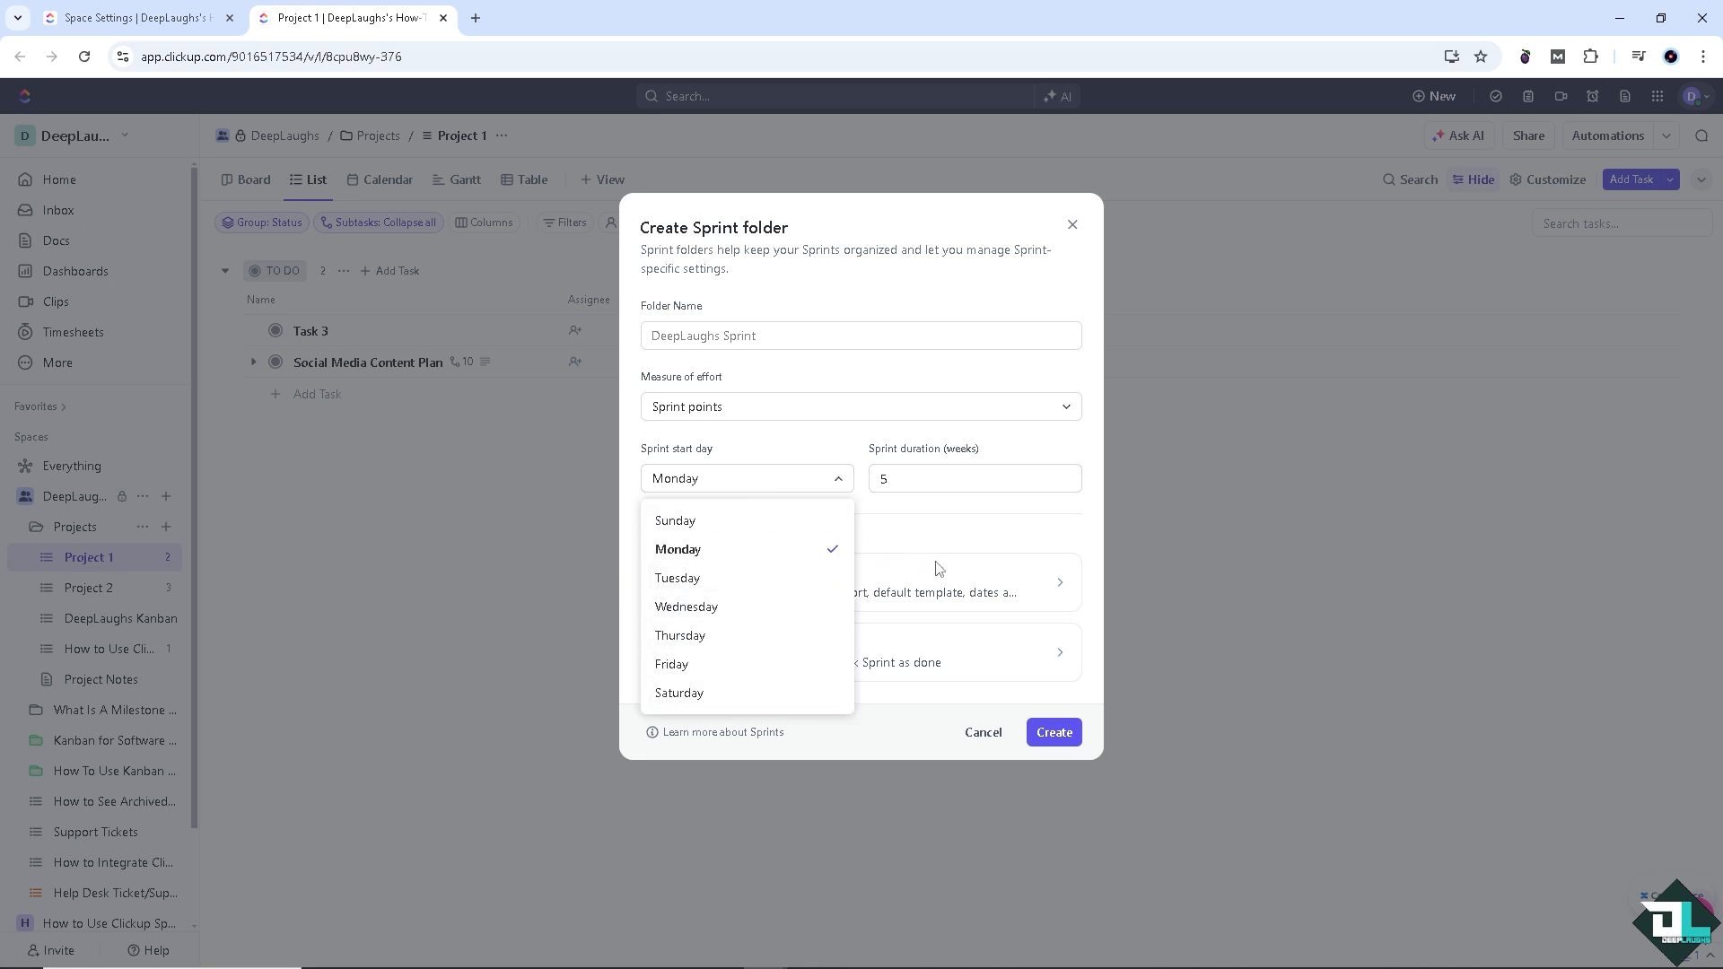
click(678, 550)
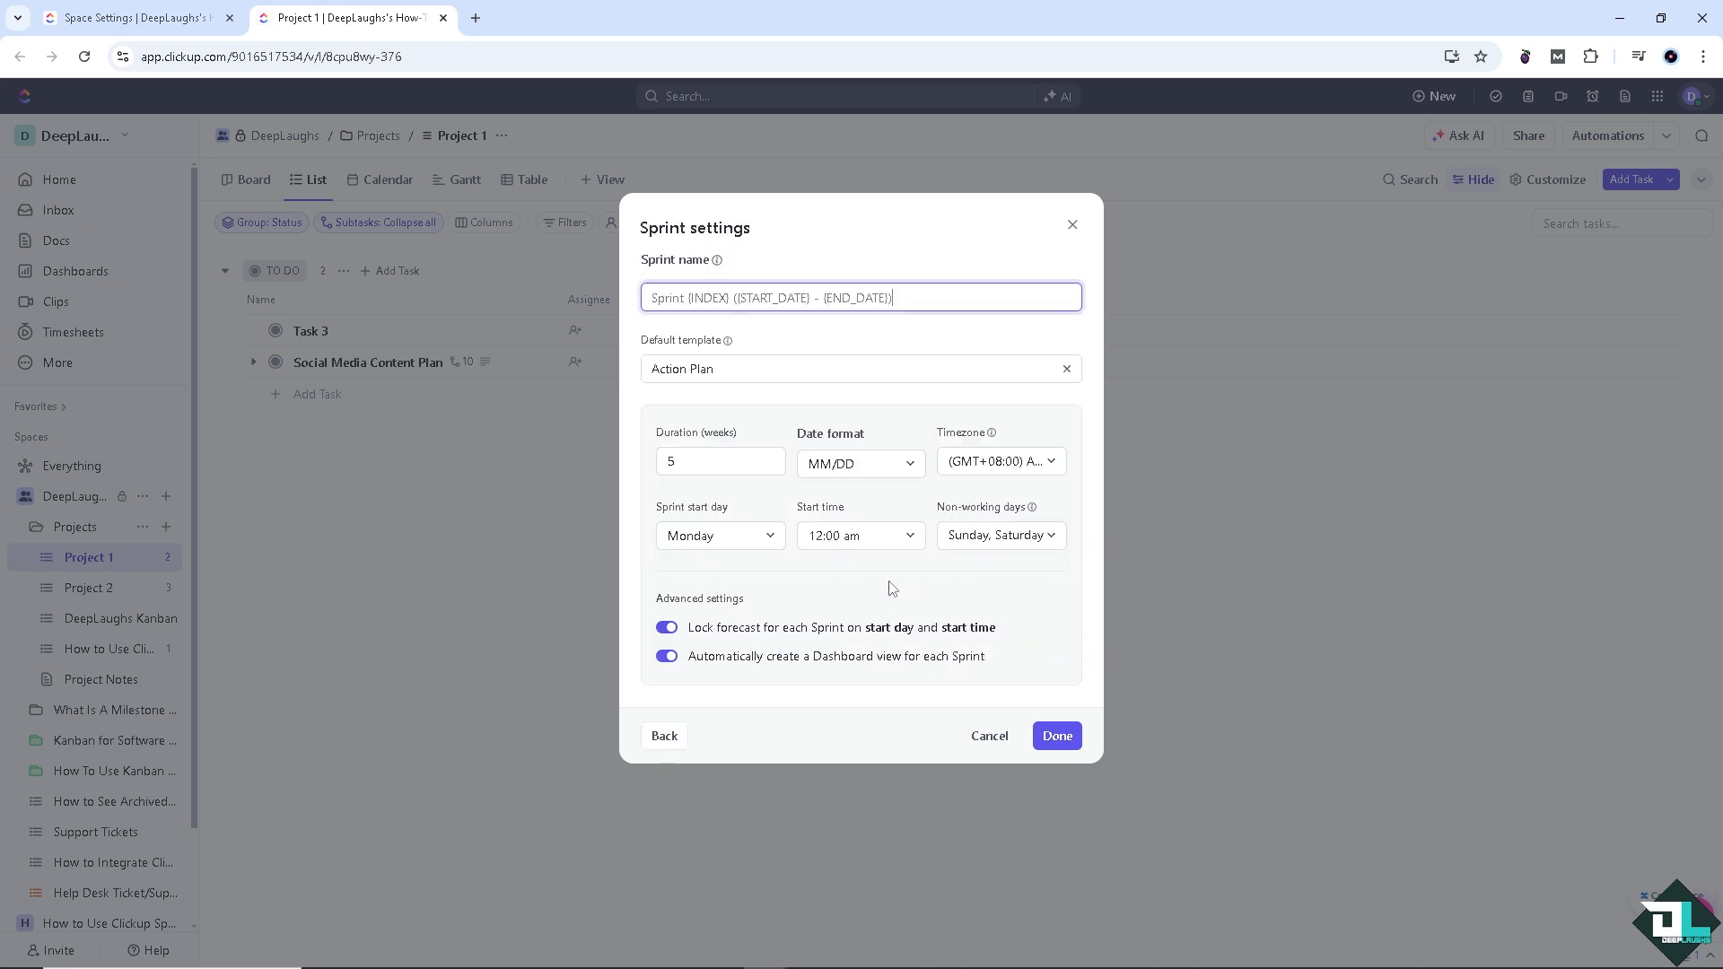
mouse_move(851, 723)
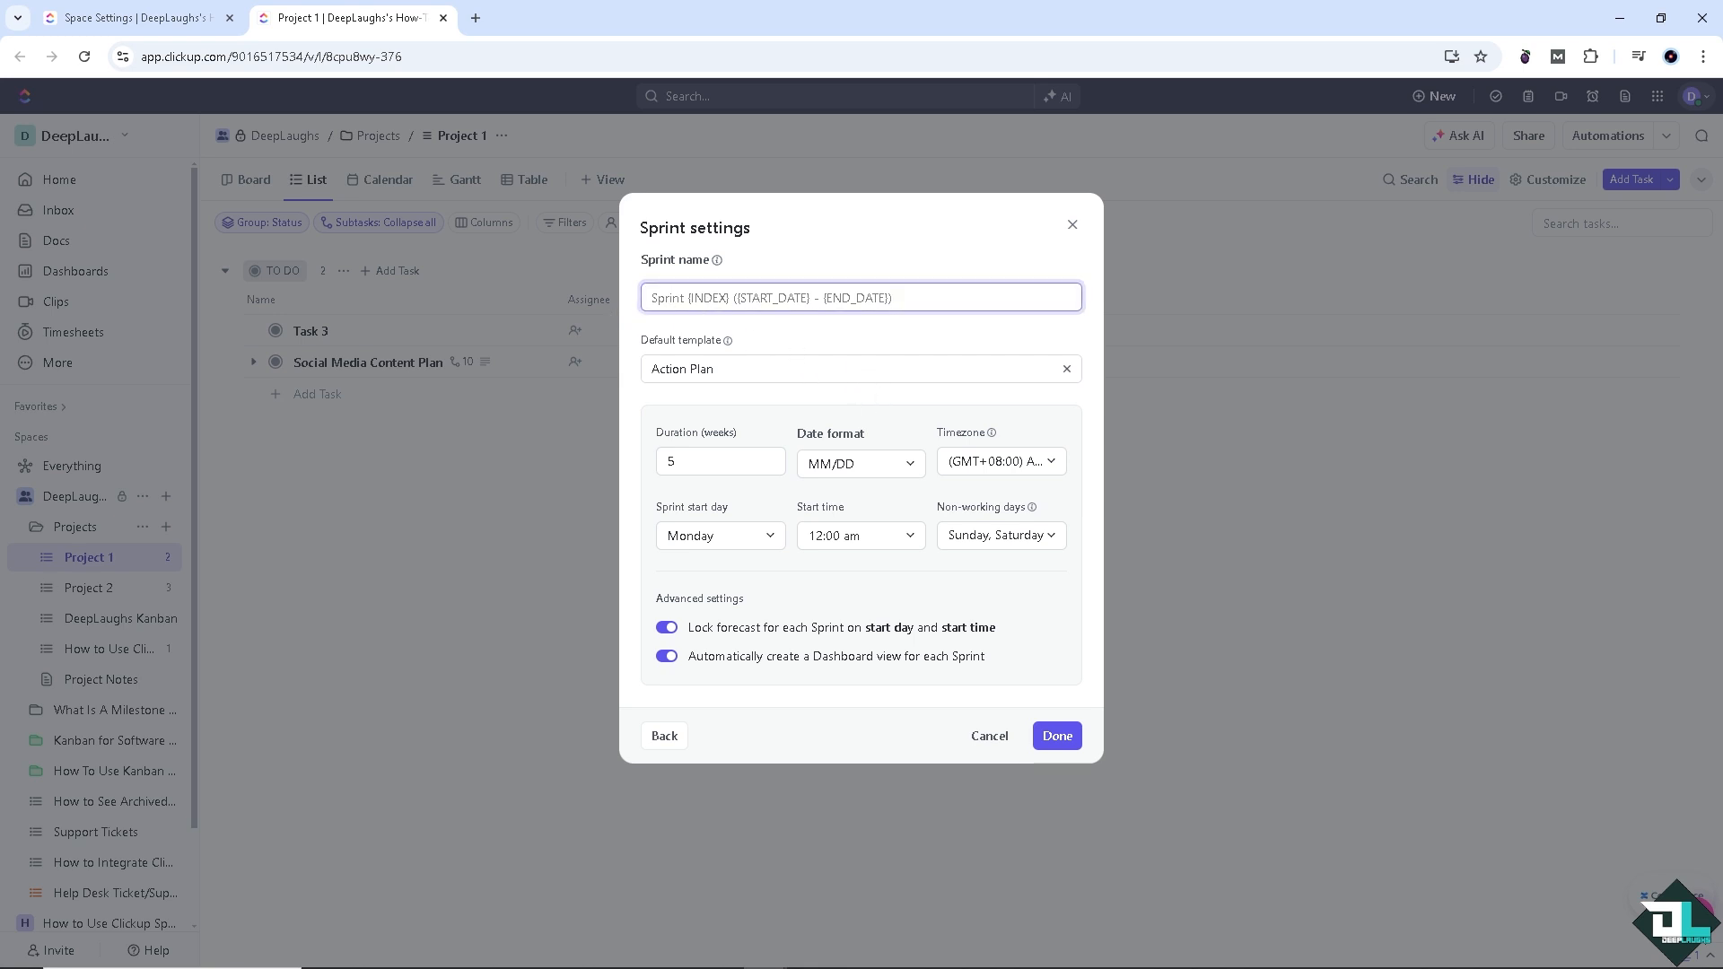
Review the Sprint settings panel and return to the Create Sprint folder form
drag(808, 297, 892, 298)
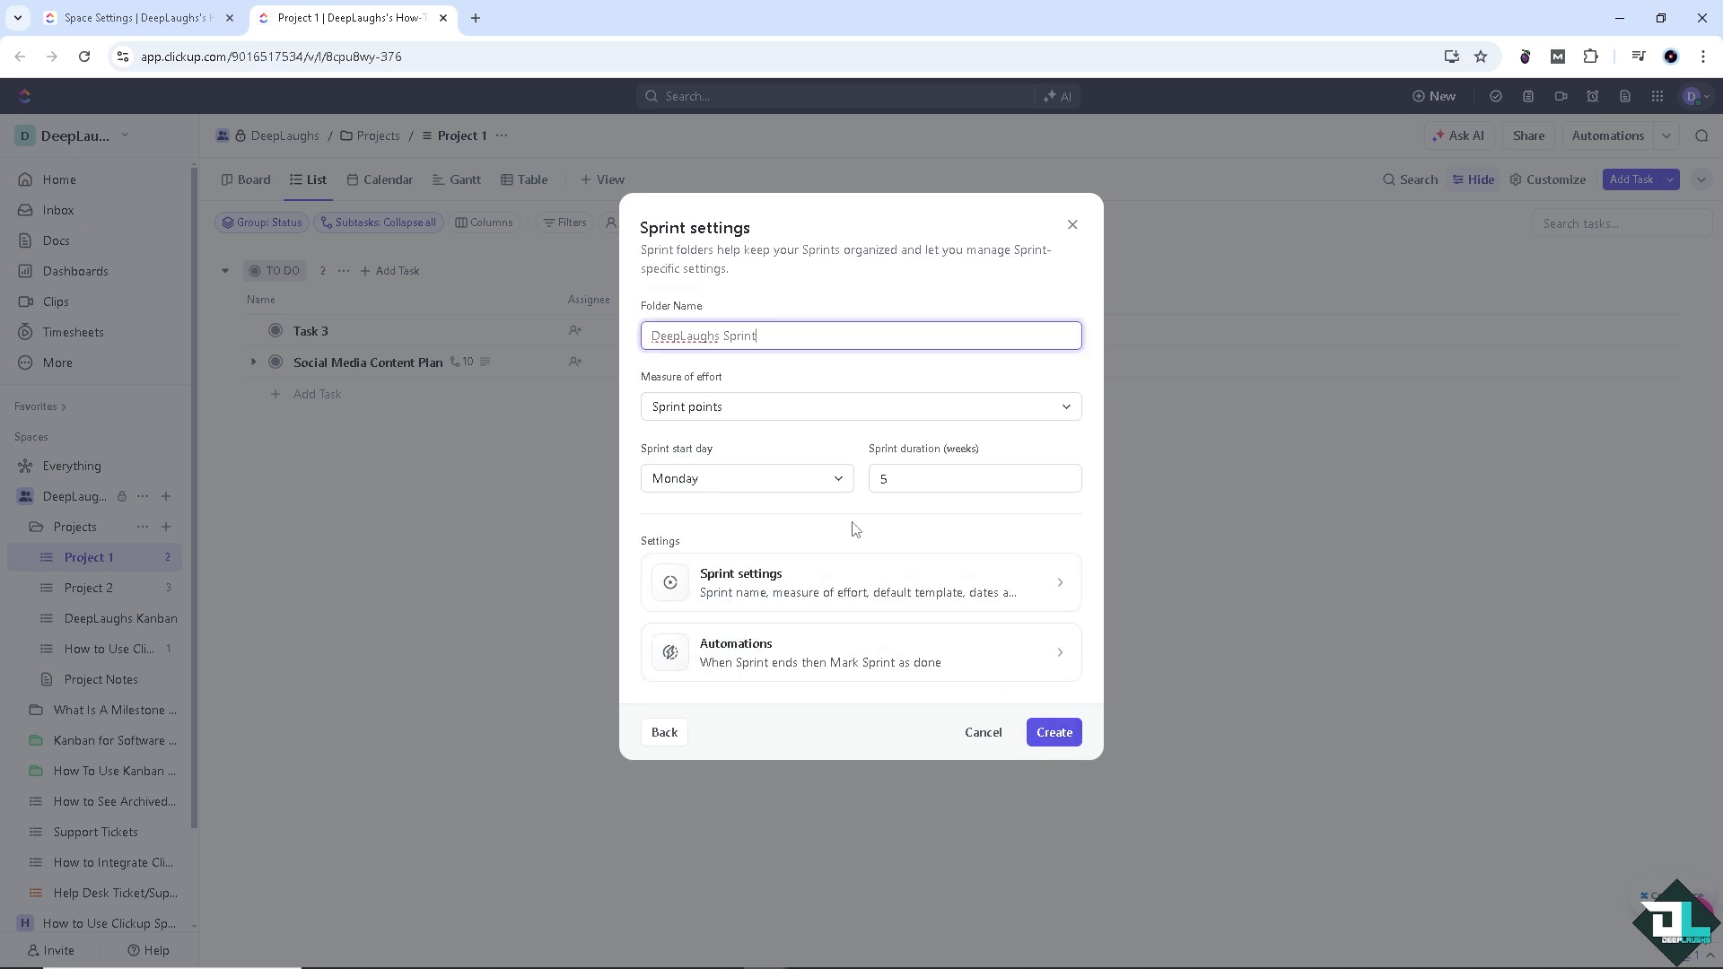
mouse_move(840, 636)
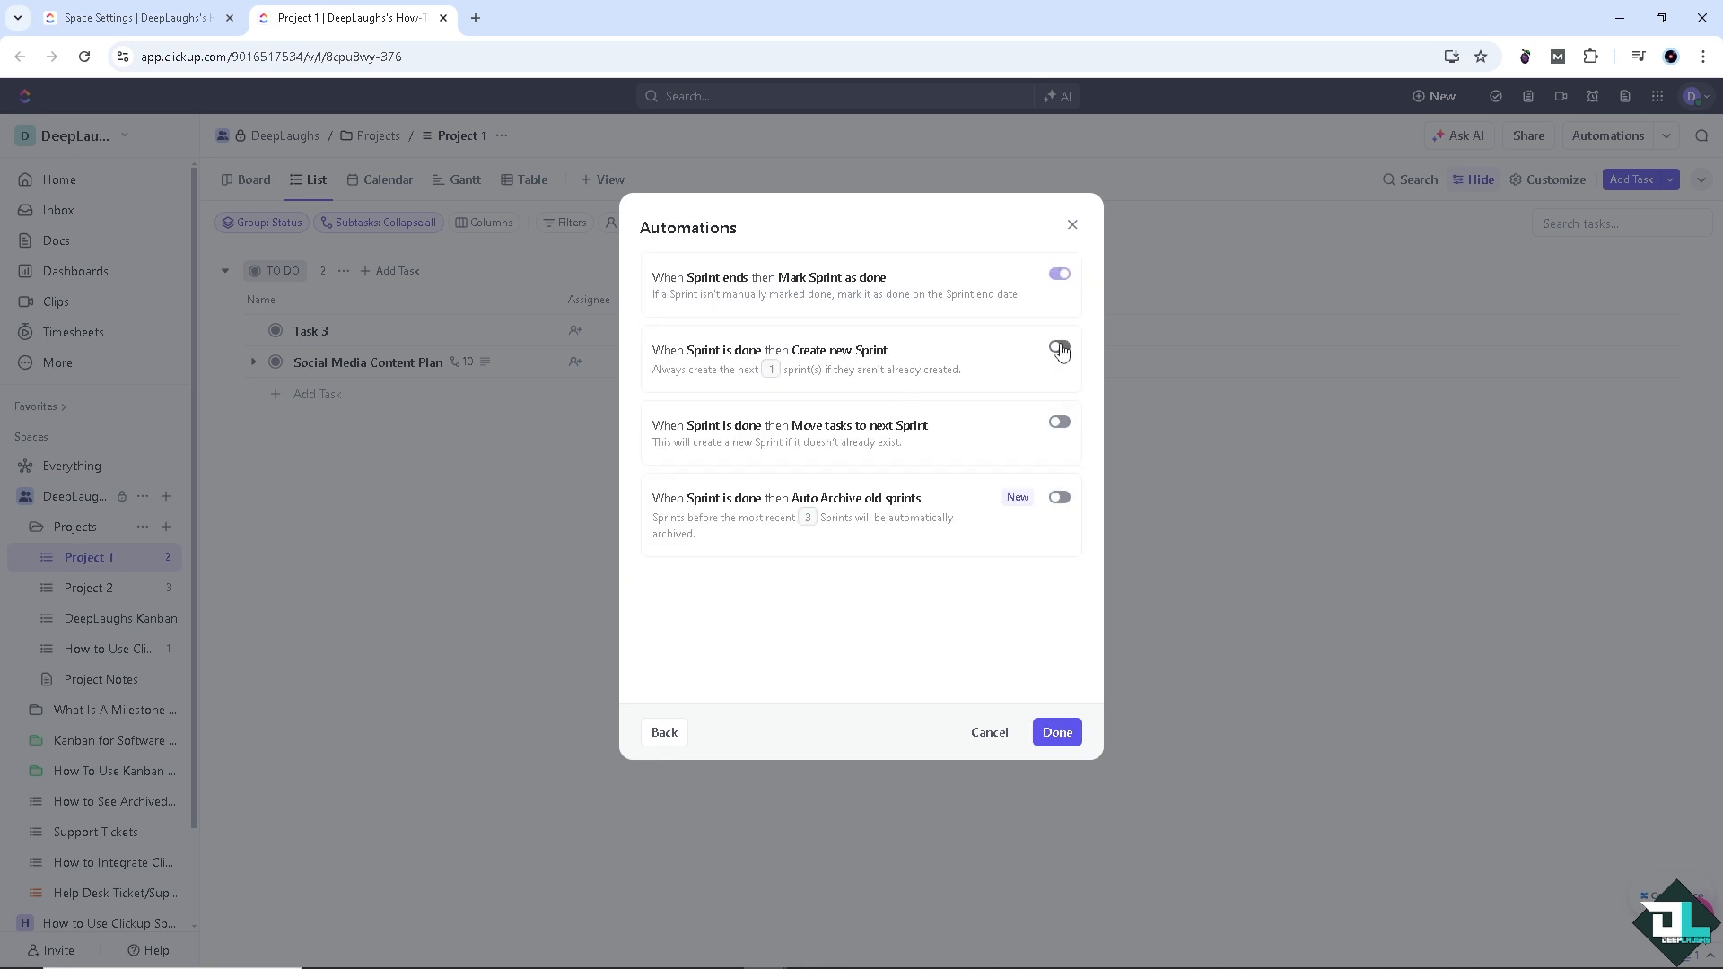
Enable the Create new Sprint, Move tasks to next Sprint and Auto Archive old sprints automations
click(1057, 350)
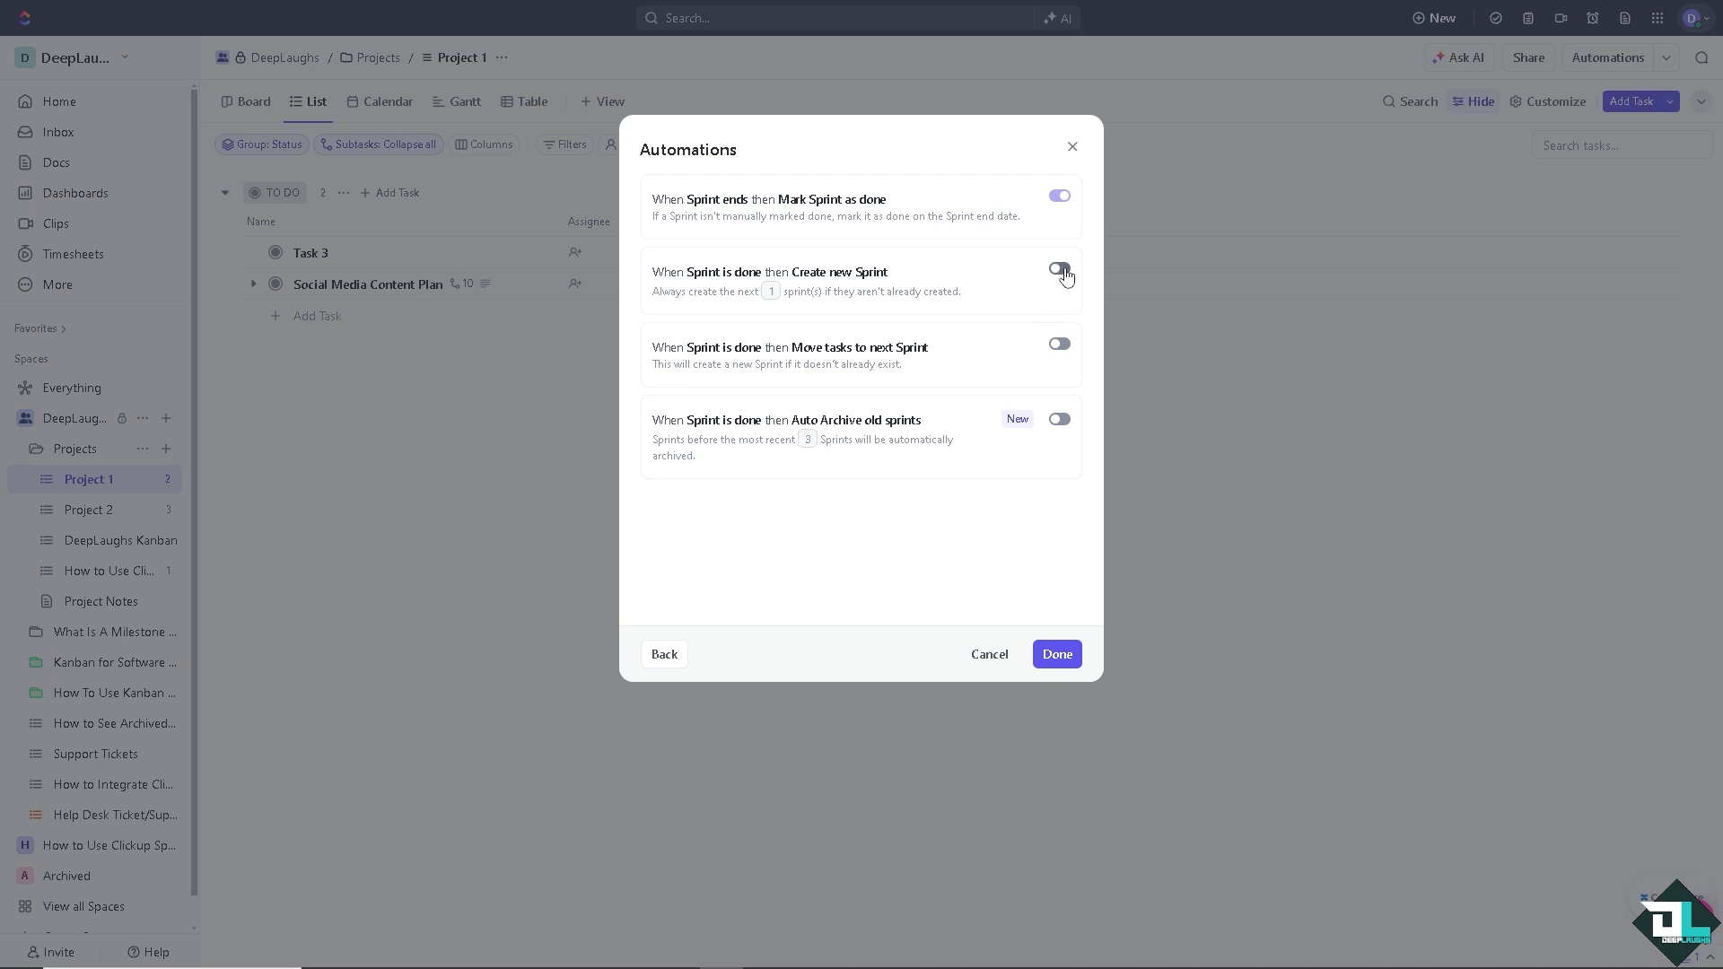
click(1057, 271)
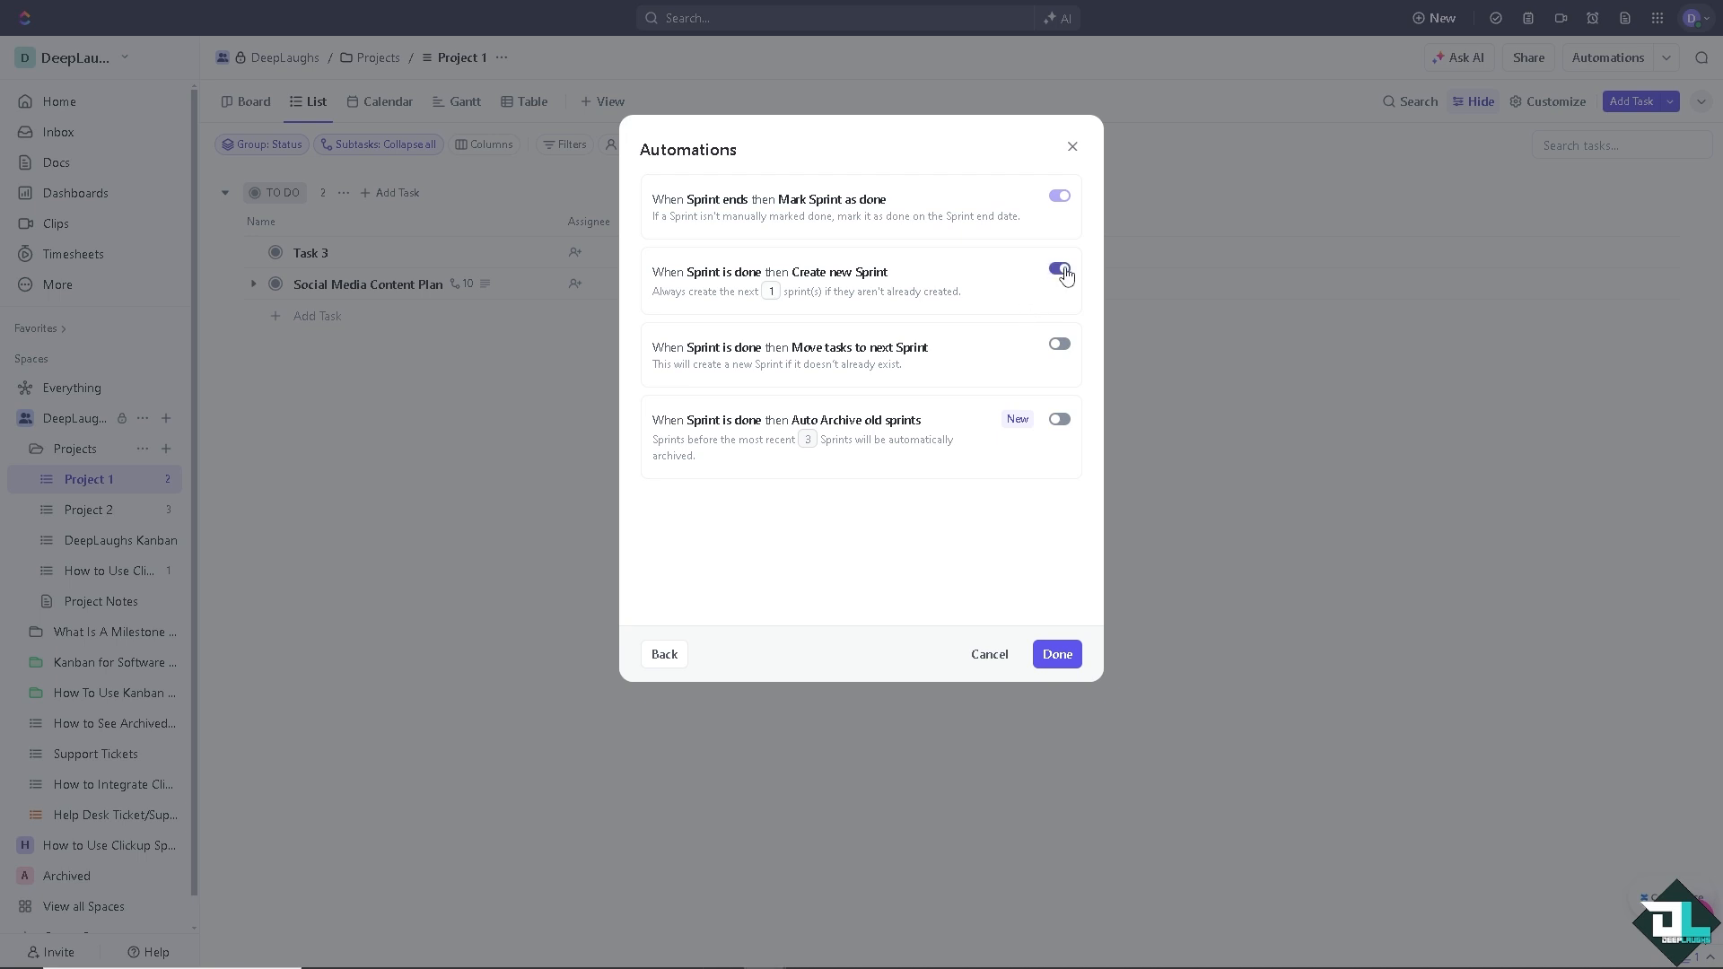
click(1059, 268)
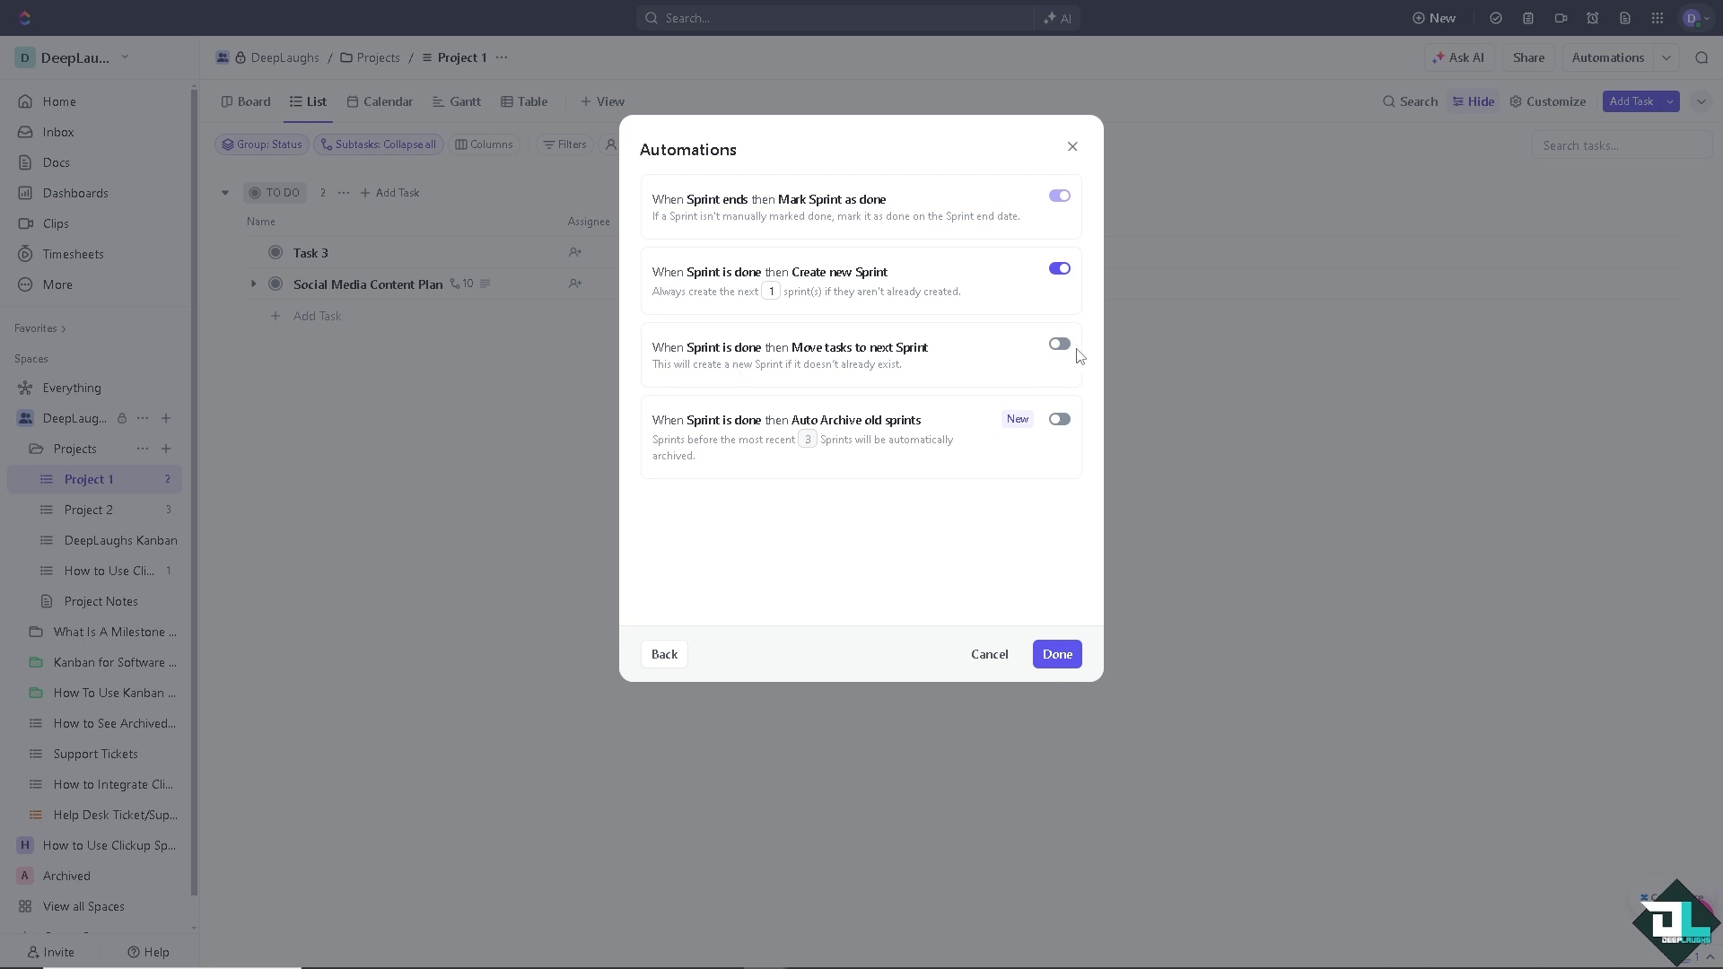
click(1057, 343)
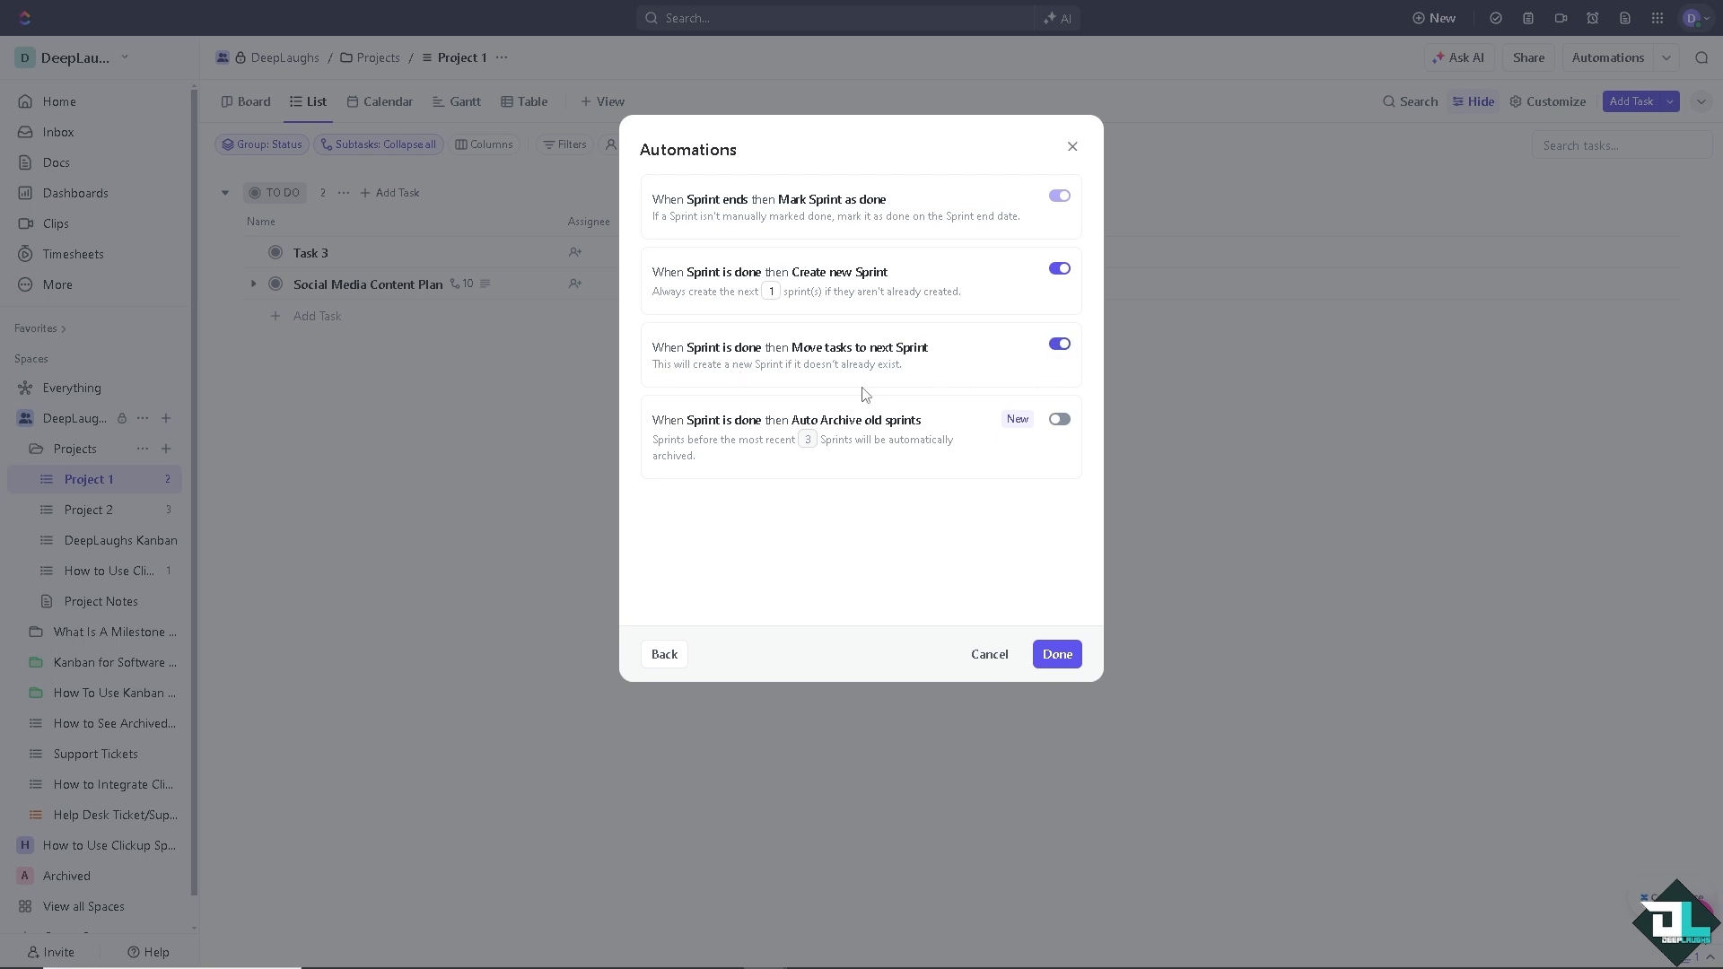
mouse_move(858, 395)
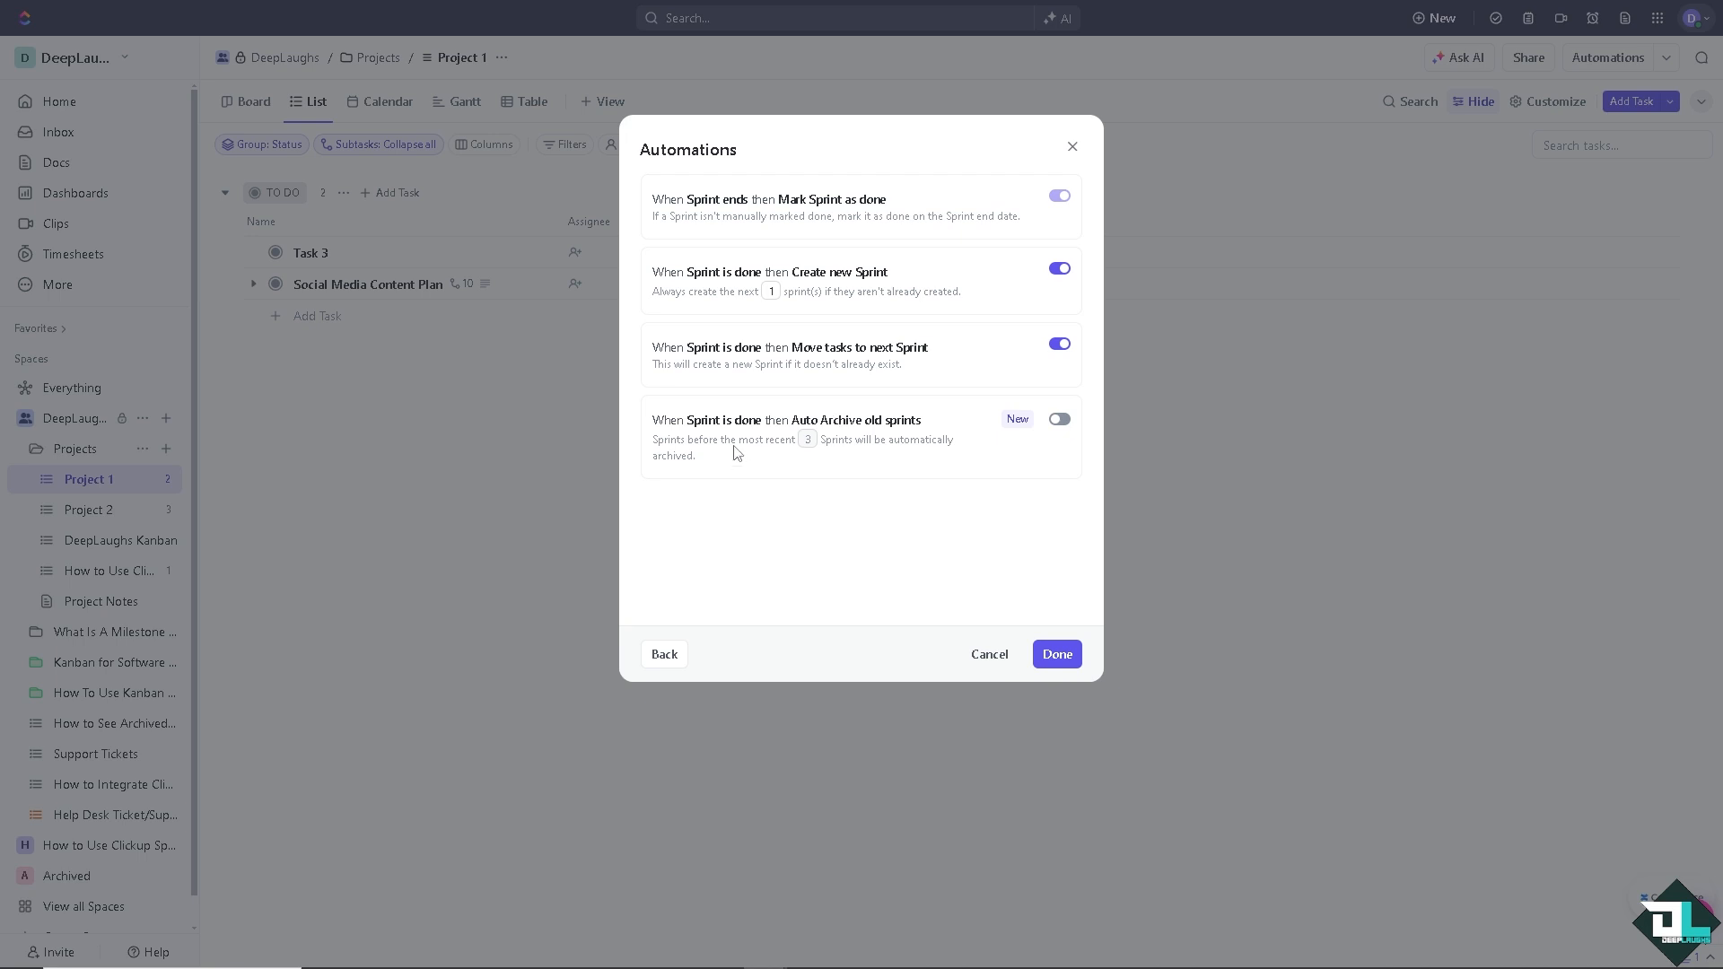
mouse_move(797, 450)
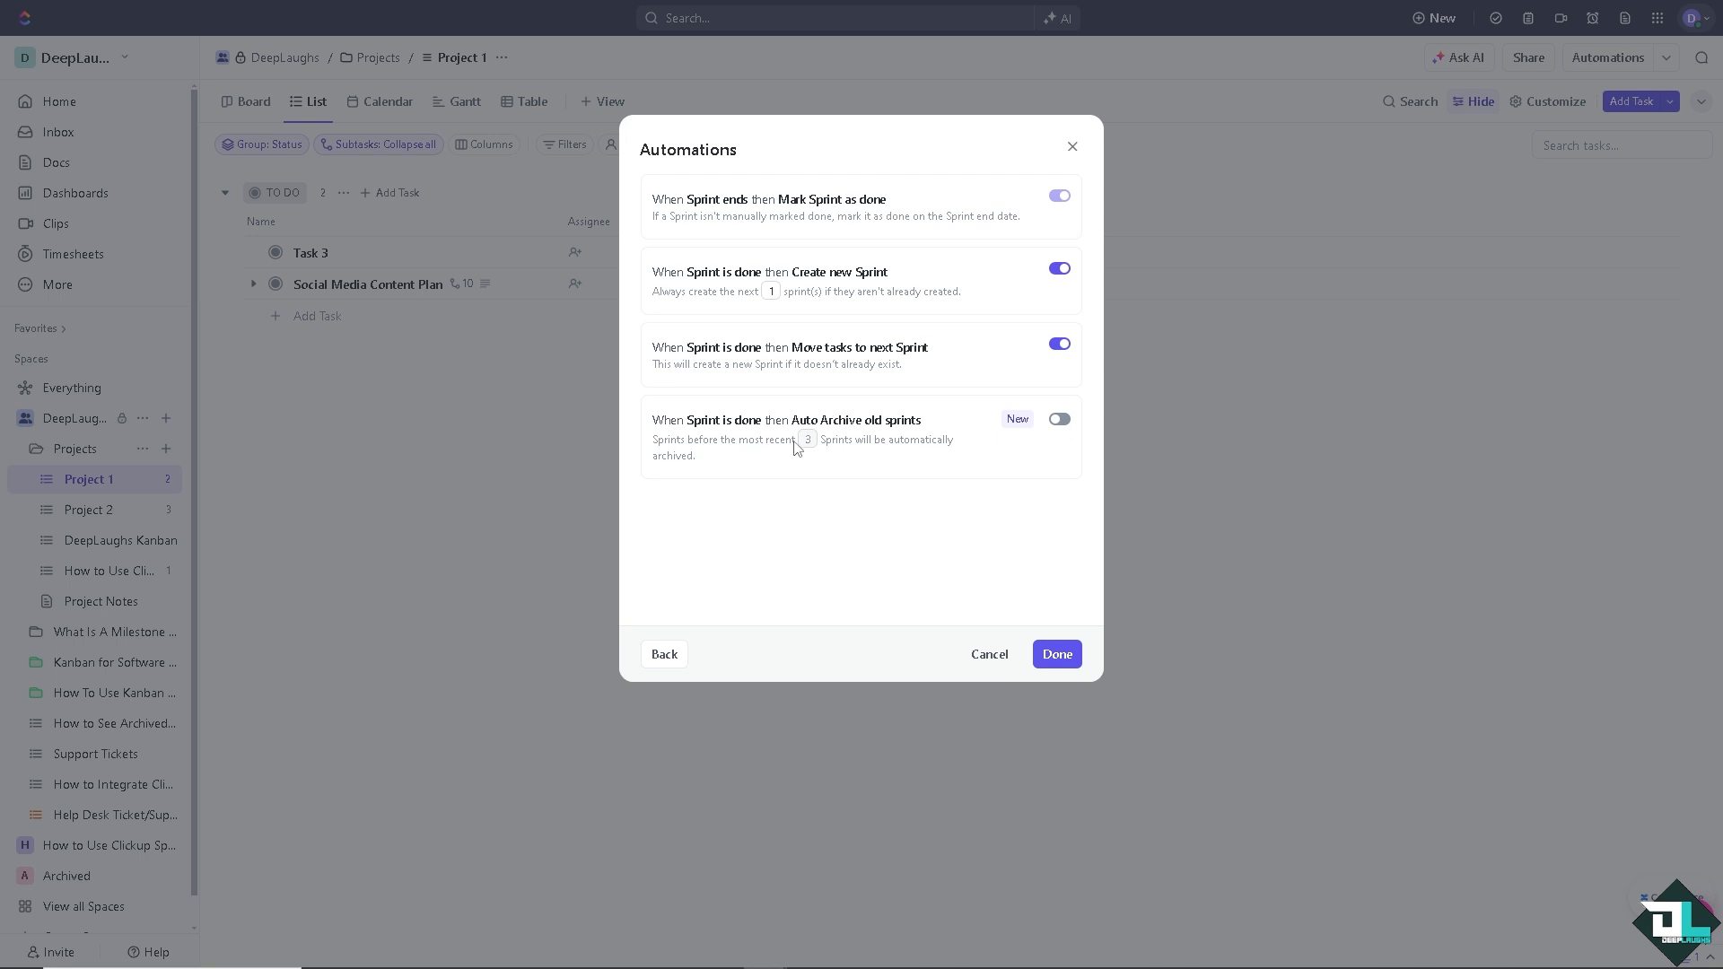
mouse_move(772, 463)
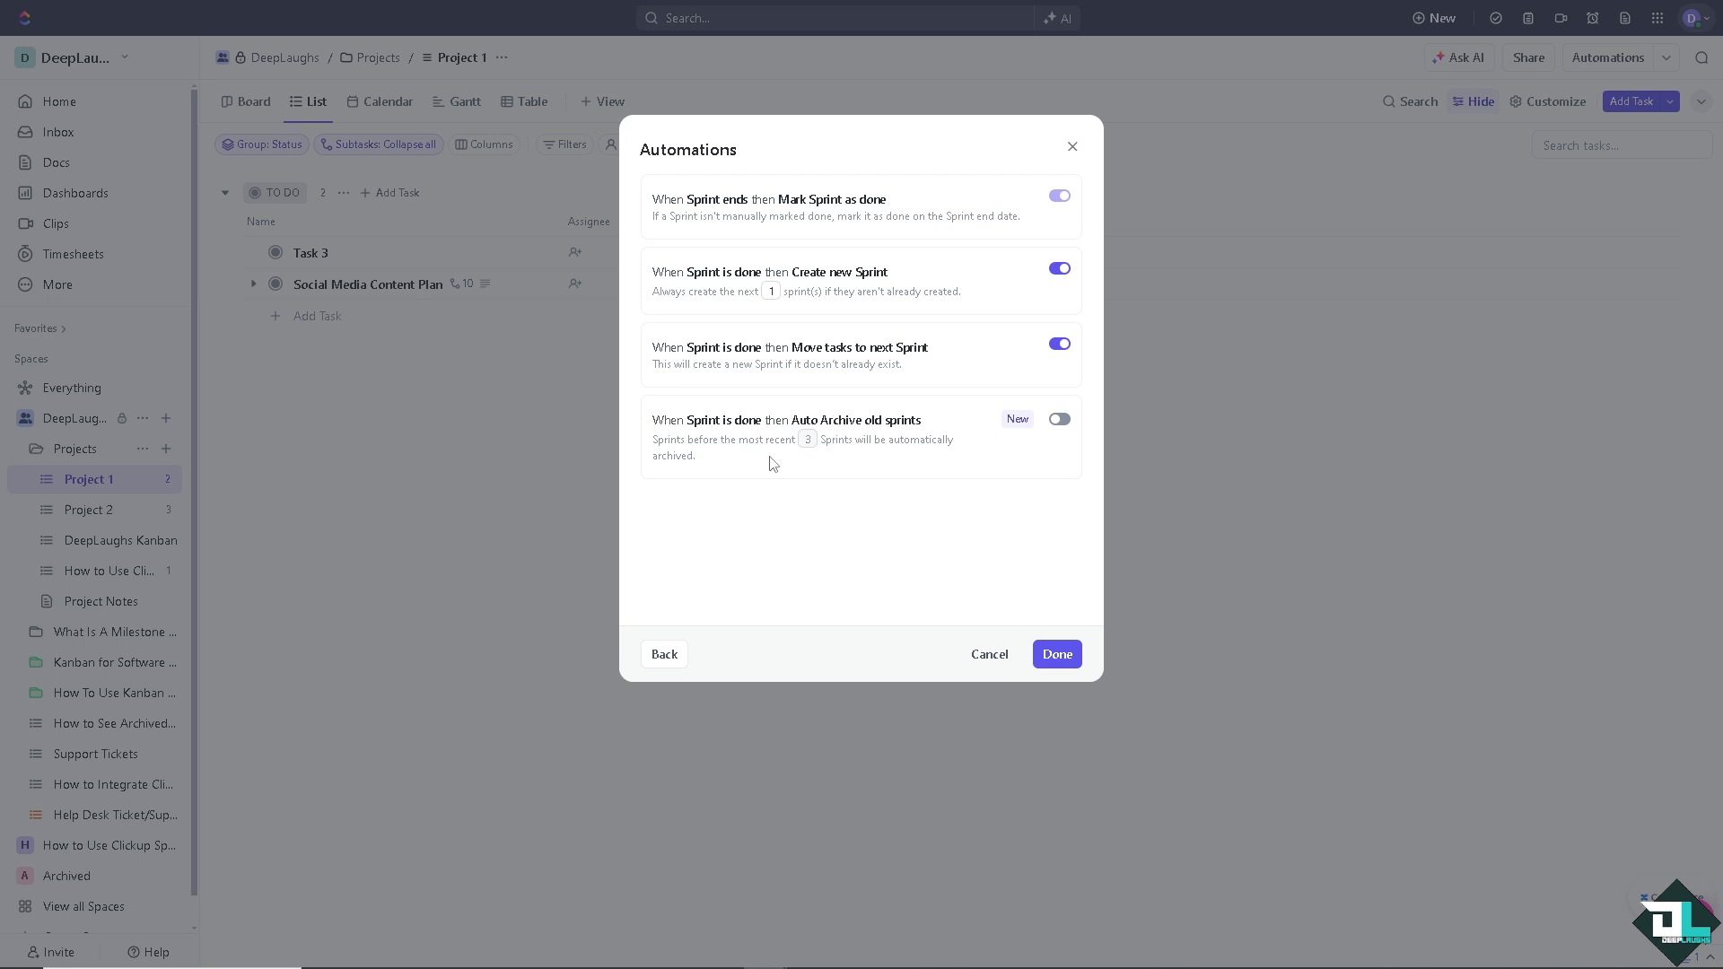
mouse_move(885, 462)
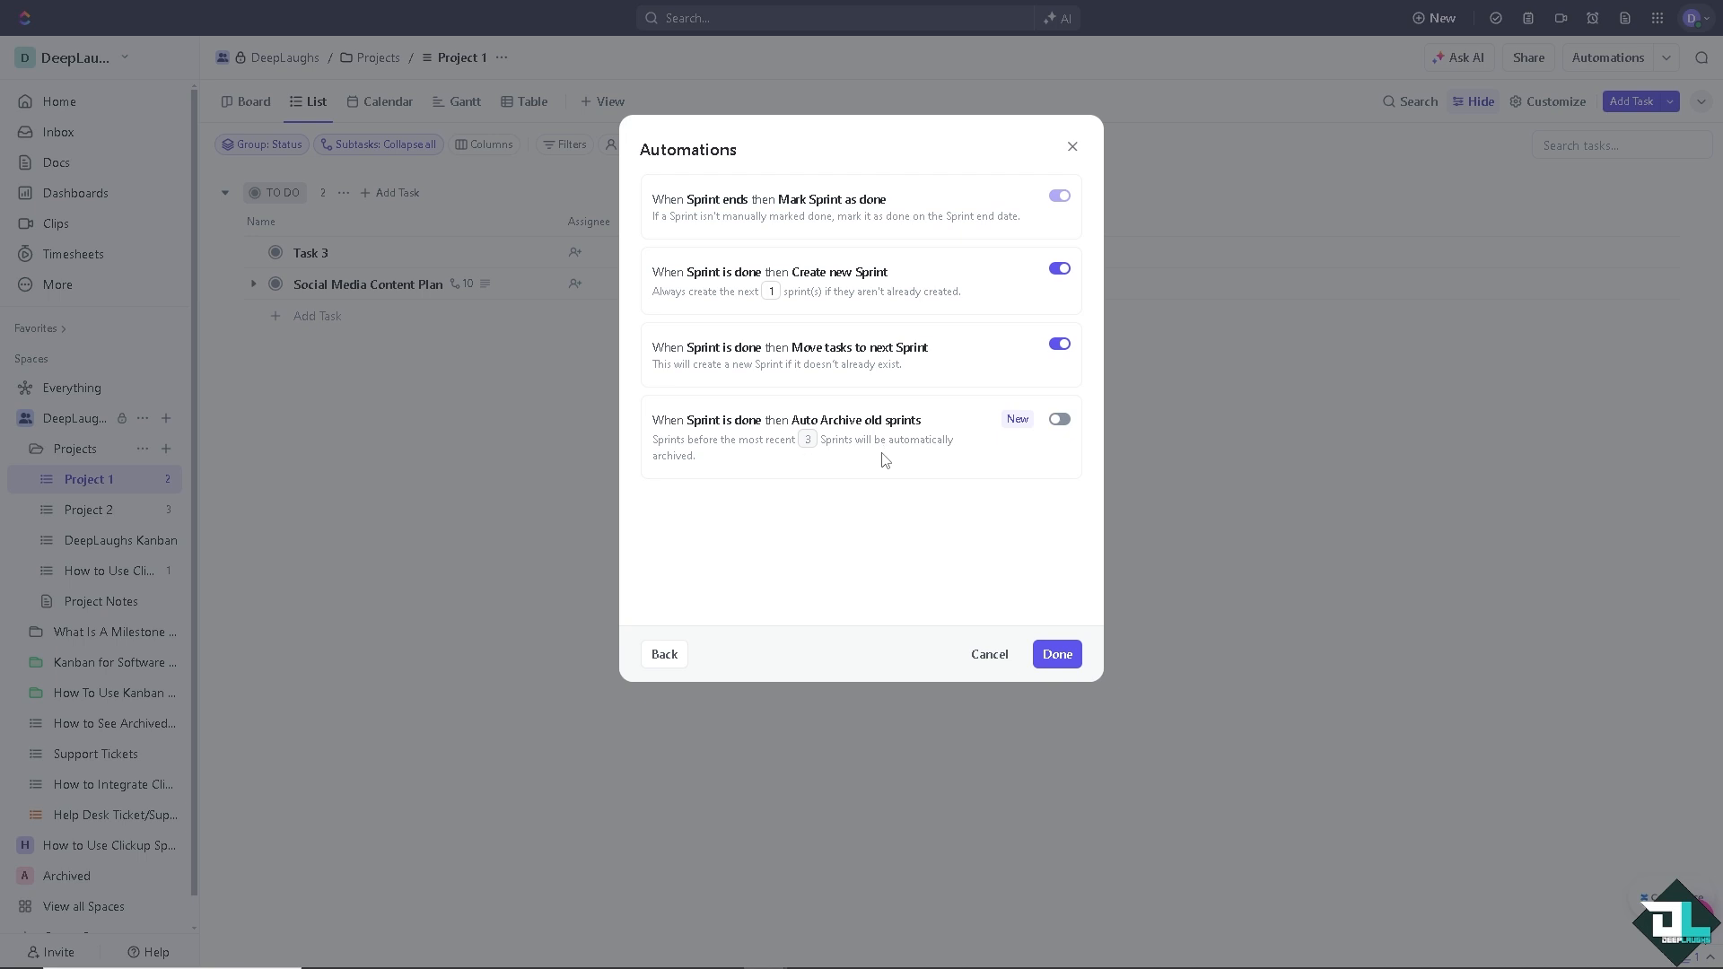
mouse_move(1075, 429)
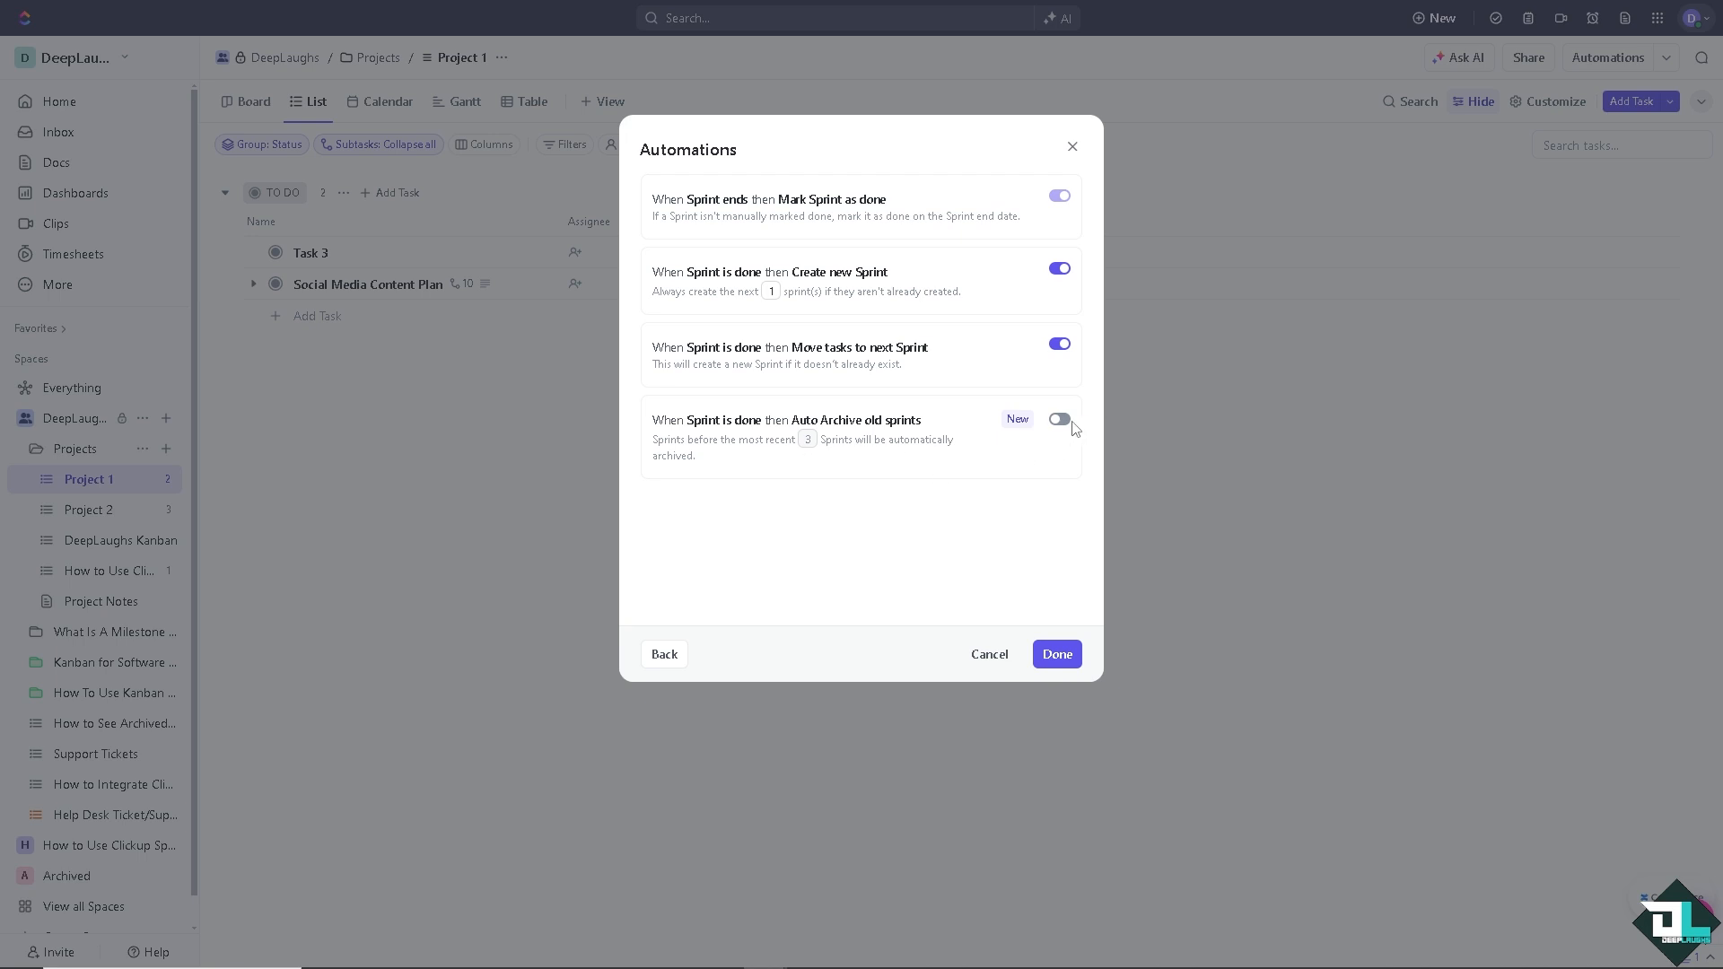
click(1057, 418)
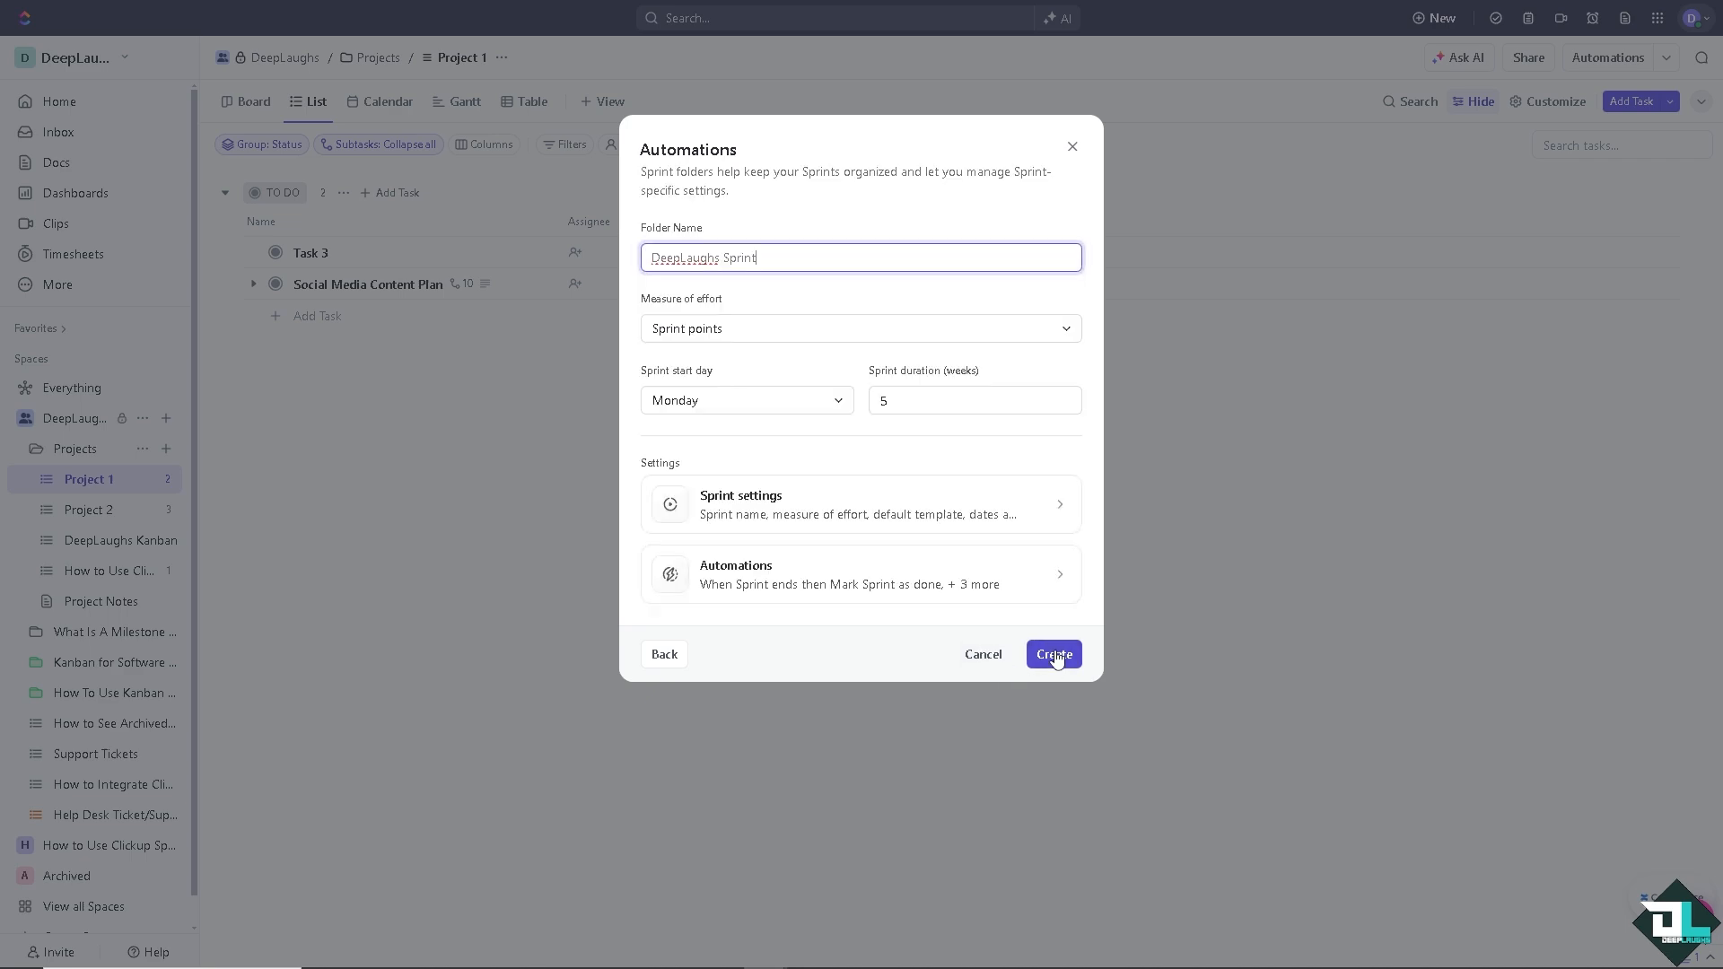
Create the DeepLaughs Sprint folder, producing DeepLaugh Sprint 1 in the sprints space
click(1050, 653)
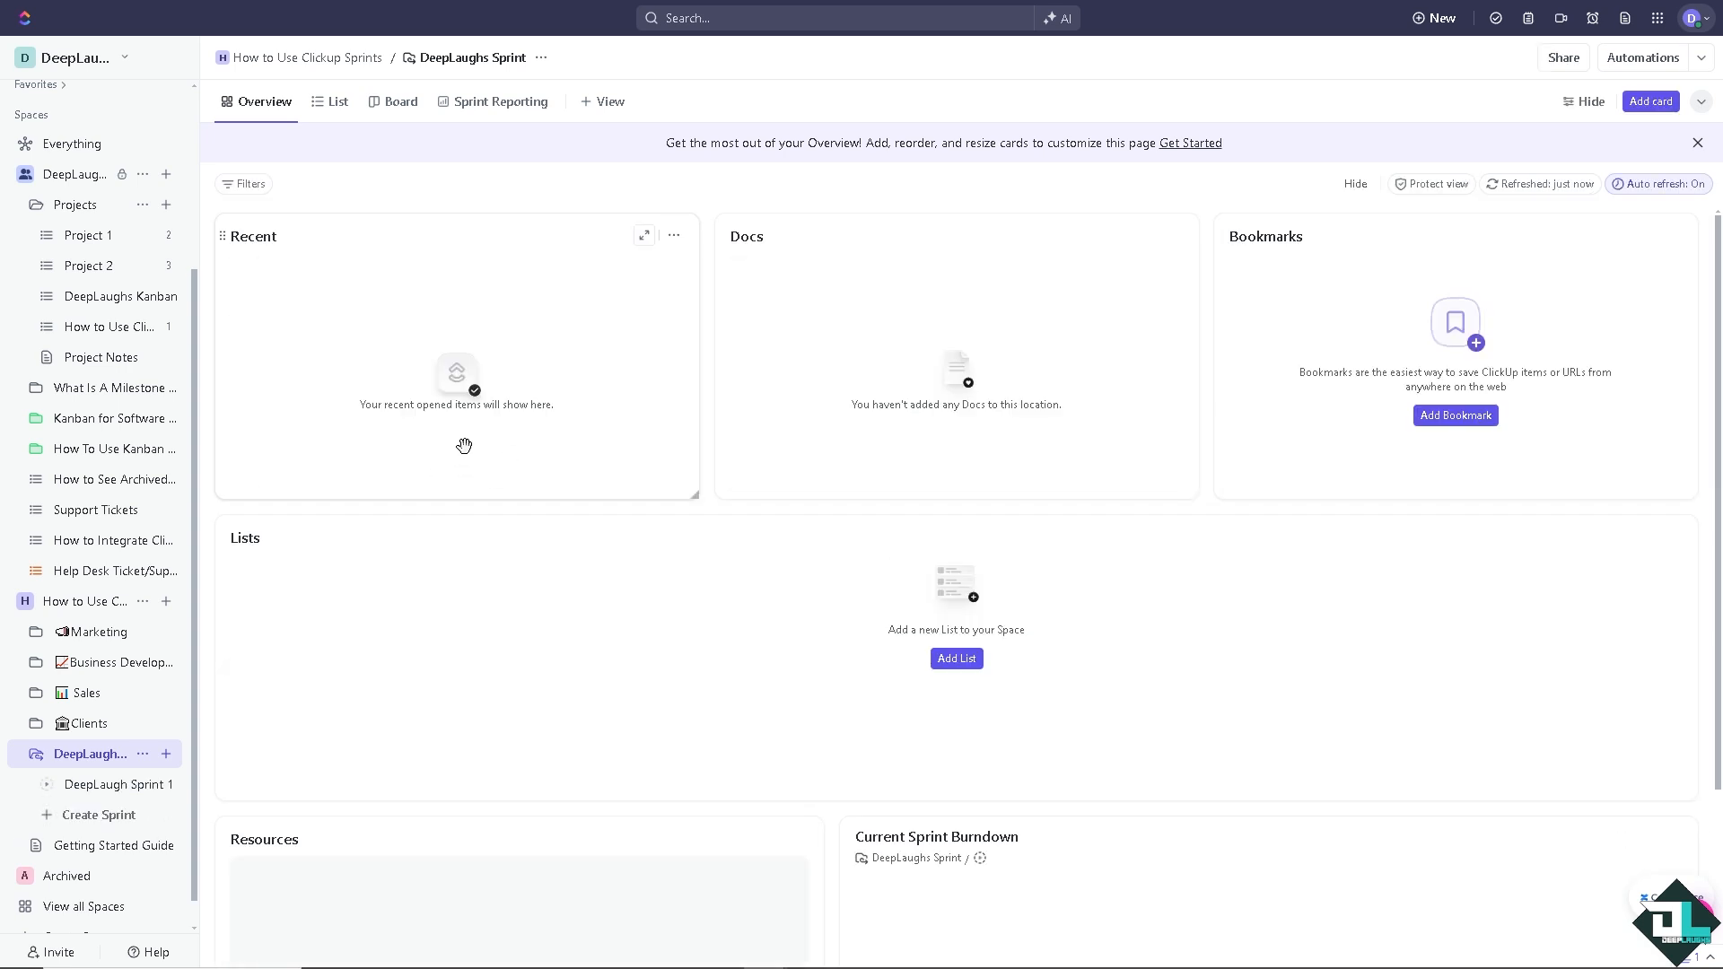
mouse_move(456, 439)
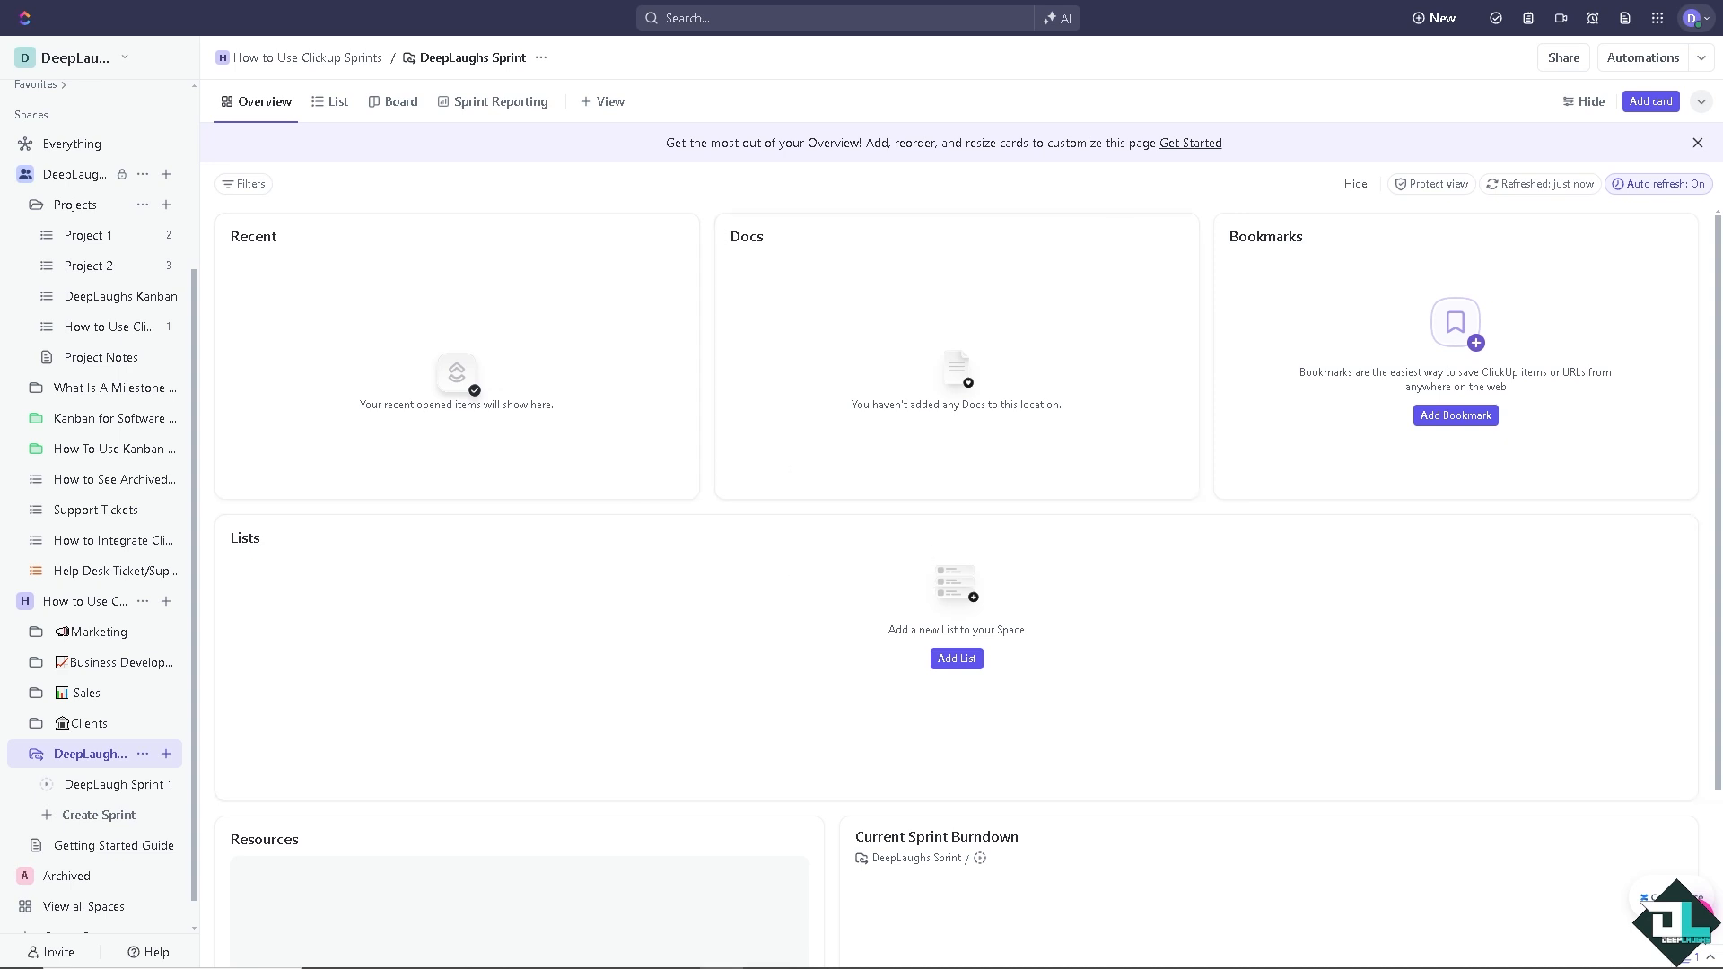
mouse_move(500, 101)
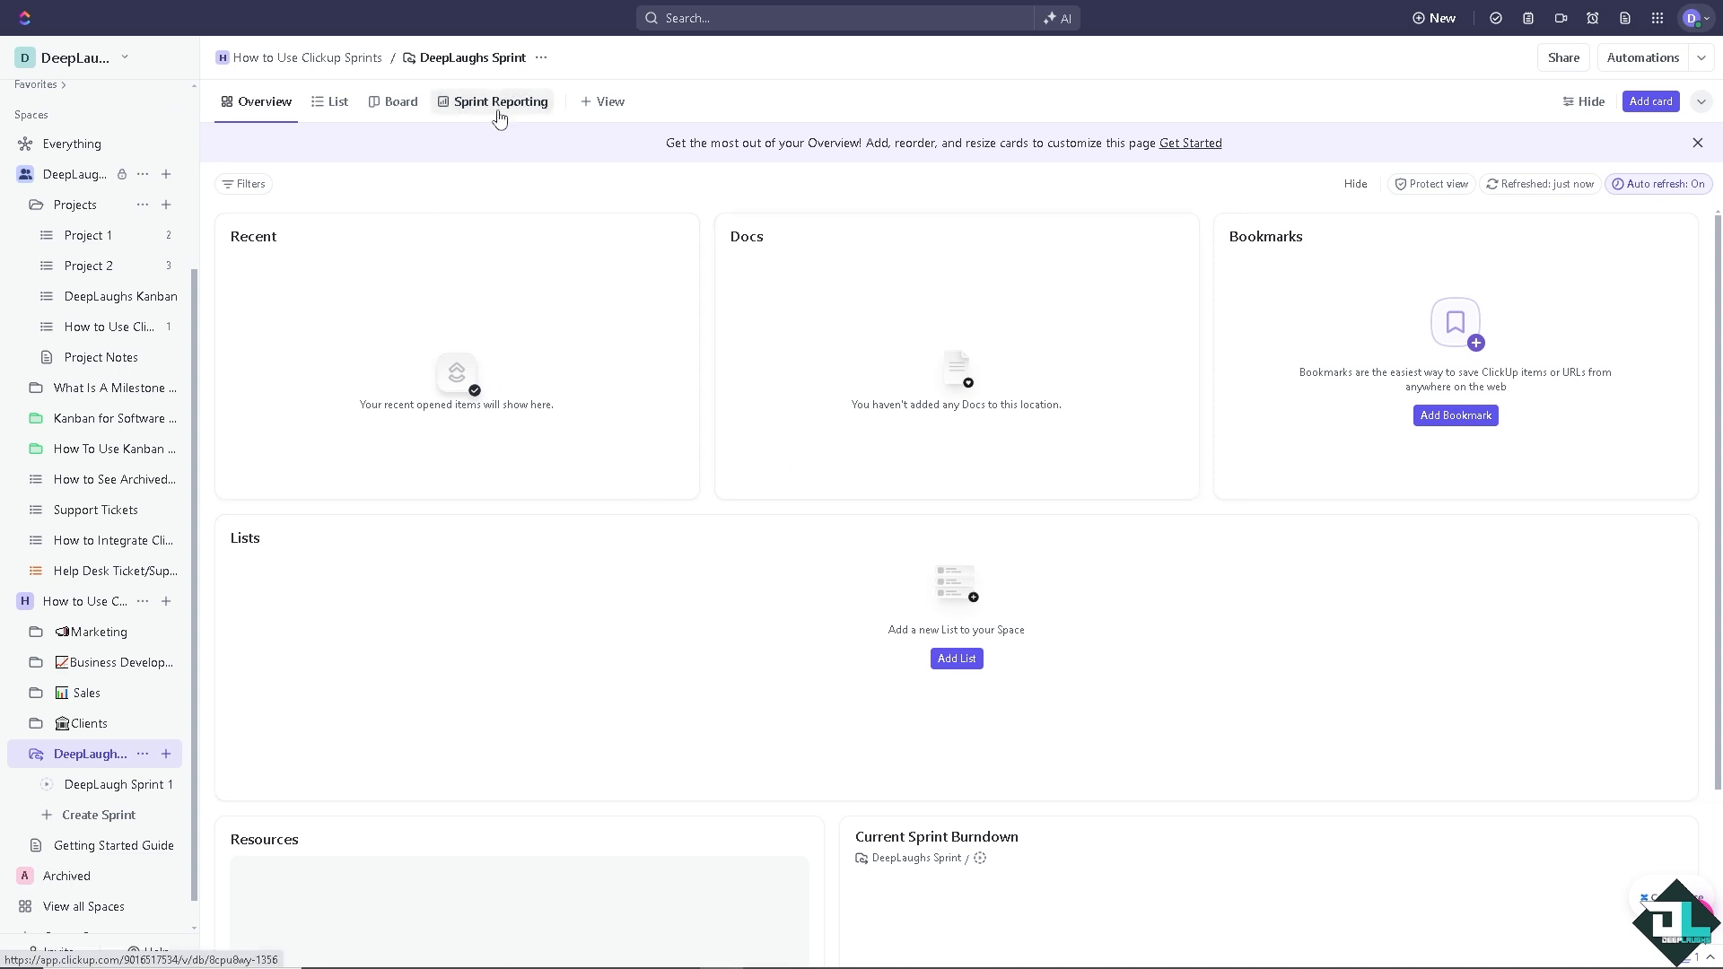
Show the folder's Sprint Reporting dashboard and scroll through its velocity, burndown, cycle time and workload charts
click(501, 100)
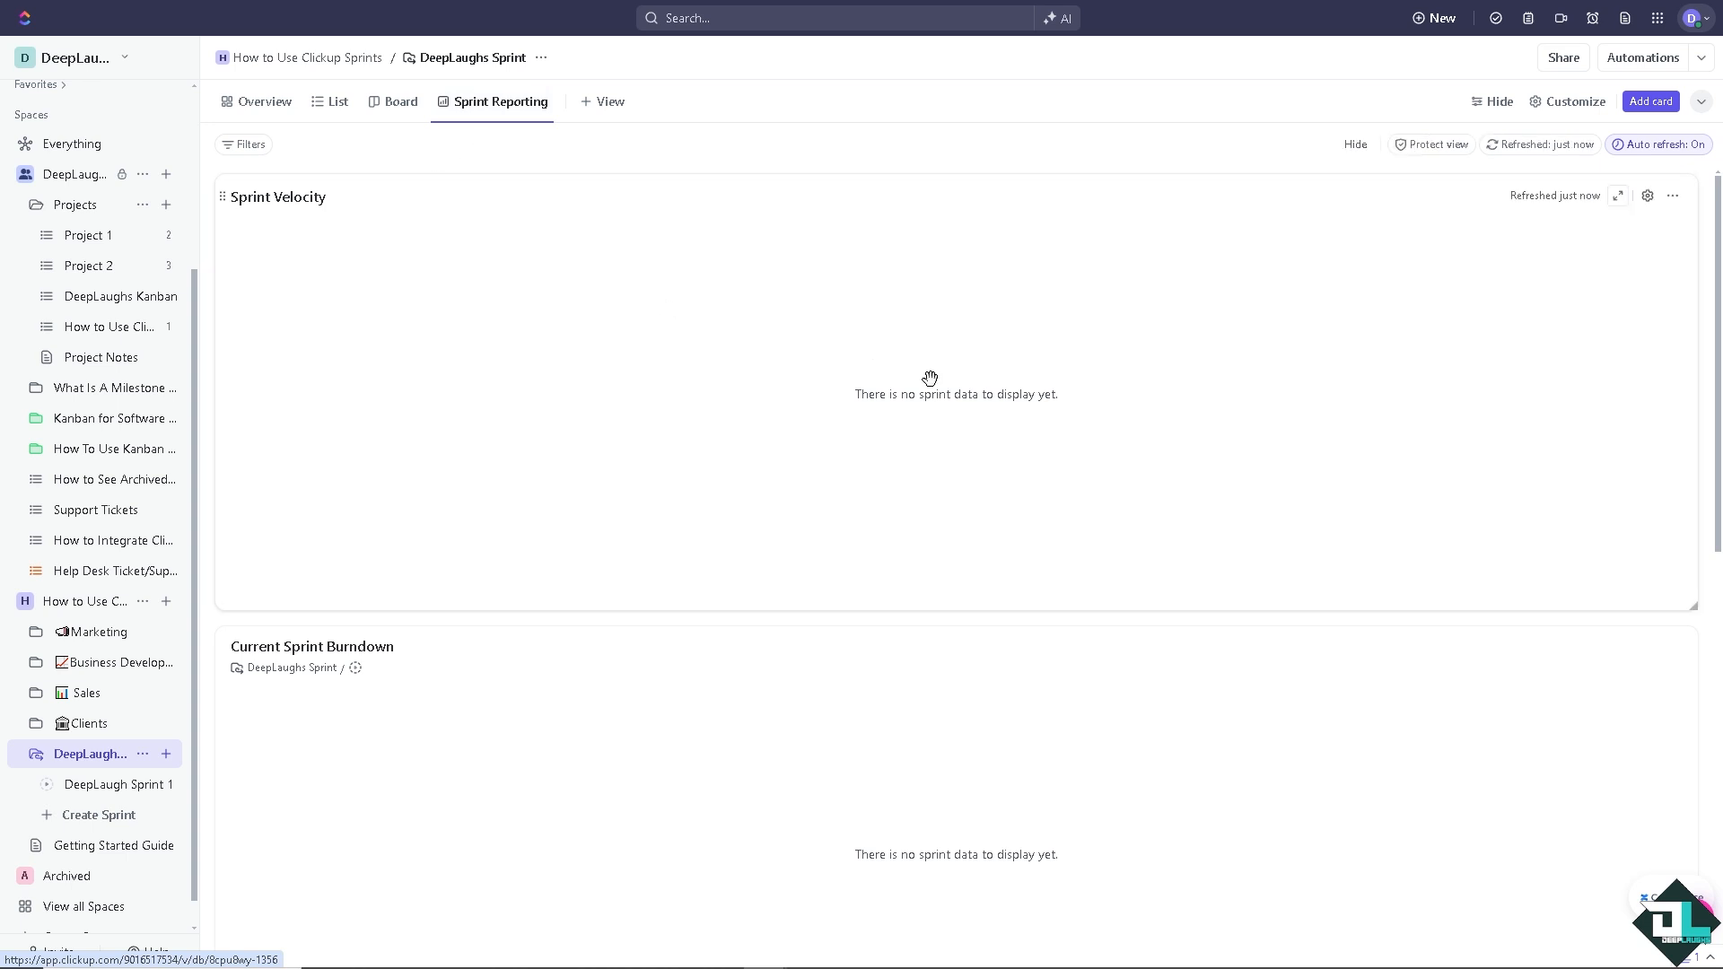
mouse_move(968, 395)
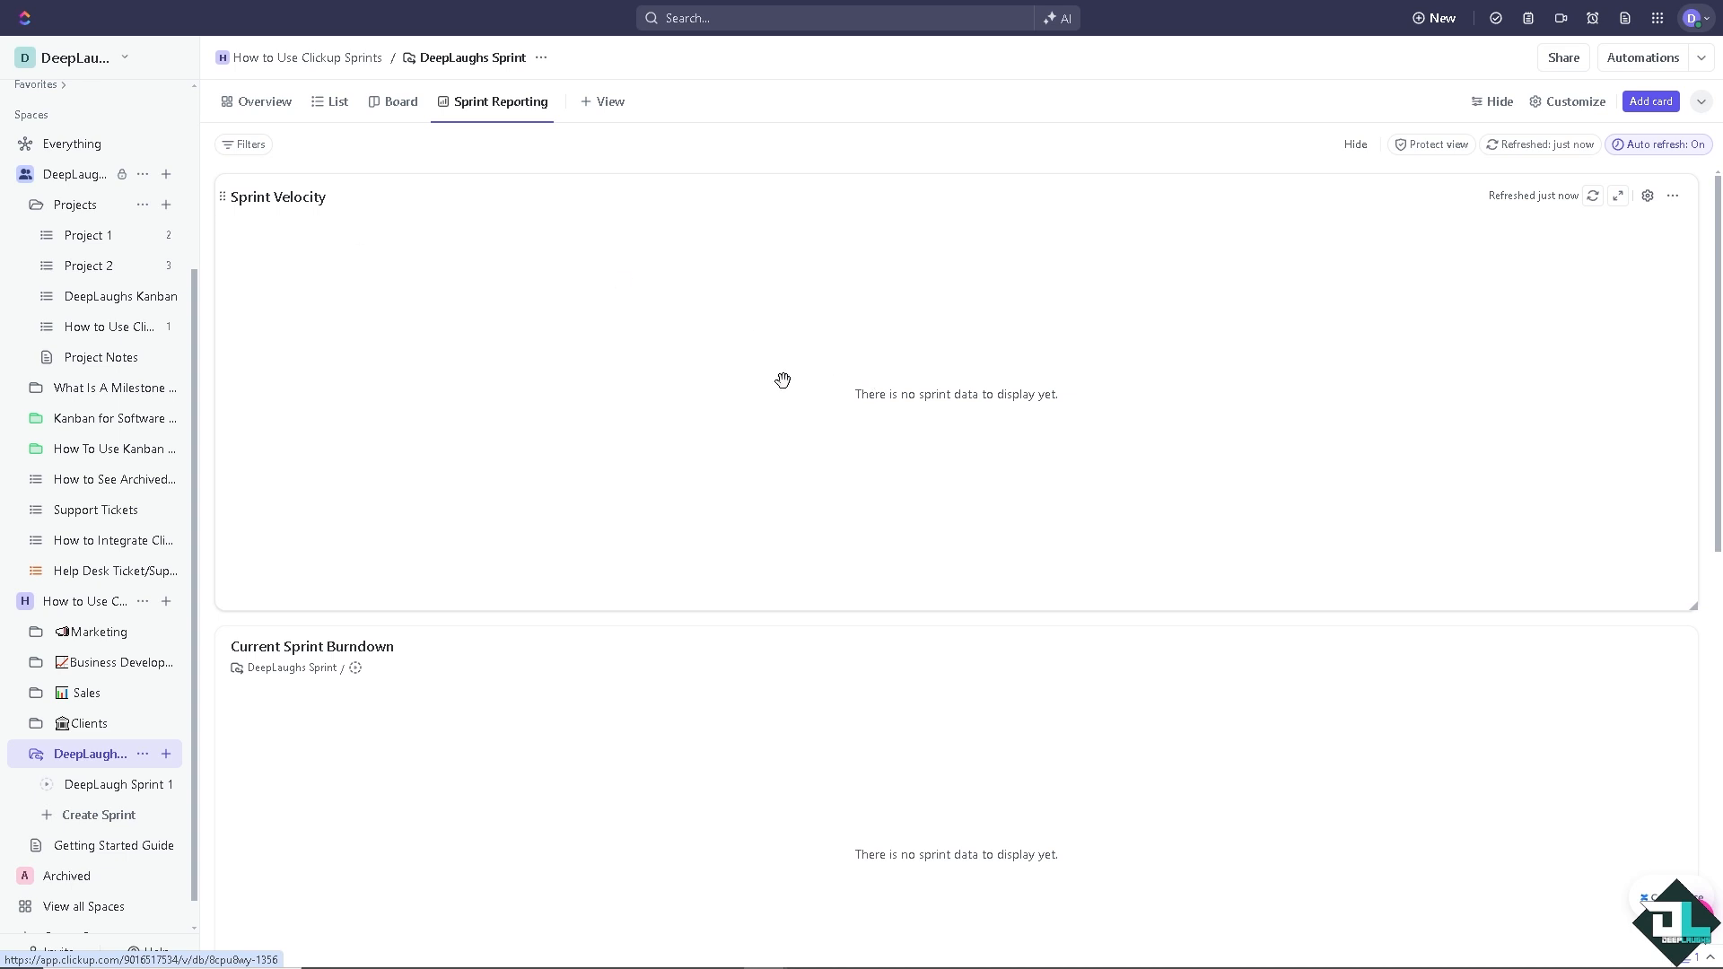
mouse_move(812, 579)
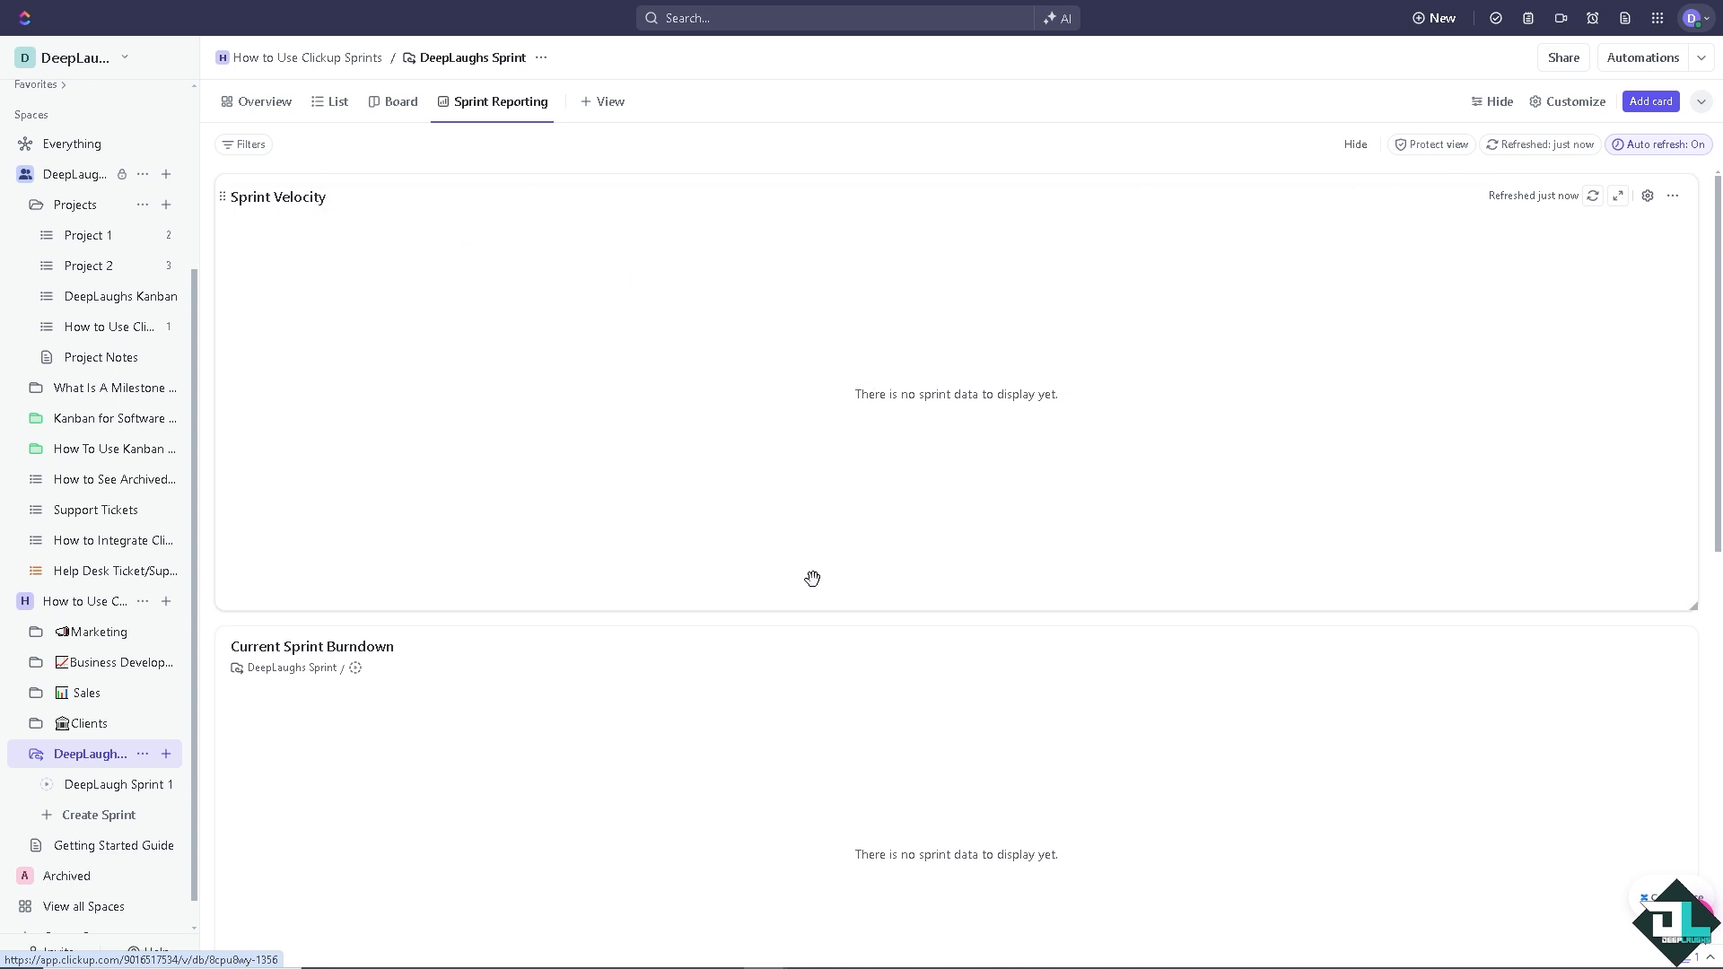
scroll(down, 3)
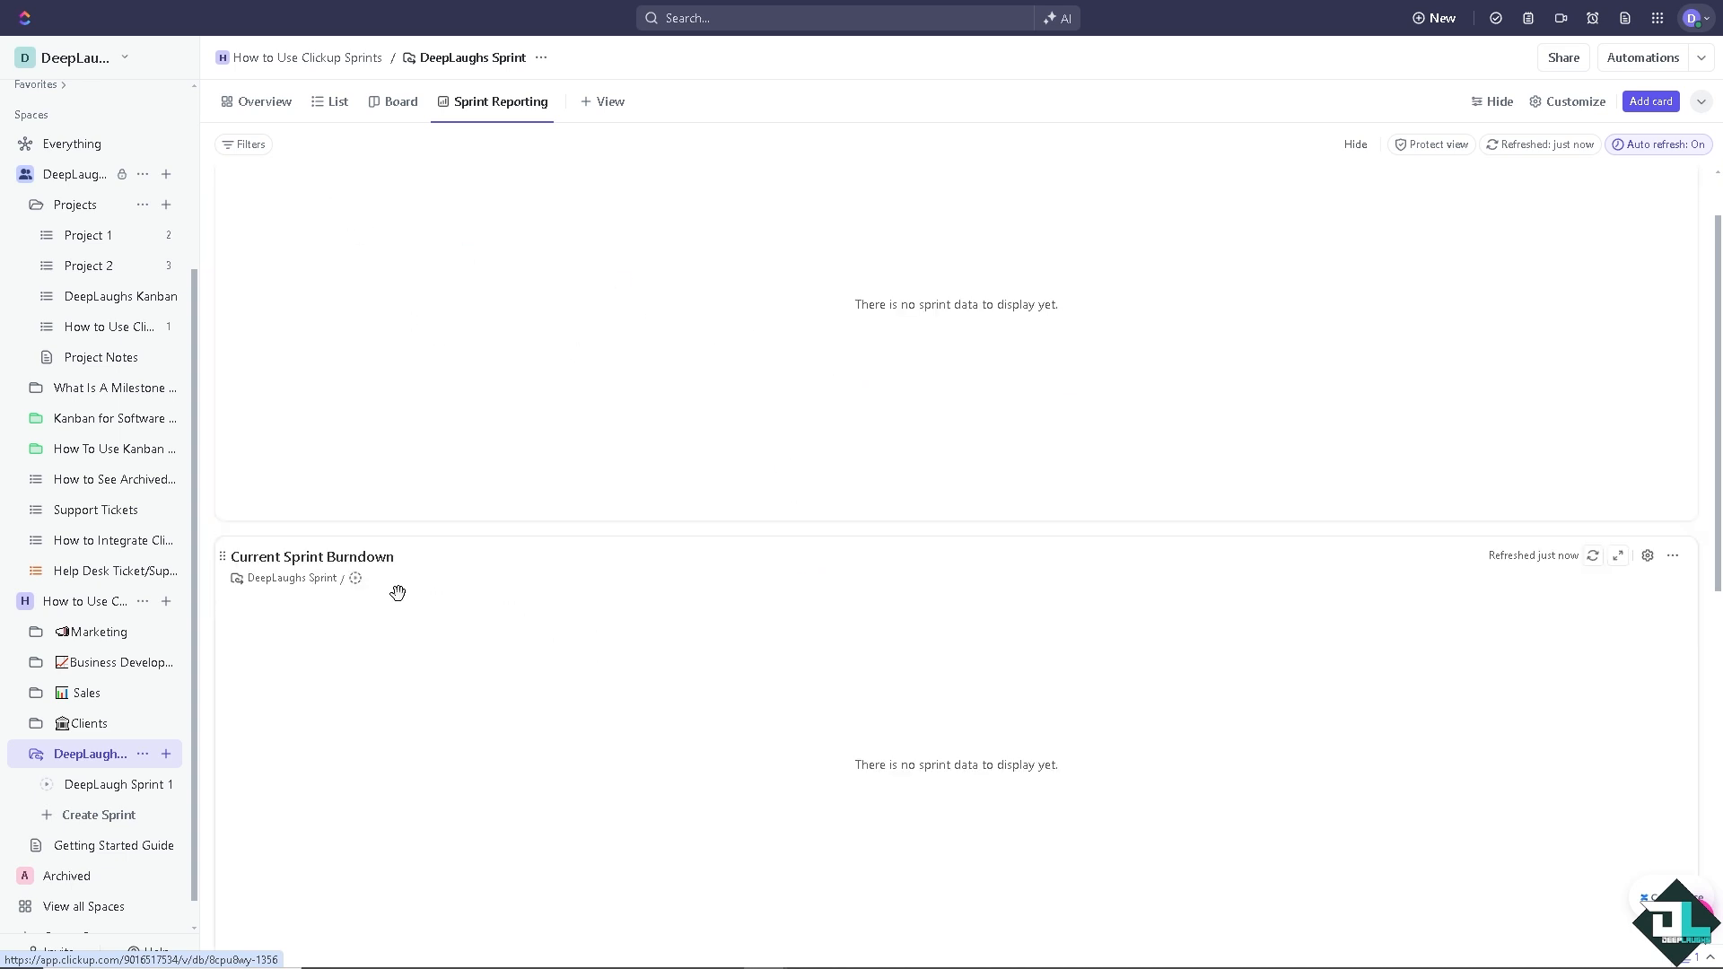
scroll(down, 3)
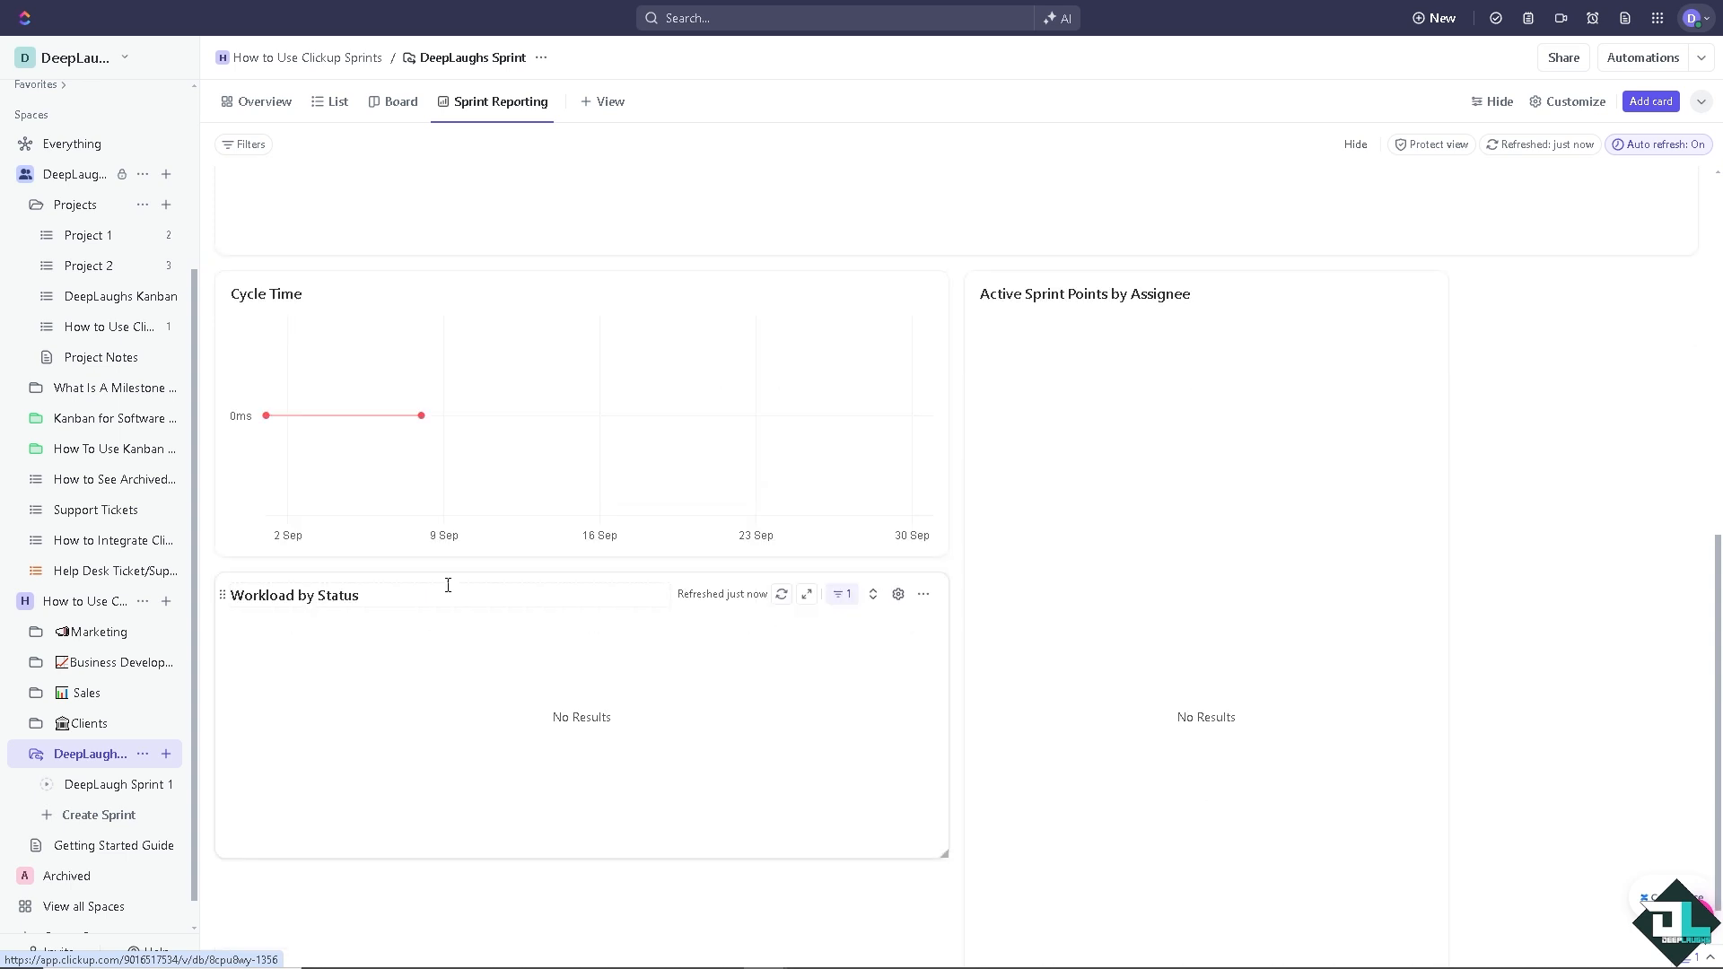
scroll(down, 3)
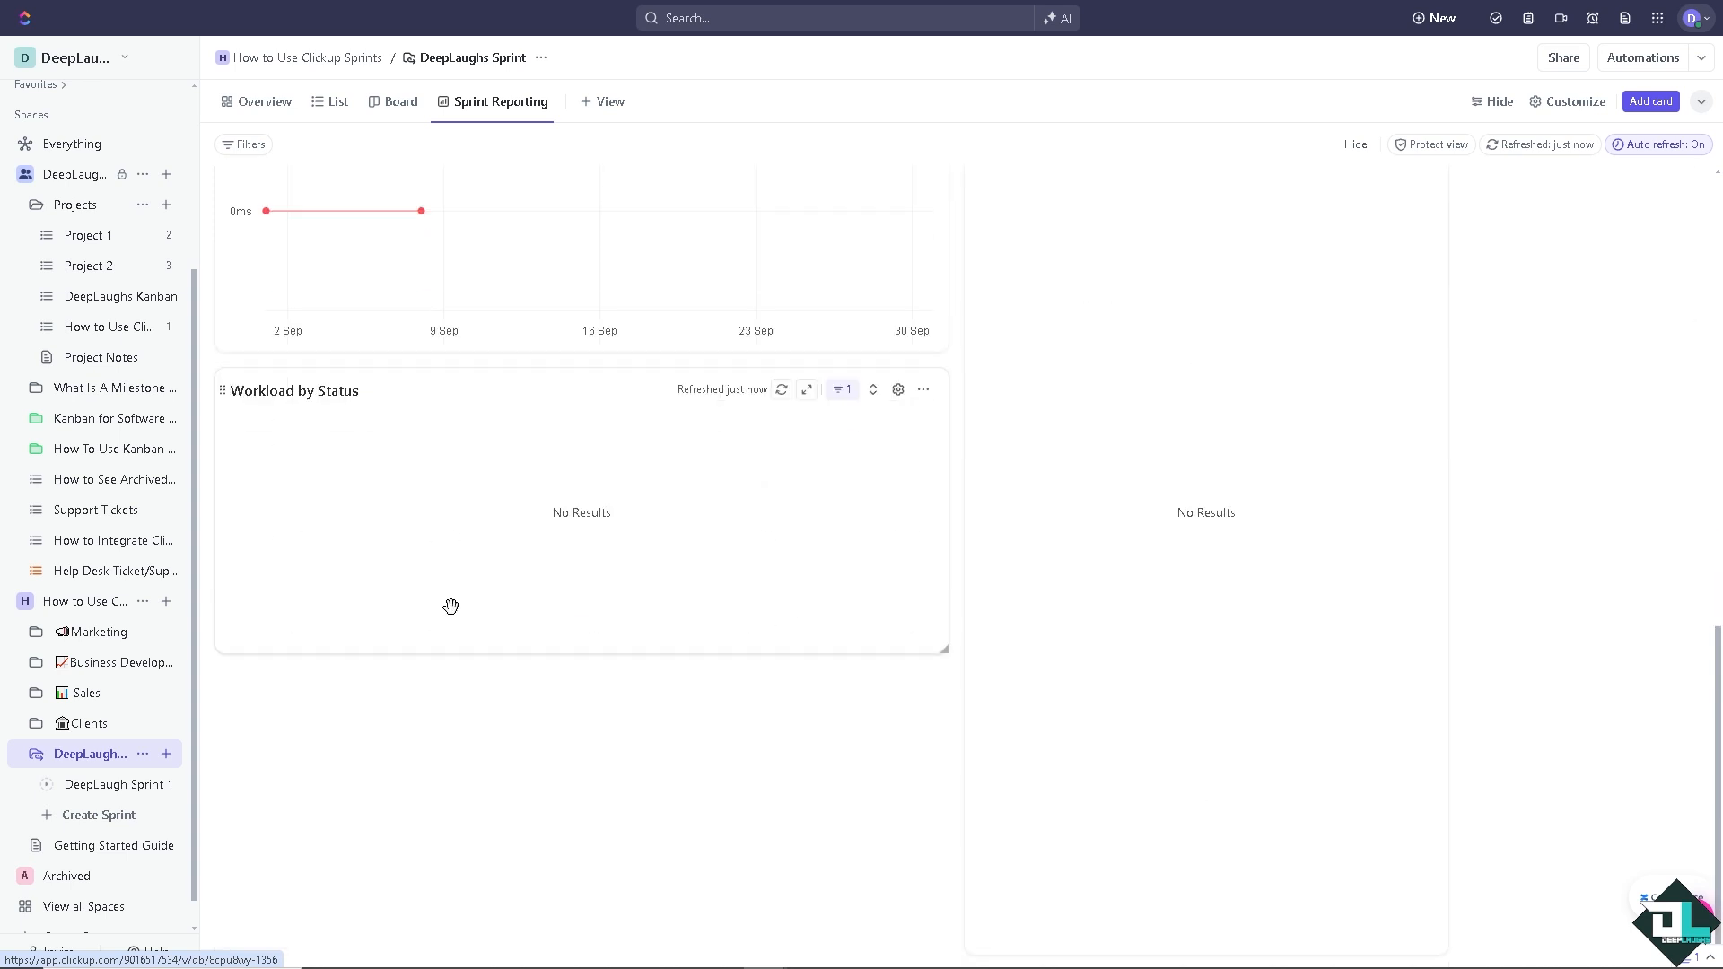
scroll(up, 3)
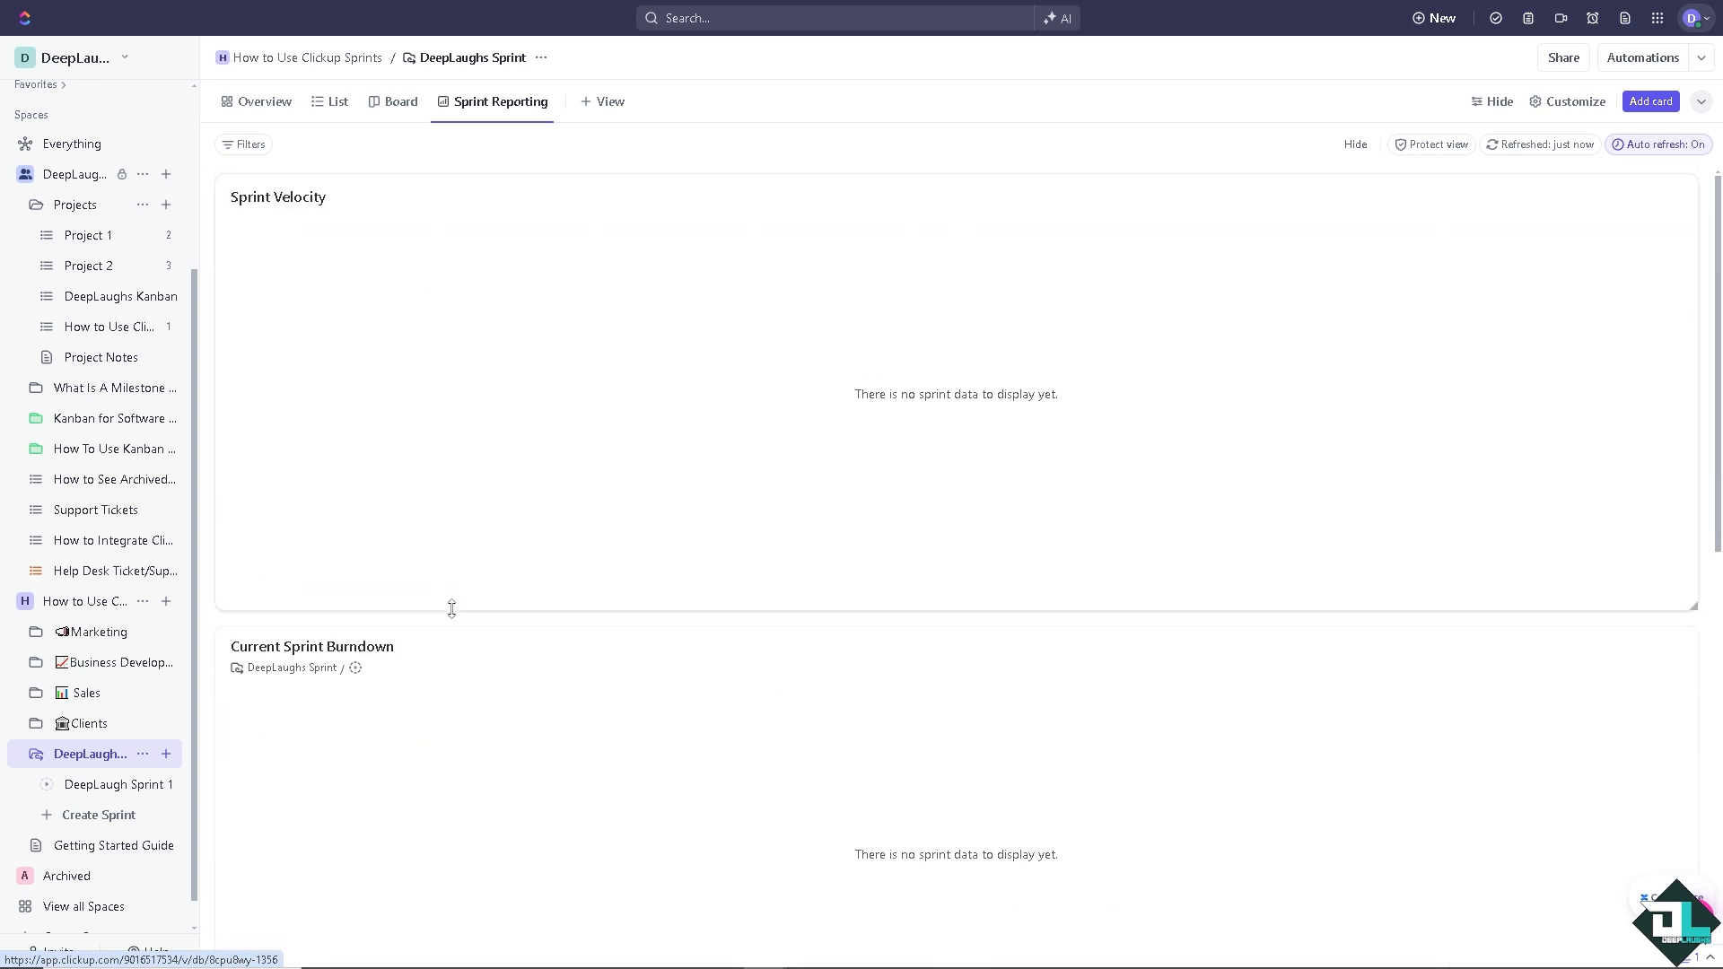
mouse_move(1115, 433)
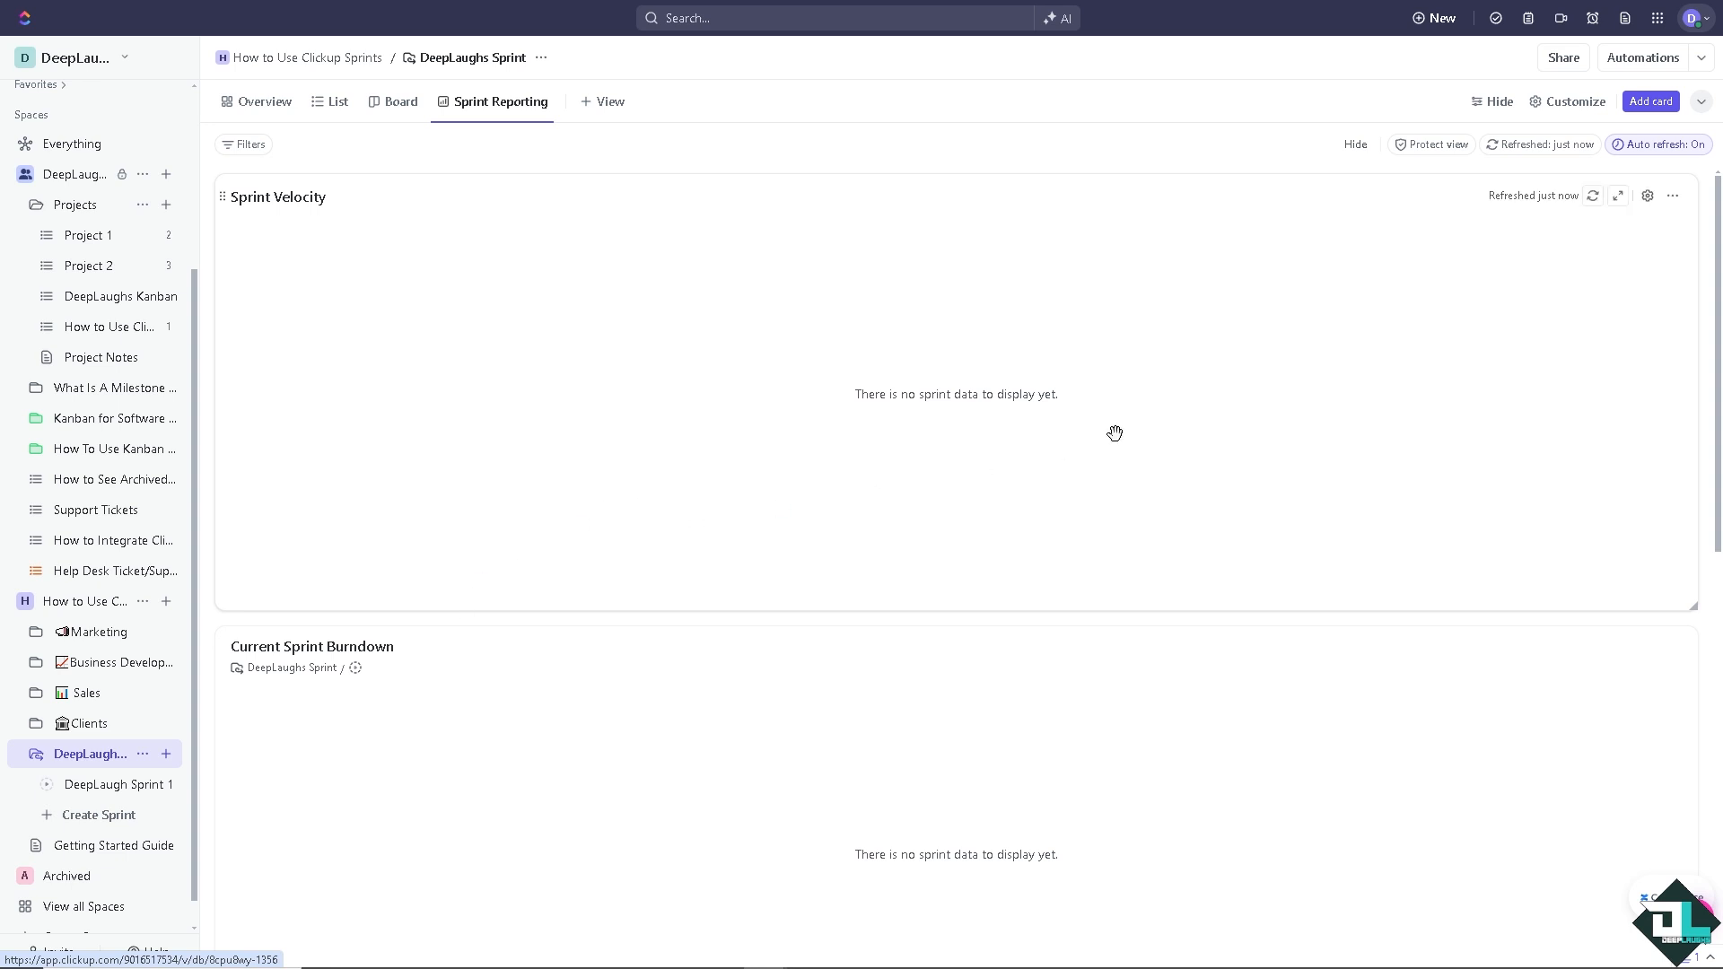